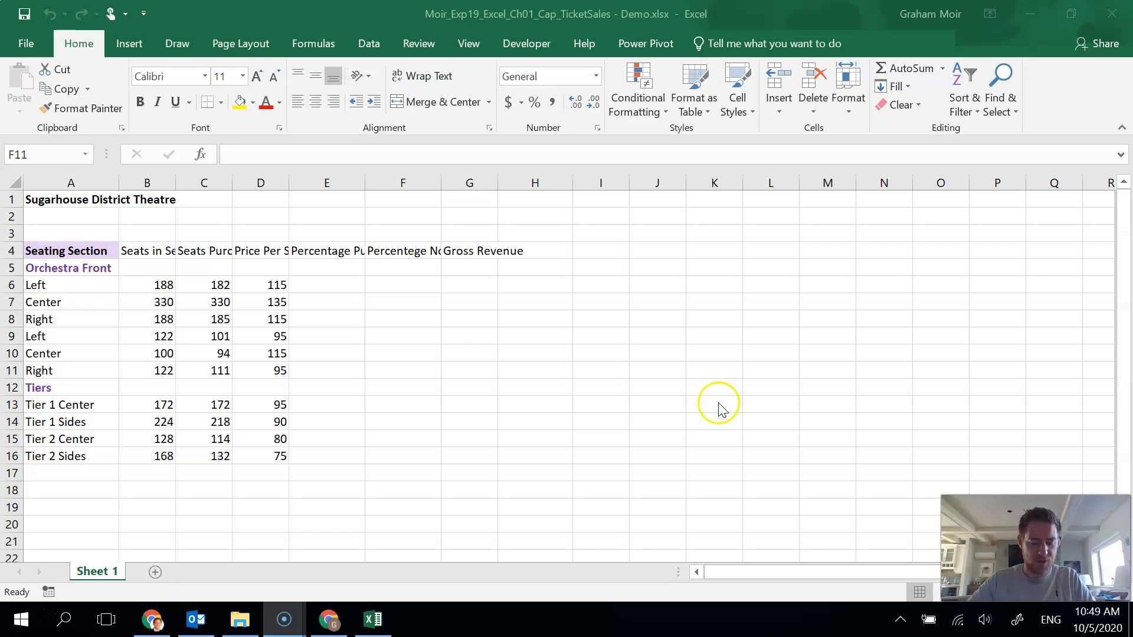
pyautogui.moveTo(126, 311)
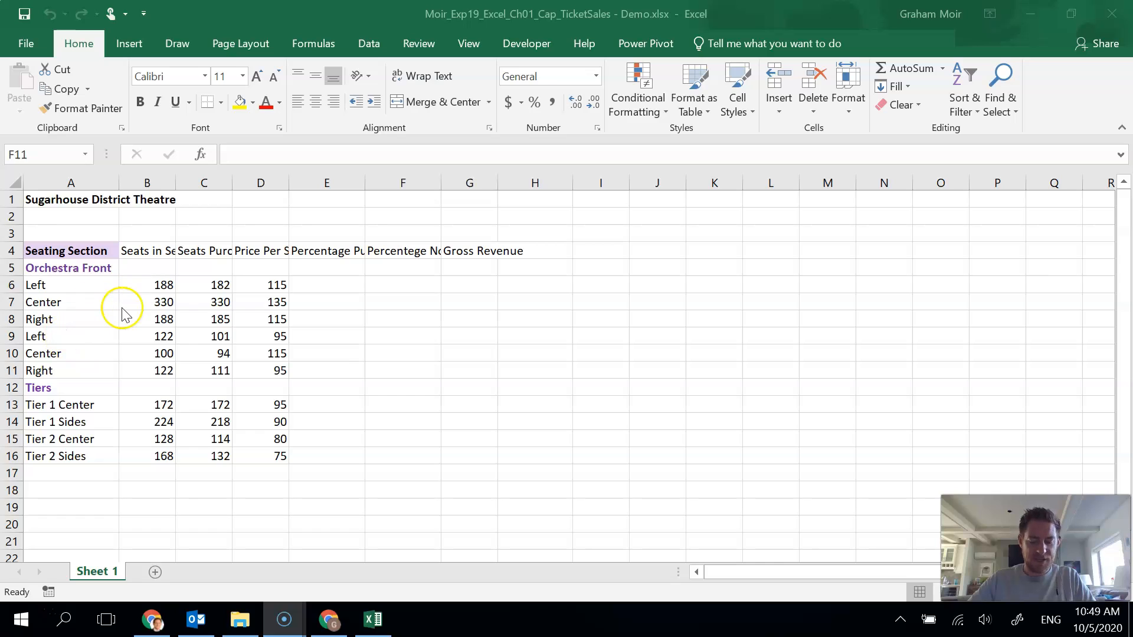
# Merge and centre the 'Sugarhouse District Theatre' title across A1:G1.
pyautogui.click(70, 199)
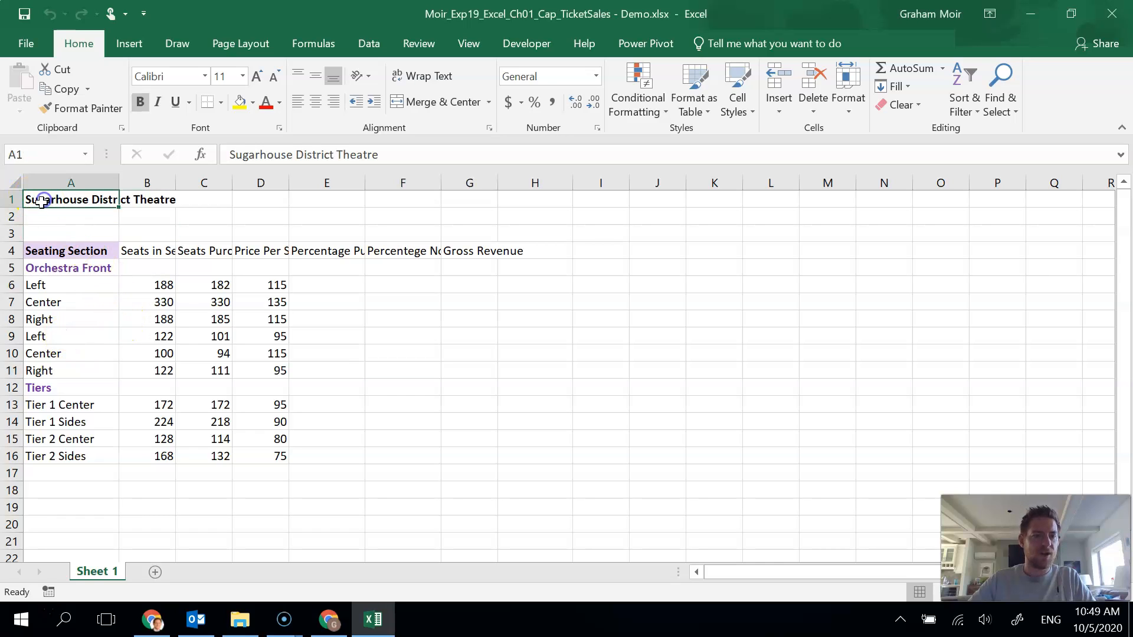
pyautogui.moveTo(43, 200); pyautogui.dragTo(323, 200)
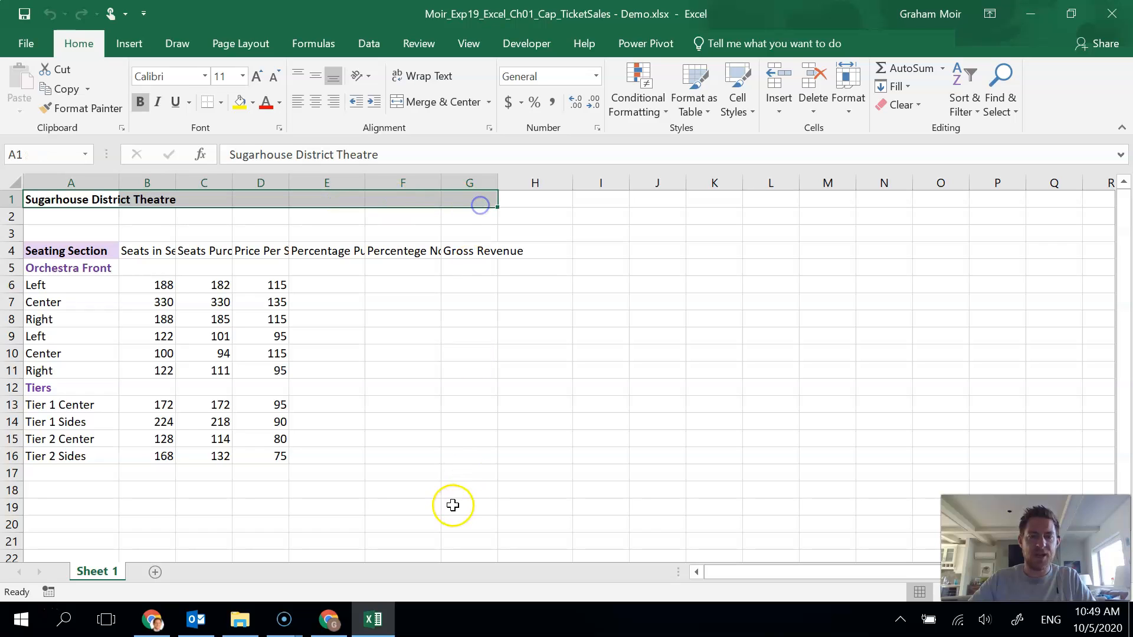
pyautogui.moveTo(447, 228)
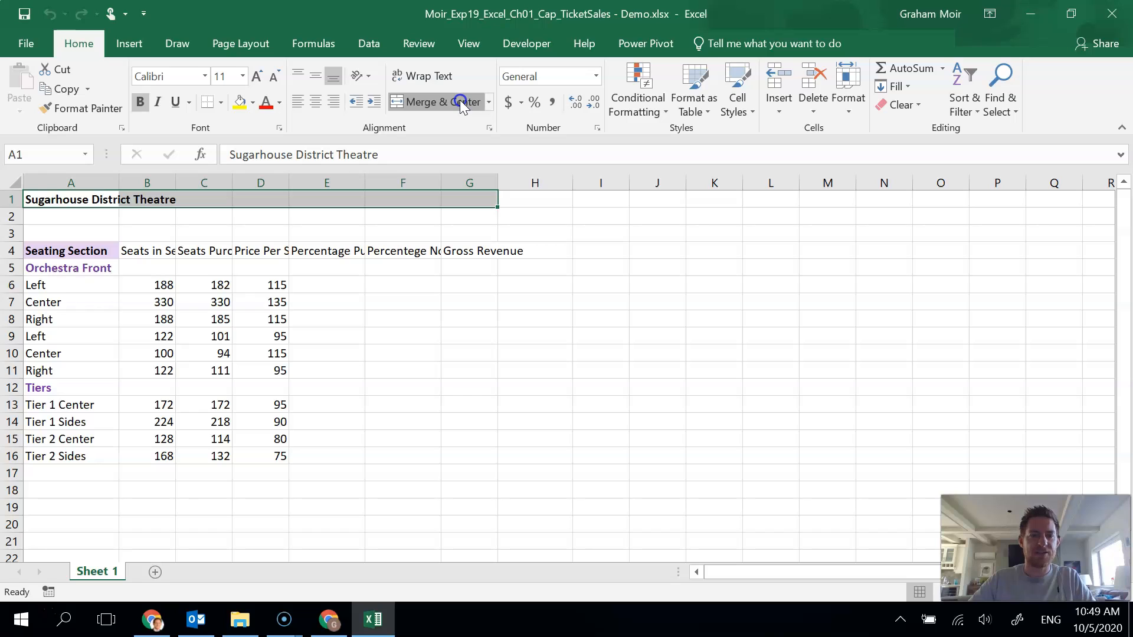
pyautogui.click(436, 101)
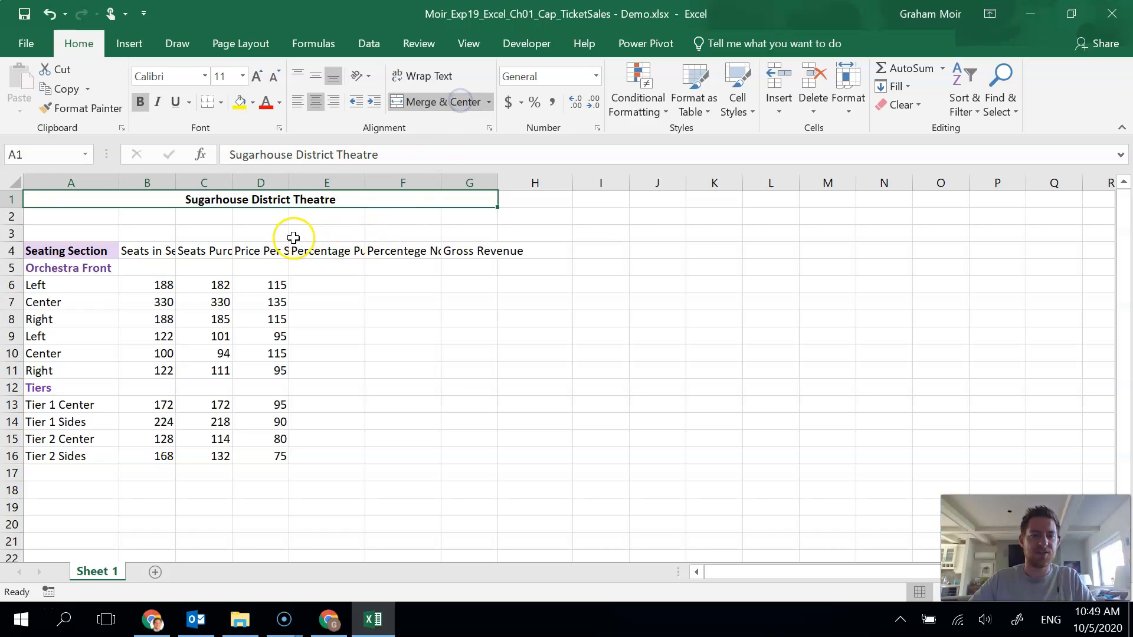
pyautogui.click(260, 216)
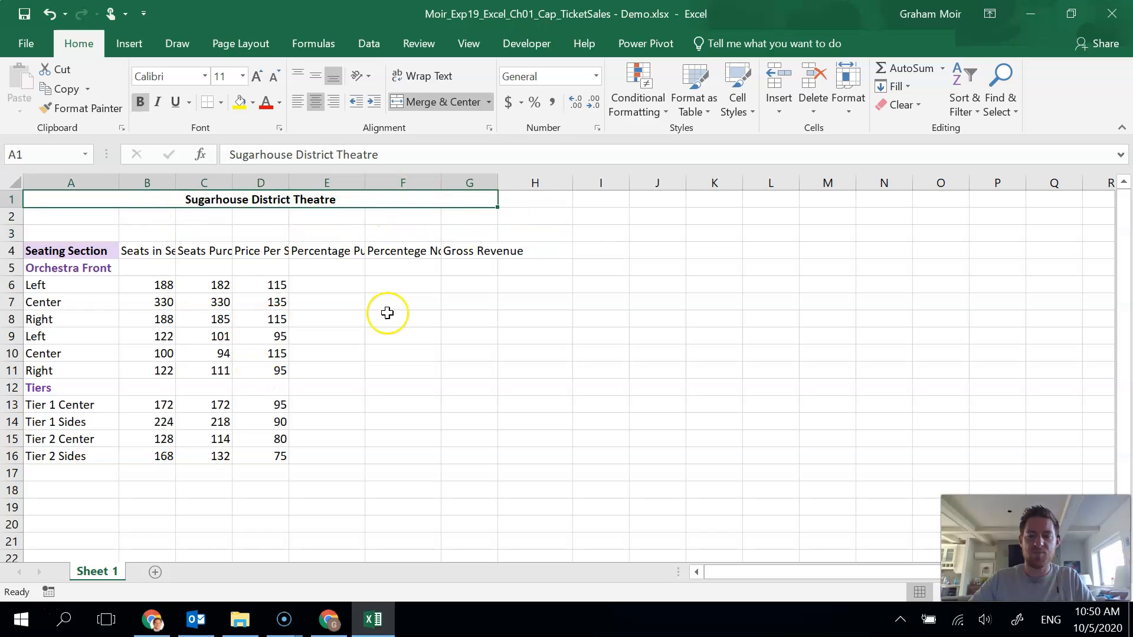
pyautogui.moveTo(387, 313)
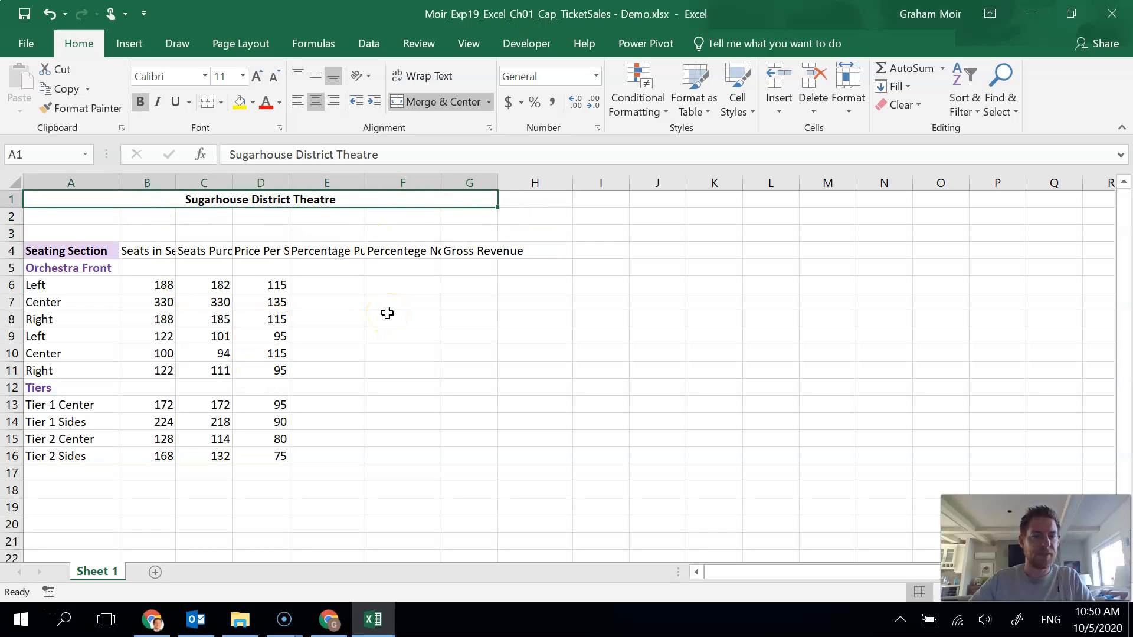
pyautogui.moveTo(257, 123)
pyautogui.write('20')
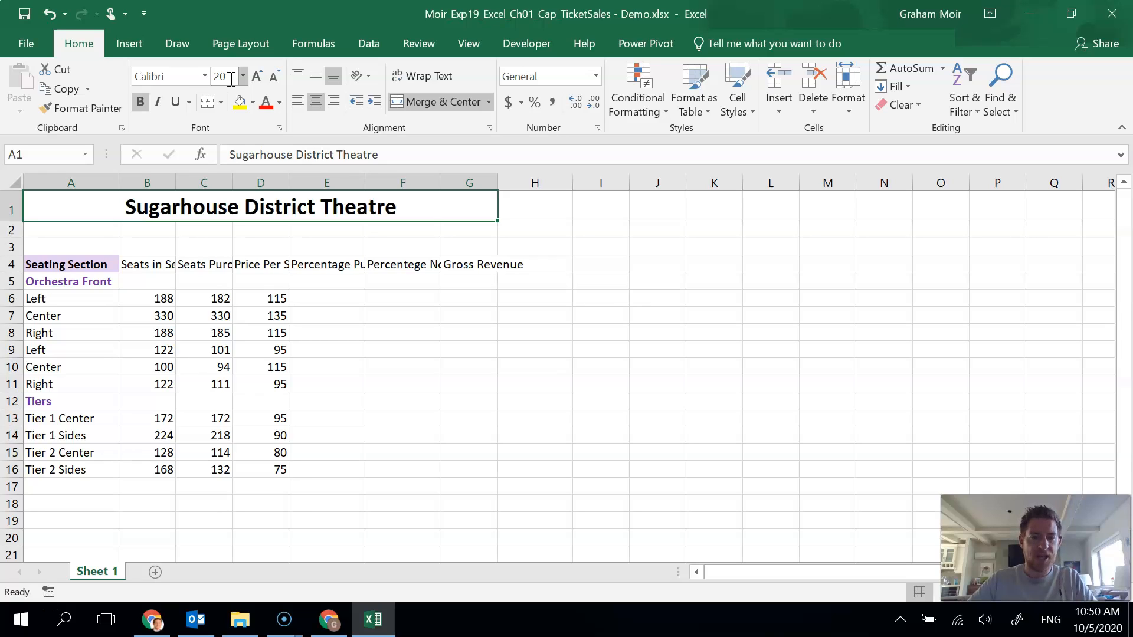
pyautogui.moveTo(267, 102)
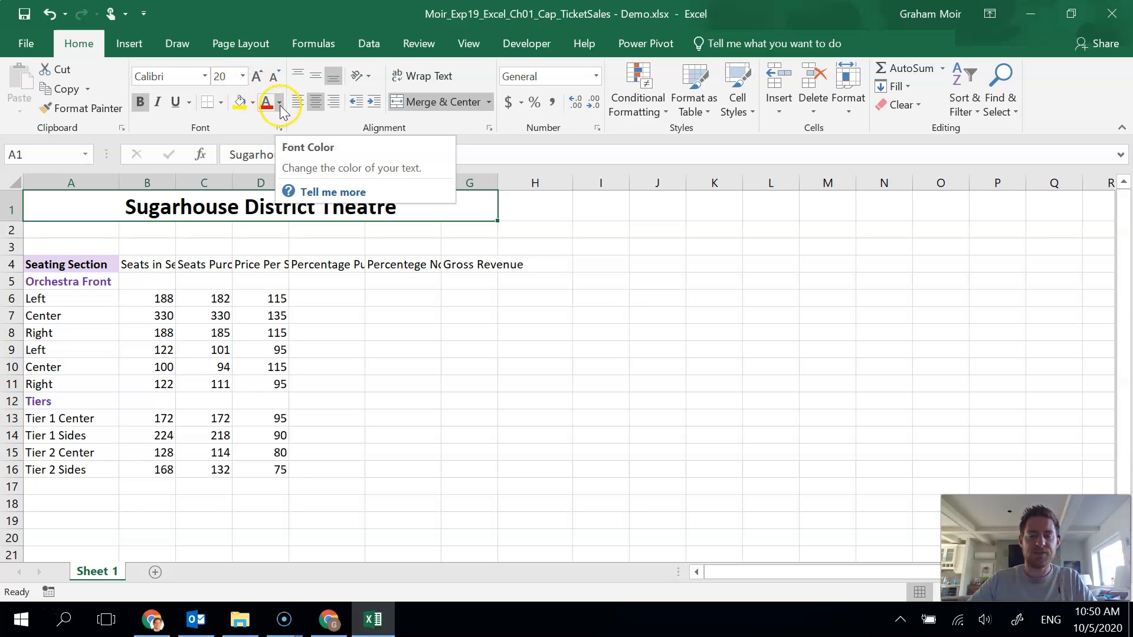
# Make the merged theatre title 20-point and purple.
pyautogui.click(281, 102)
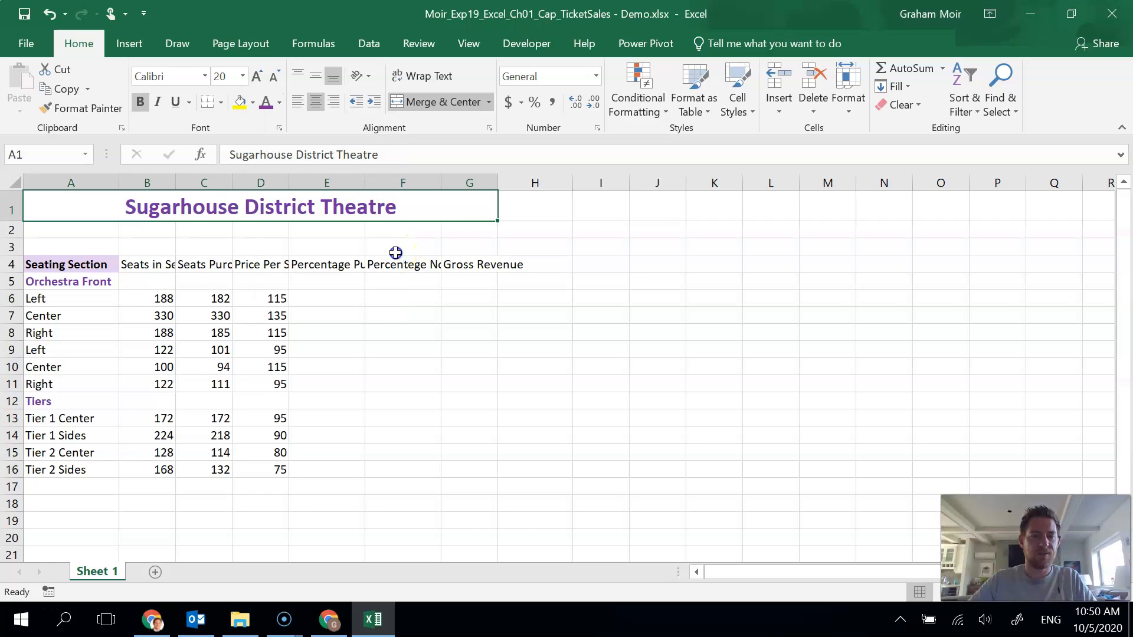
pyautogui.click(469, 246)
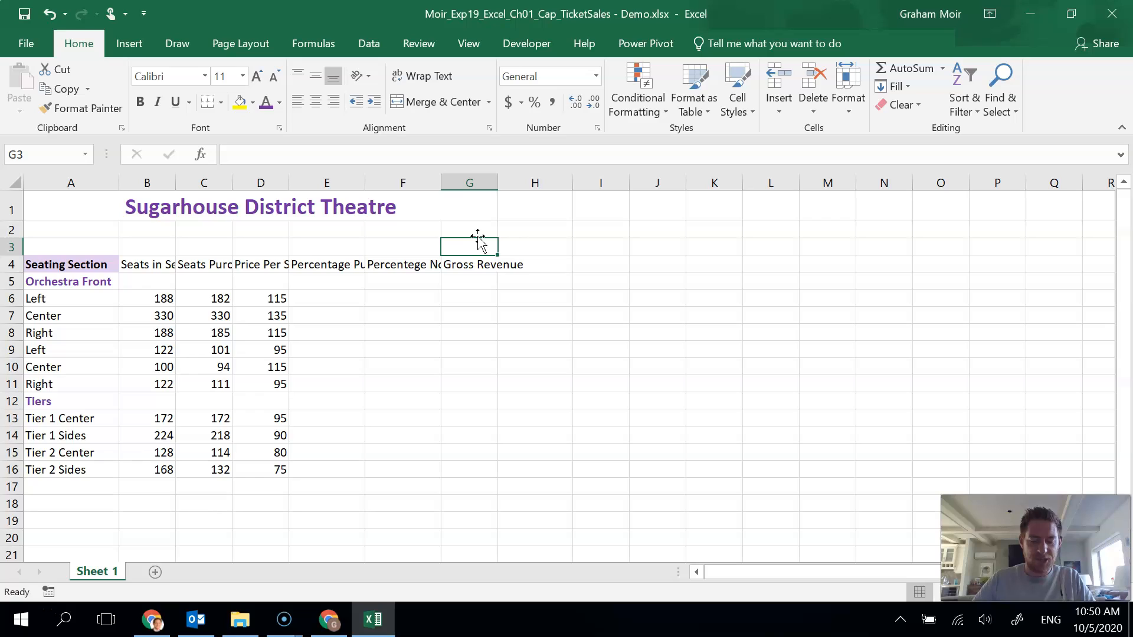
pyautogui.moveTo(395, 228)
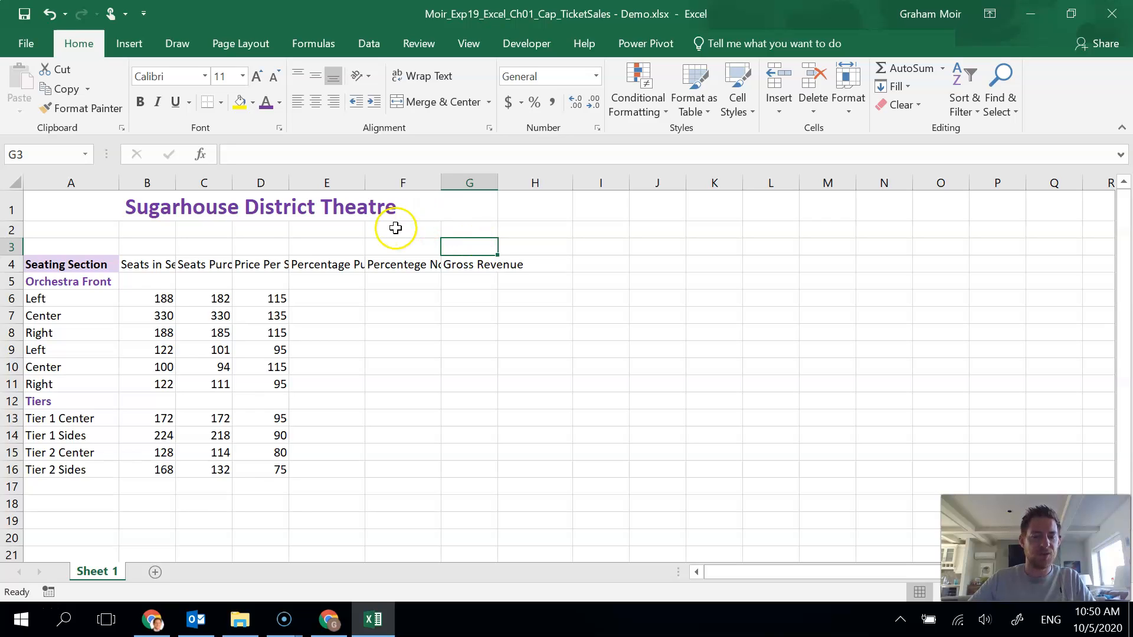
pyautogui.moveTo(349, 244)
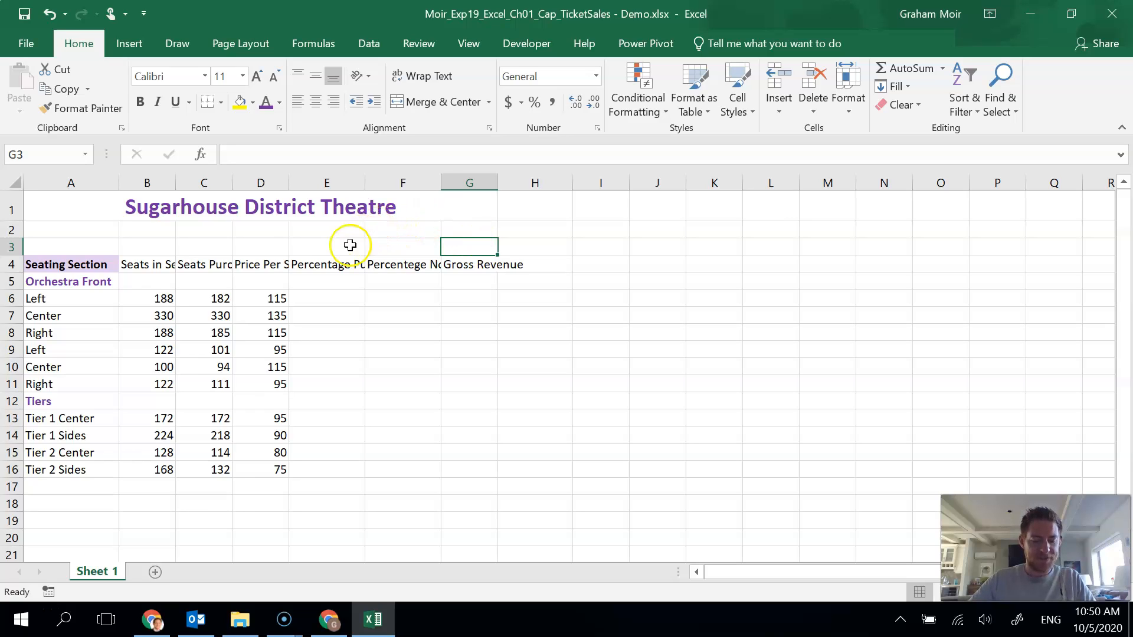
pyautogui.moveTo(328, 236)
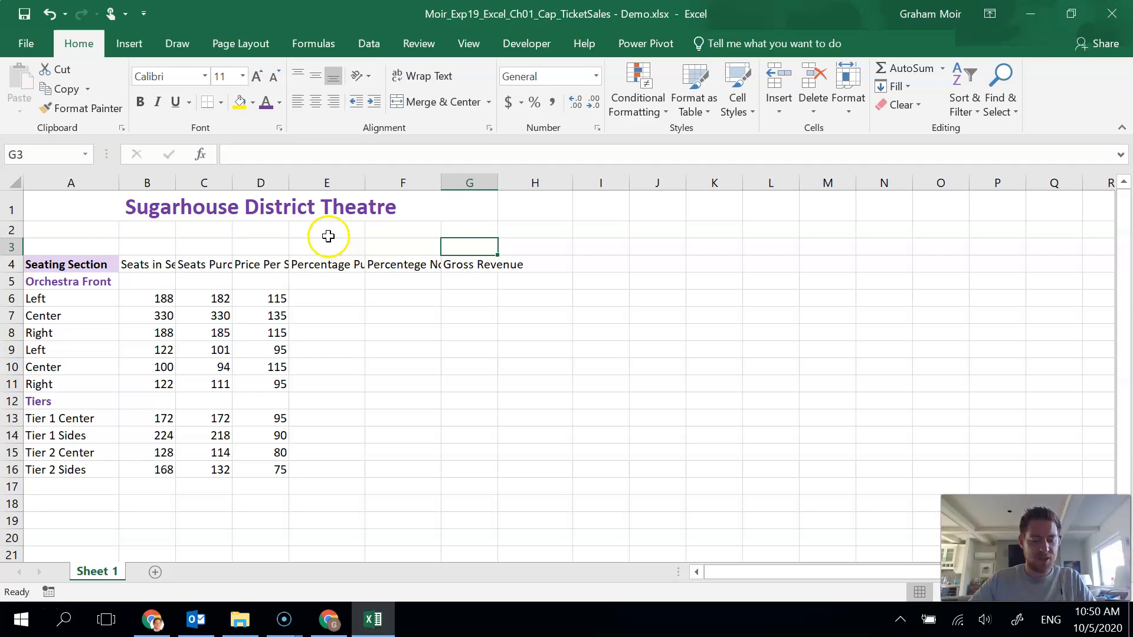
pyautogui.moveTo(81, 232)
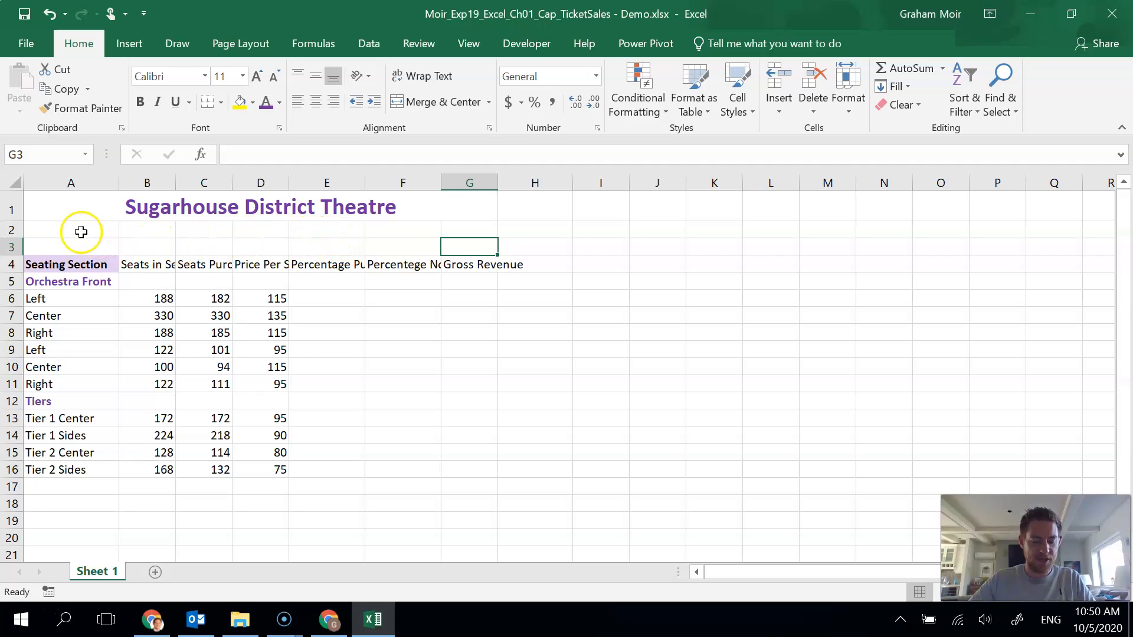
# Enter the date 4/16/2021 in cell A2.
pyautogui.click(70, 230)
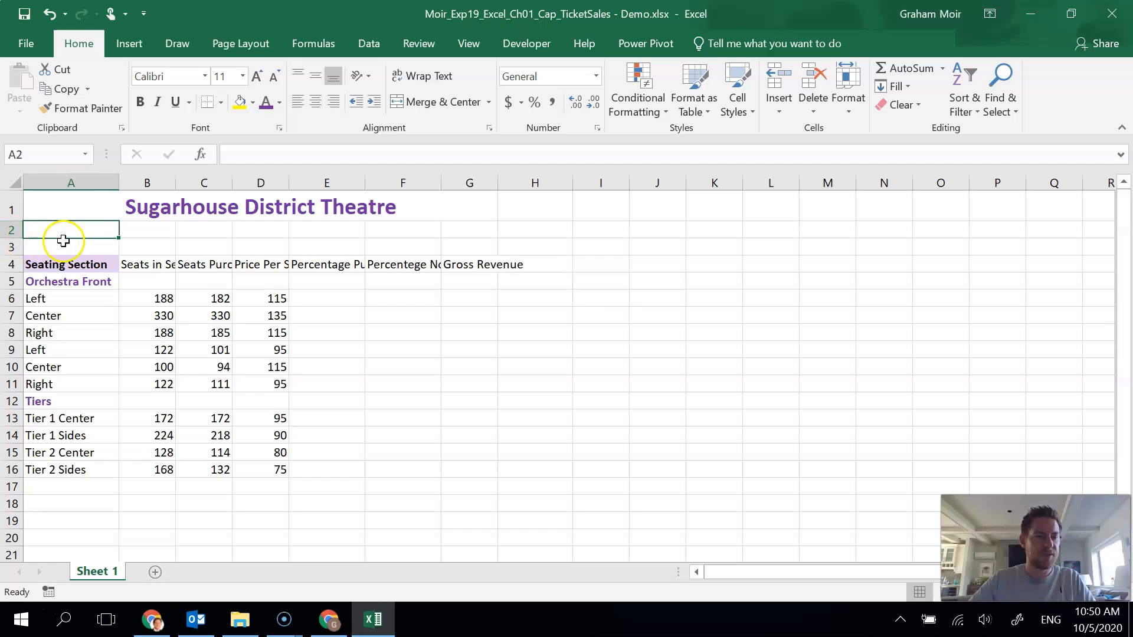
pyautogui.write('4/')
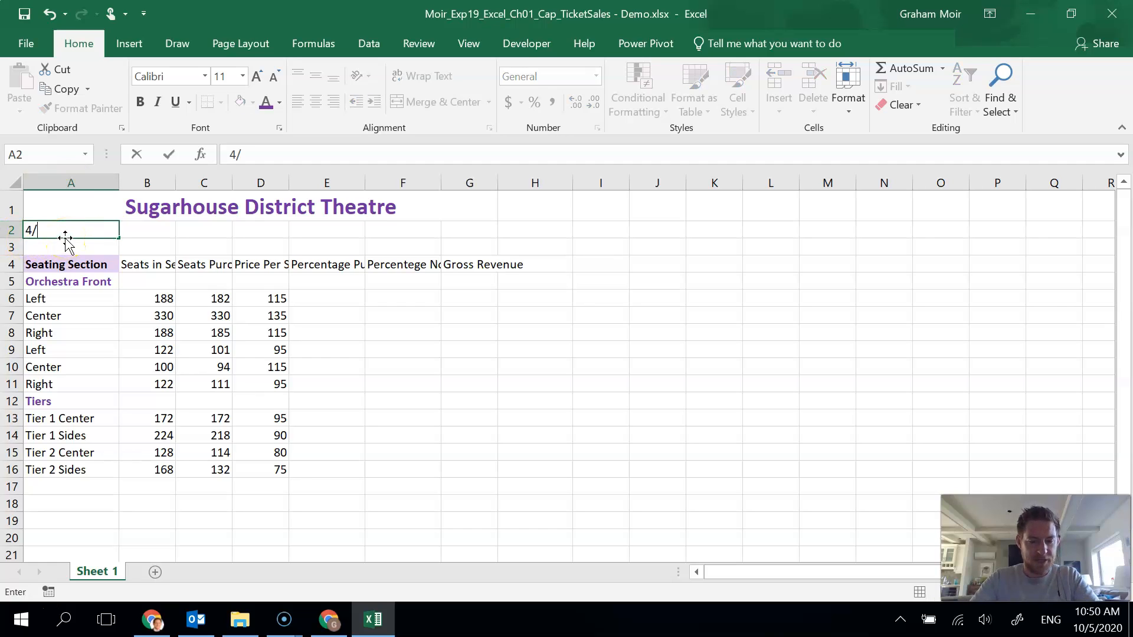
pyautogui.write('16/')
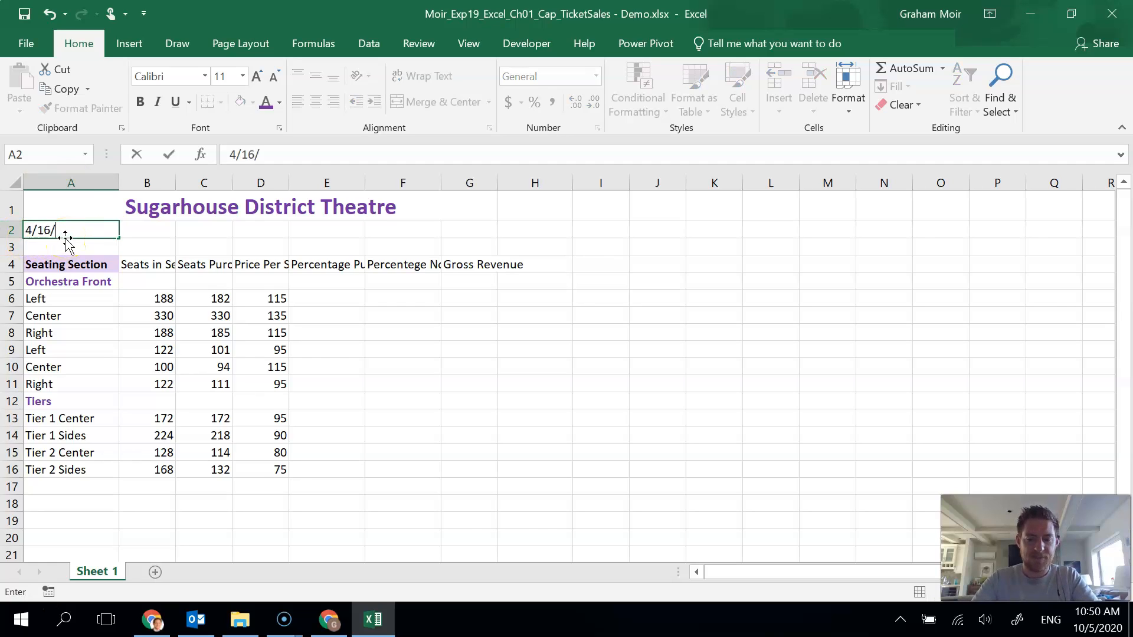
pyautogui.write('2021')
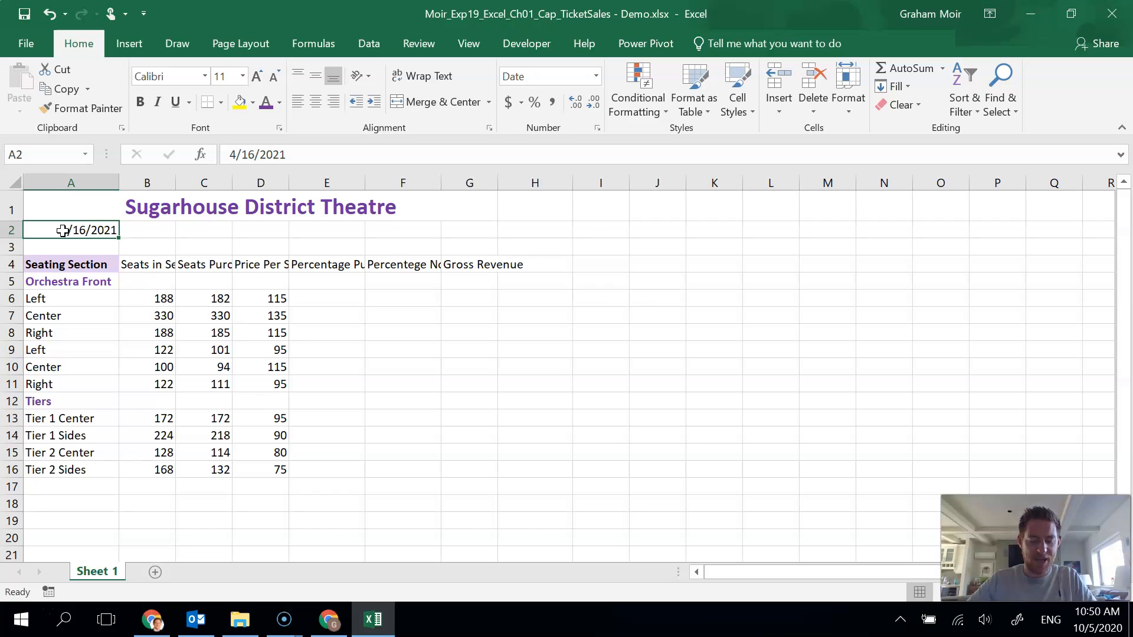
pyautogui.moveTo(376, 215)
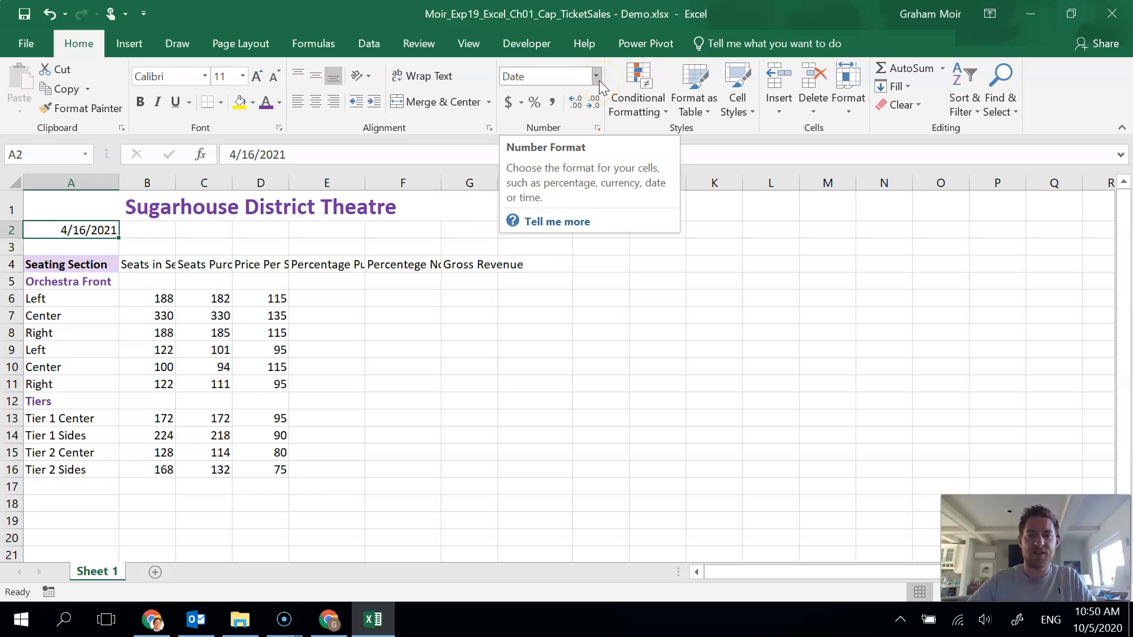
# Switch the A2 date to the Long Date format and browse Cell Styles.
pyautogui.click(595, 76)
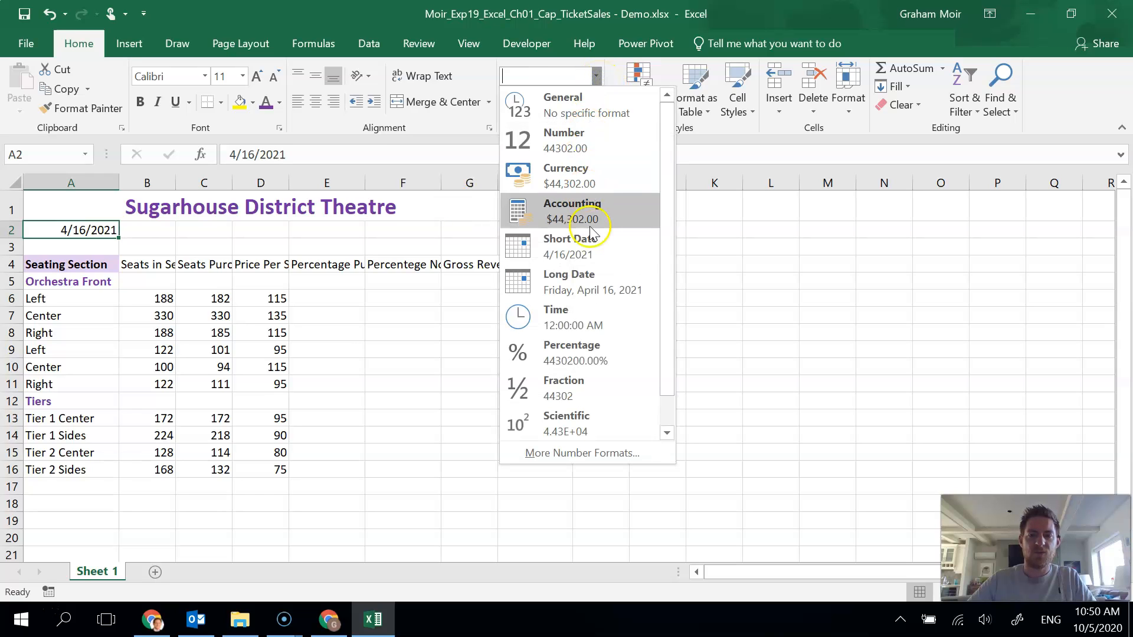
pyautogui.moveTo(610, 282)
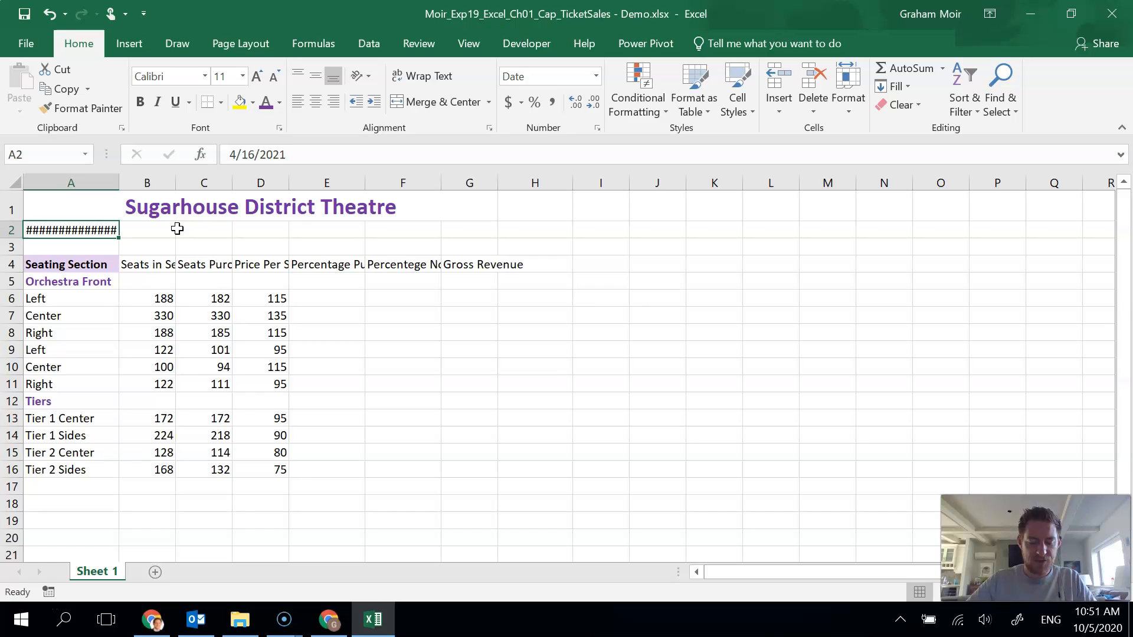
pyautogui.moveTo(636, 150)
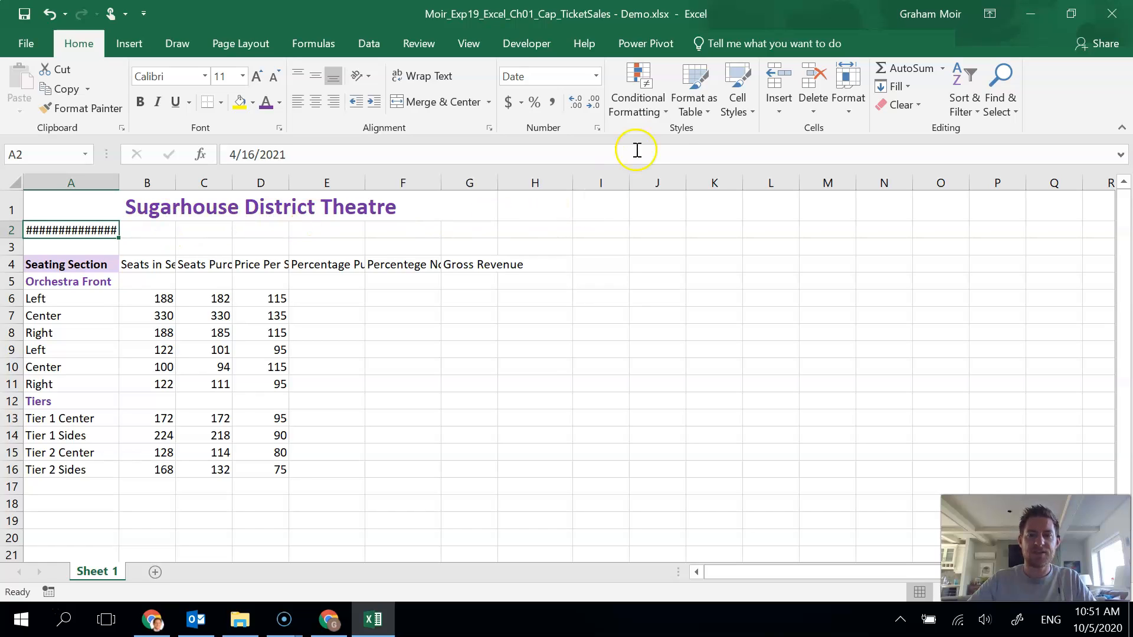
pyautogui.click(736, 89)
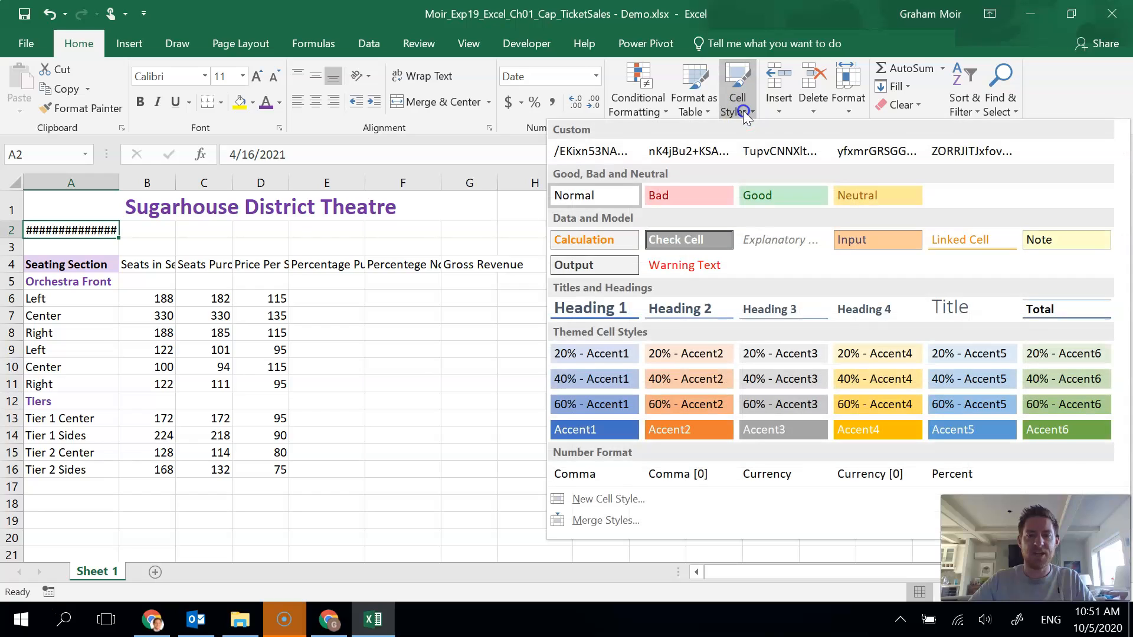
pyautogui.moveTo(1065, 239)
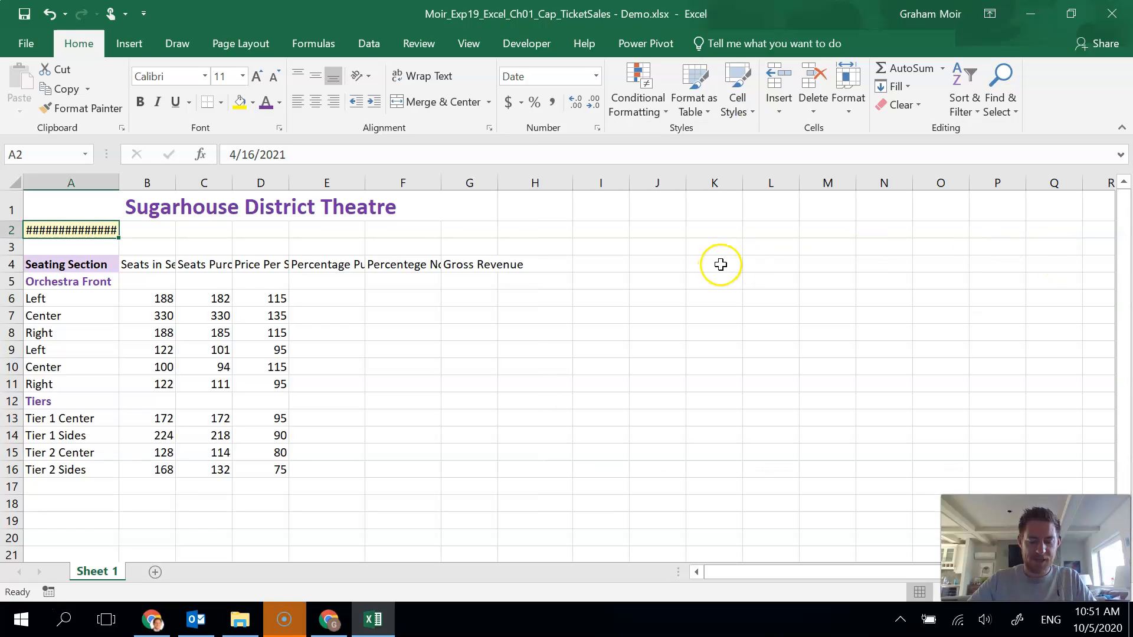
pyautogui.moveTo(711, 252)
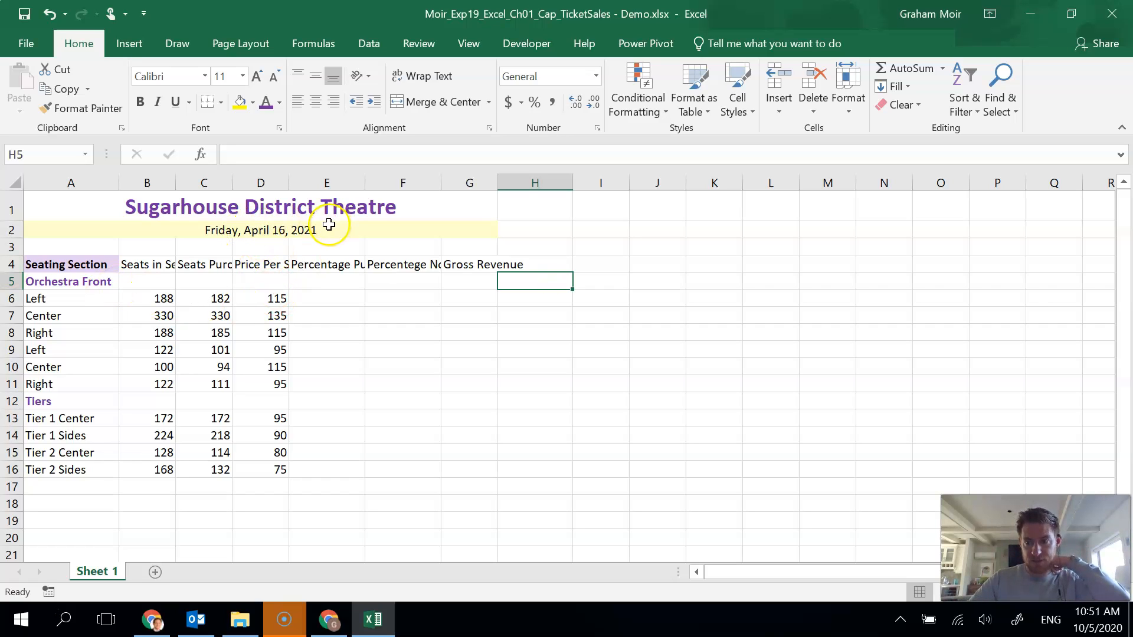
pyautogui.moveTo(327, 230)
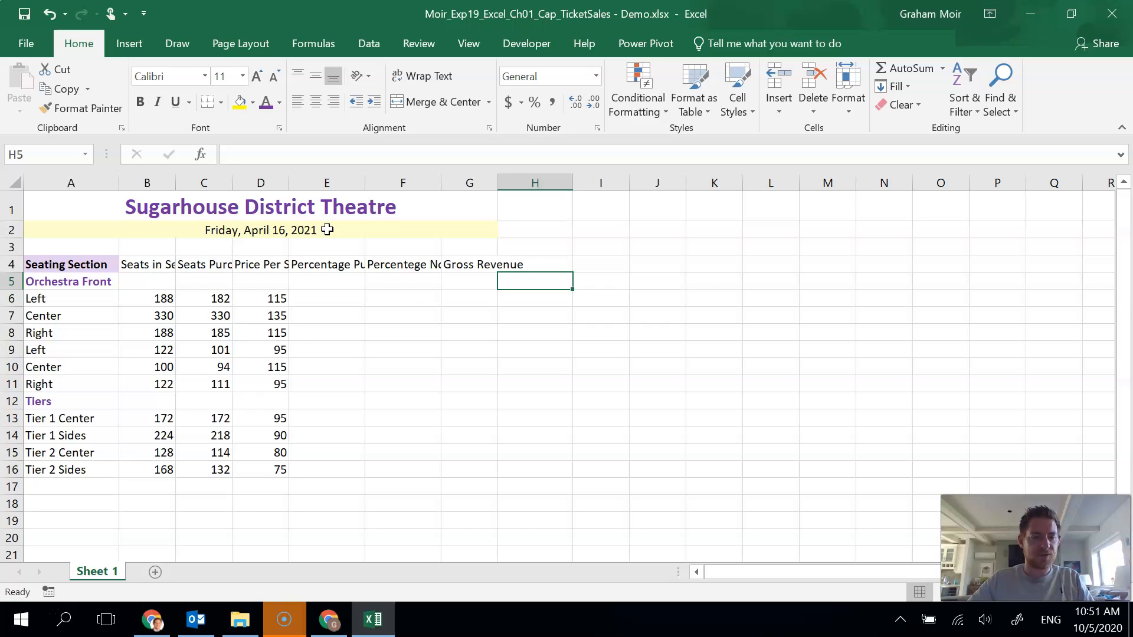
pyautogui.moveTo(225, 367)
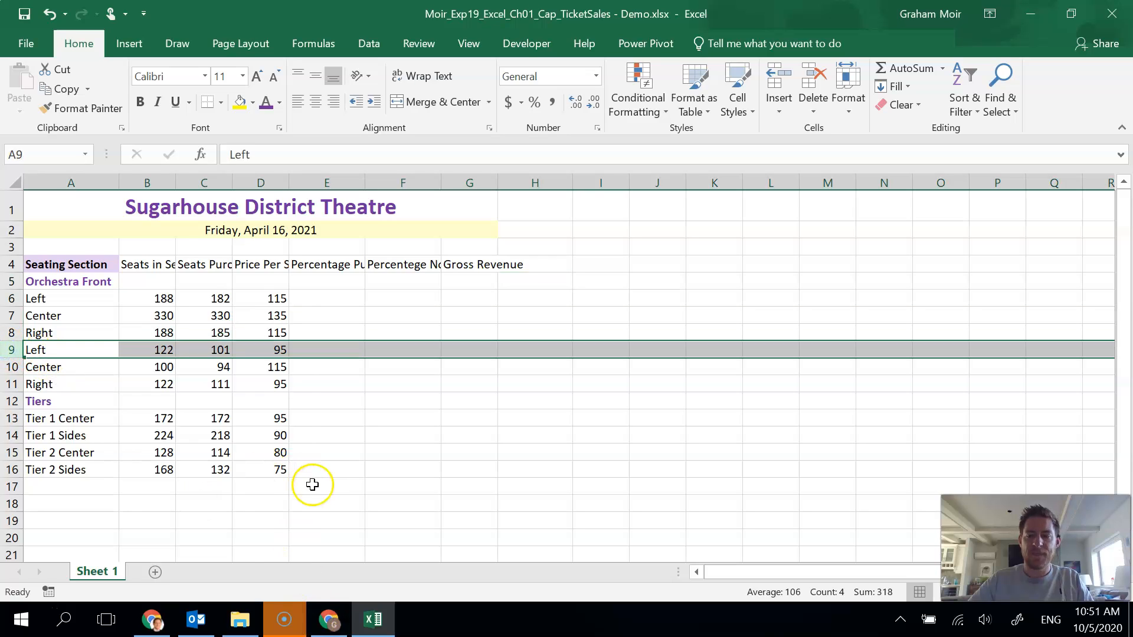
pyautogui.moveTo(316, 476)
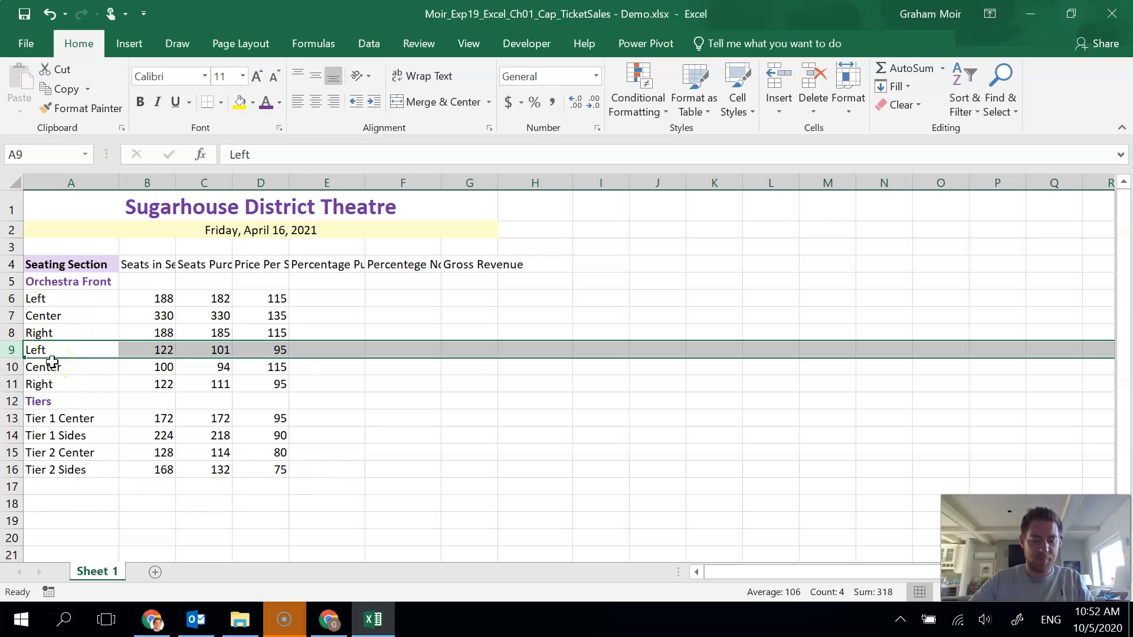
pyautogui.moveTo(13, 359)
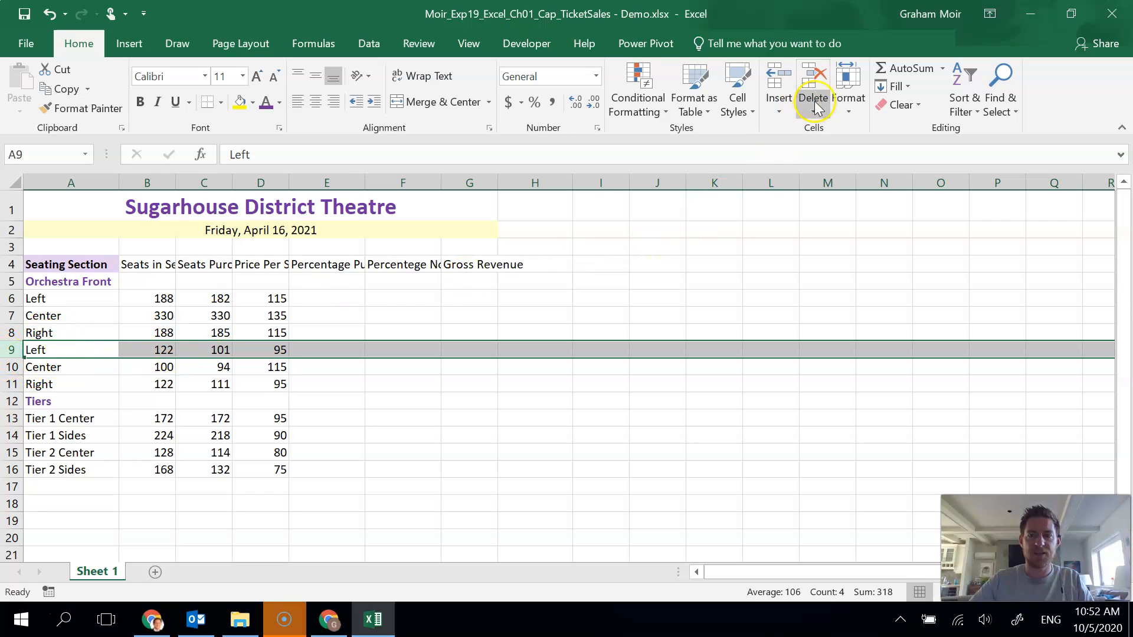
pyautogui.moveTo(779, 86)
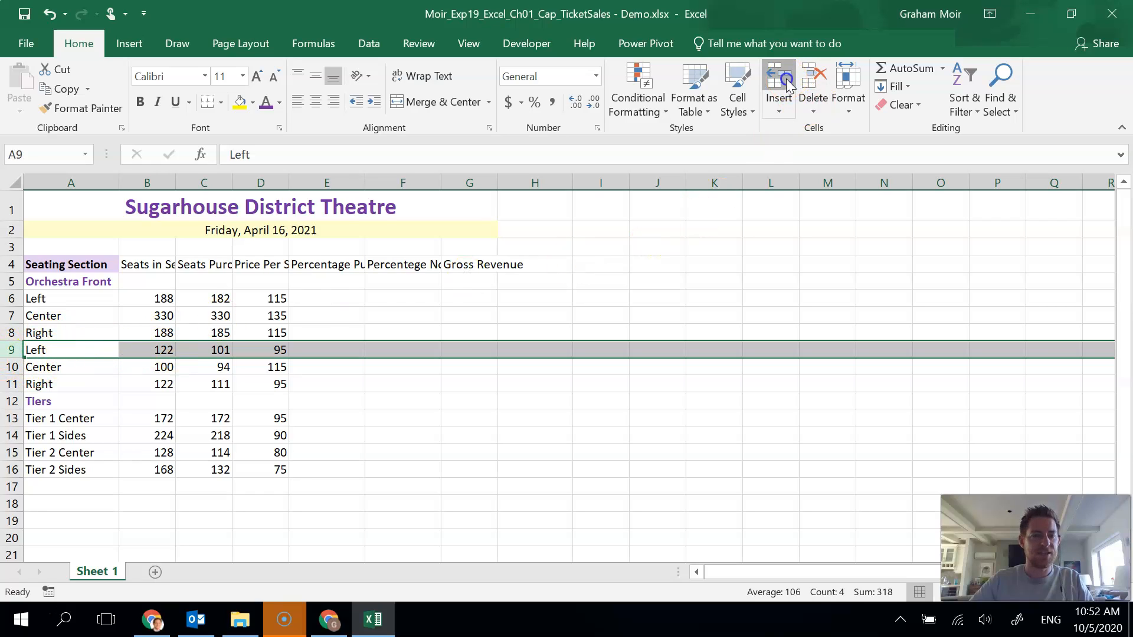
# Insert a blank row above the second Left row, then check rows 8 and 11.
pyautogui.click(778, 78)
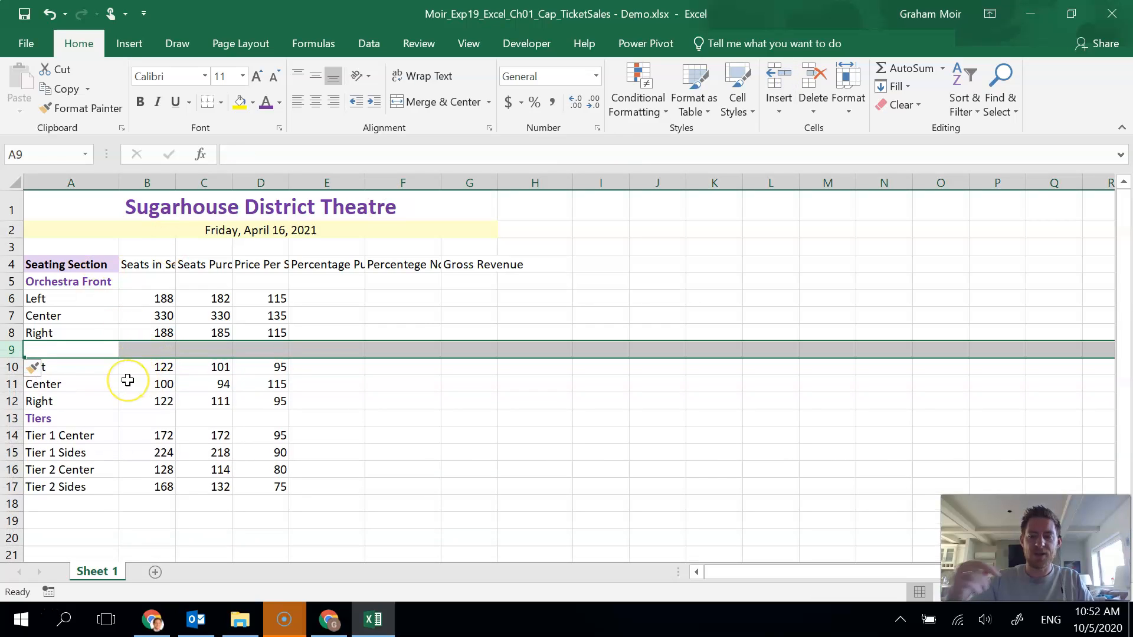
pyautogui.click(469, 384)
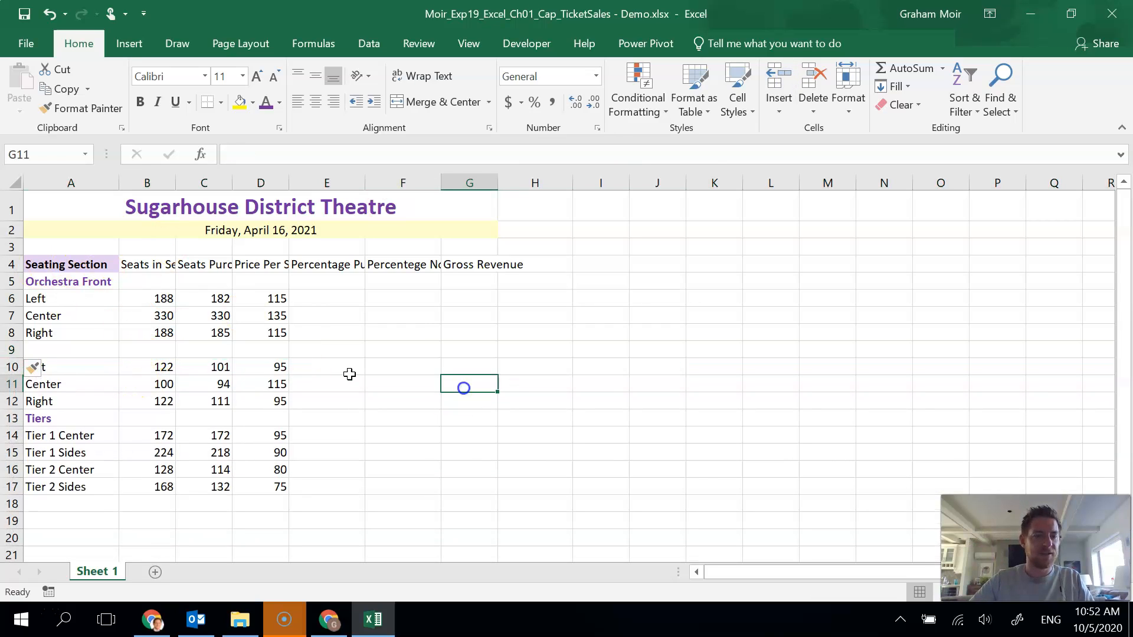
pyautogui.click(10, 332)
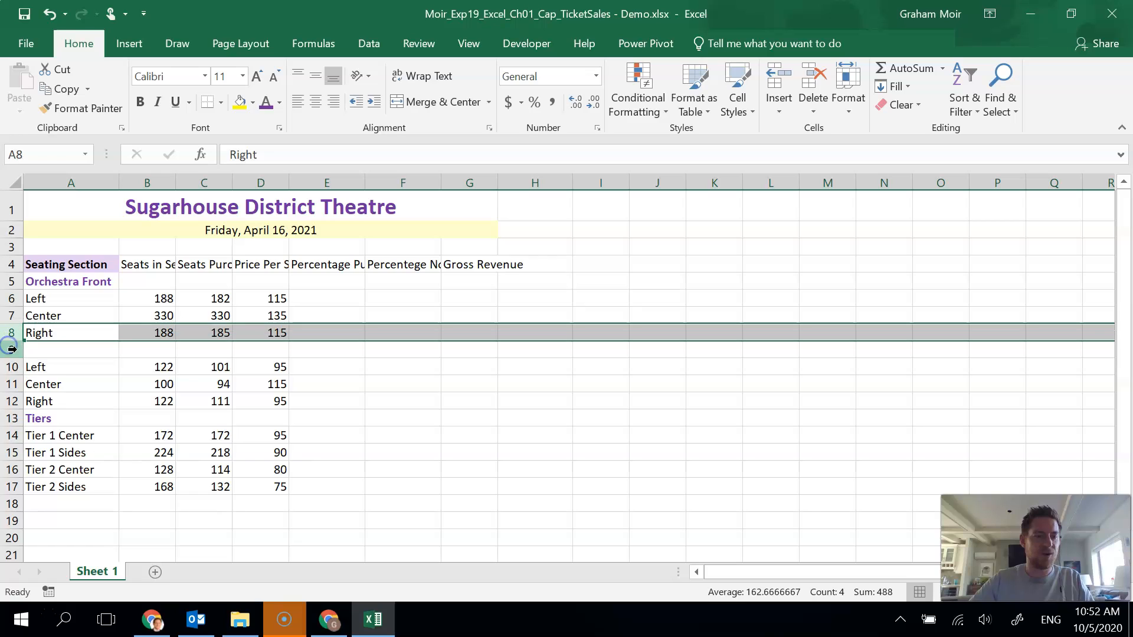
pyautogui.click(43, 383)
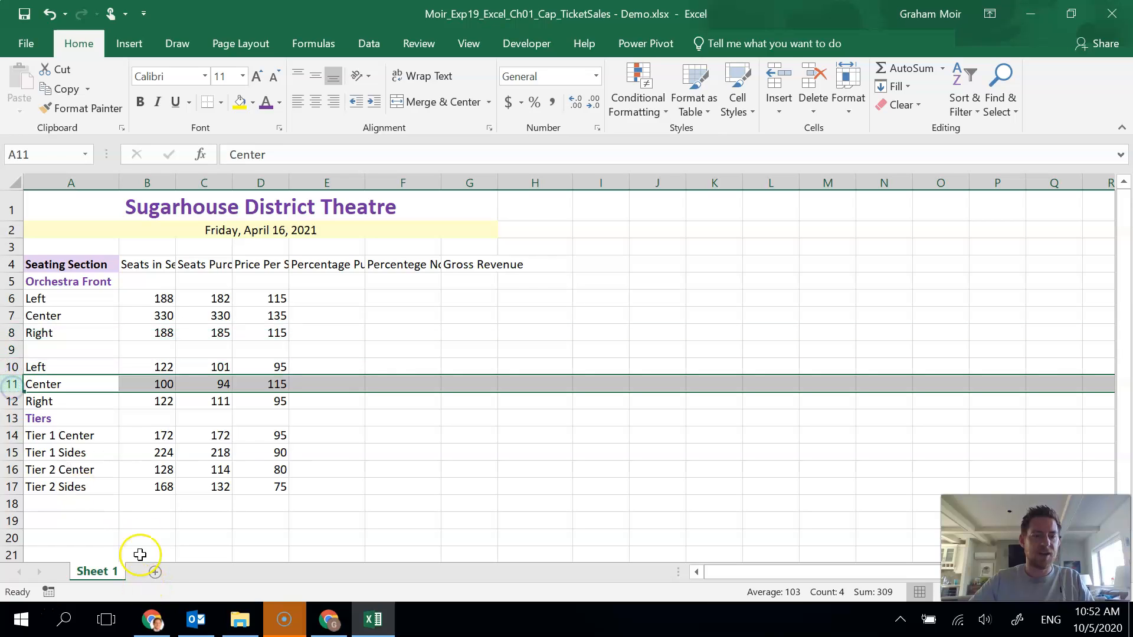
pyautogui.moveTo(778, 87)
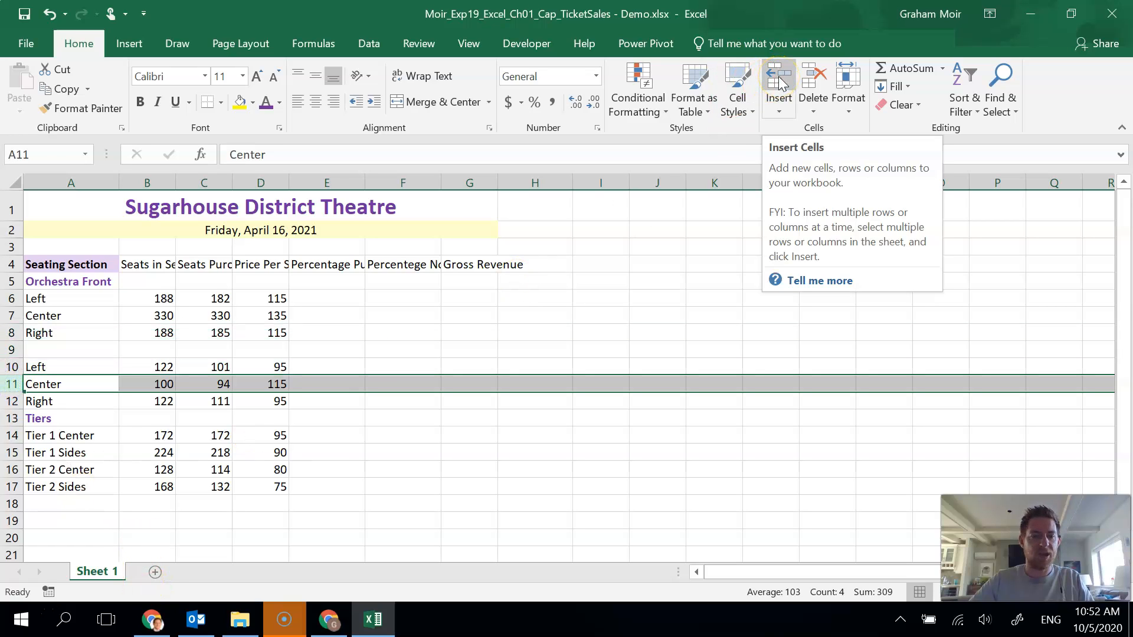
pyautogui.click(469, 332)
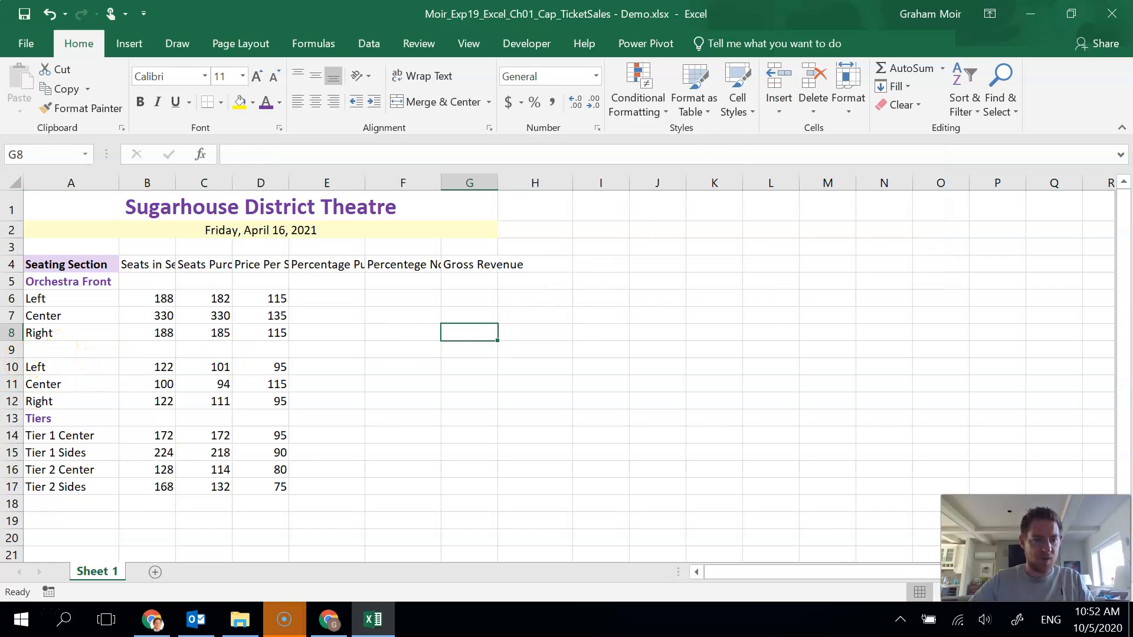
# Copy the Orchestra Front heading into A9 and rename it 'Orchestra Back'.
pyautogui.click(71, 350)
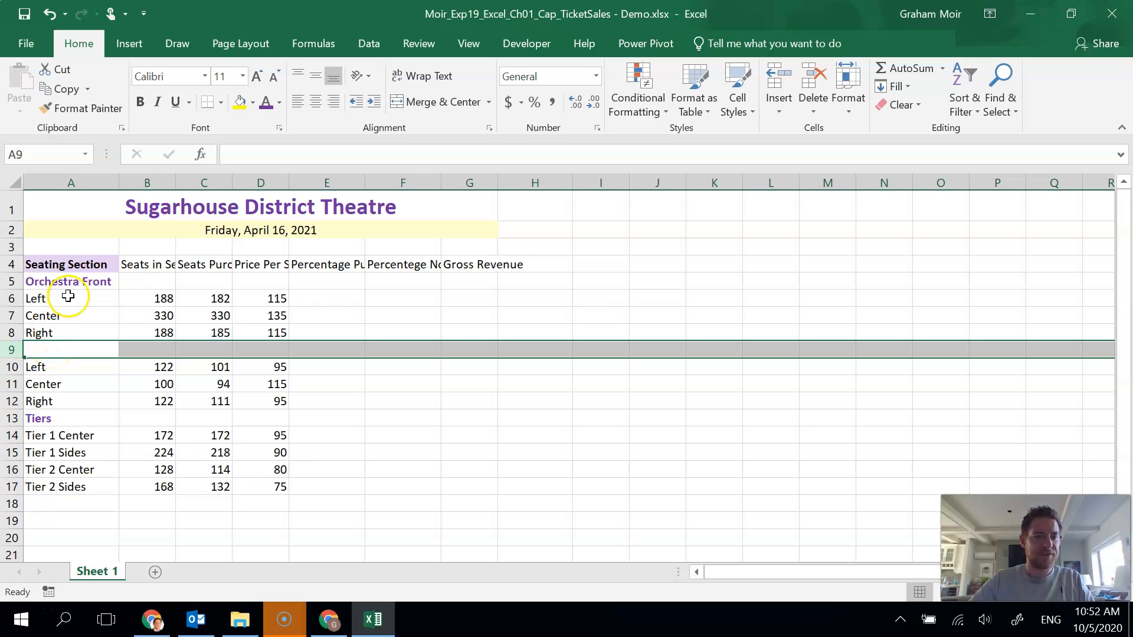
pyautogui.click(68, 281)
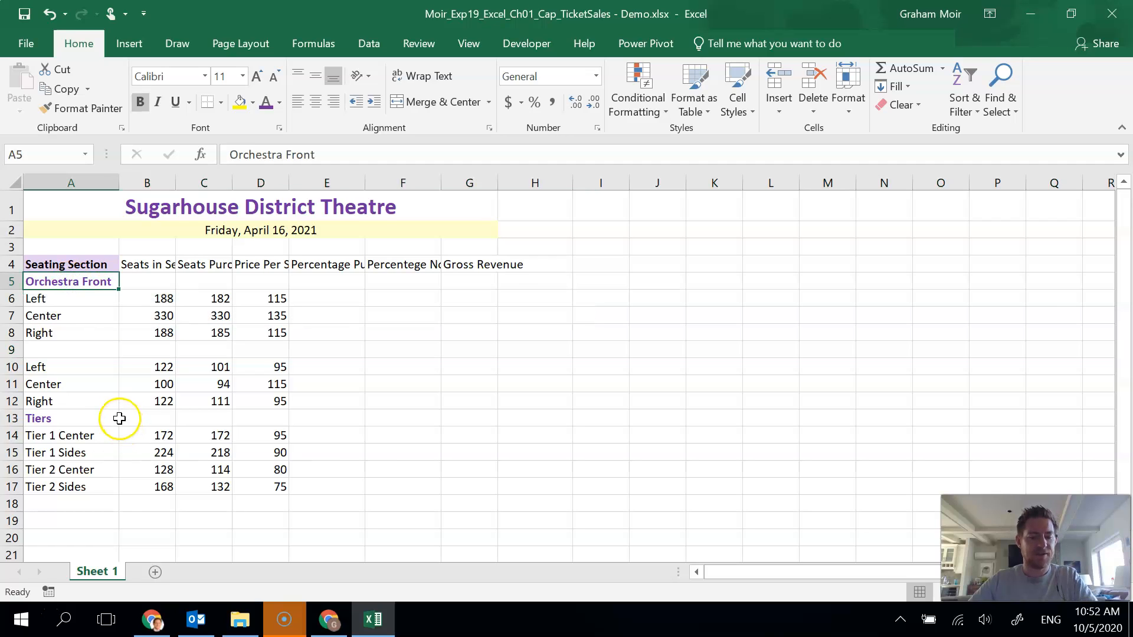
pyautogui.click(71, 349)
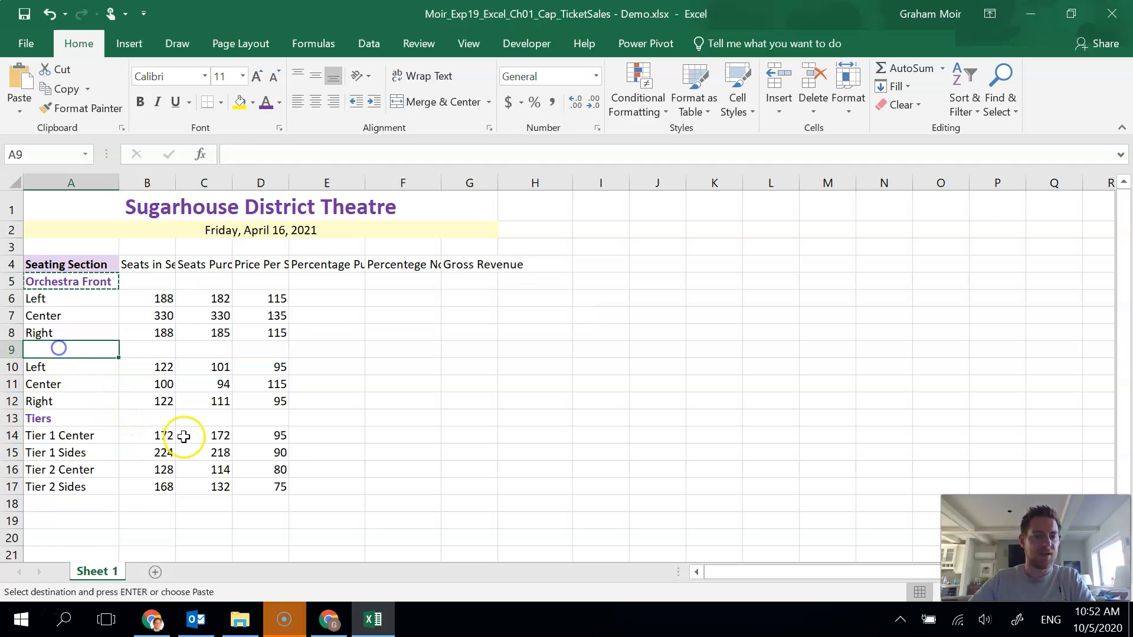
pyautogui.moveTo(331, 366)
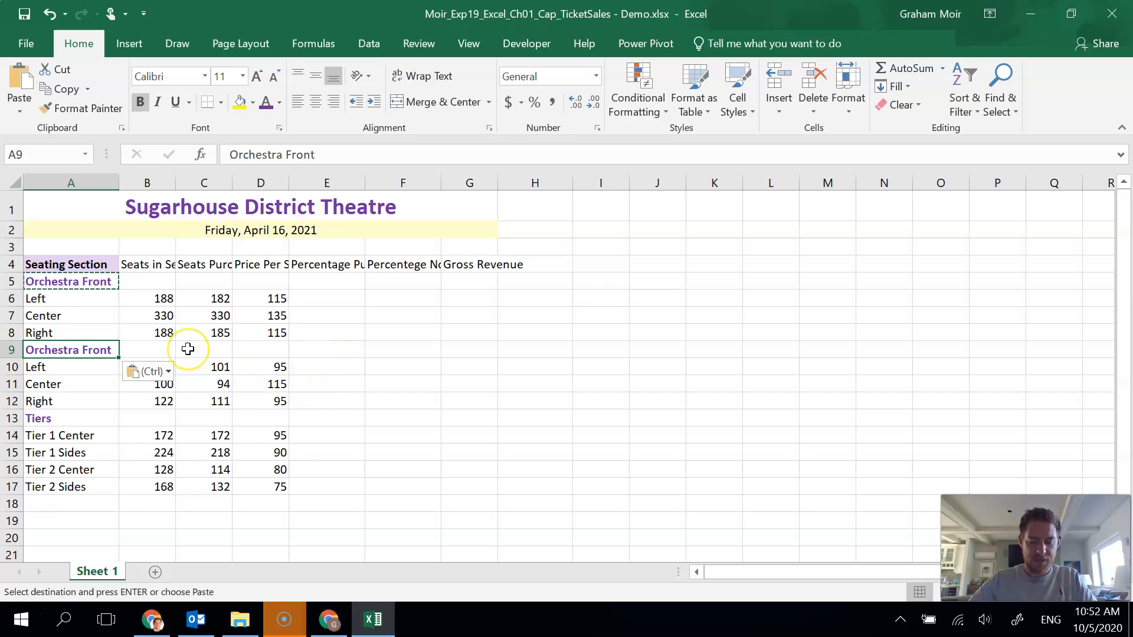
pyautogui.moveTo(85, 337)
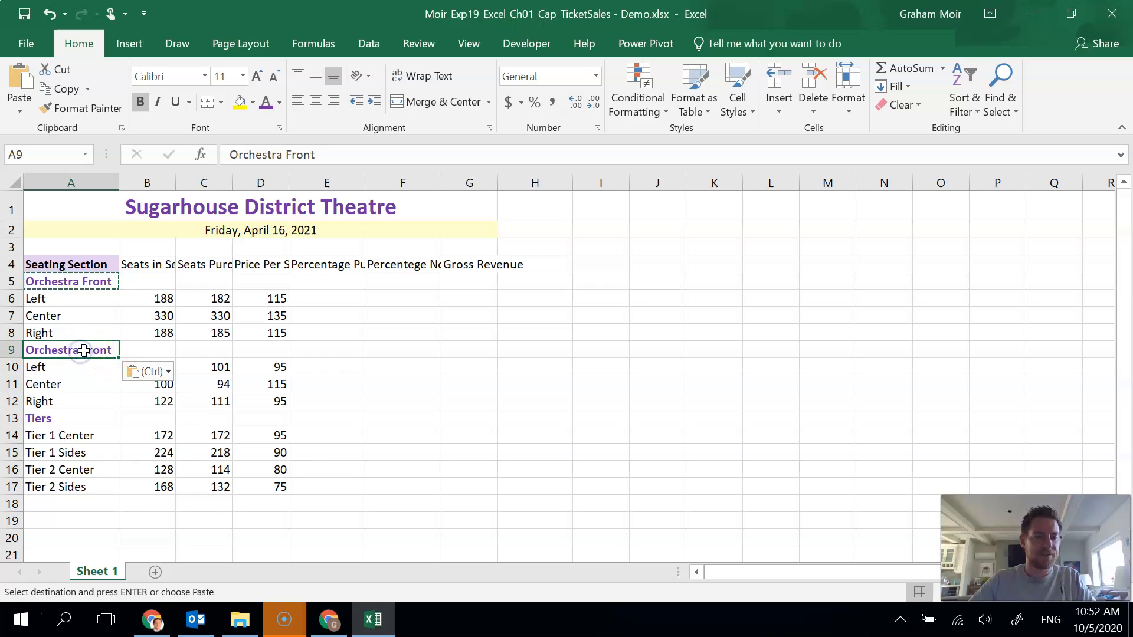
pyautogui.click(147, 350)
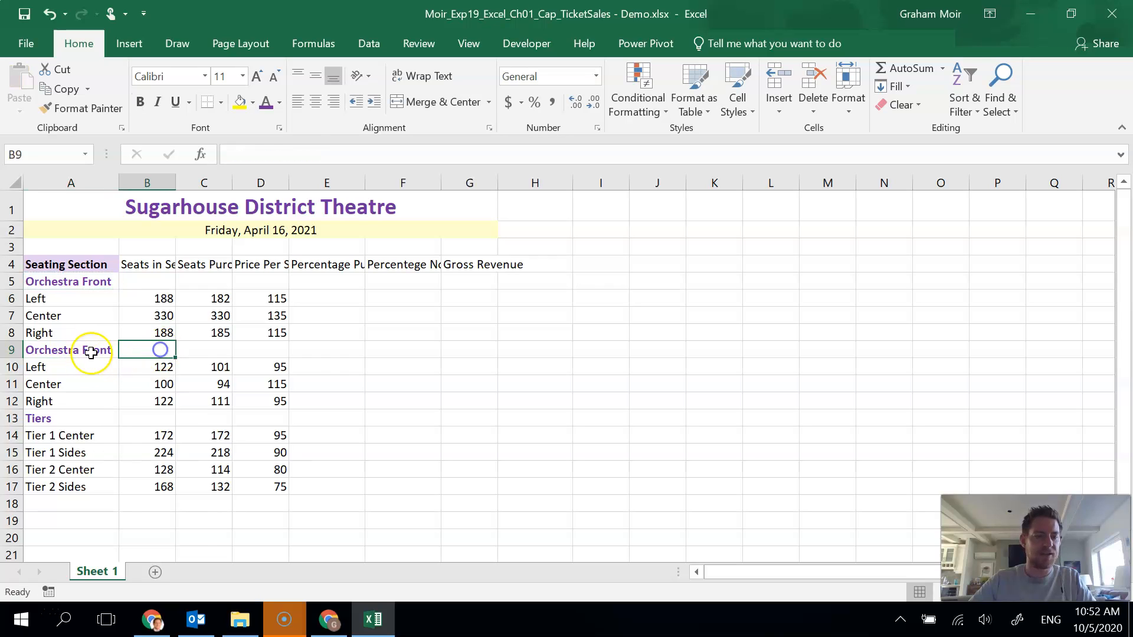
pyautogui.doubleClick(70, 350)
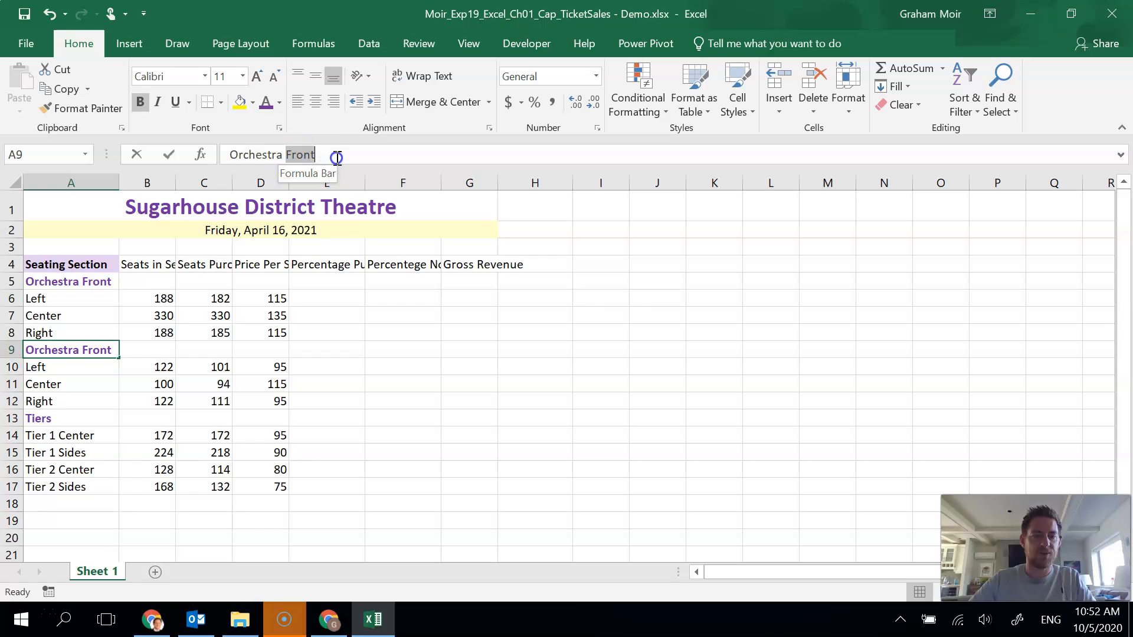
pyautogui.write('Orchestra Back')
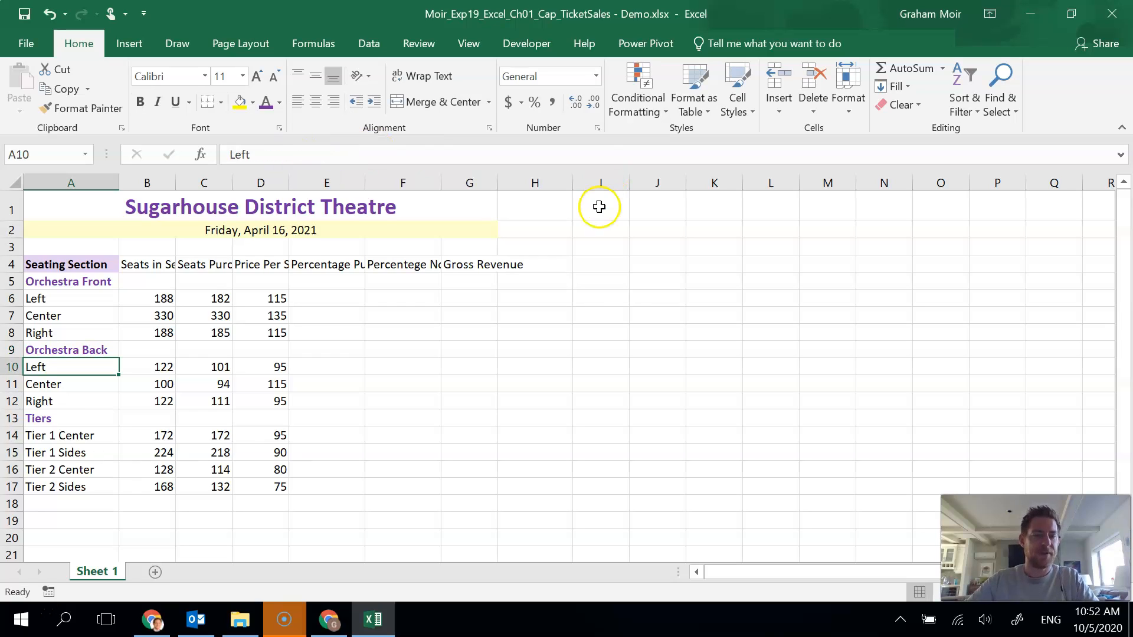
pyautogui.click(535, 384)
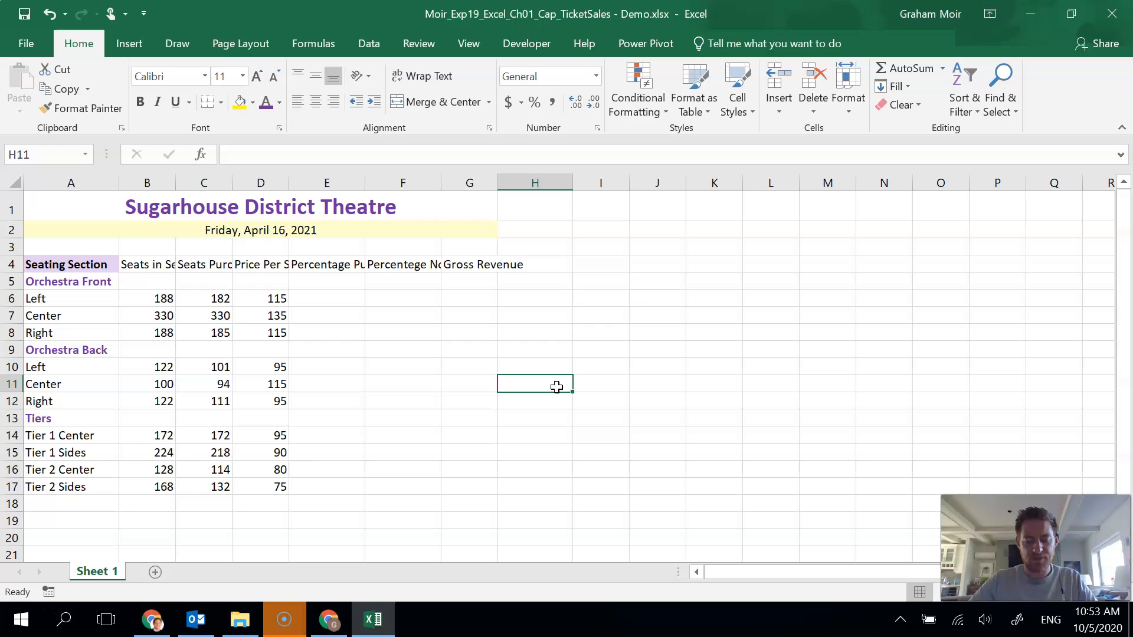
pyautogui.moveTo(488, 373)
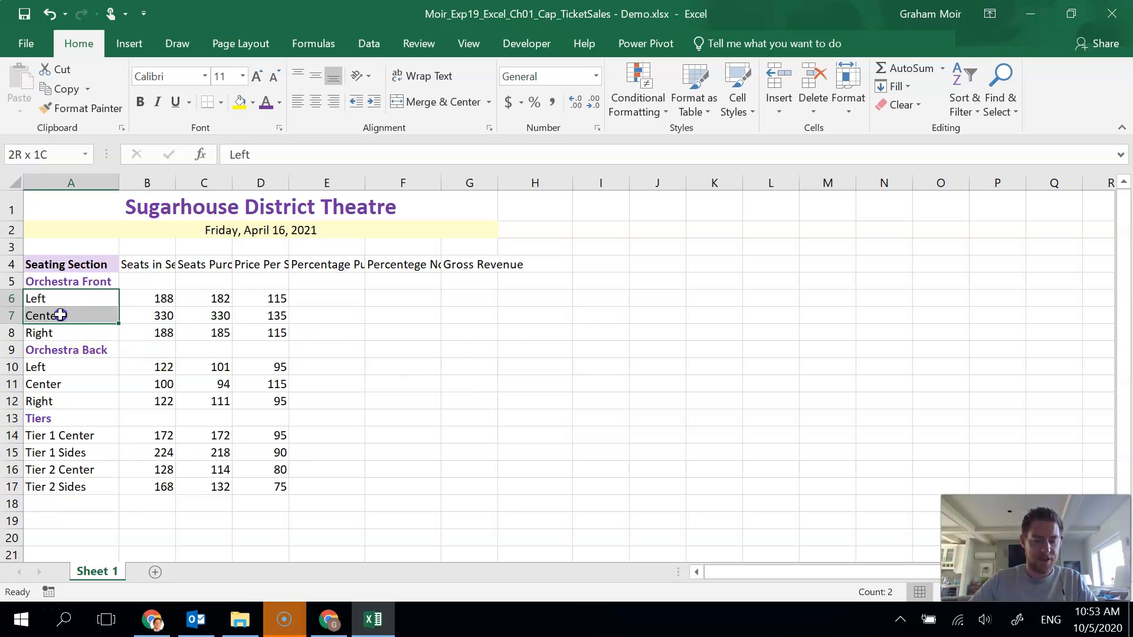
# Indent the seat labels under Orchestra Front, Orchestra Back and Tiers.
pyautogui.click(39, 332)
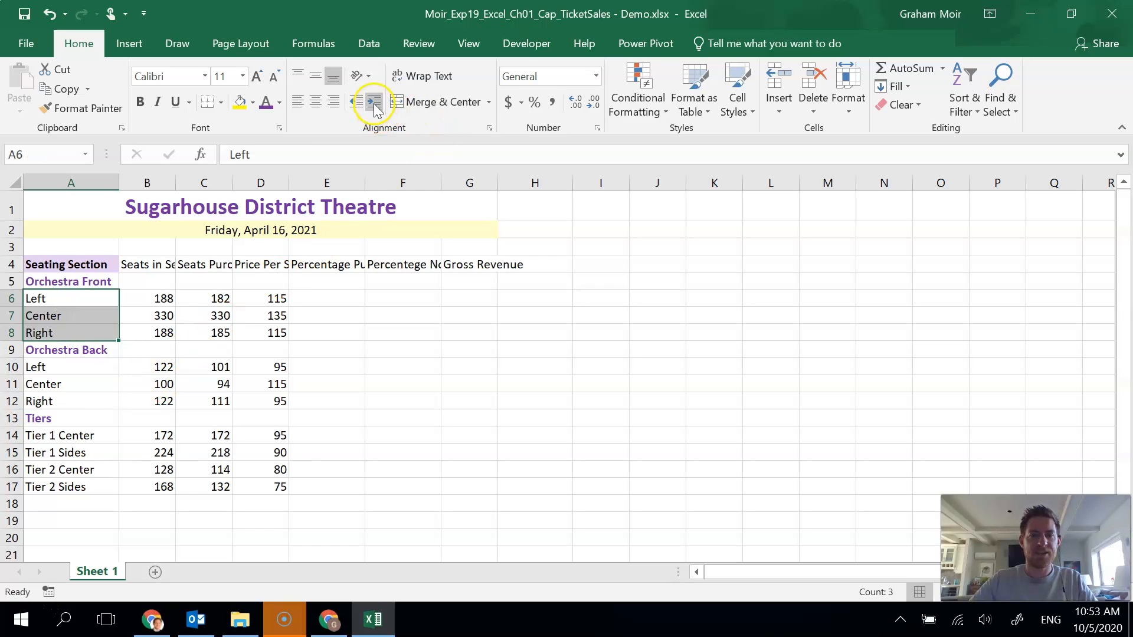
pyautogui.moveTo(374, 102)
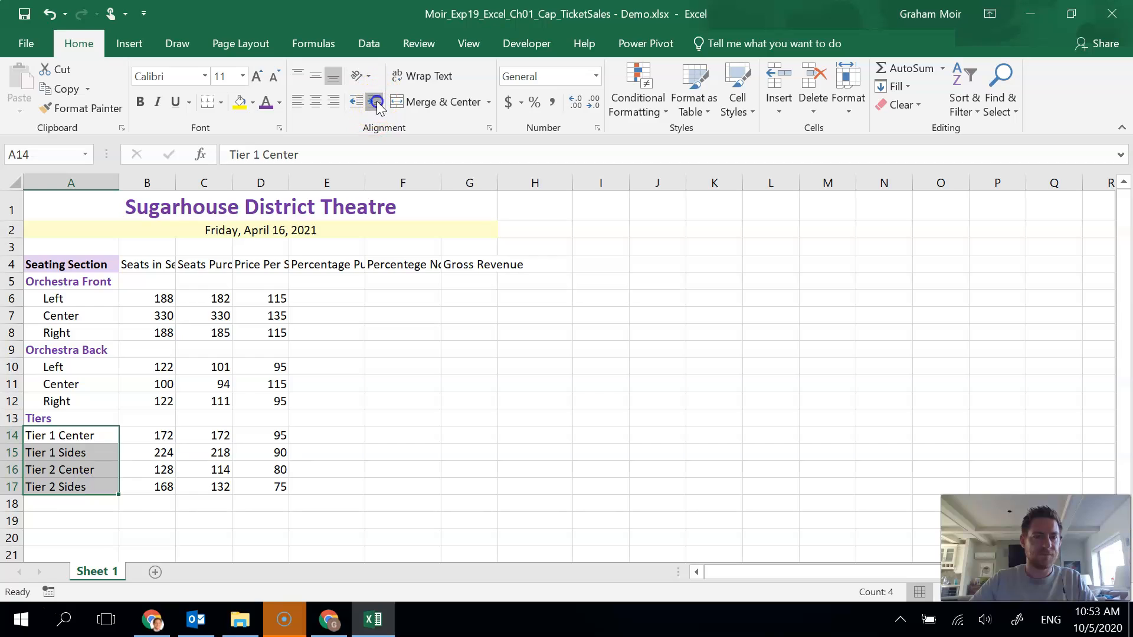
pyautogui.click(402, 367)
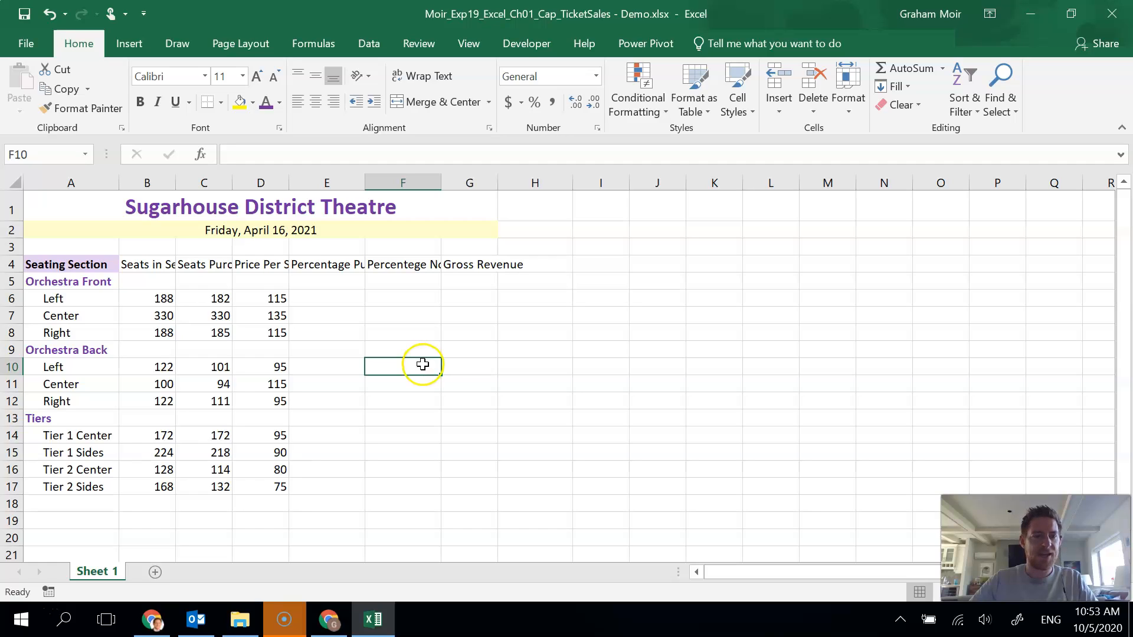
pyautogui.moveTo(70, 183)
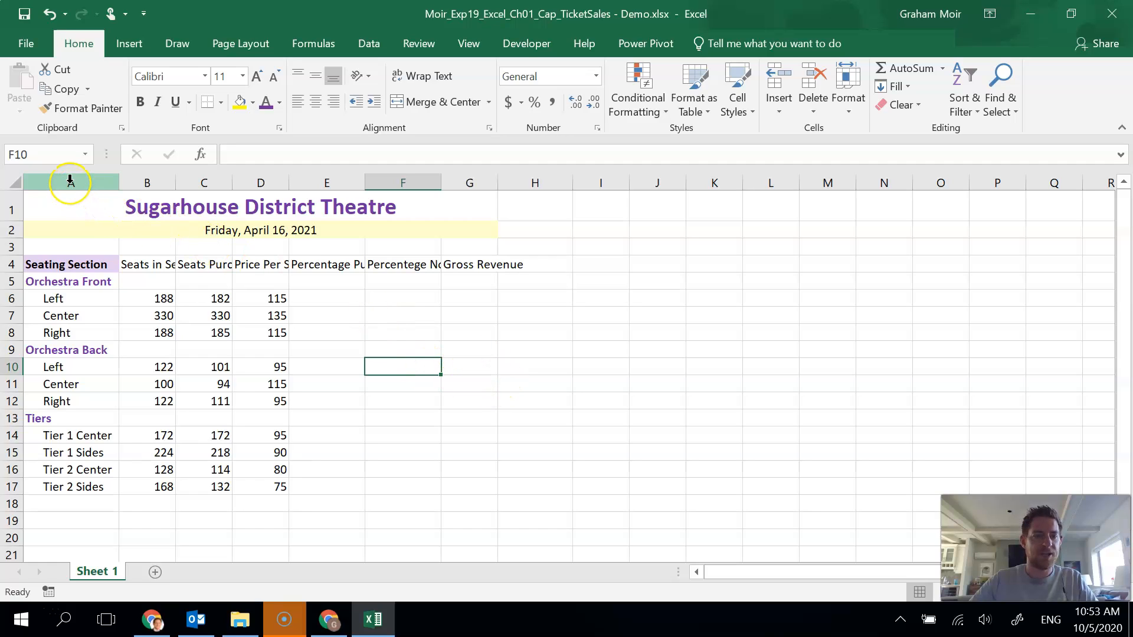
# Set column A's width to 18.
pyautogui.rightClick(70, 182)
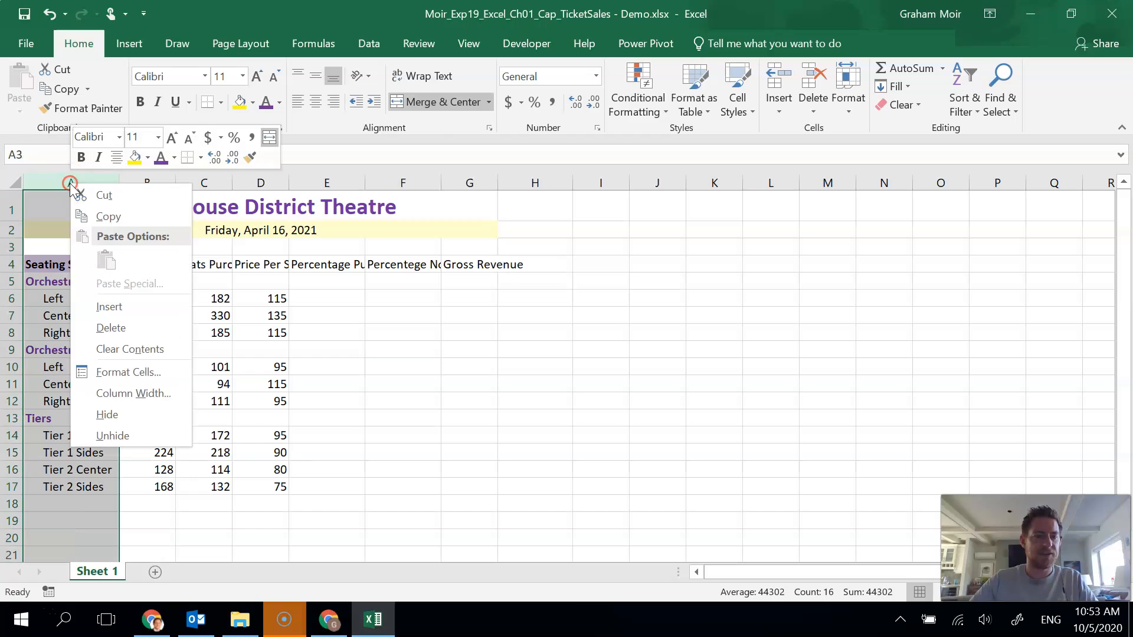
pyautogui.moveTo(132, 393)
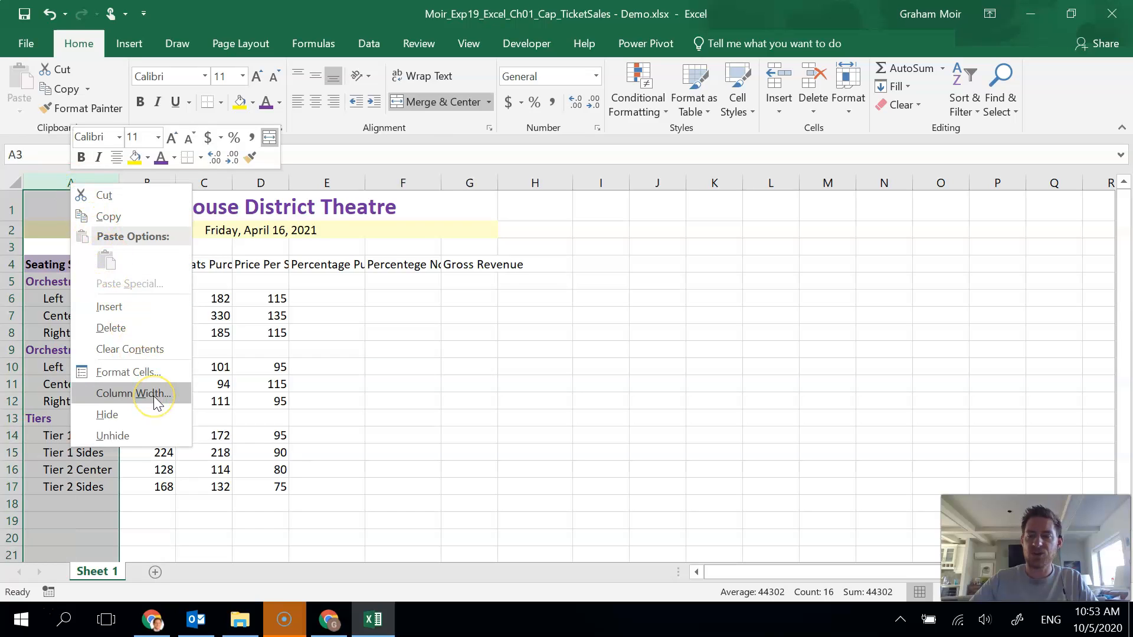
pyautogui.click(132, 393)
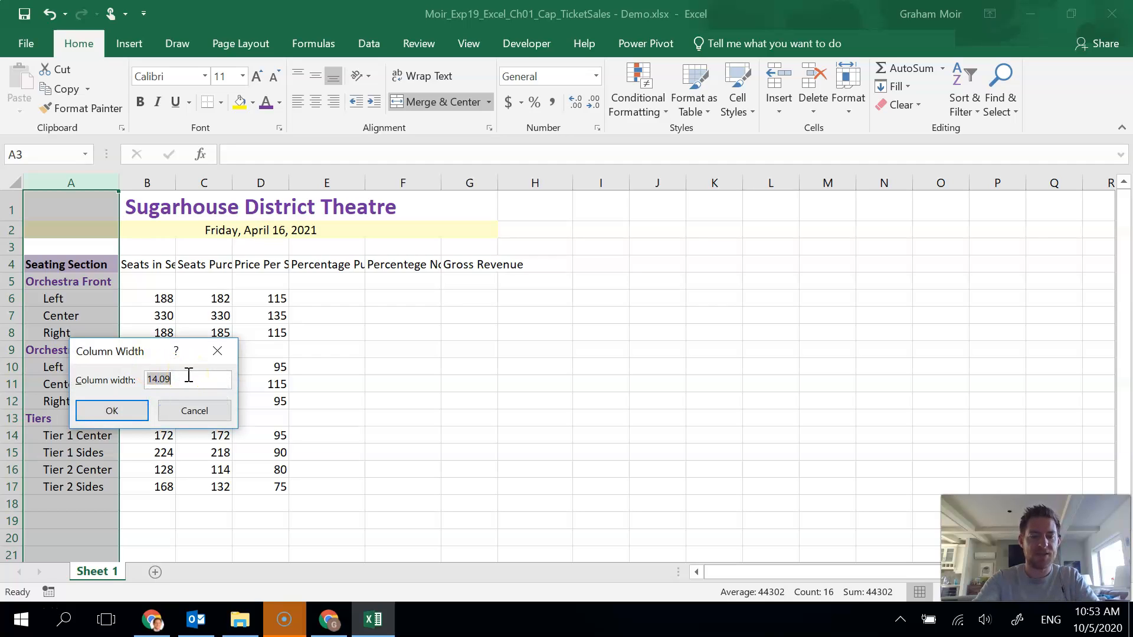
pyautogui.write('18')
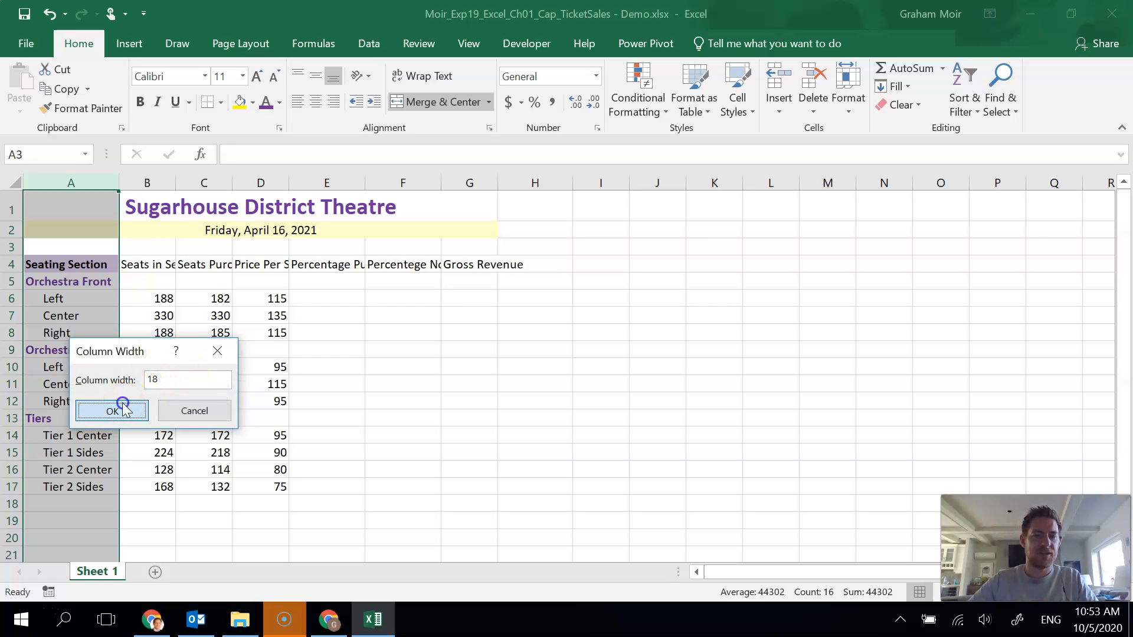
pyautogui.click(111, 411)
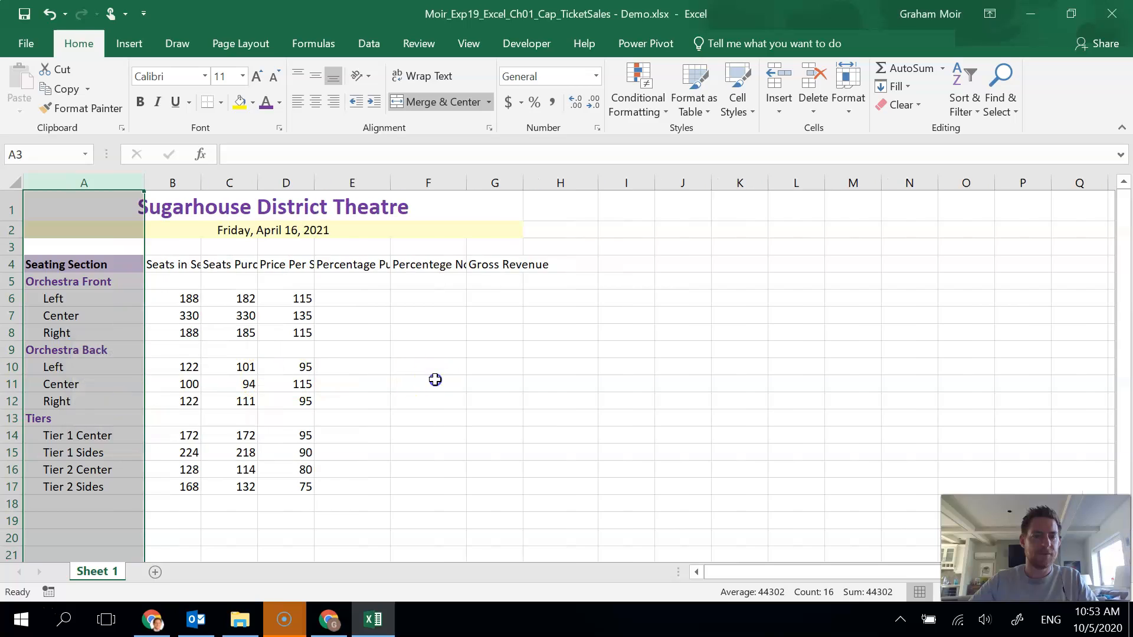
pyautogui.click(428, 383)
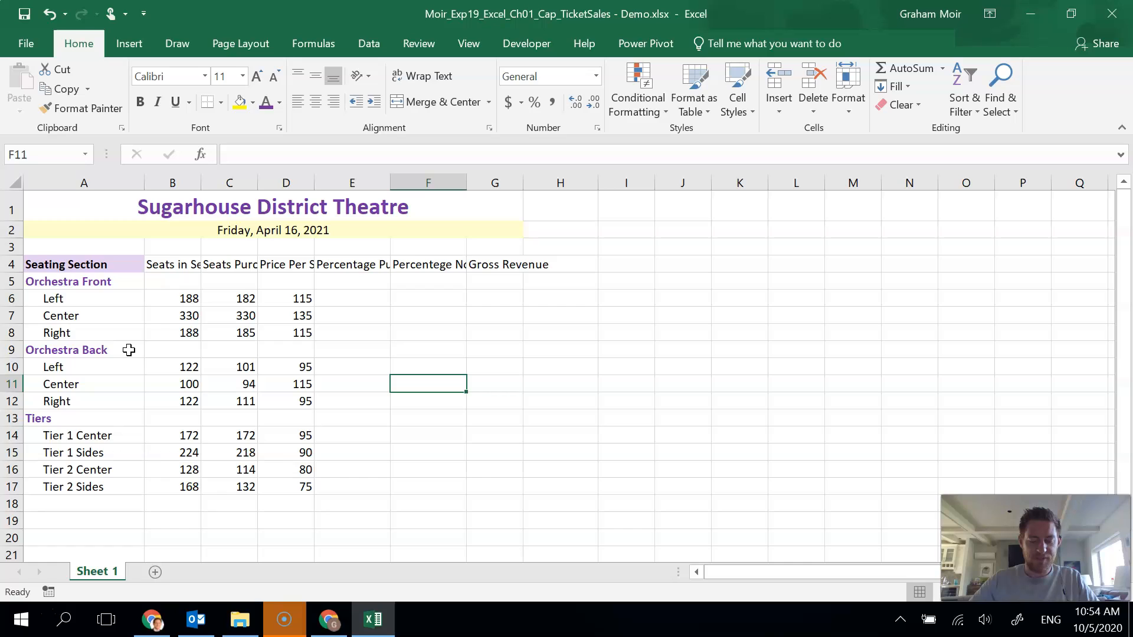
# Copy the Seating Section heading's bold lavender formatting across the row 4 headings.
pyautogui.click(66, 264)
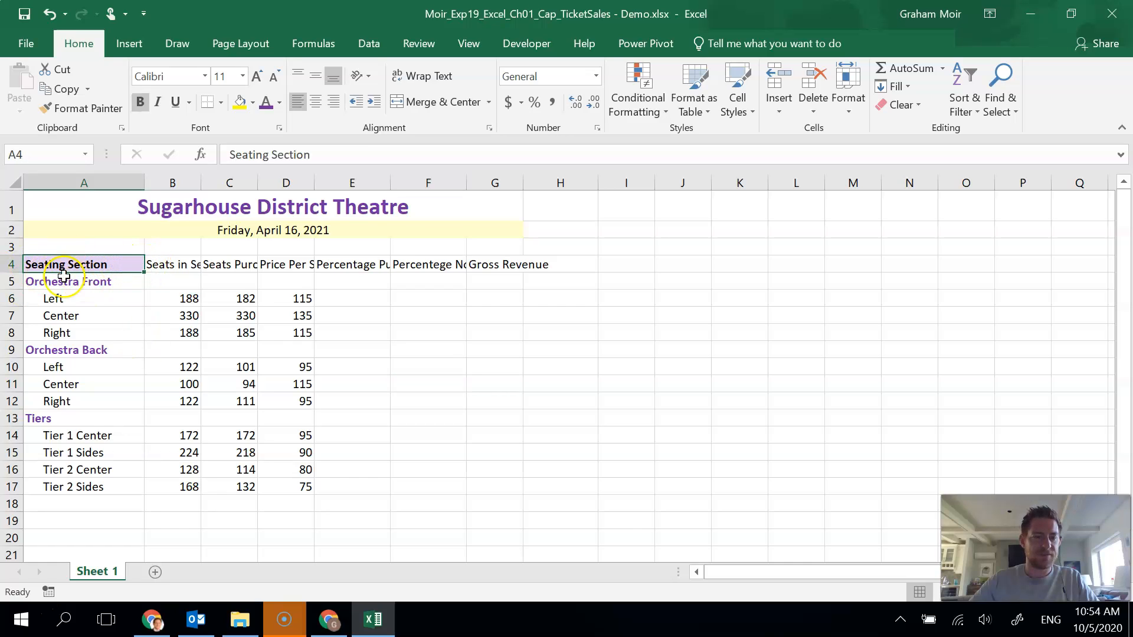
pyautogui.moveTo(300, 274)
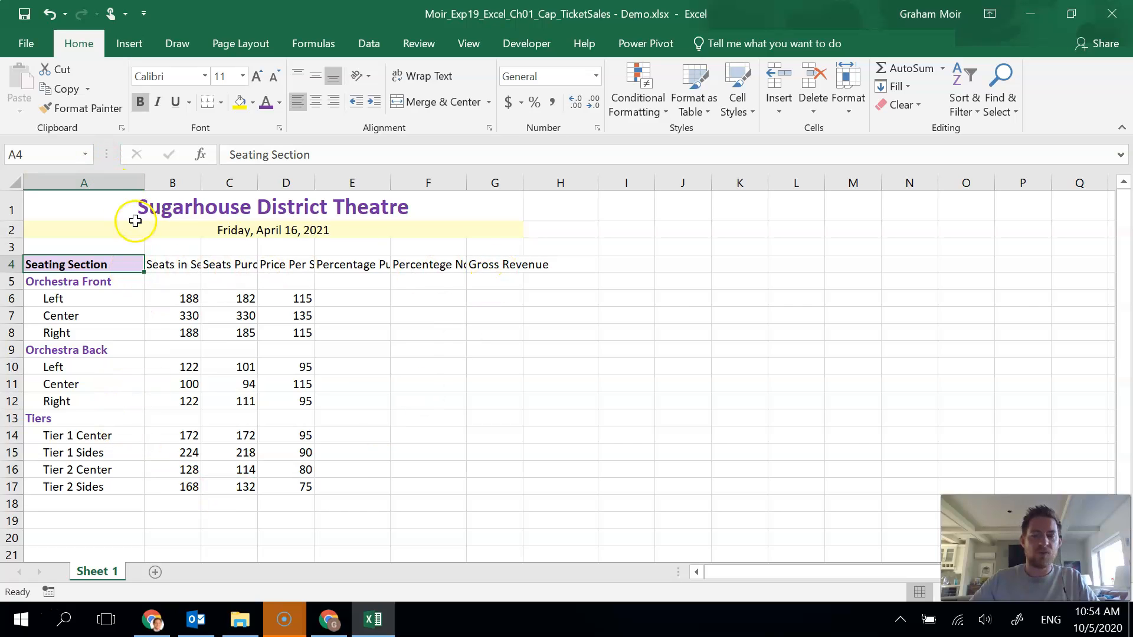
pyautogui.moveTo(89, 109)
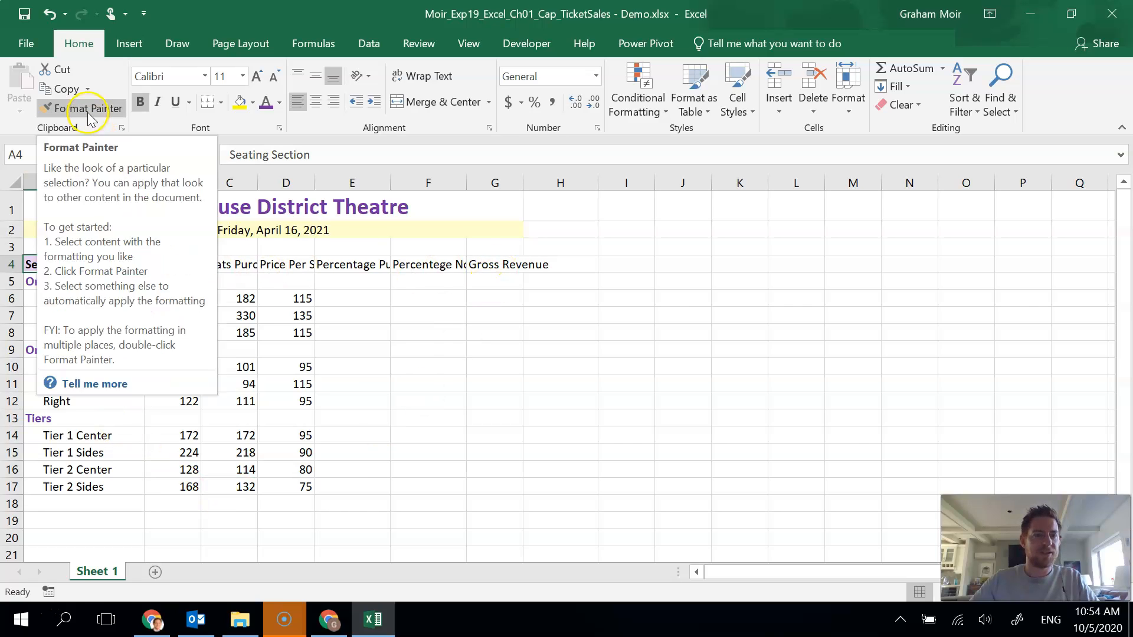
pyautogui.click(88, 109)
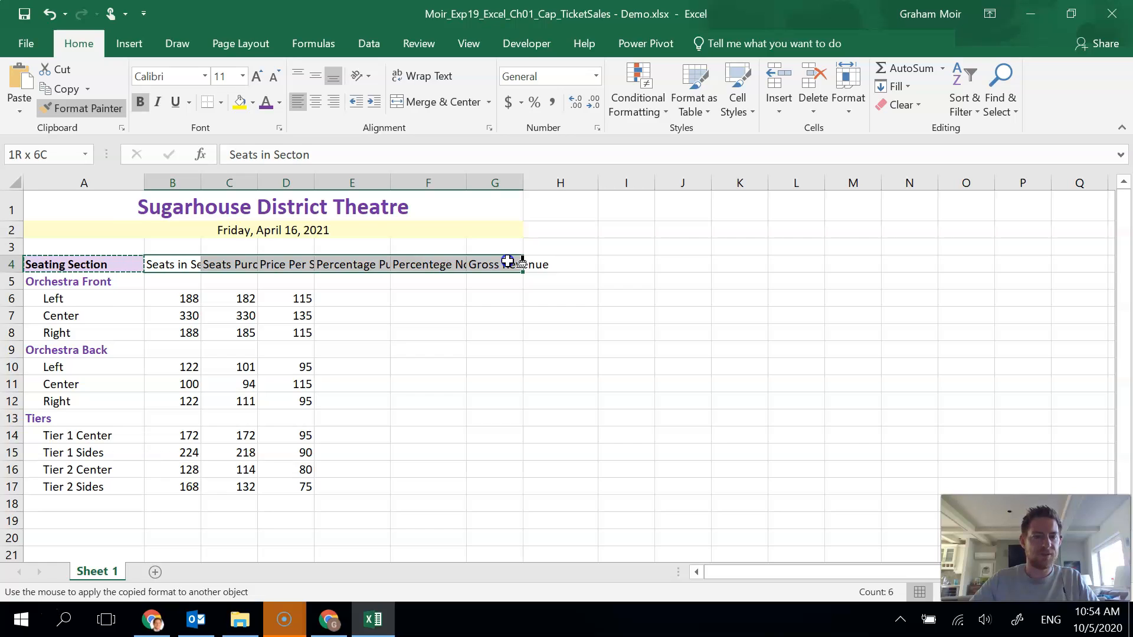
pyautogui.click(560, 264)
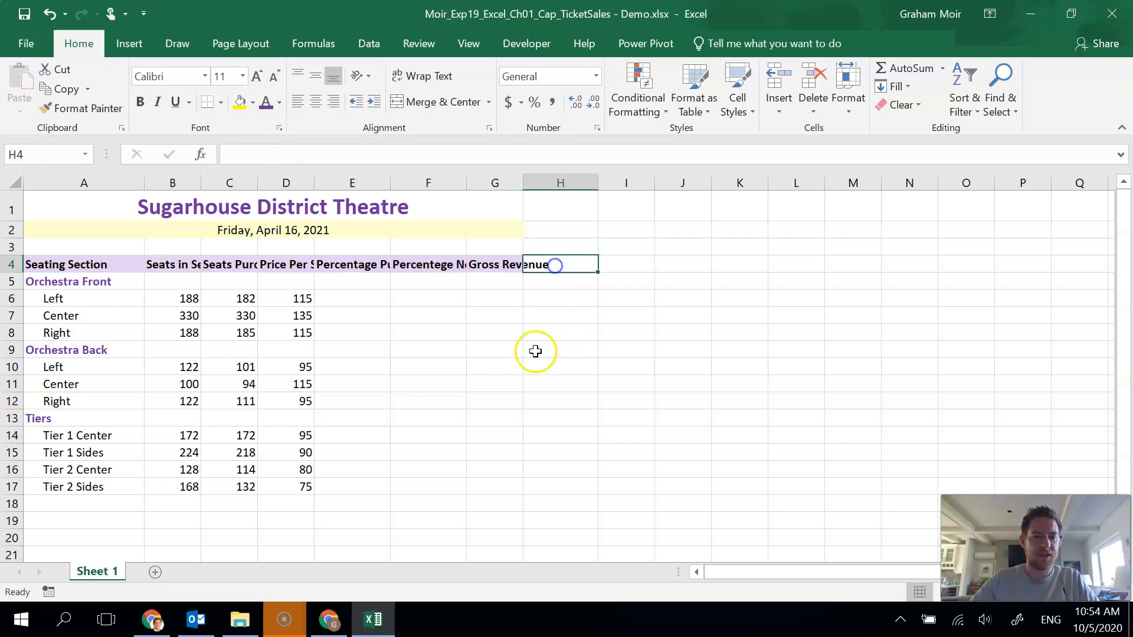
pyautogui.moveTo(489, 367)
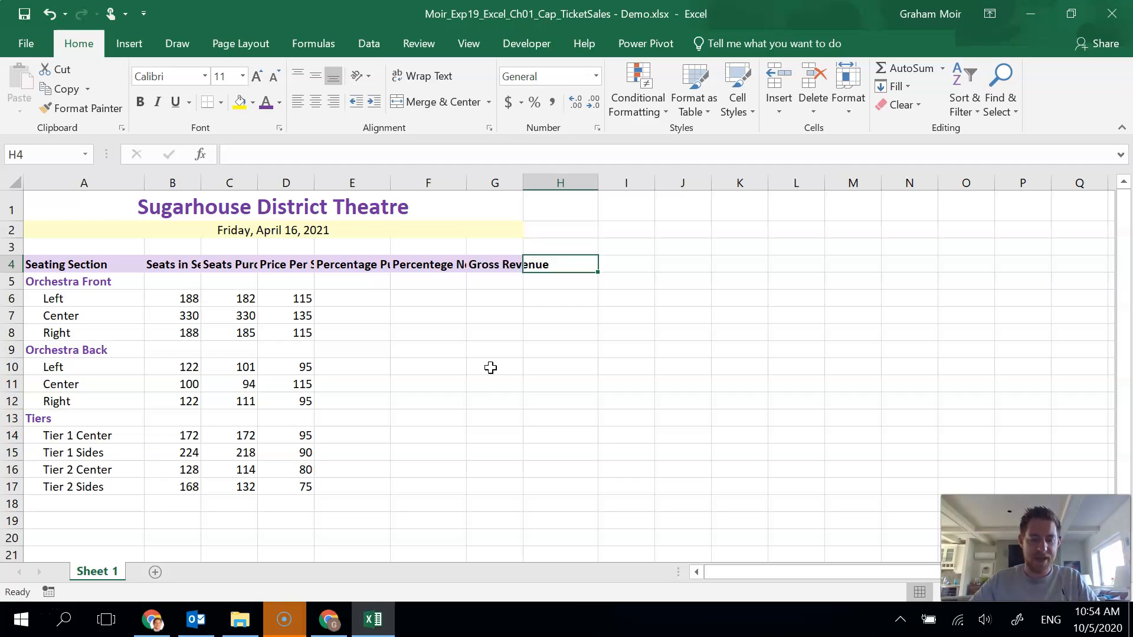
pyautogui.moveTo(479, 376)
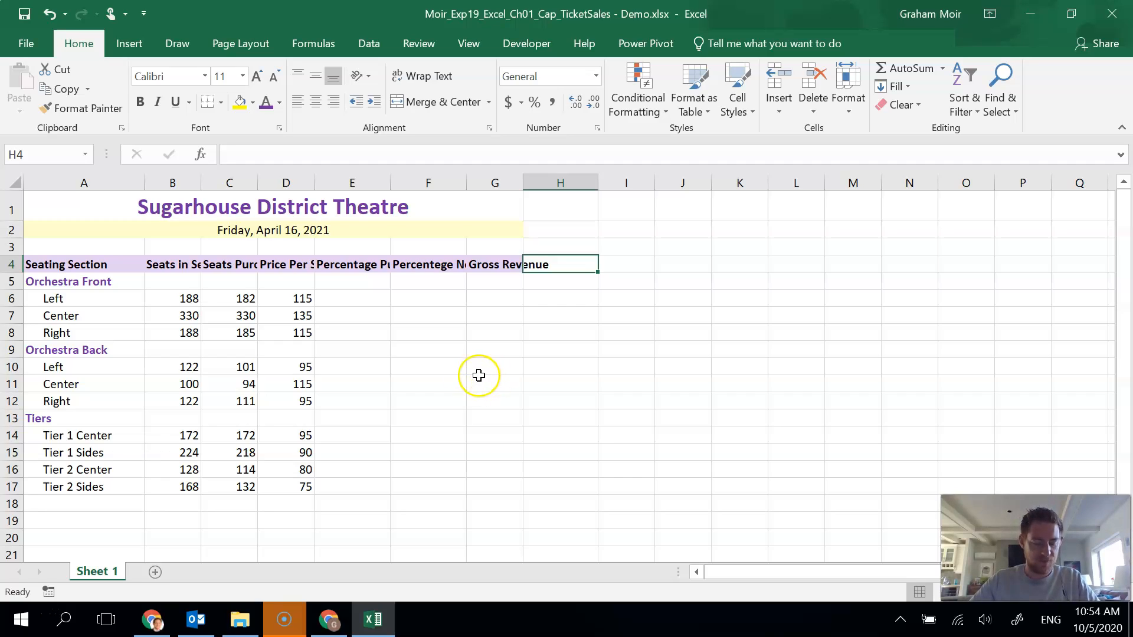
pyautogui.moveTo(173, 245)
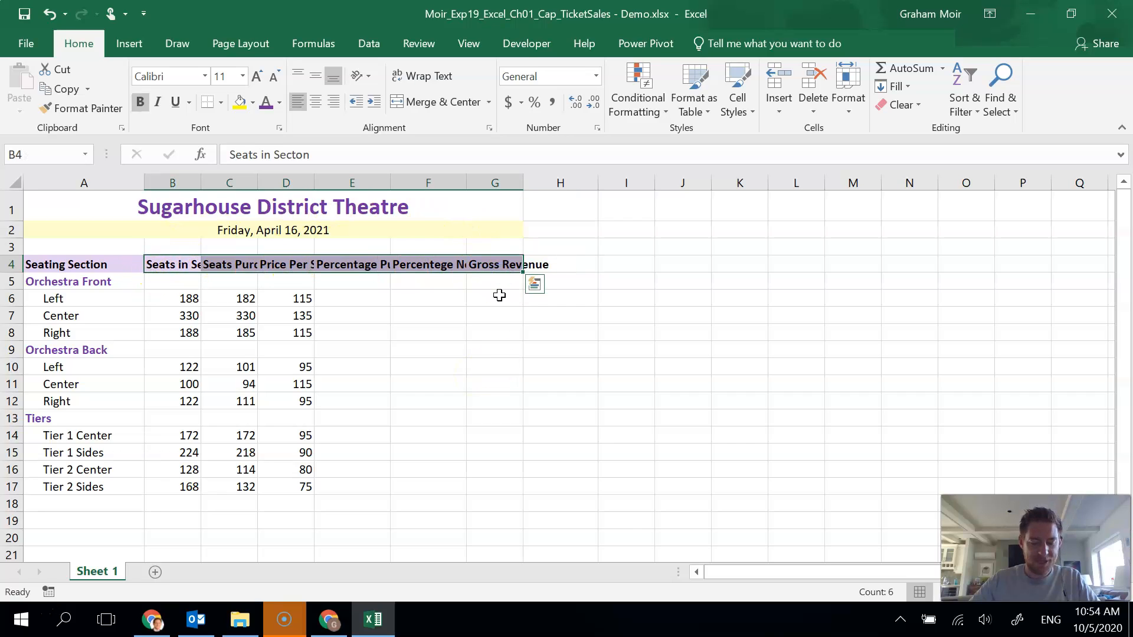
pyautogui.moveTo(435, 193)
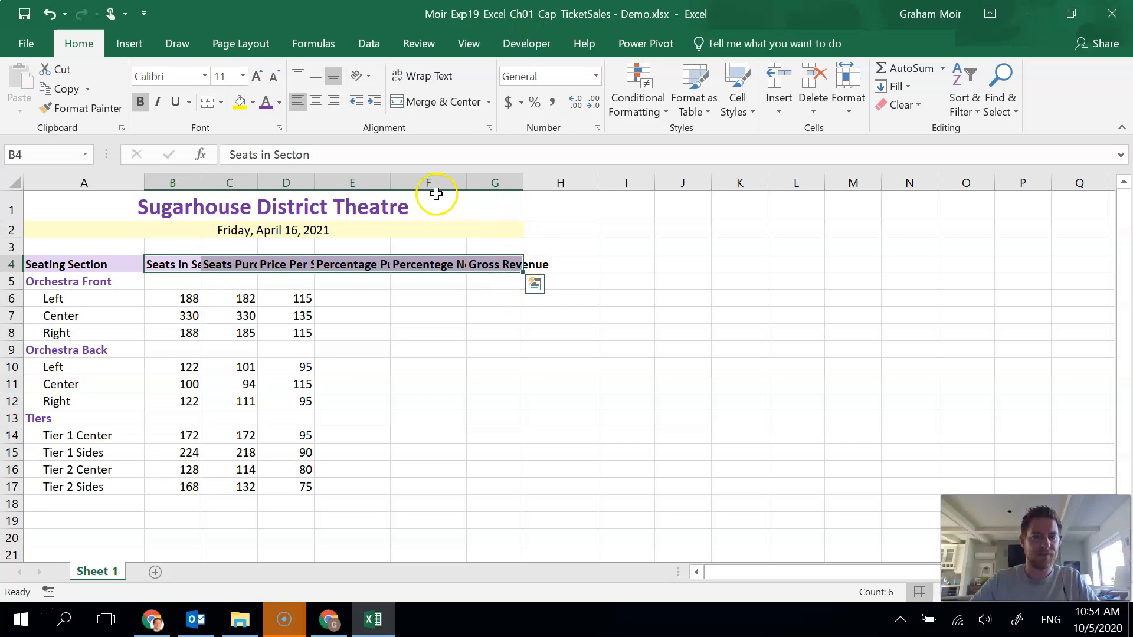
pyautogui.moveTo(433, 76)
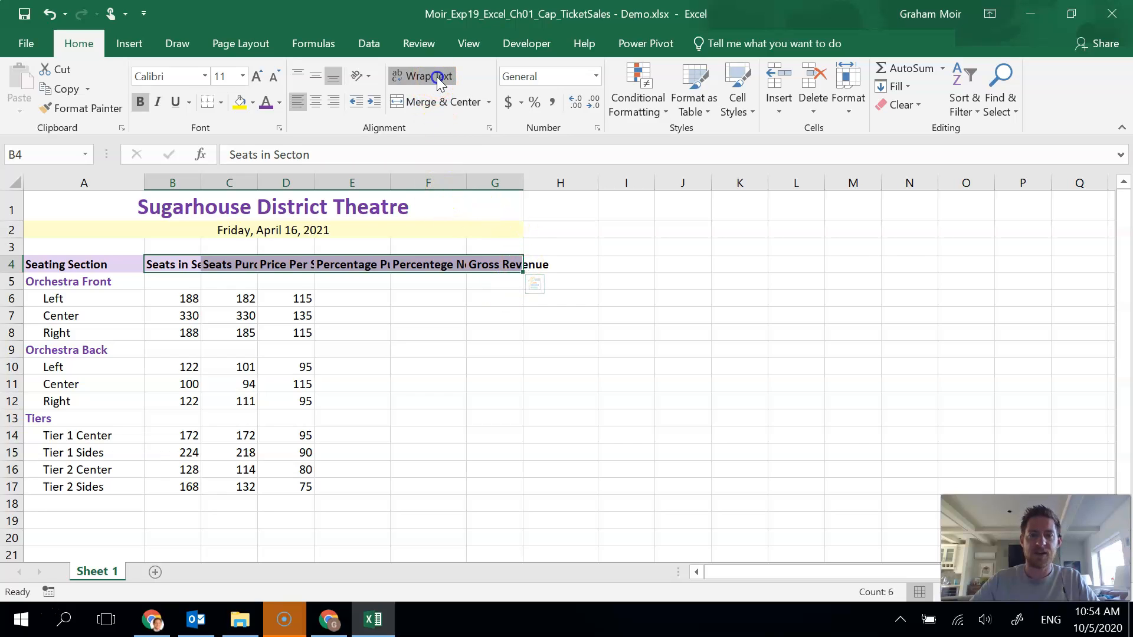
# Wrap the B4:G4 column headings onto multiple lines.
pyautogui.click(431, 76)
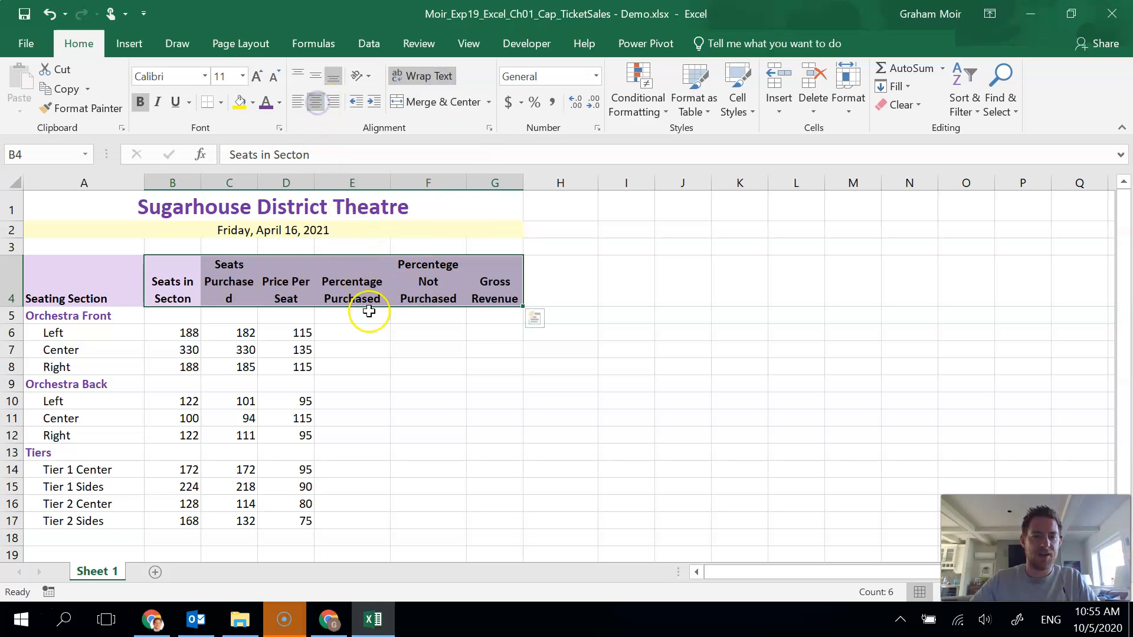
pyautogui.moveTo(369, 311)
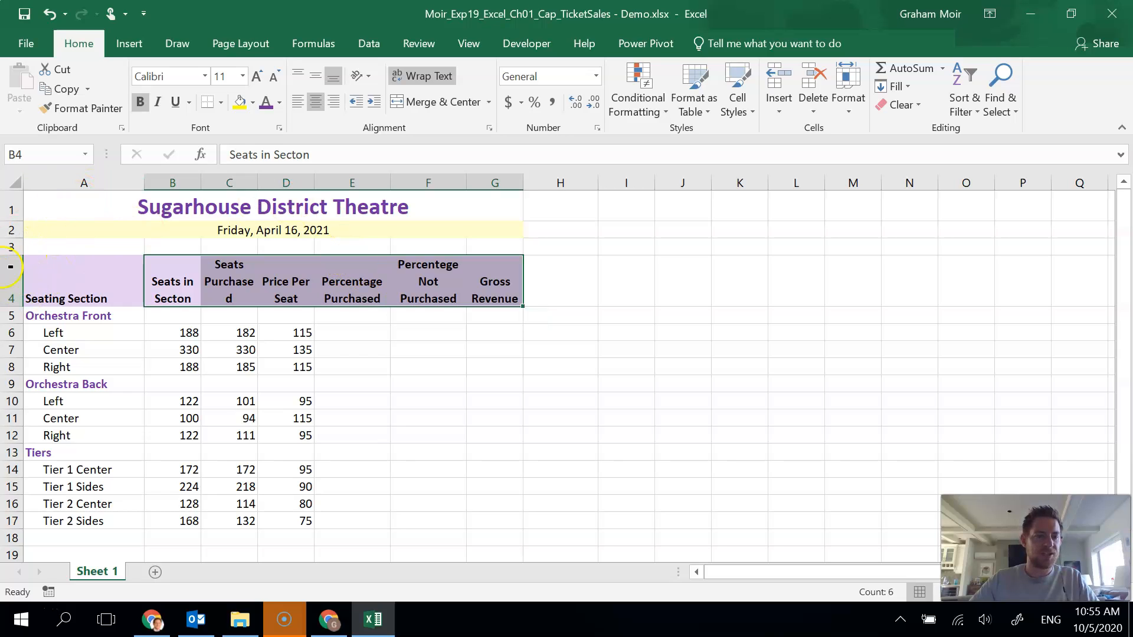
# Resize heading row 4 to a row height of 30.
pyautogui.rightClick(10, 283)
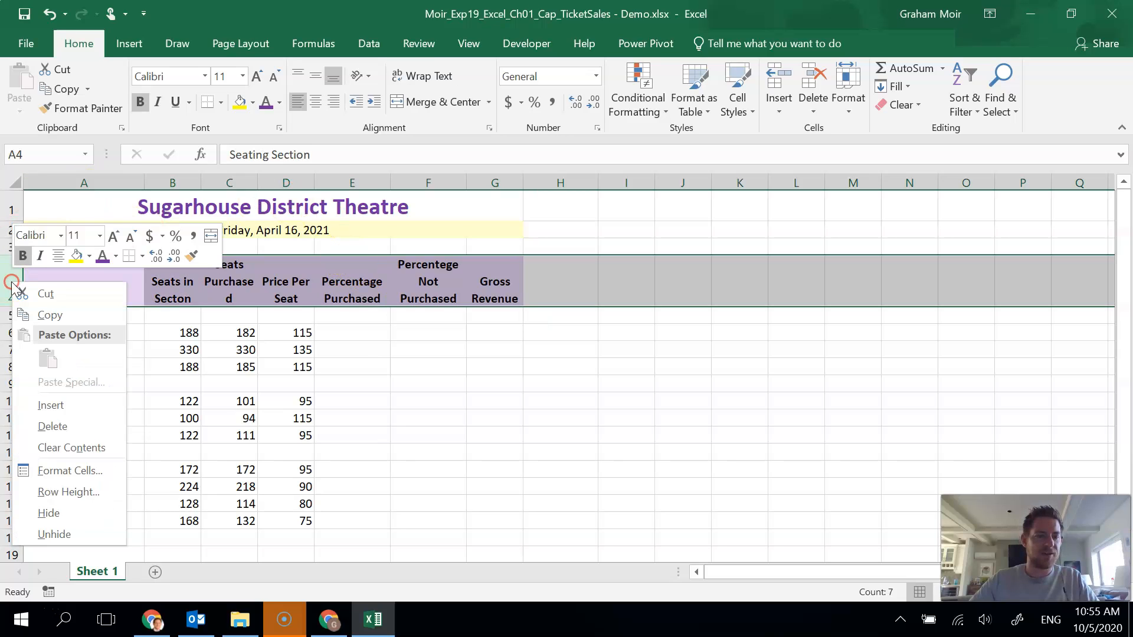
pyautogui.moveTo(72, 418)
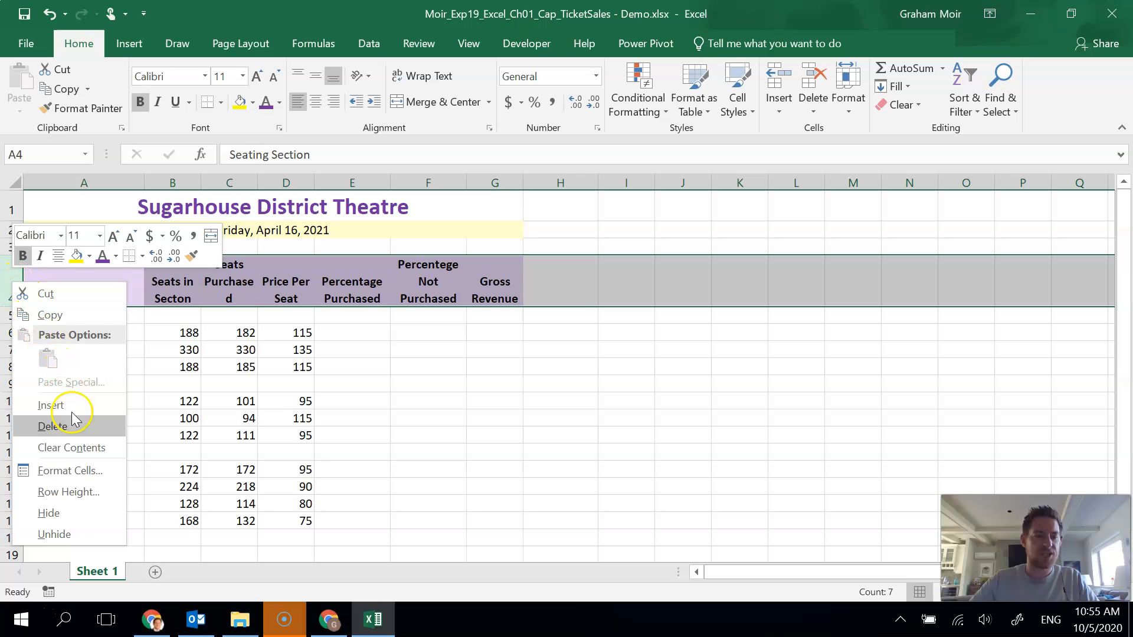
pyautogui.moveTo(71, 492)
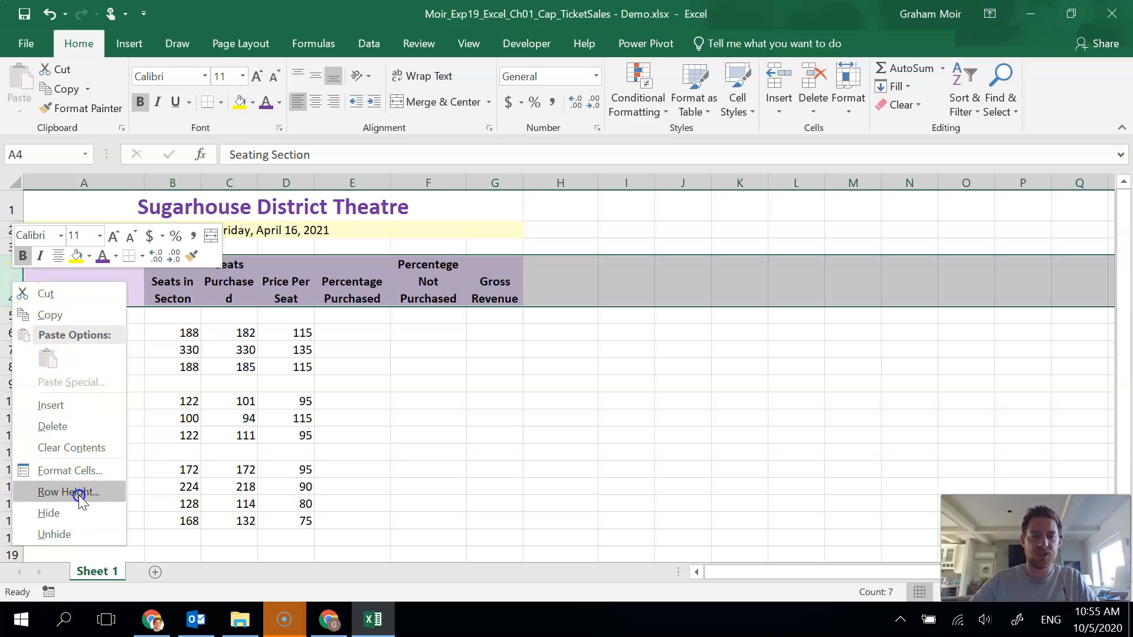
pyautogui.click(69, 492)
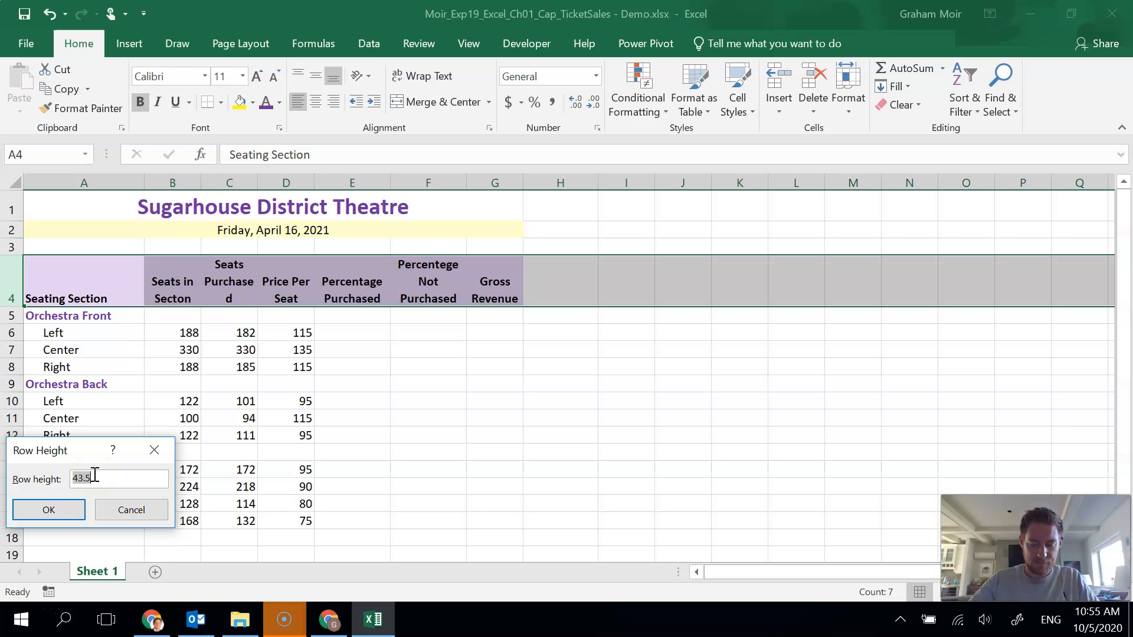
pyautogui.write('30')
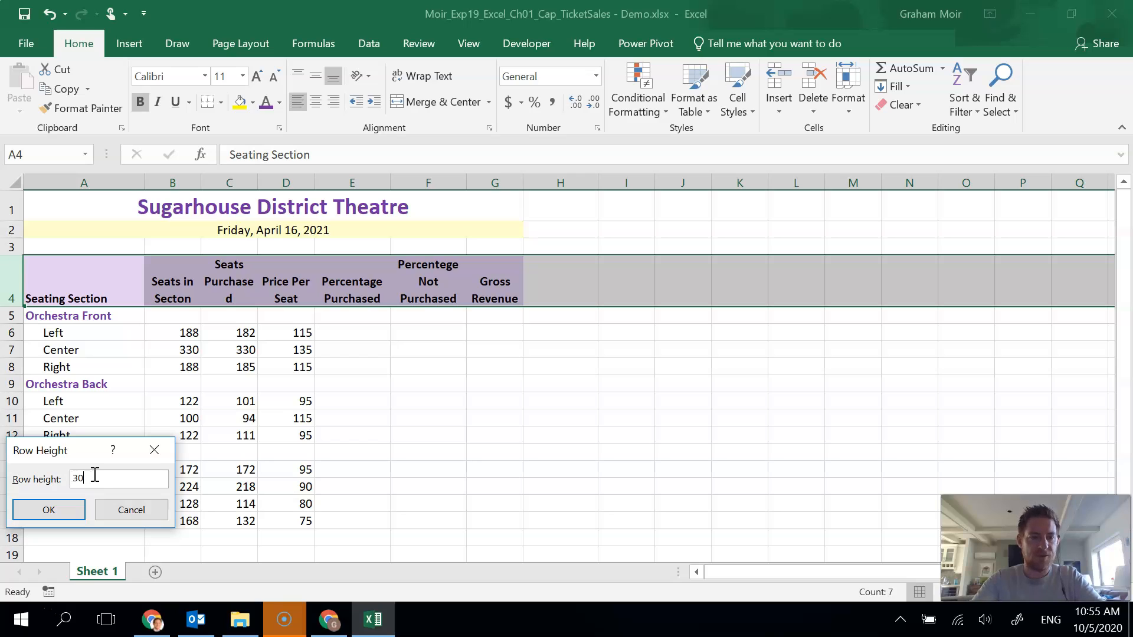
pyautogui.click(49, 509)
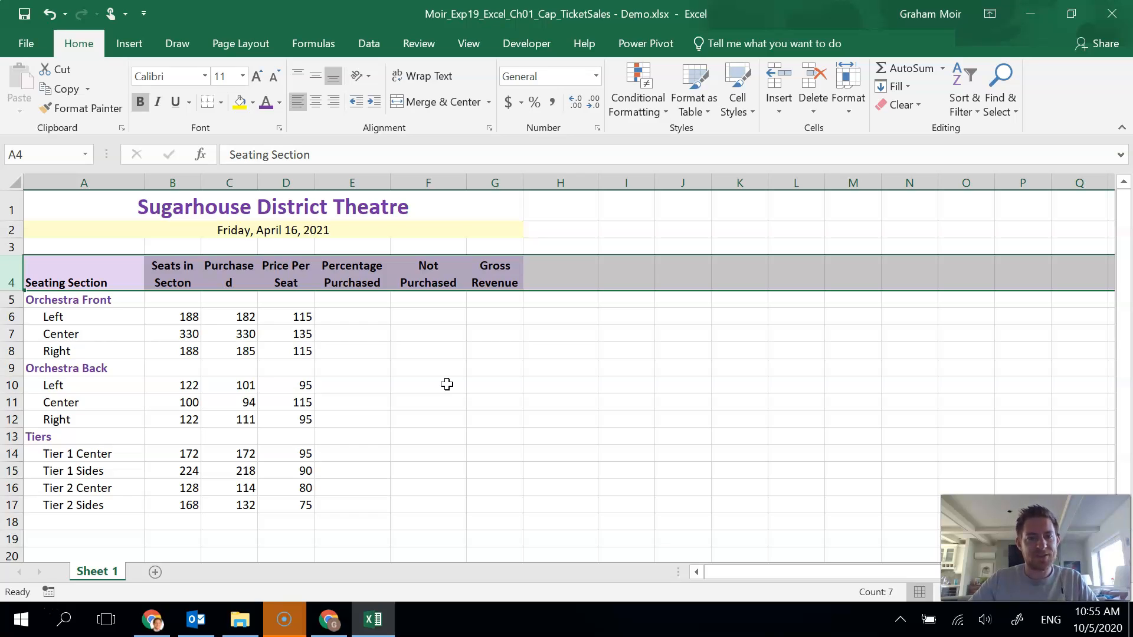
pyautogui.moveTo(451, 345)
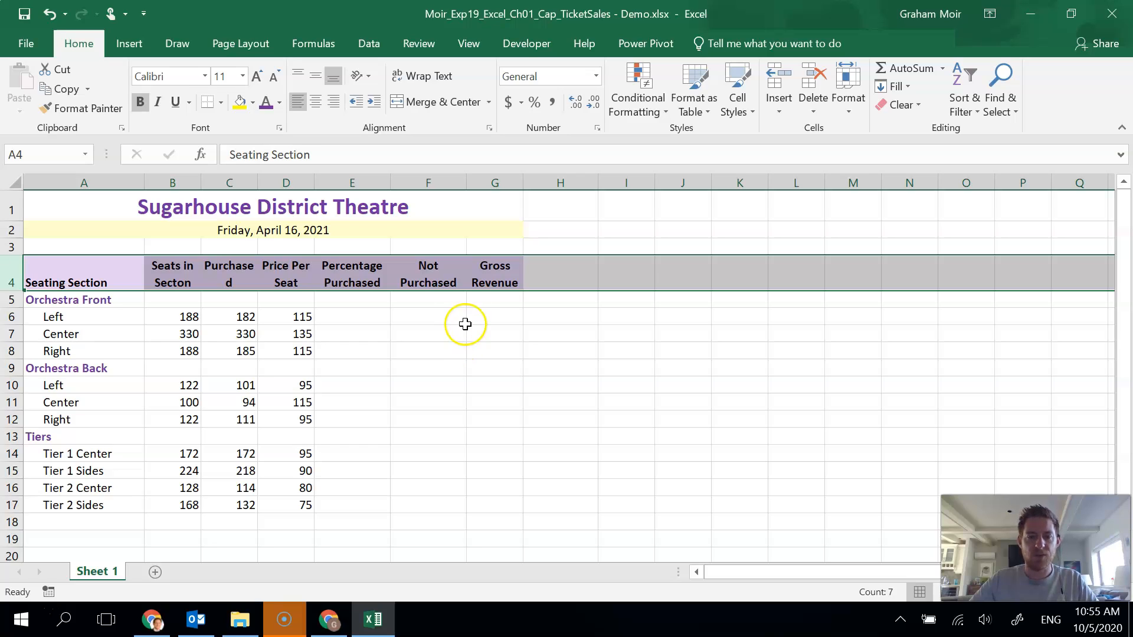
# Replace all three occurrences of 'Purchased' with 'Sold' in the row 4 headings.
pyautogui.click(428, 316)
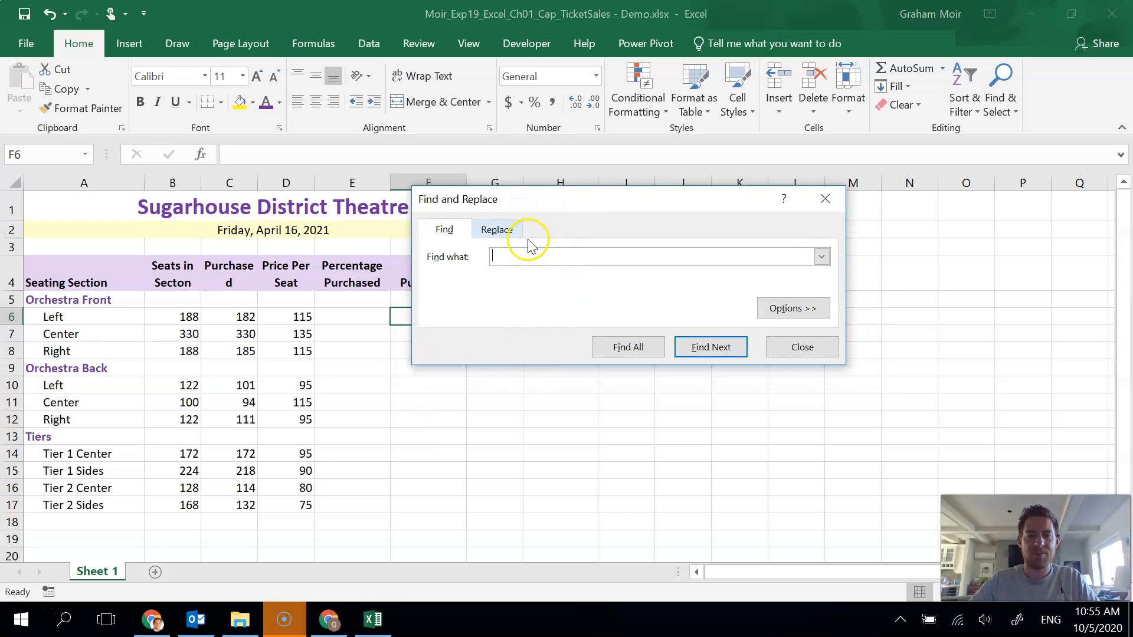
pyautogui.click(497, 228)
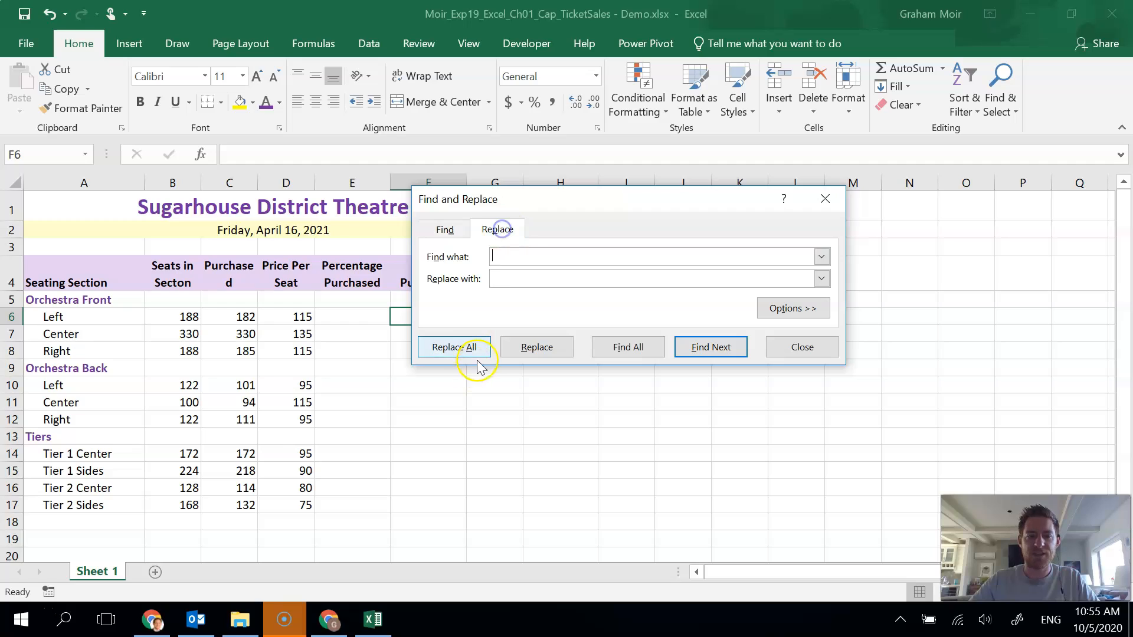
pyautogui.write('Pur')
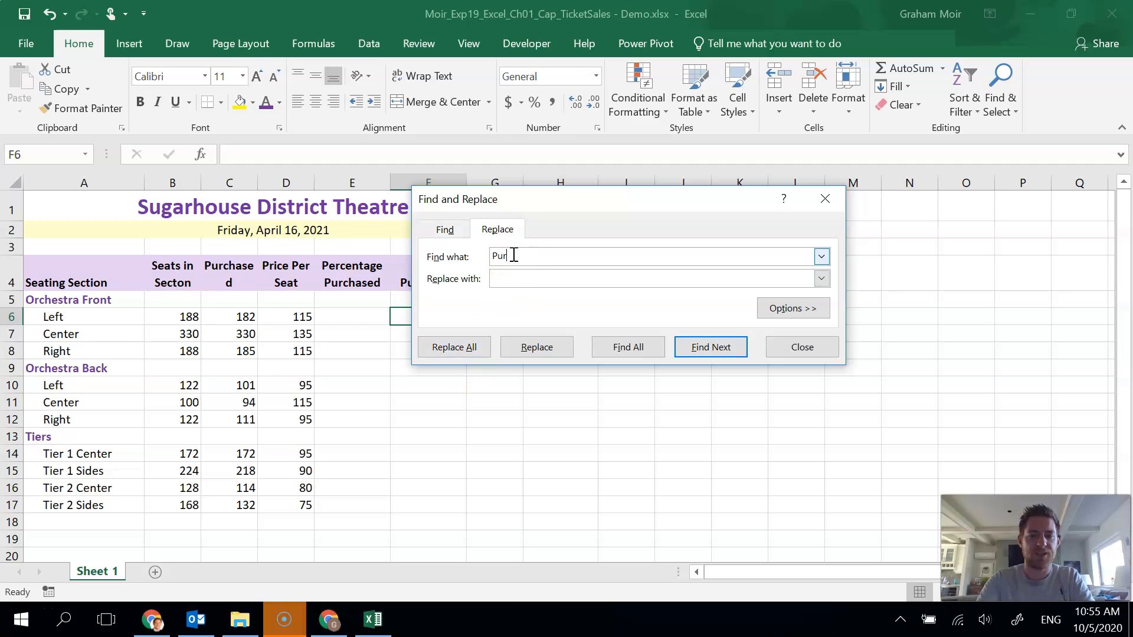
pyautogui.write('chased')
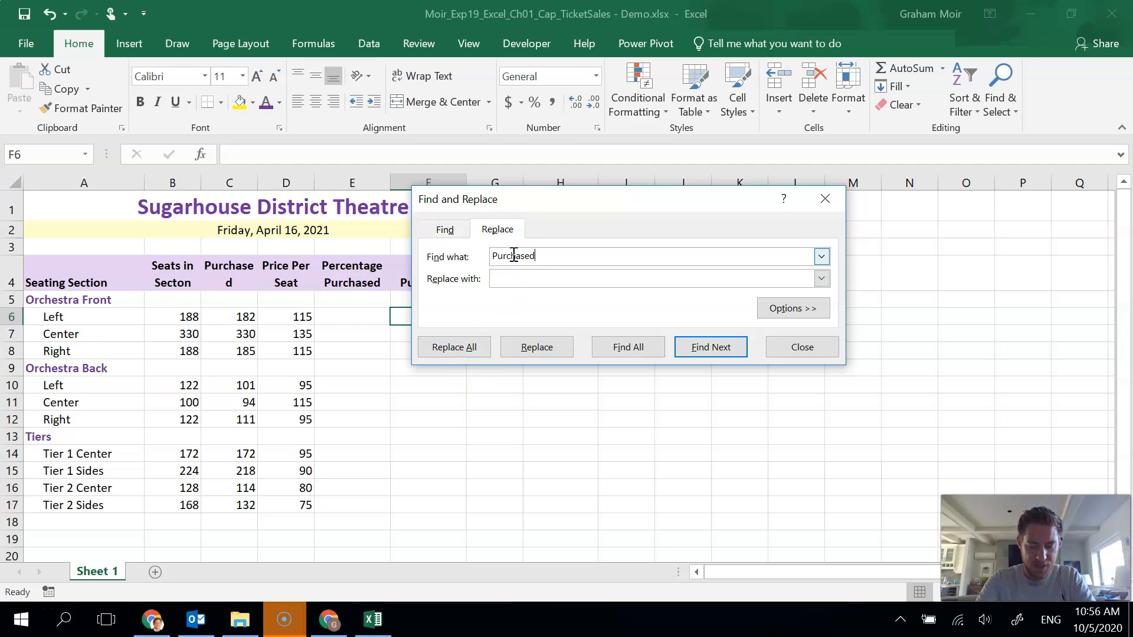
pyautogui.write('Sold')
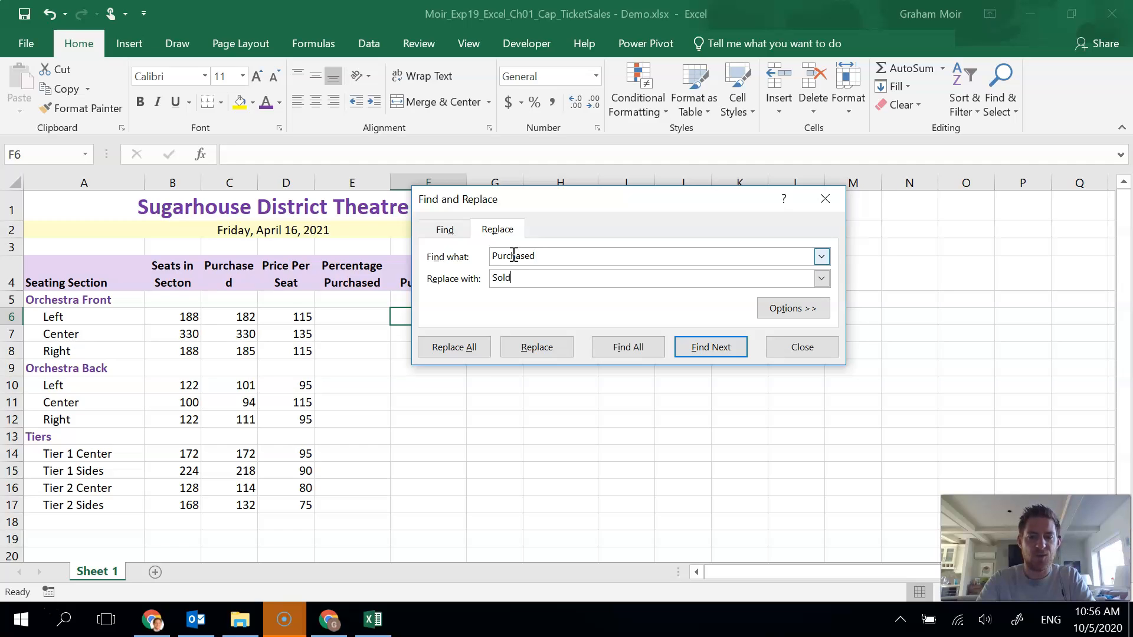
pyautogui.moveTo(510, 311)
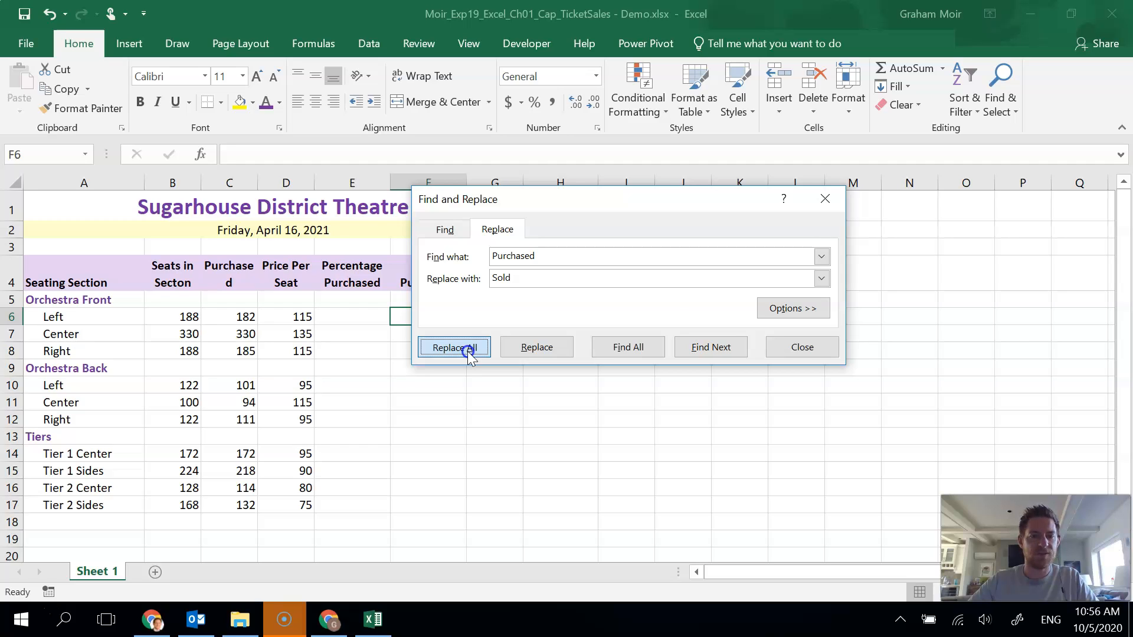
pyautogui.click(454, 347)
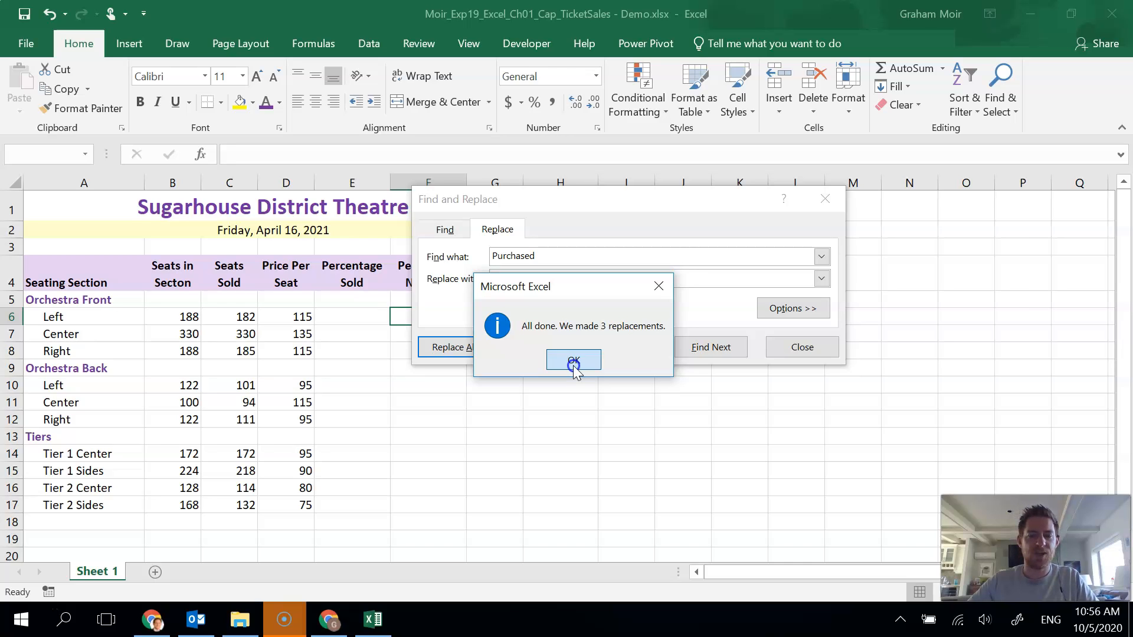
pyautogui.click(573, 361)
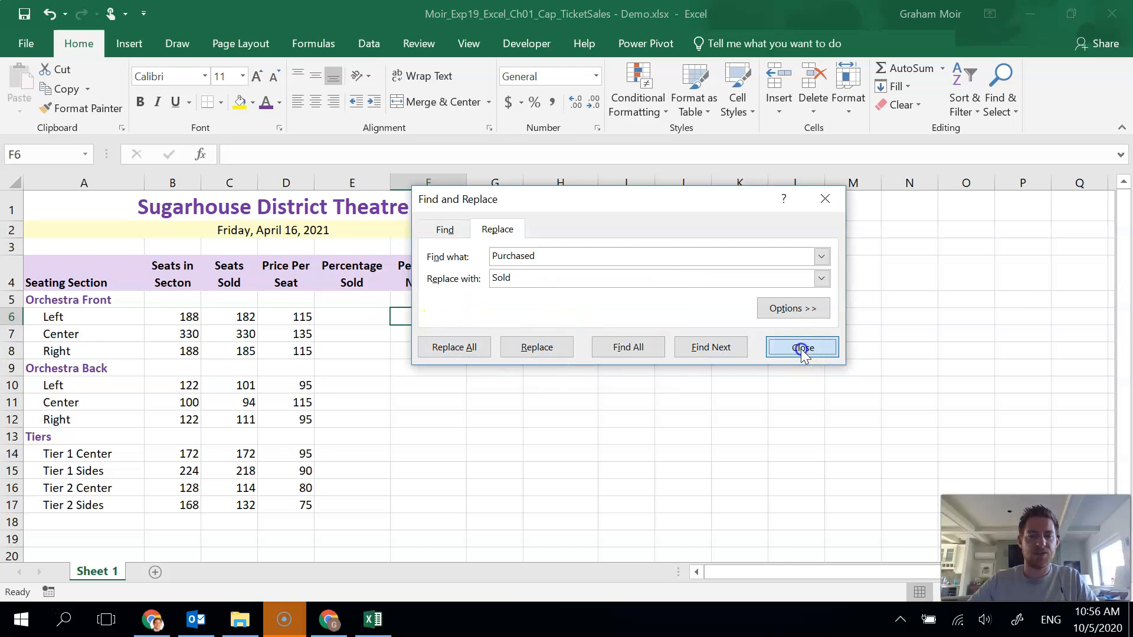
pyautogui.click(801, 347)
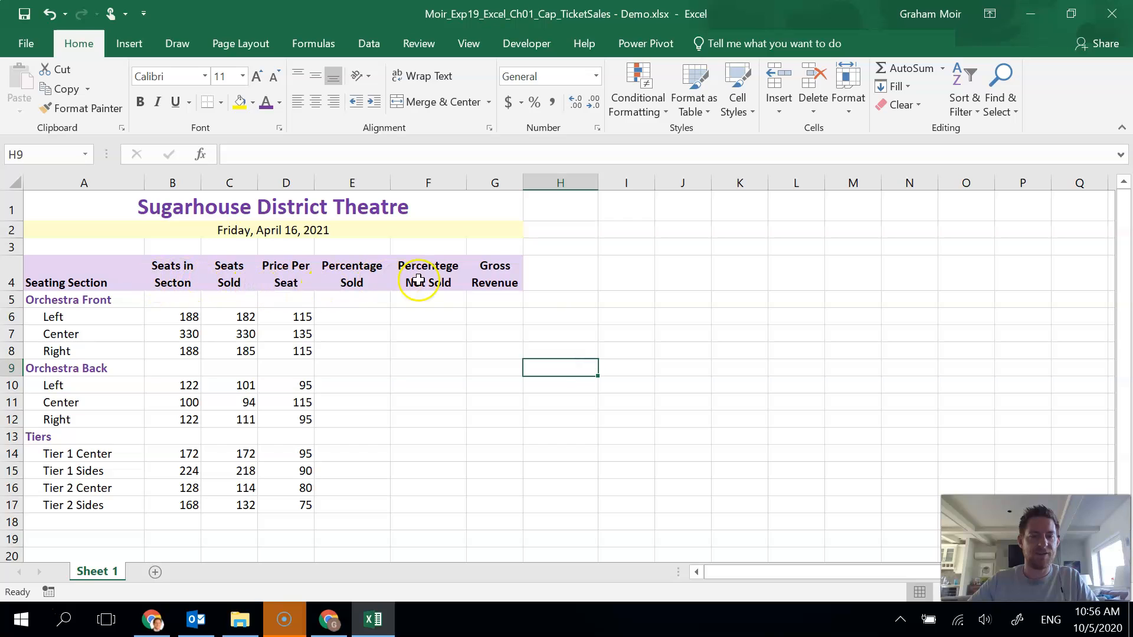
pyautogui.moveTo(461, 296)
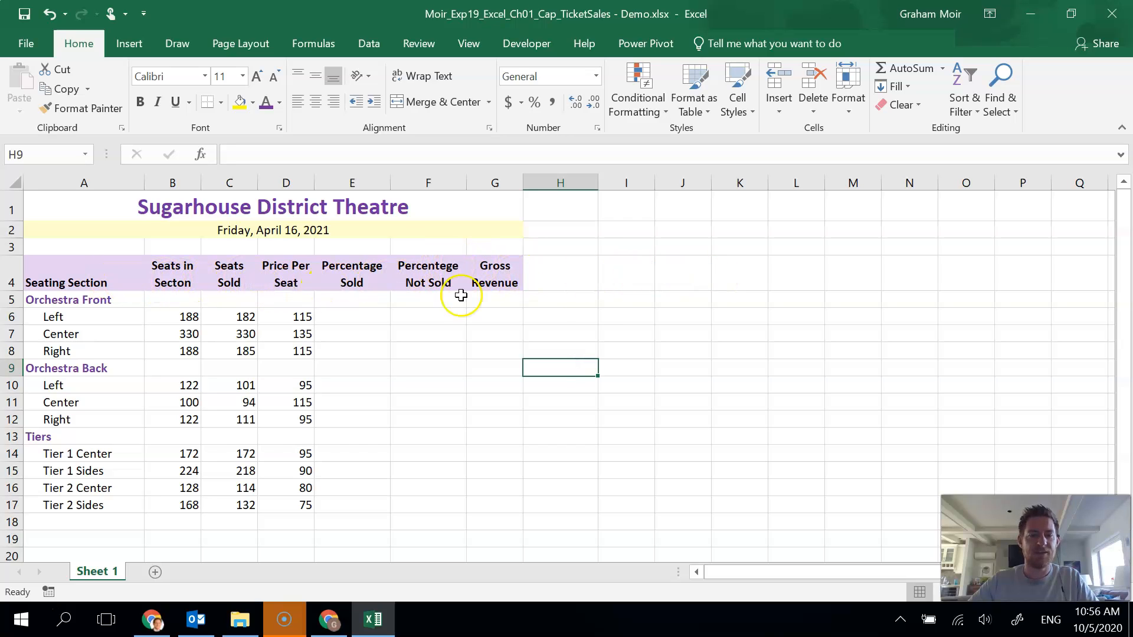
pyautogui.moveTo(581, 309)
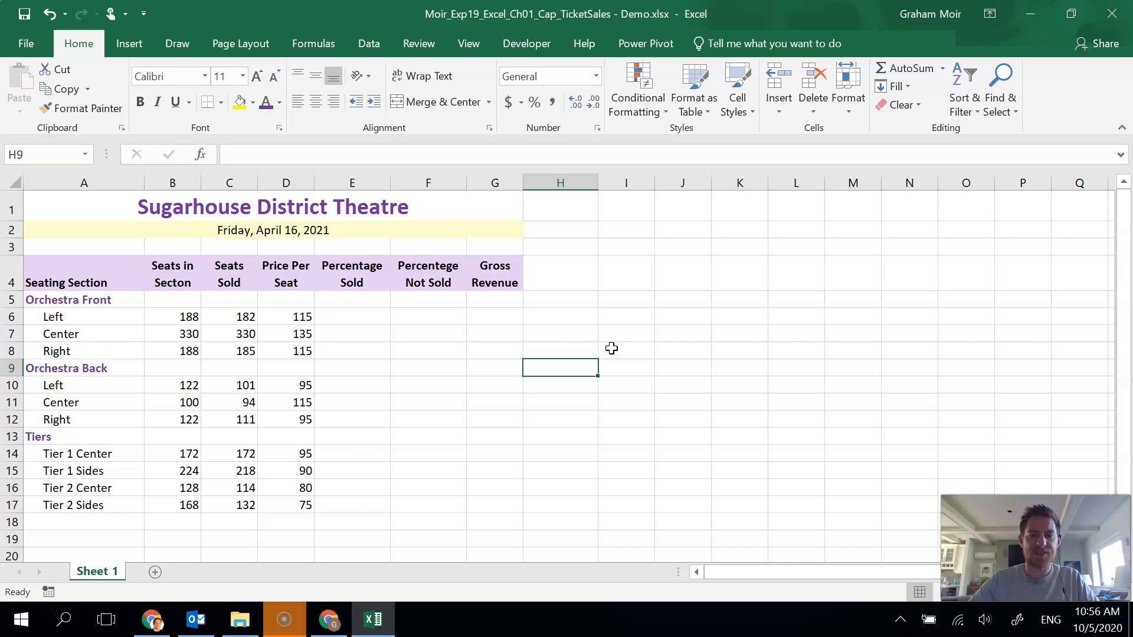
pyautogui.moveTo(418, 43)
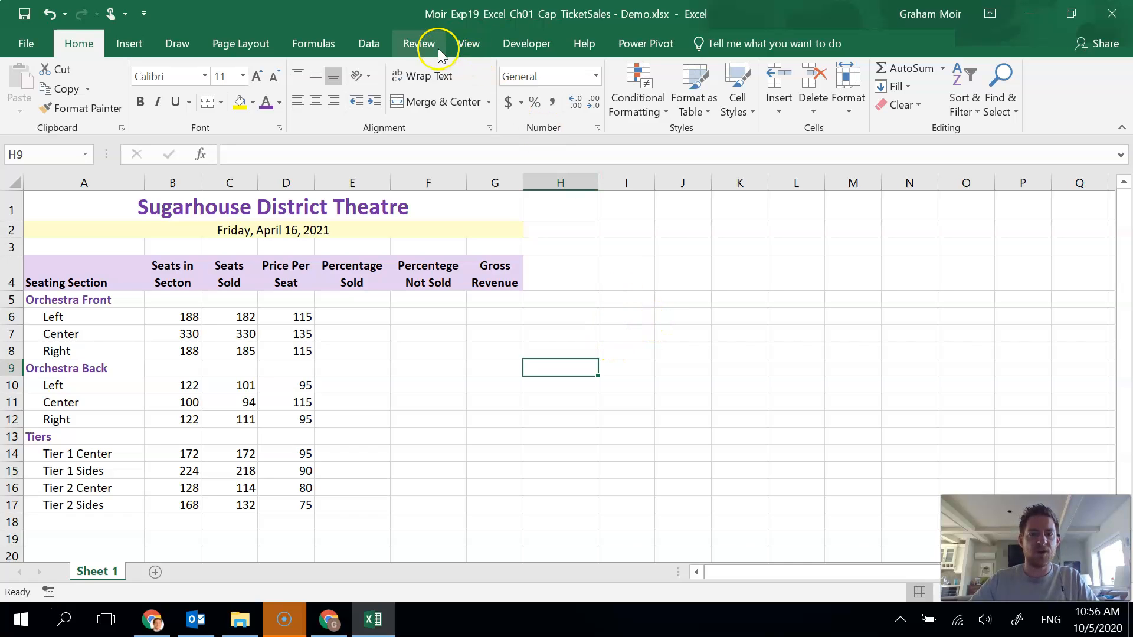
# Spell-check the sheet, correcting 'Secton' to 'Section' and 'Percentege' to 'Percentage'.
pyautogui.click(418, 43)
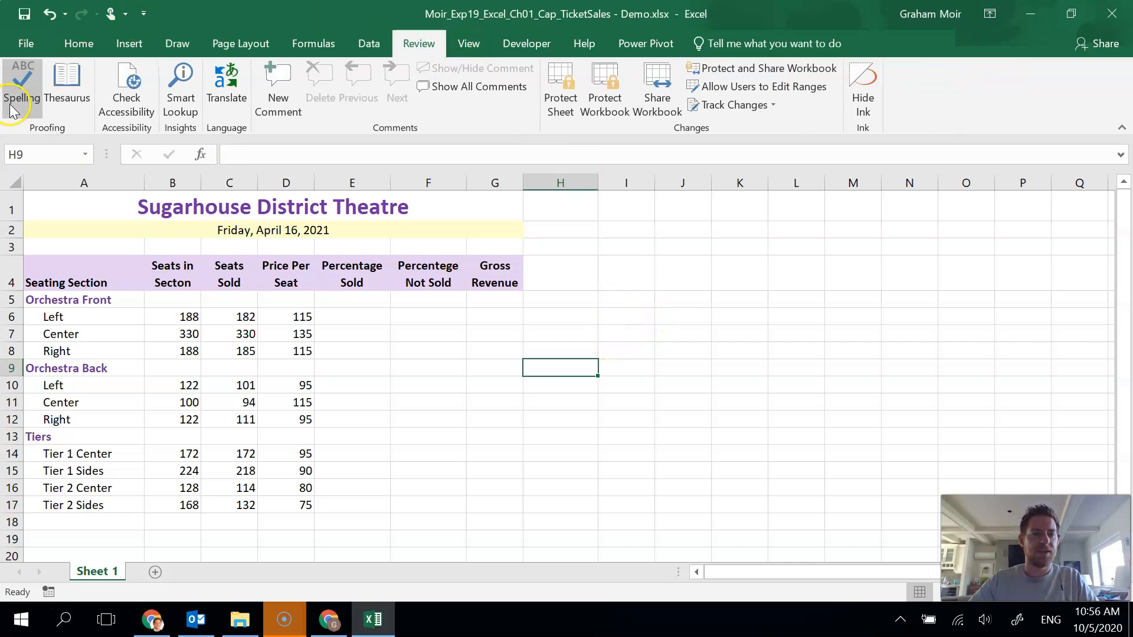
pyautogui.click(22, 80)
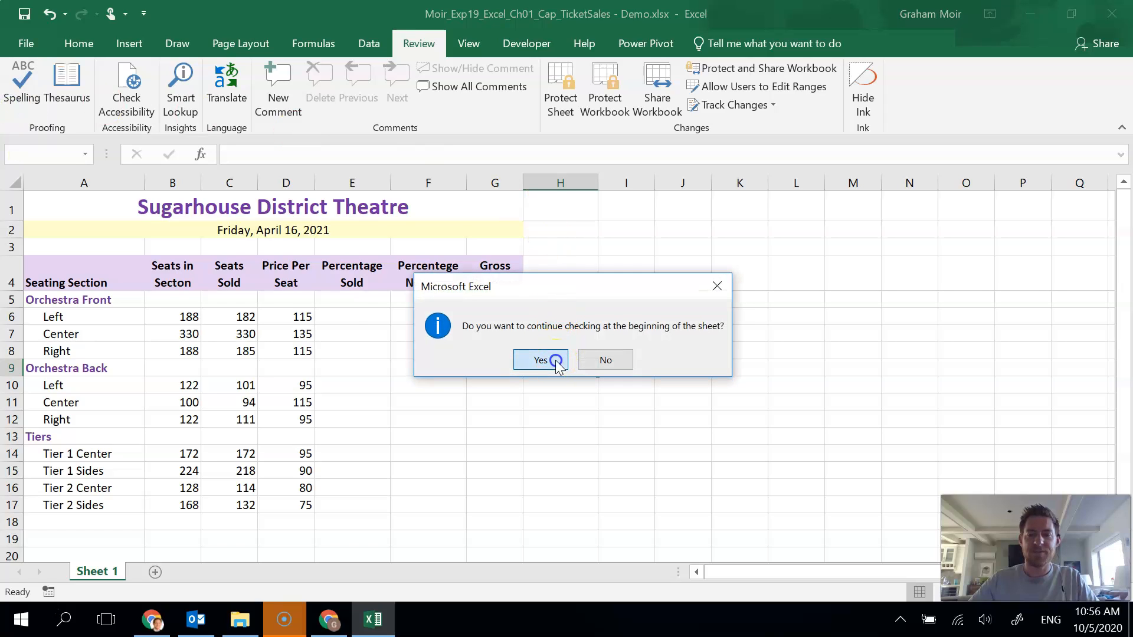
pyautogui.click(539, 360)
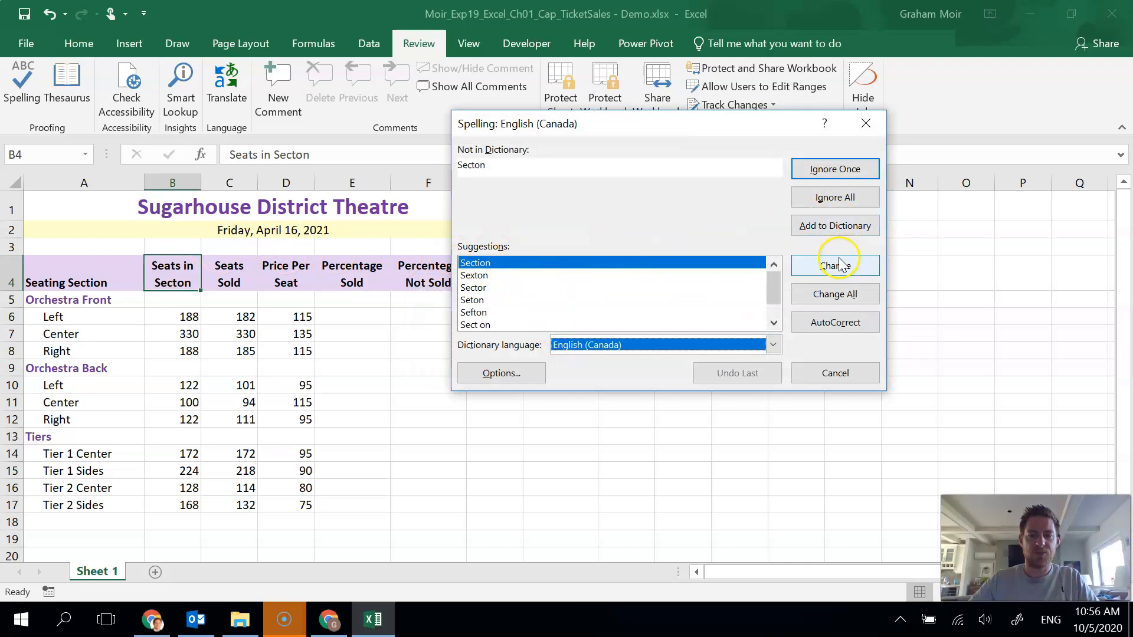
pyautogui.click(834, 265)
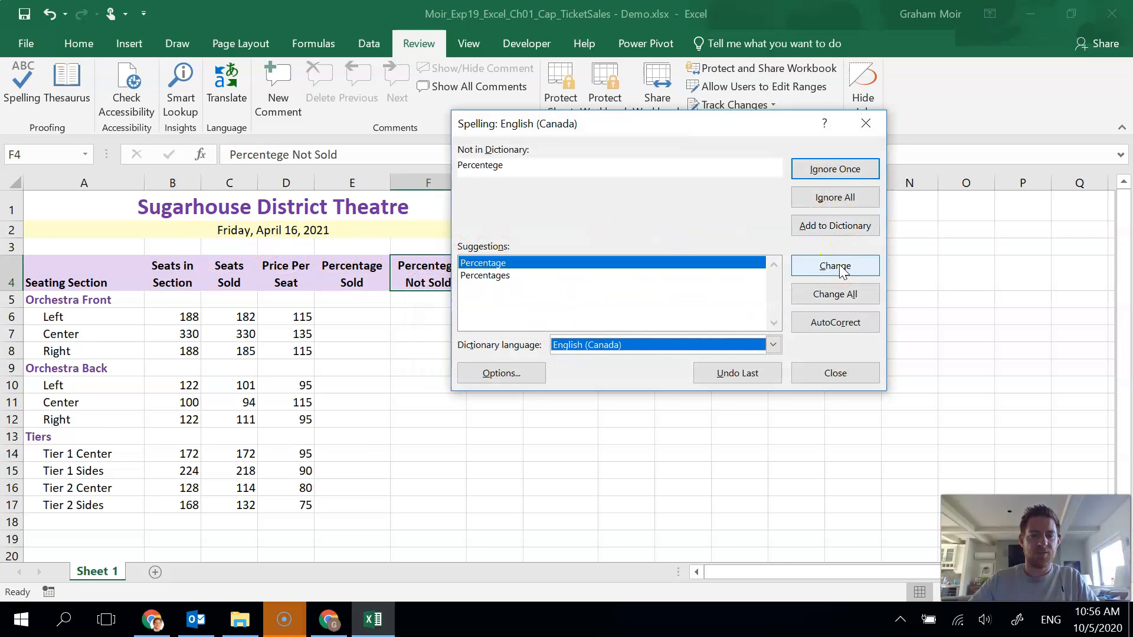
pyautogui.click(834, 266)
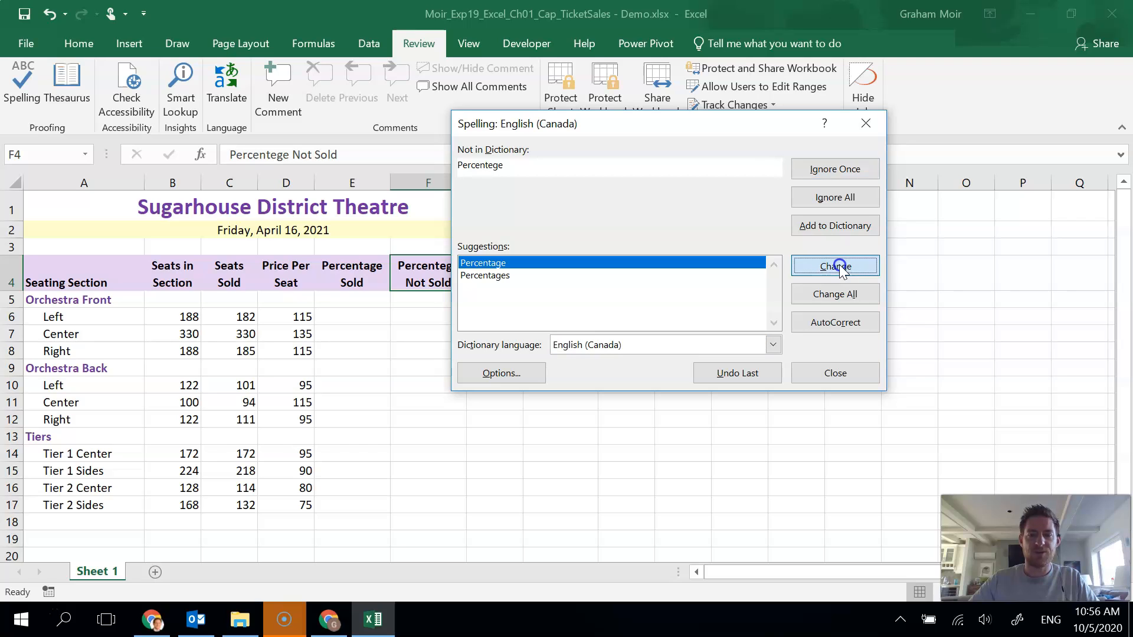
pyautogui.click(834, 266)
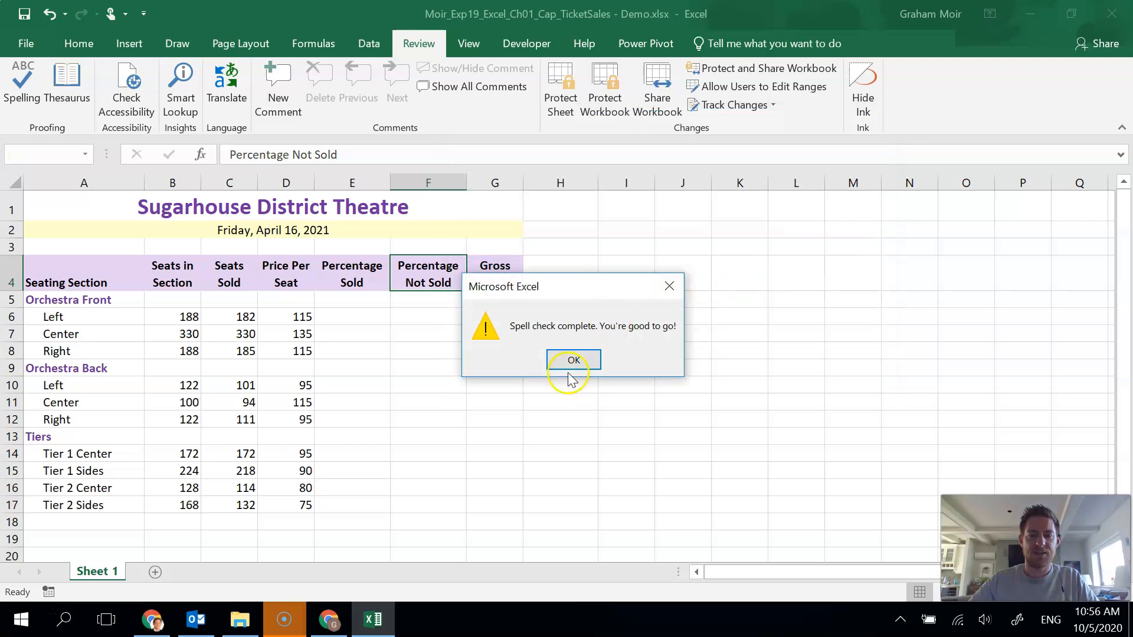
pyautogui.click(573, 360)
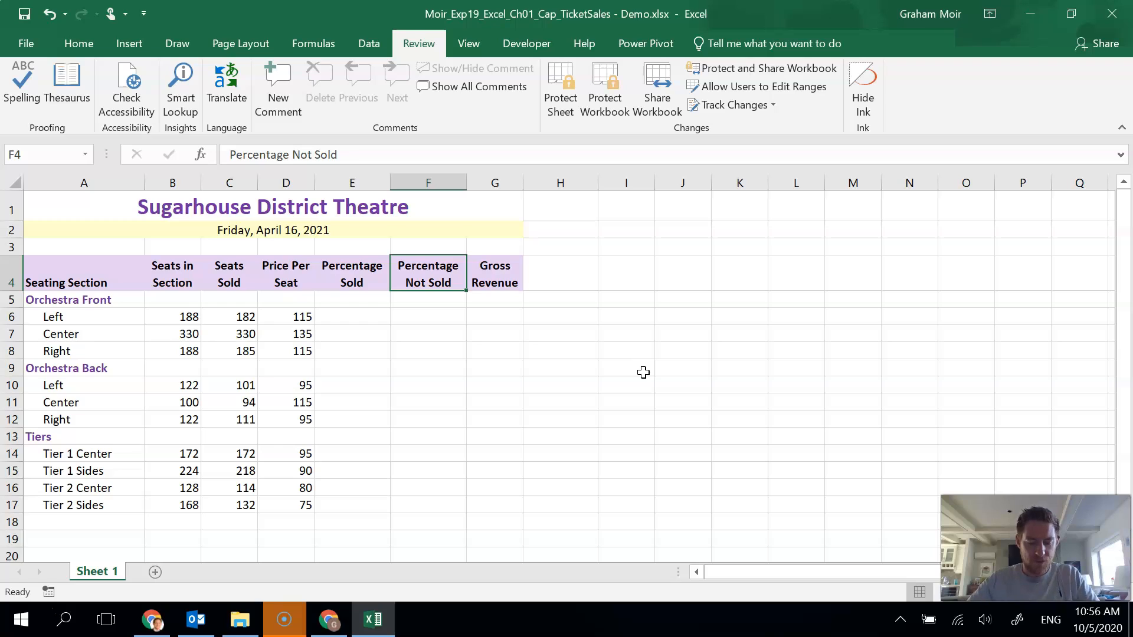
pyautogui.moveTo(598, 383)
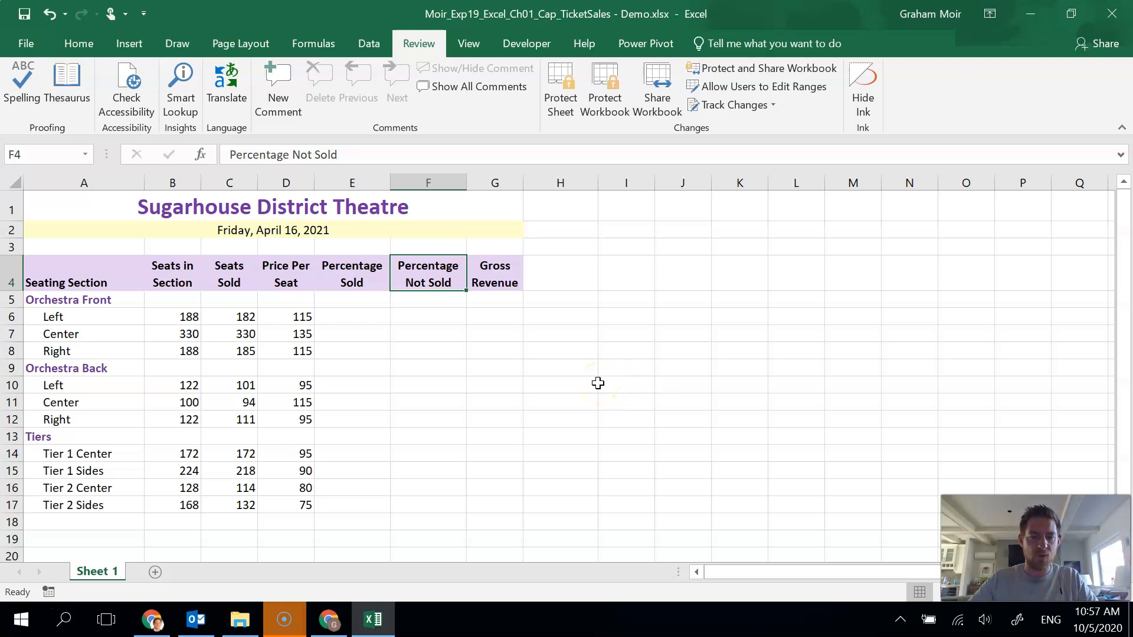
# Enter the =C6/B6 Percentage Sold formula in E6 and fill it down.
pyautogui.click(351, 317)
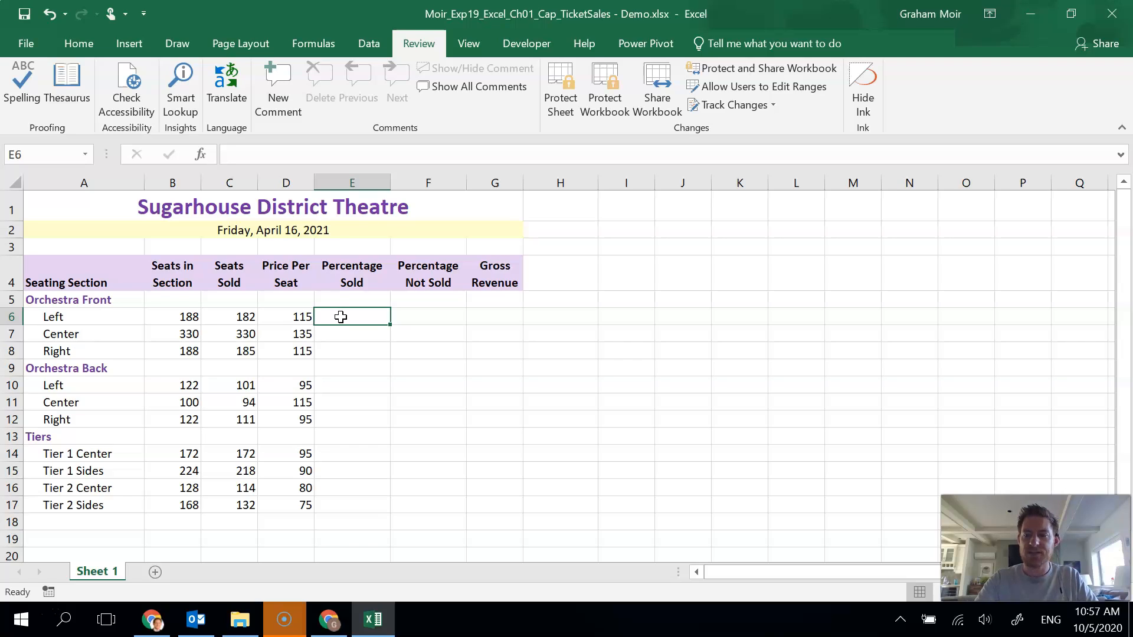
pyautogui.write('=C6/')
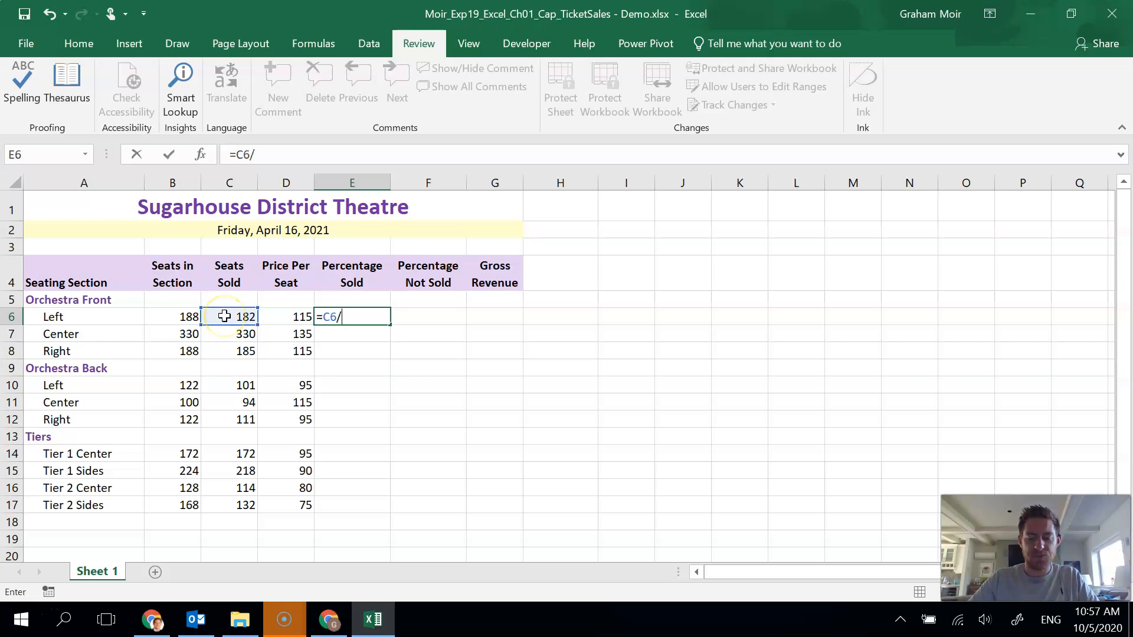
pyautogui.click(171, 316)
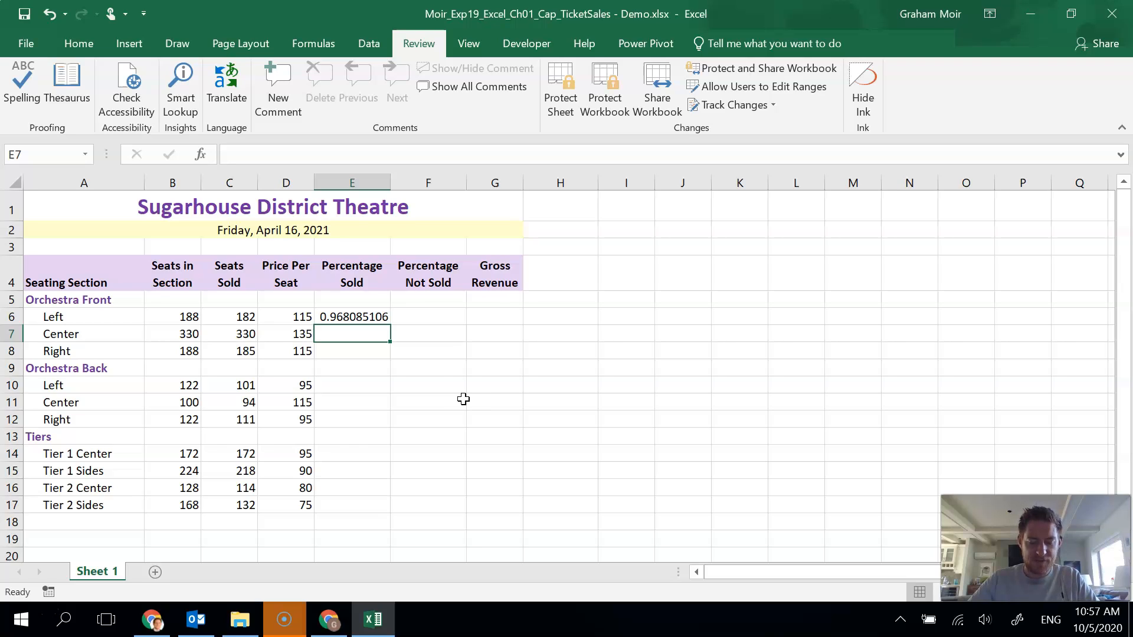
pyautogui.click(351, 317)
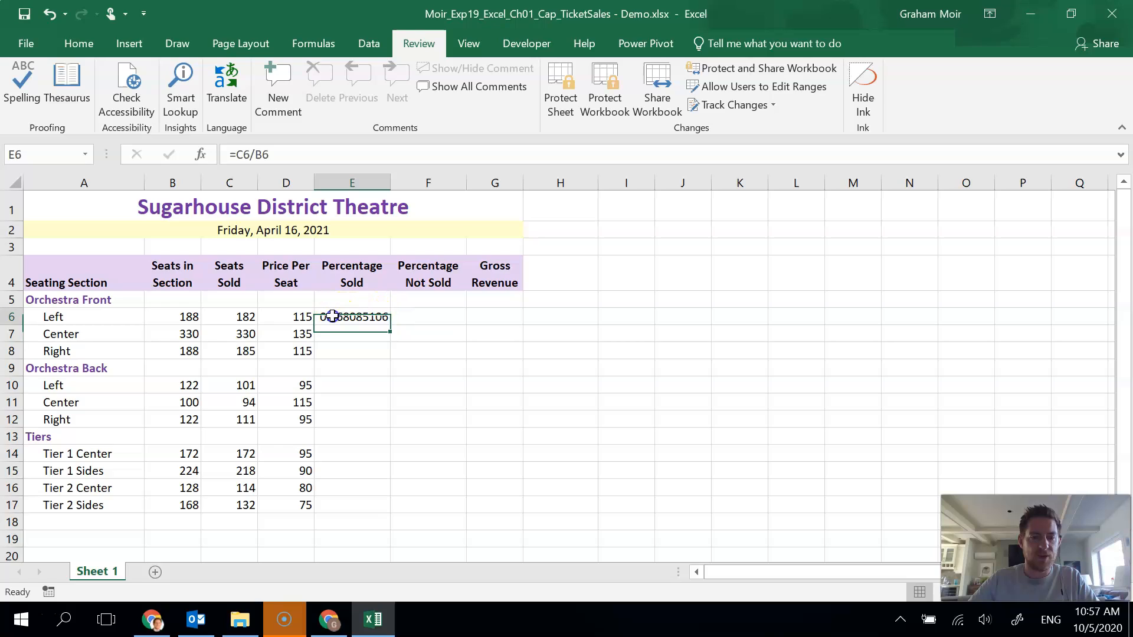
pyautogui.moveTo(386, 338)
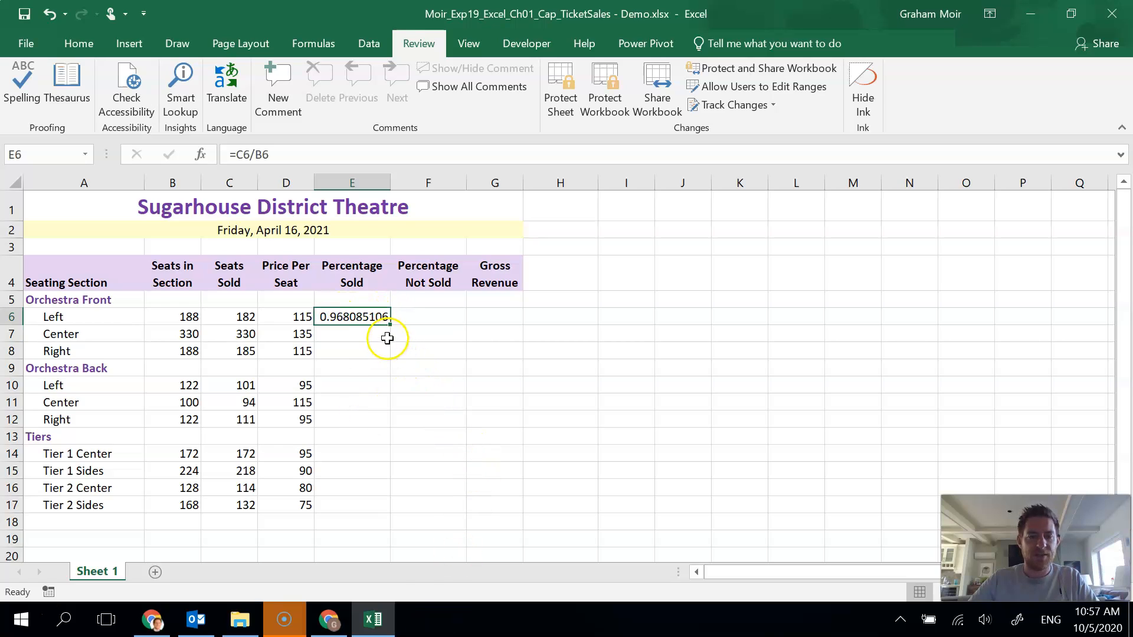
pyautogui.moveTo(390, 328)
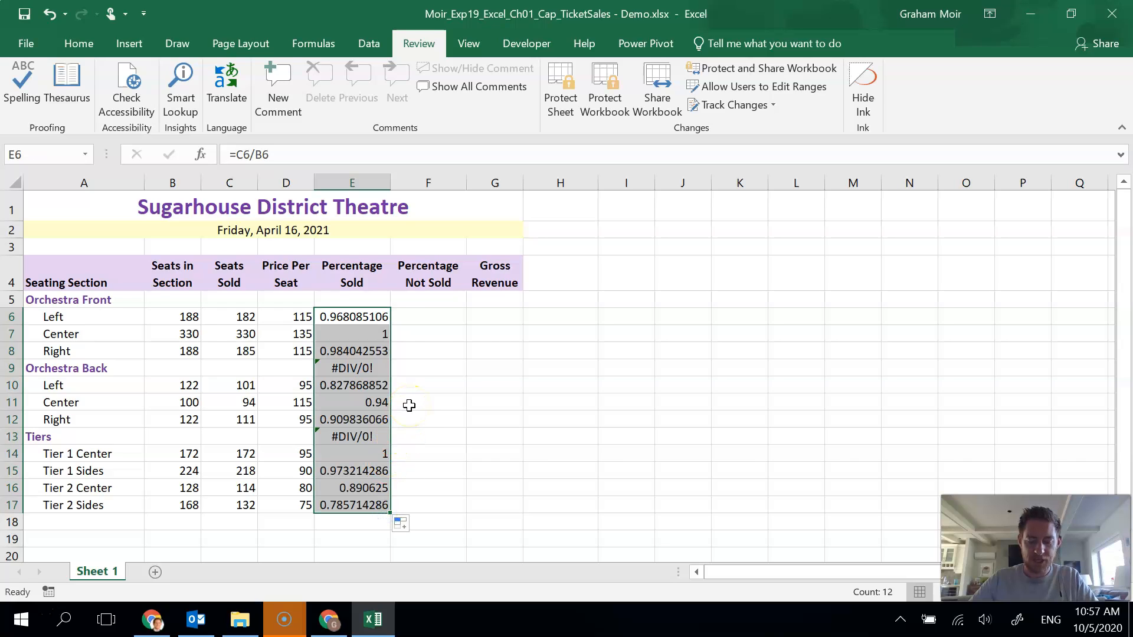
pyautogui.moveTo(412, 384)
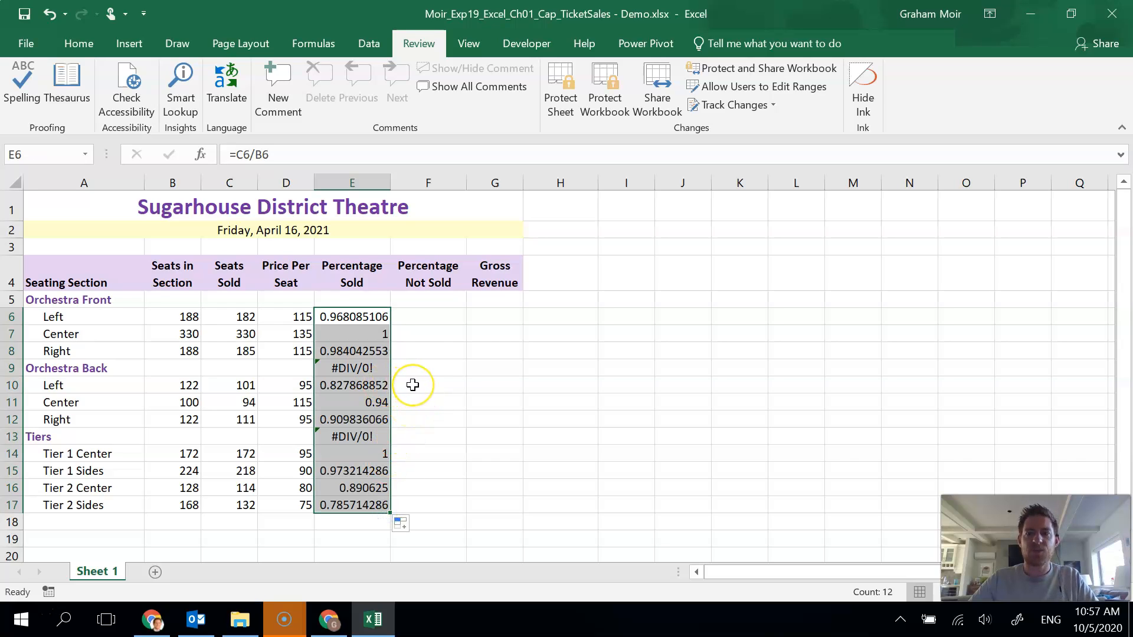
pyautogui.moveTo(367, 367)
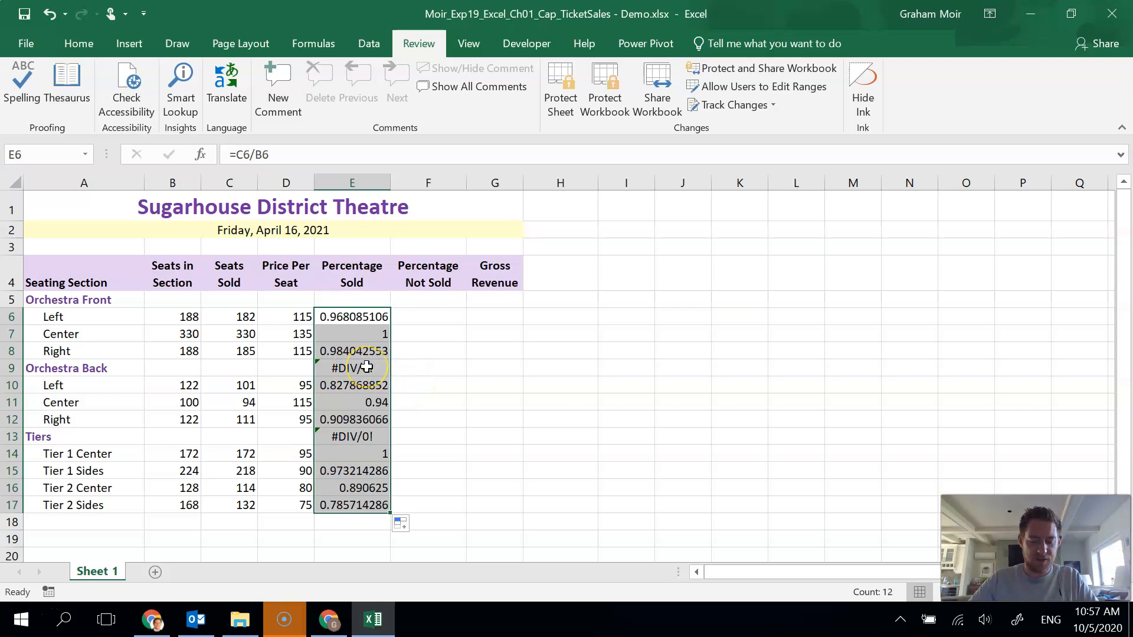
pyautogui.moveTo(370, 367)
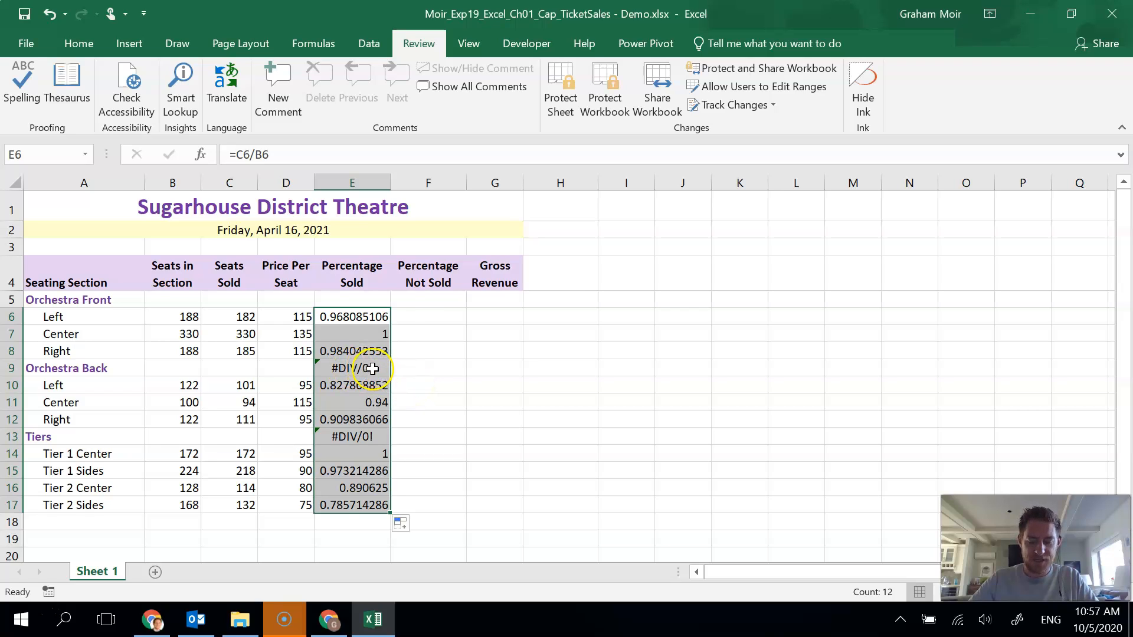
pyautogui.moveTo(128, 379)
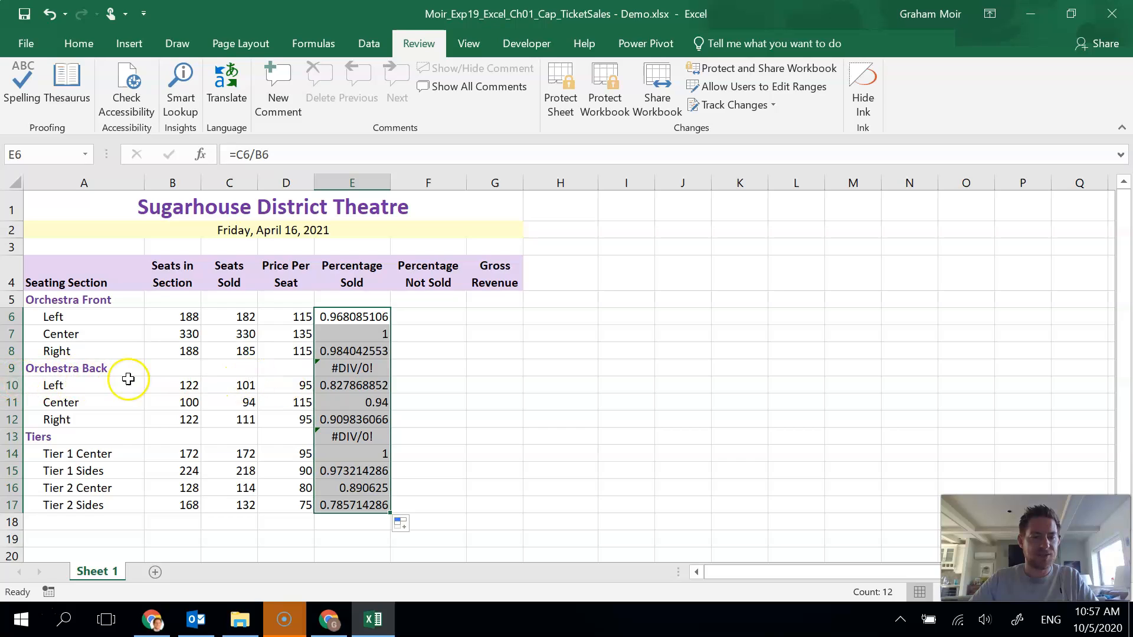
# Clear the #DIV/0! errors from heading rows E9 and E13.
pyautogui.click(352, 368)
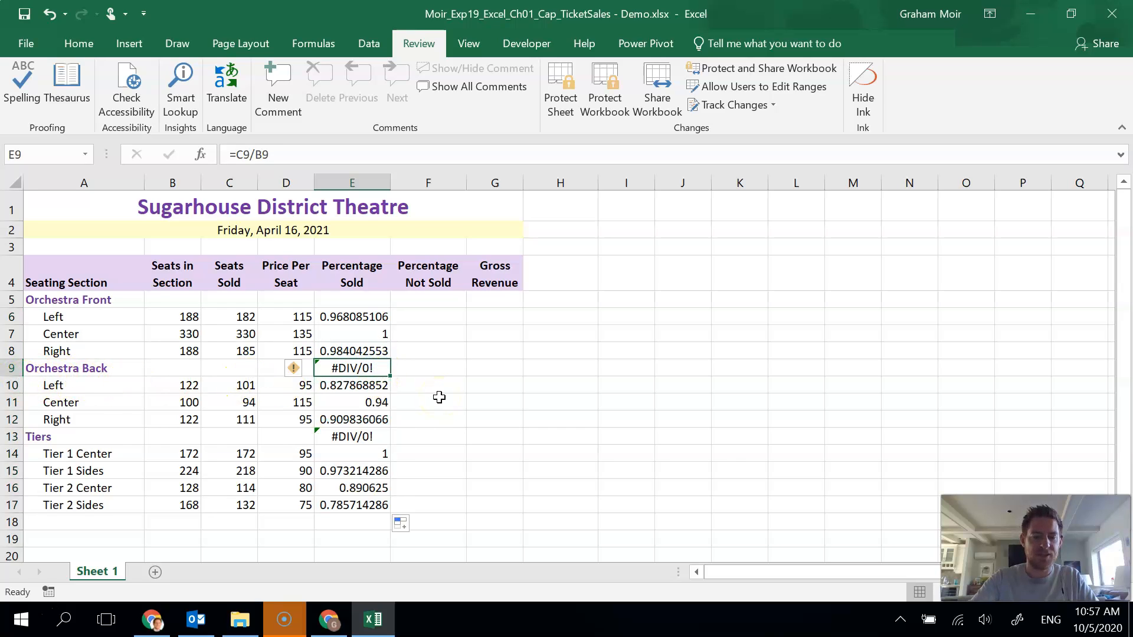
pyautogui.press('Delete')
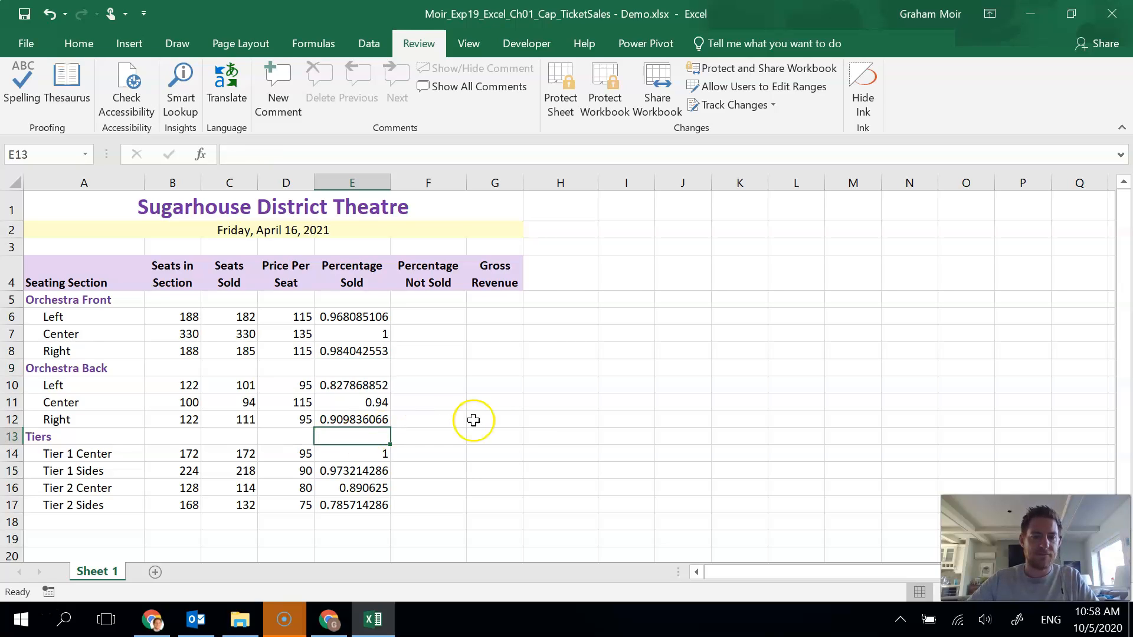
pyautogui.click(494, 418)
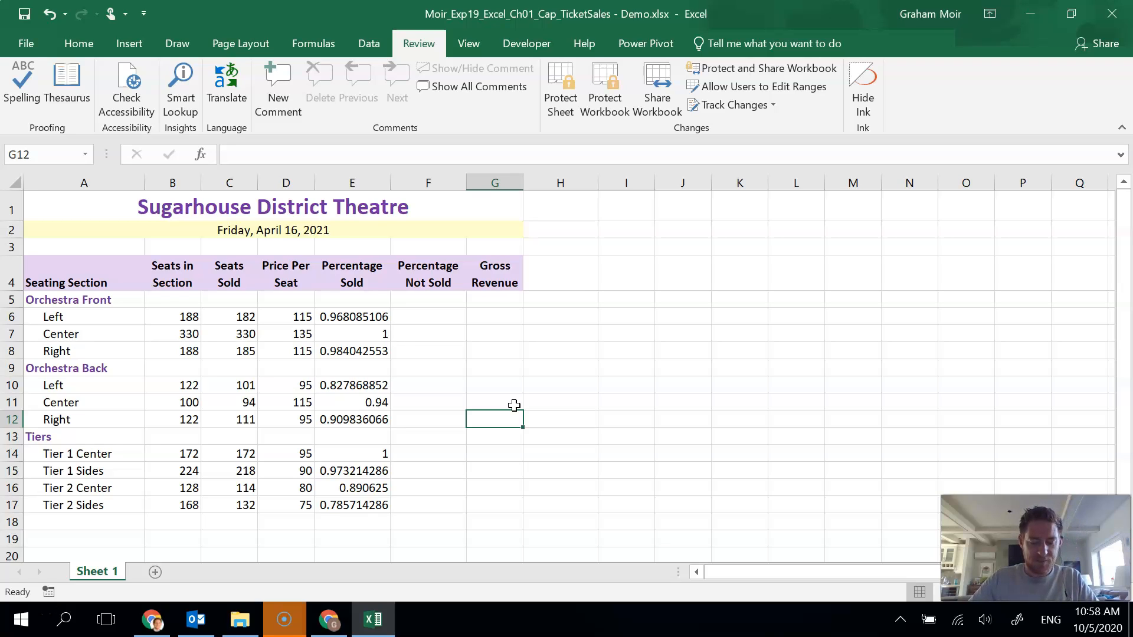
pyautogui.moveTo(455, 393)
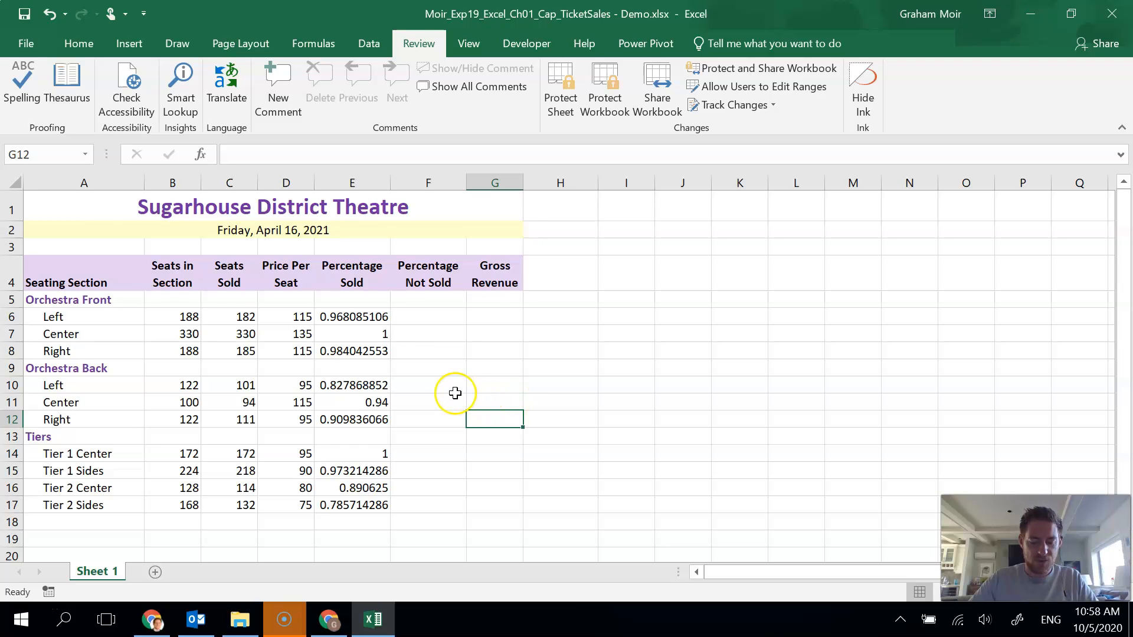
pyautogui.moveTo(437, 325)
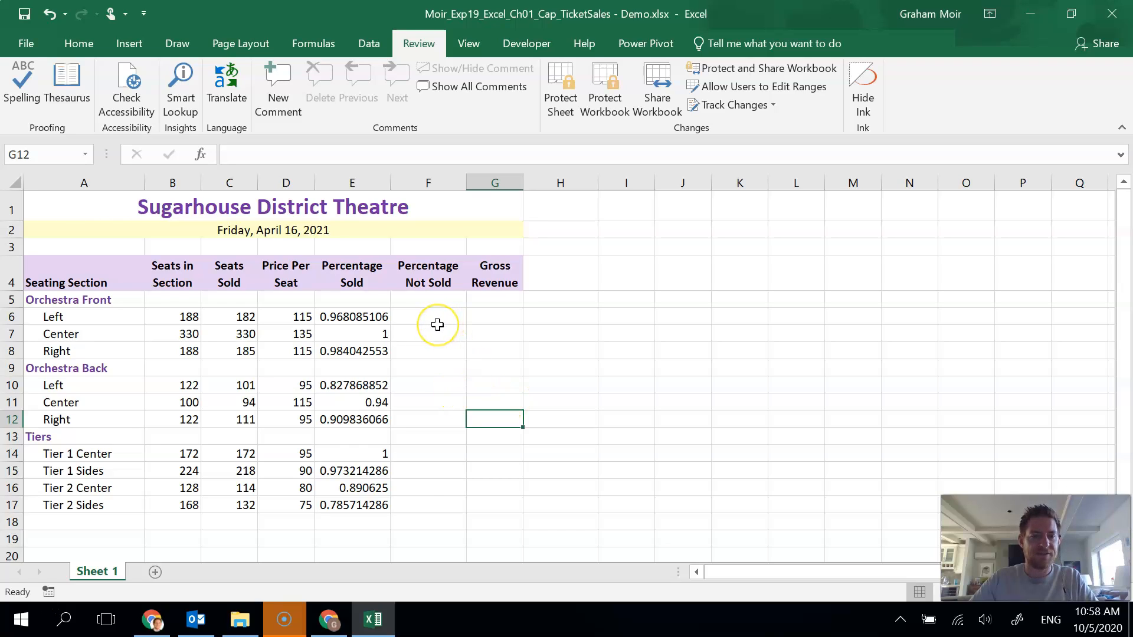
# Enter the =1-E6 Percentage Not Sold formula in F6.
pyautogui.click(428, 317)
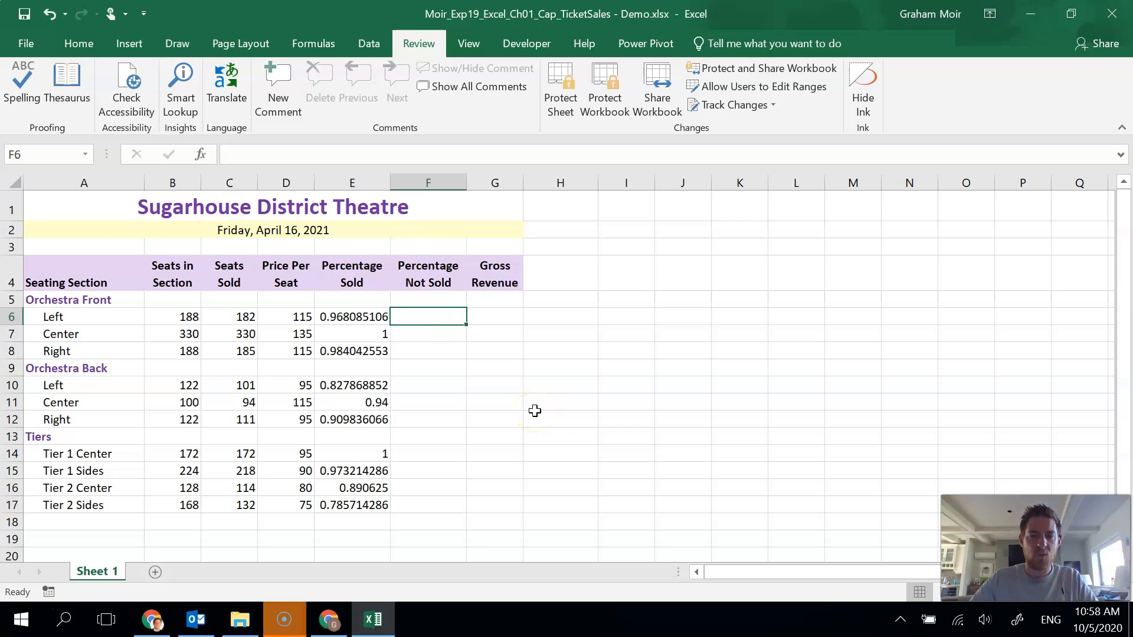
pyautogui.write('=')
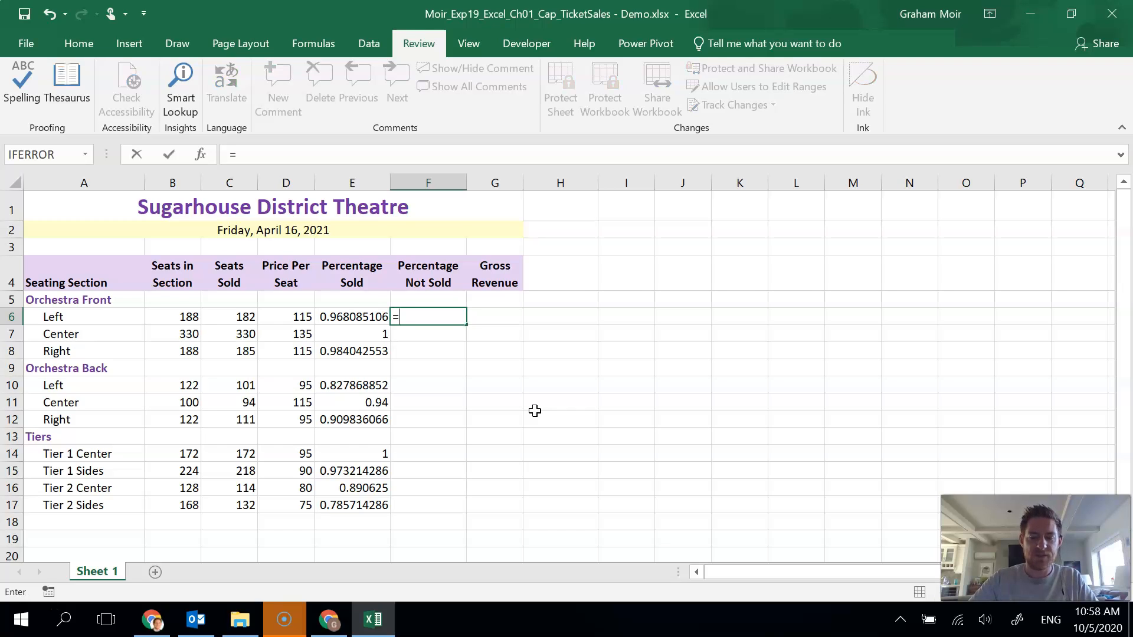
pyautogui.write('1')
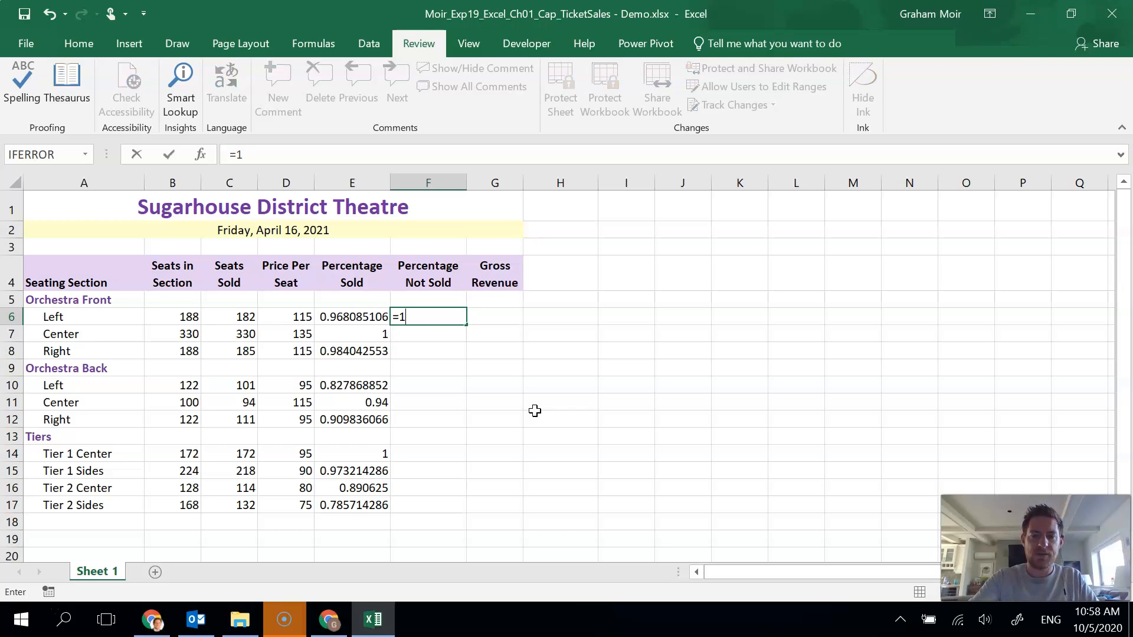
pyautogui.click(352, 316)
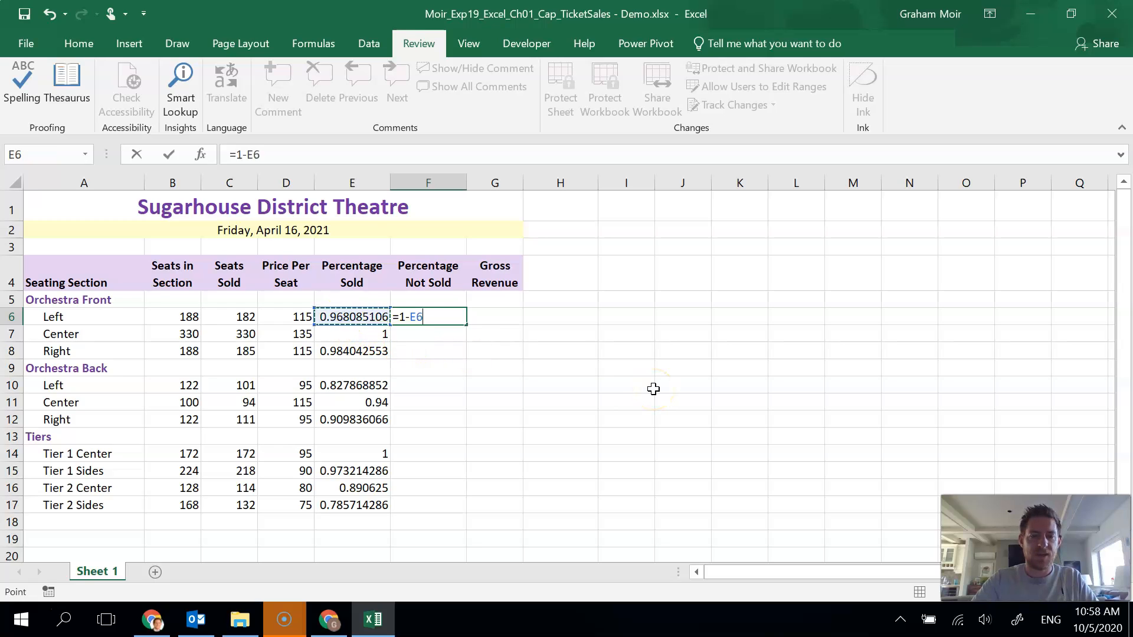
pyautogui.press('Return')
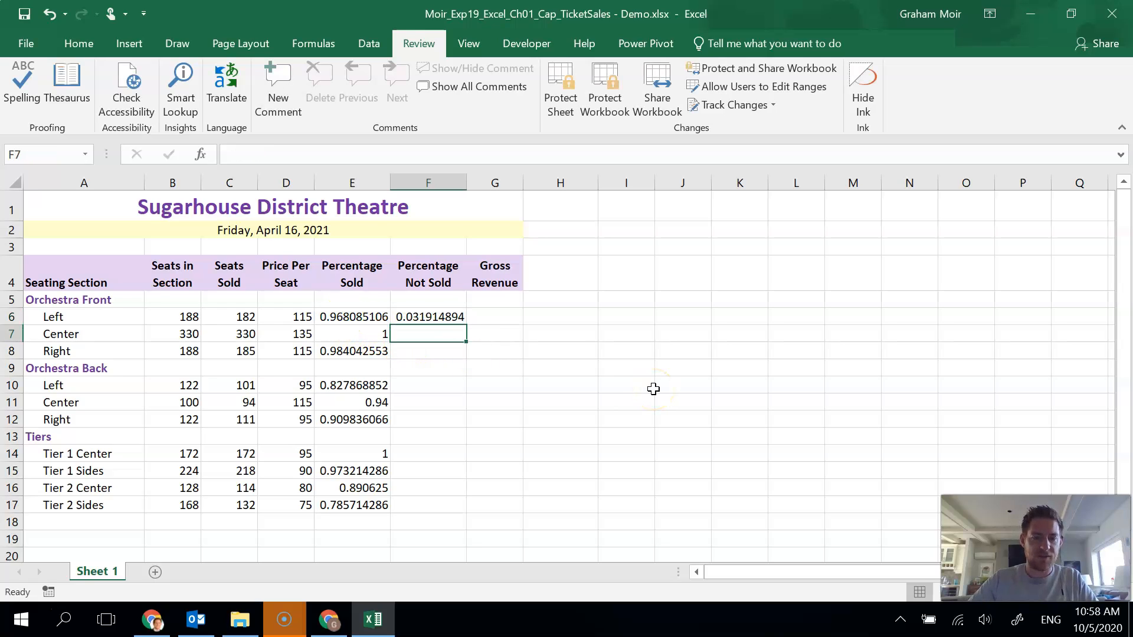
pyautogui.moveTo(506, 332)
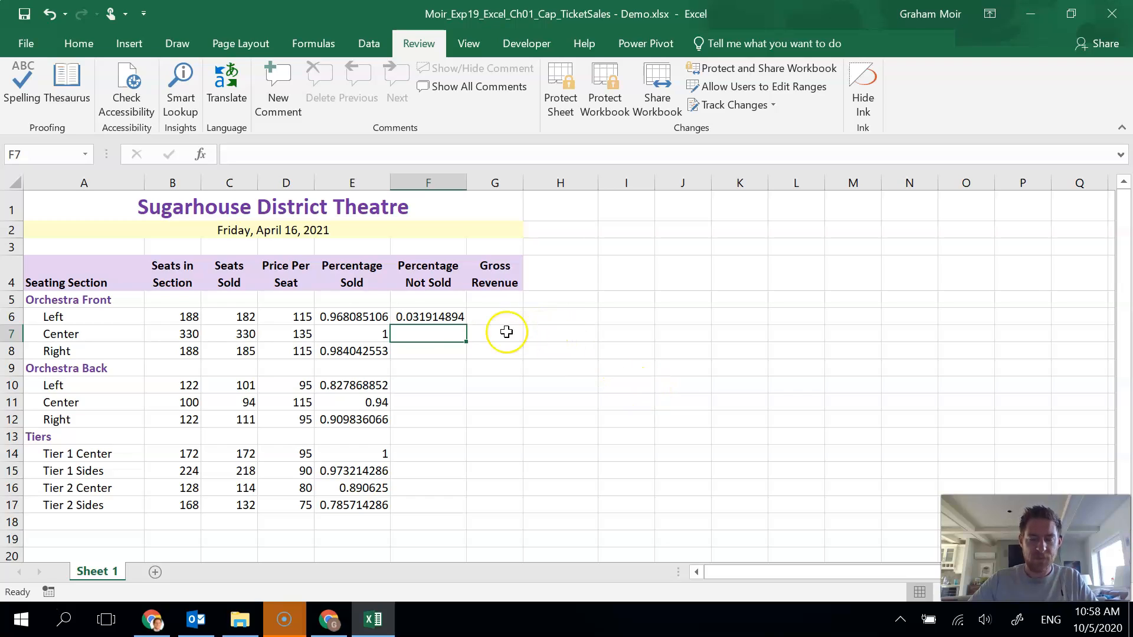
# Fill the formula down to F17 and blank the F9 and F13 heading rows.
pyautogui.click(427, 317)
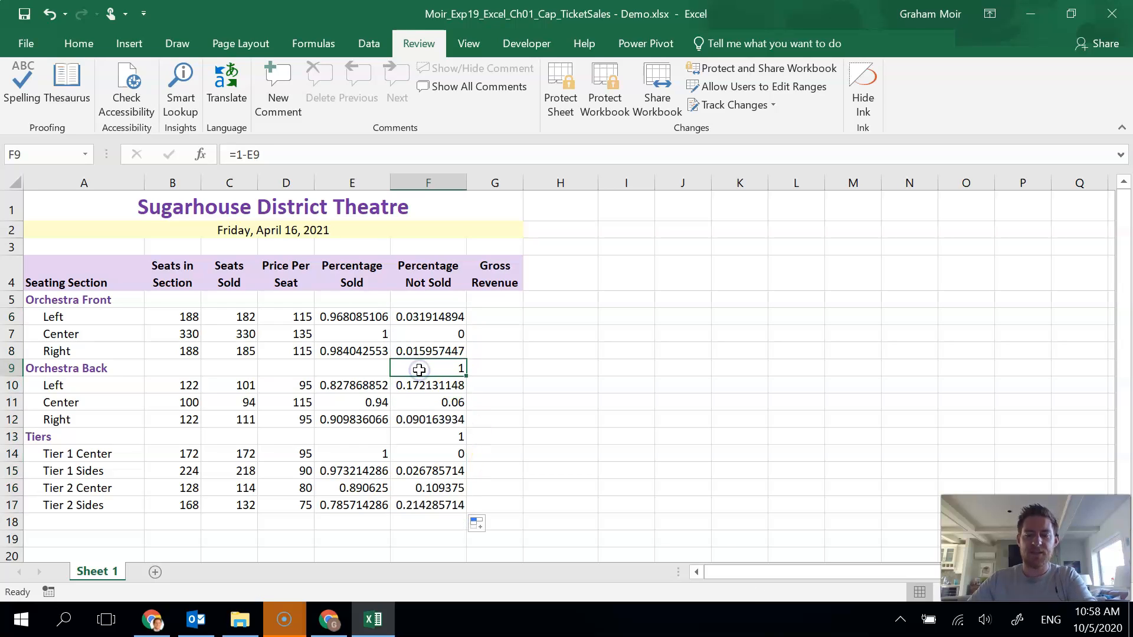
pyautogui.click(428, 435)
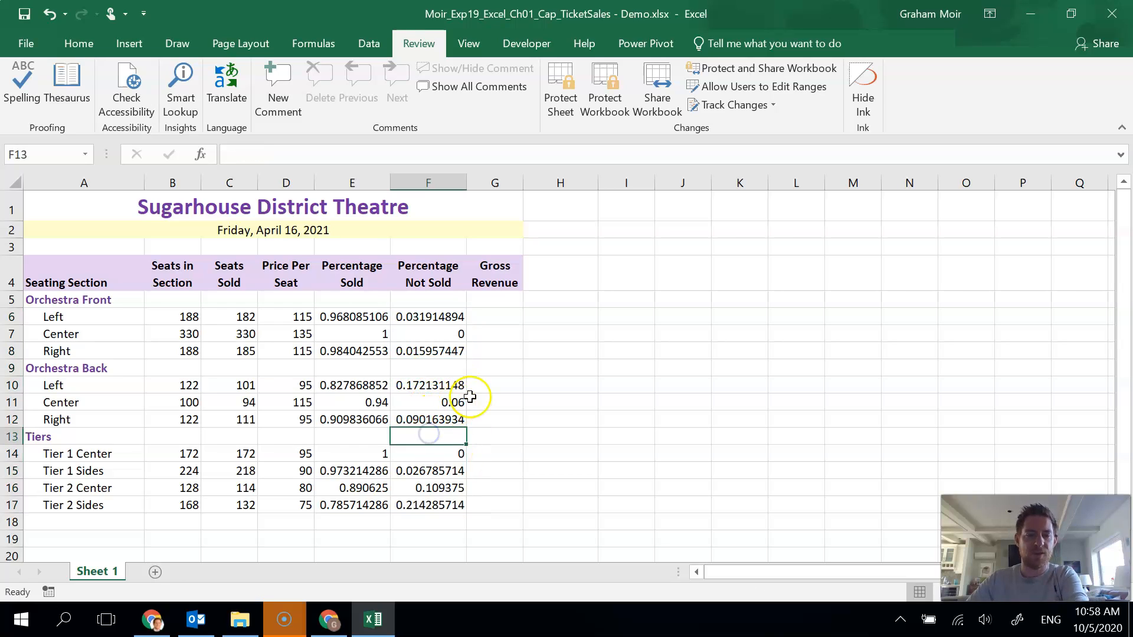
pyautogui.click(560, 384)
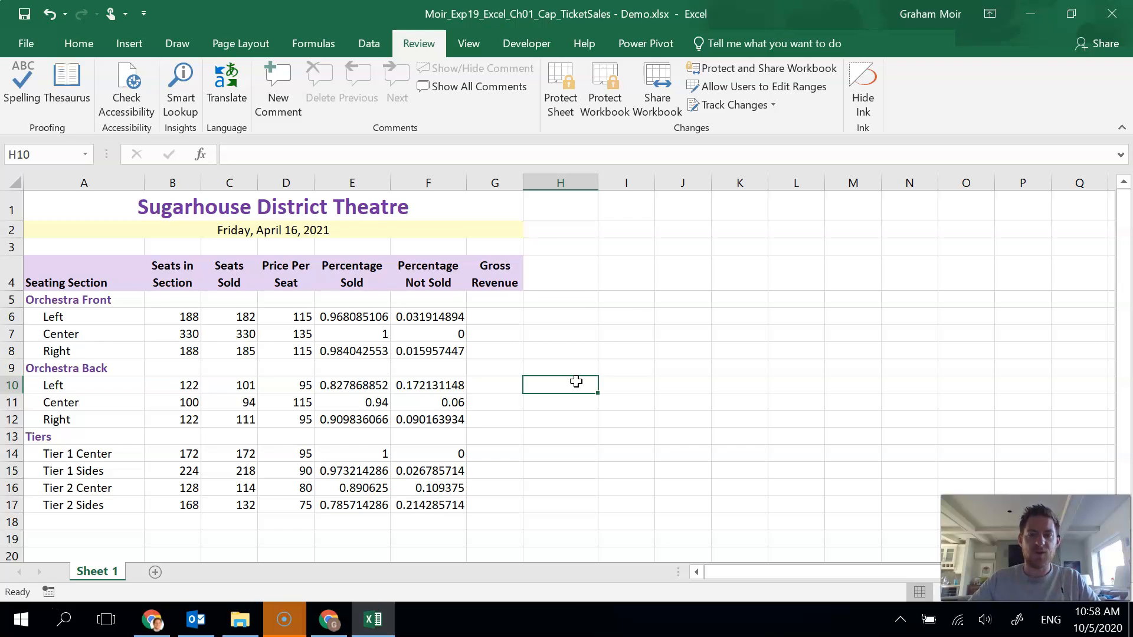
pyautogui.click(626, 316)
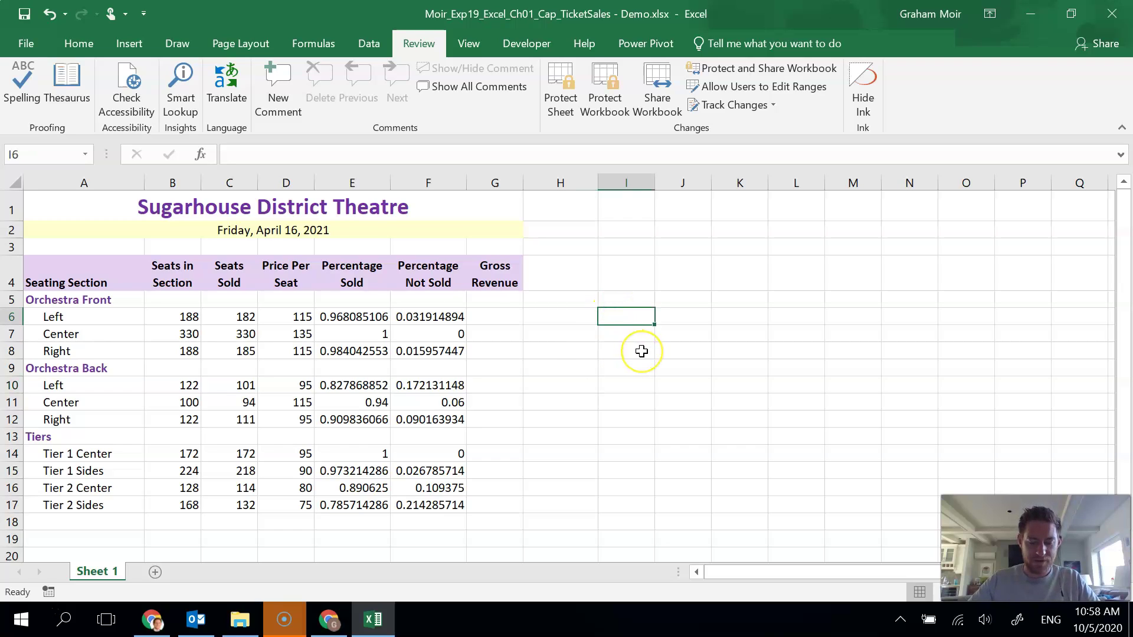
pyautogui.moveTo(641, 351)
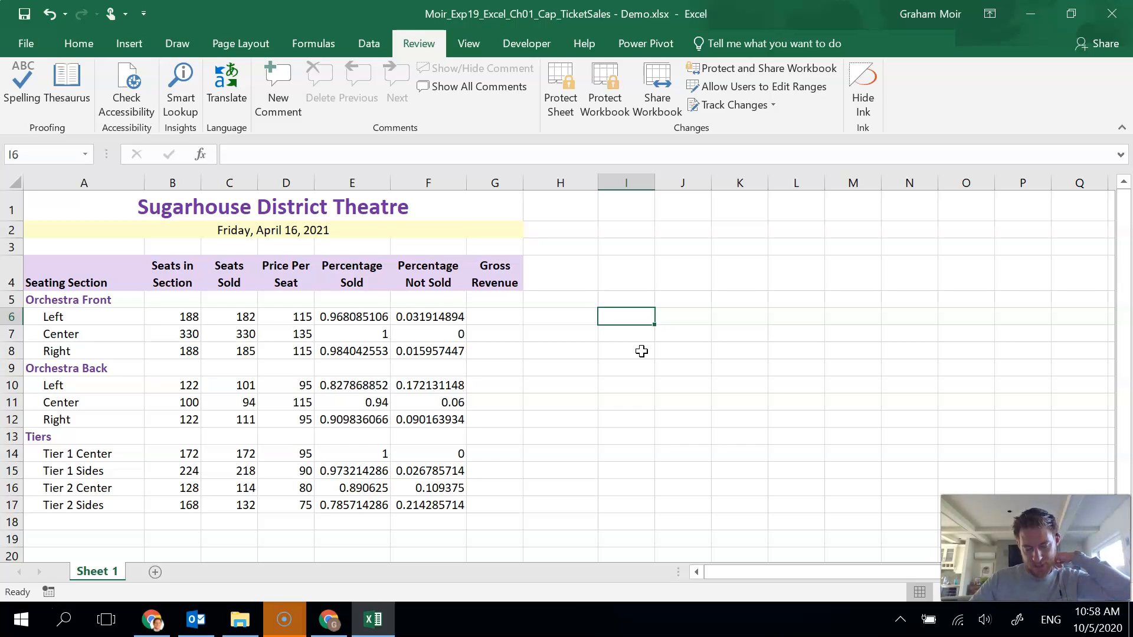
pyautogui.moveTo(501, 321)
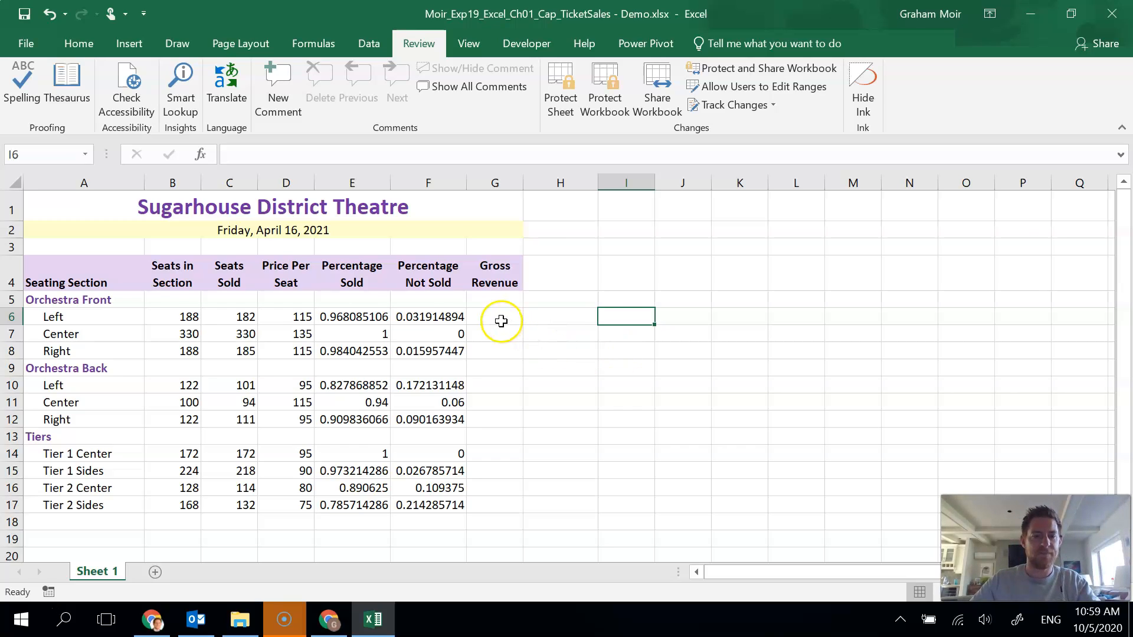
# Enter =C6*D6 in G6 and fill it down to G17, blanking heading rows G9 and G13.
pyautogui.click(494, 316)
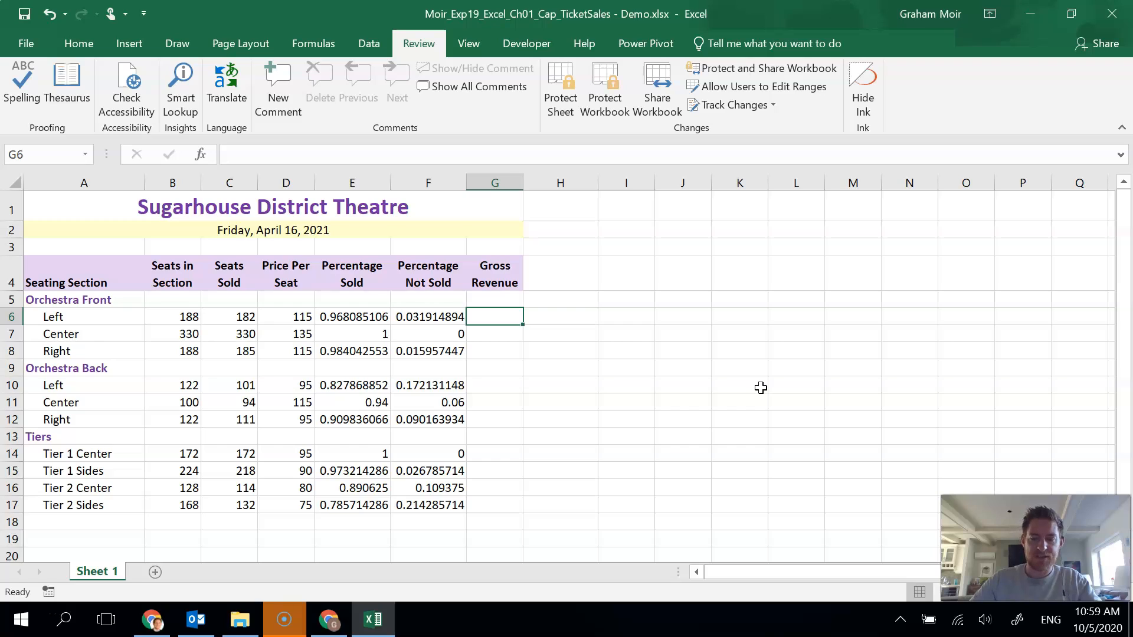
pyautogui.click(494, 316)
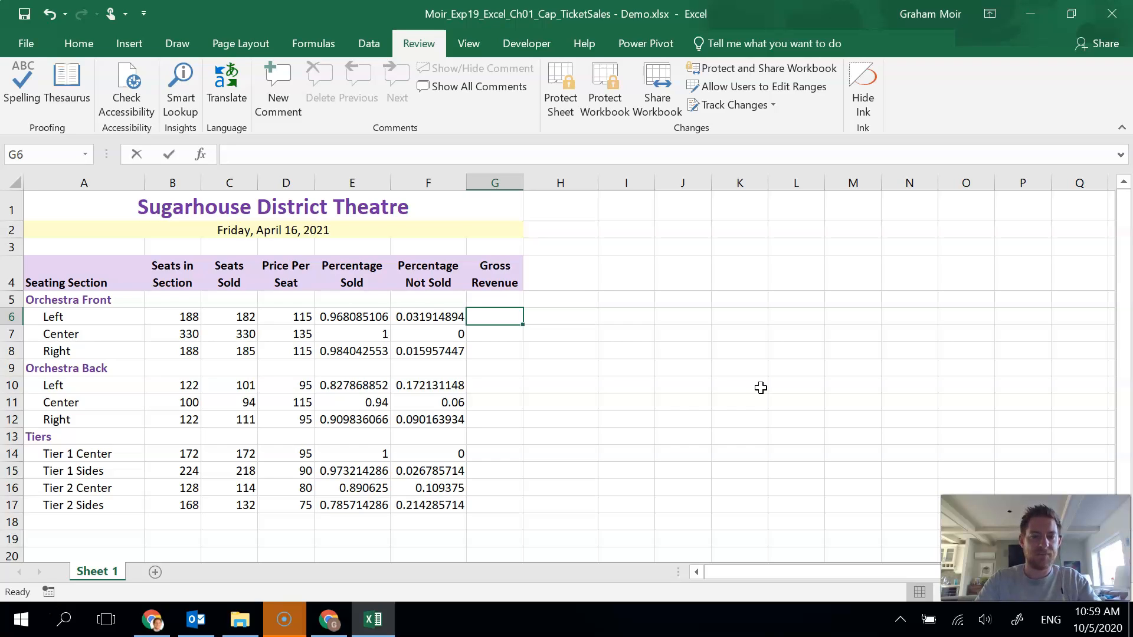
pyautogui.write('=')
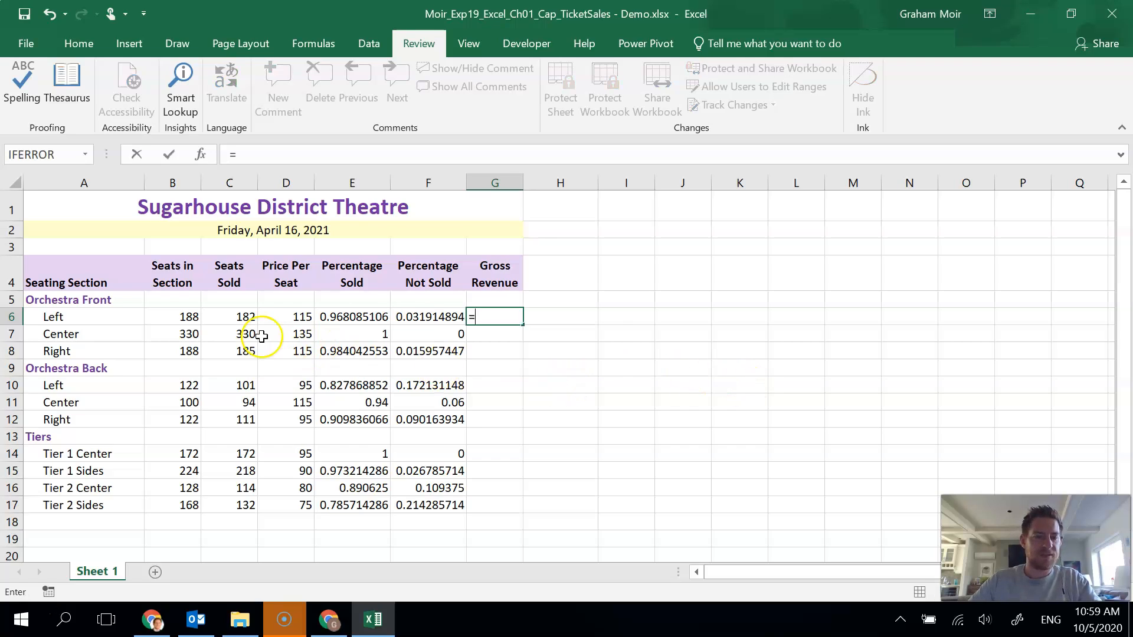
pyautogui.click(229, 316)
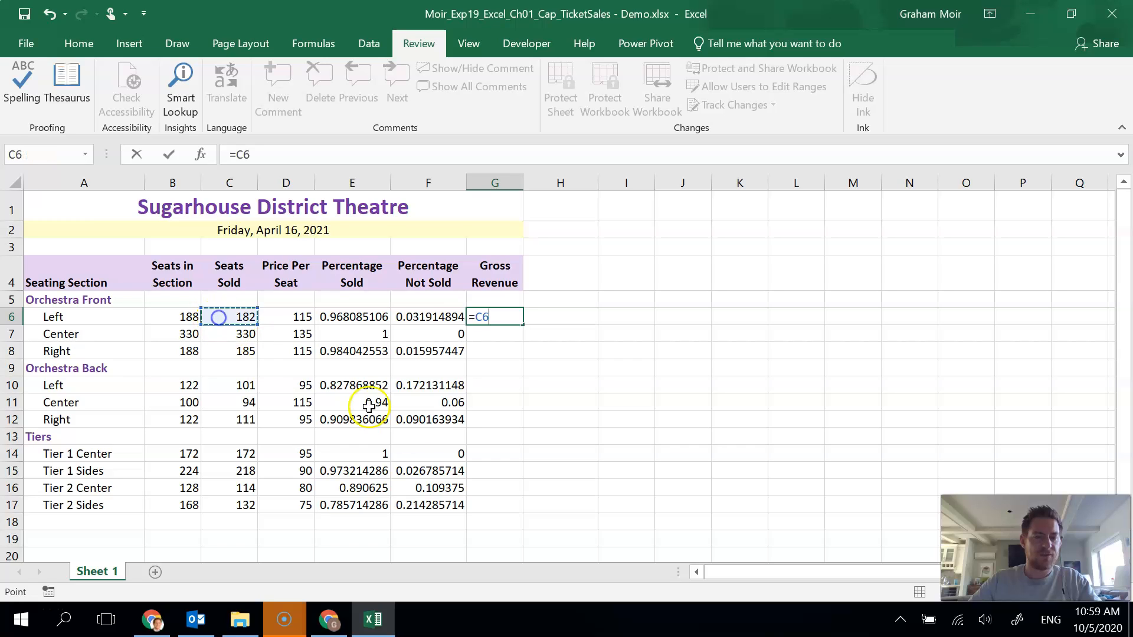
pyautogui.moveTo(410, 363)
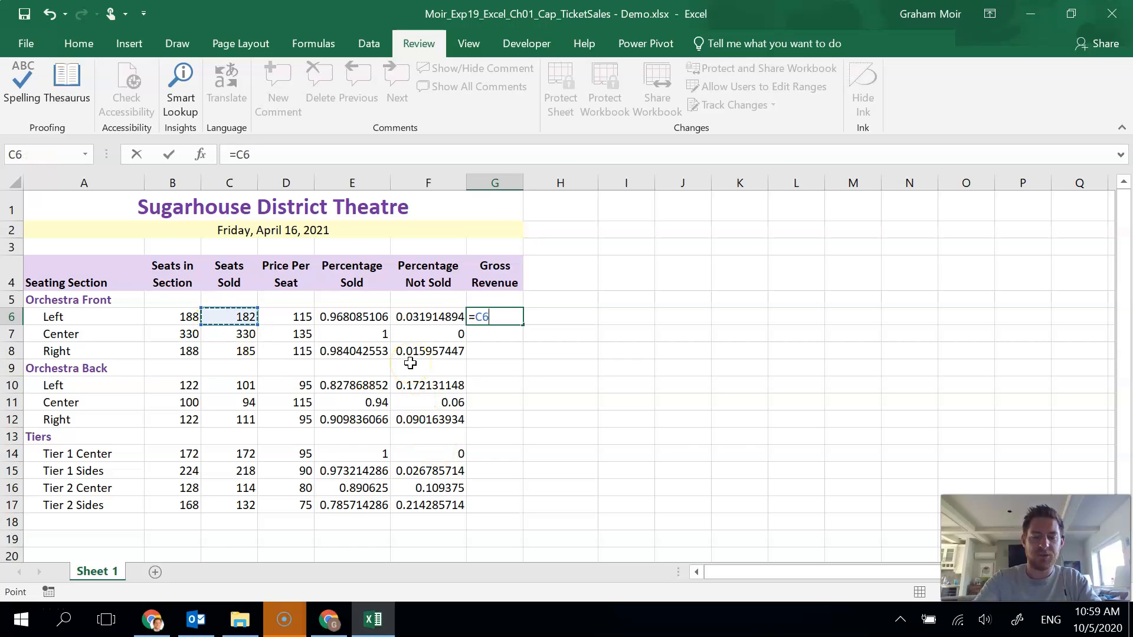
pyautogui.write('*')
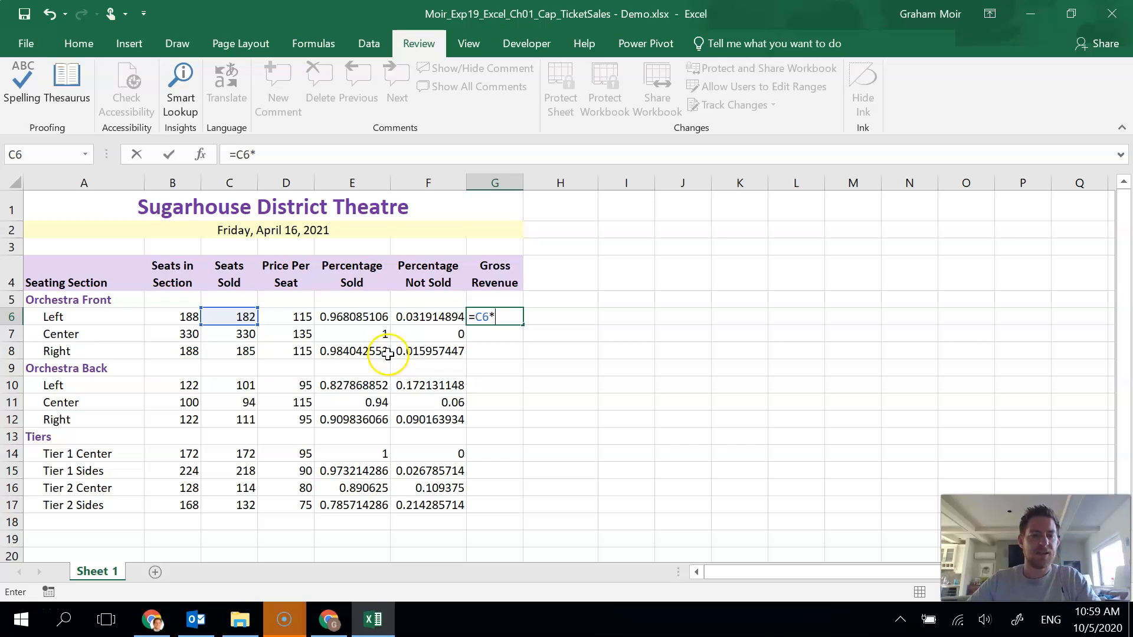
pyautogui.click(285, 317)
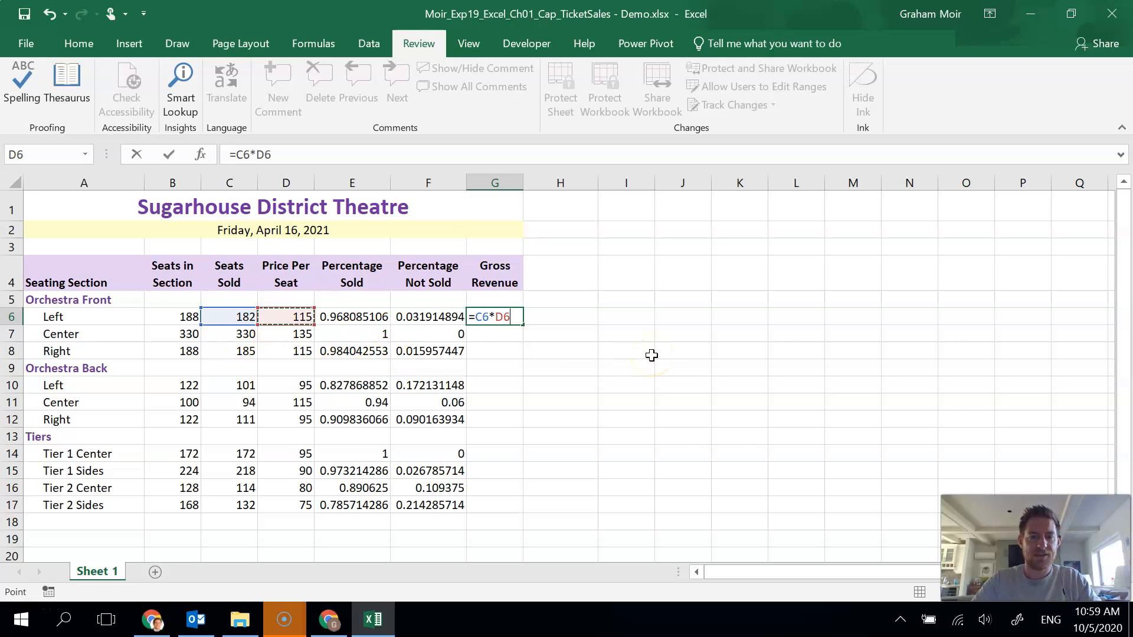
pyautogui.press('Return')
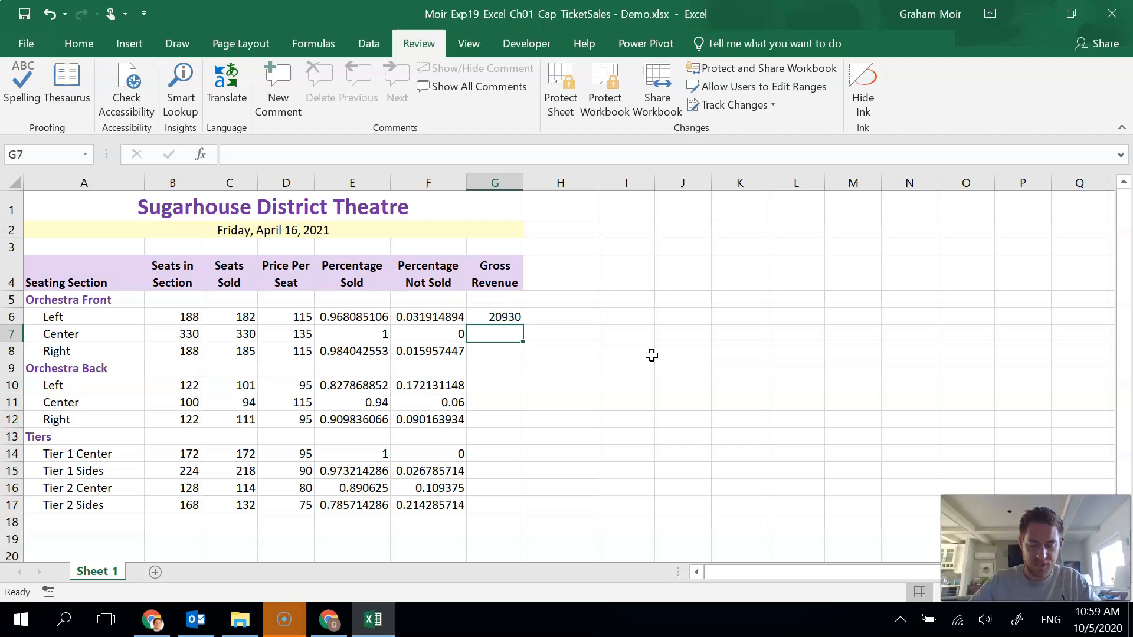
pyautogui.click(494, 316)
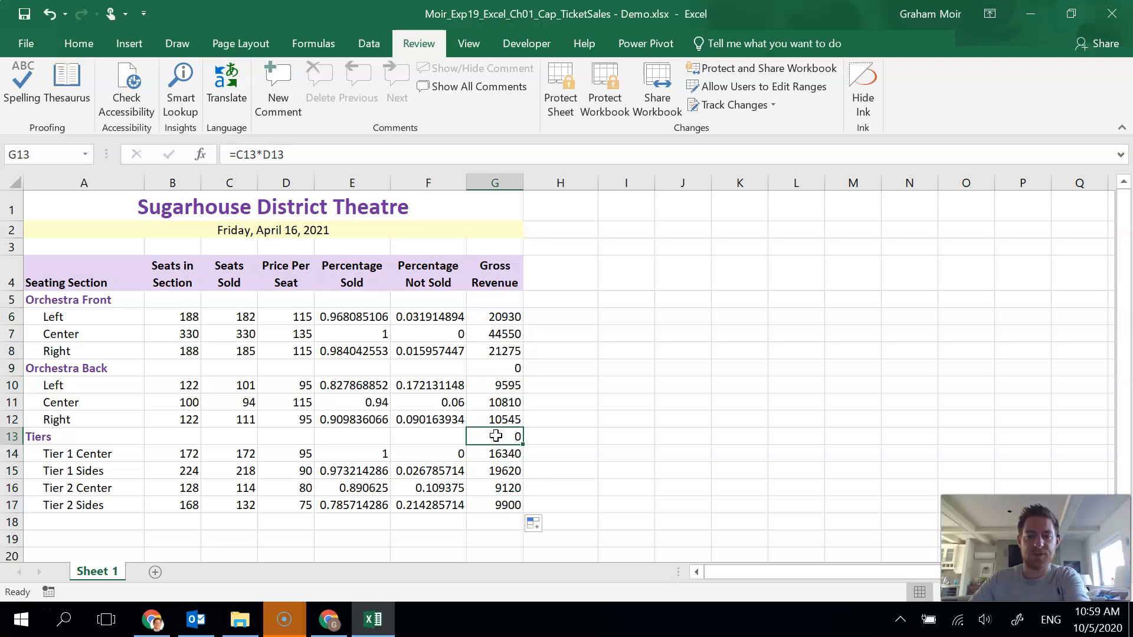
pyautogui.click(560, 367)
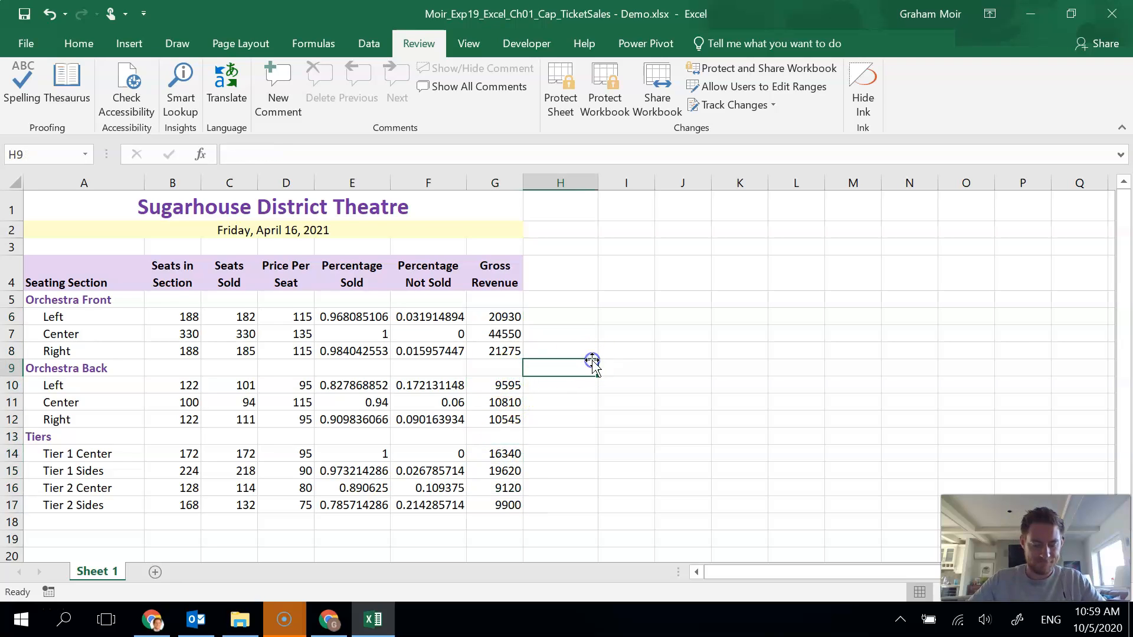
pyautogui.moveTo(592, 363)
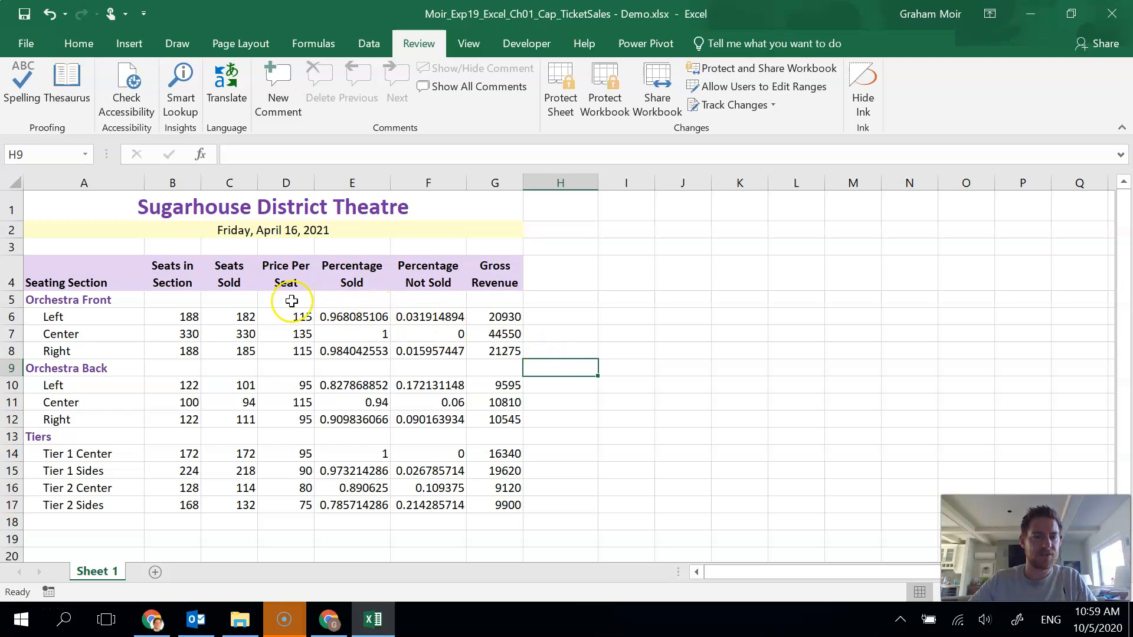
# Format Price Per Seat as Accounting with no decimals and copy that format to Gross Revenue.
pyautogui.click(285, 316)
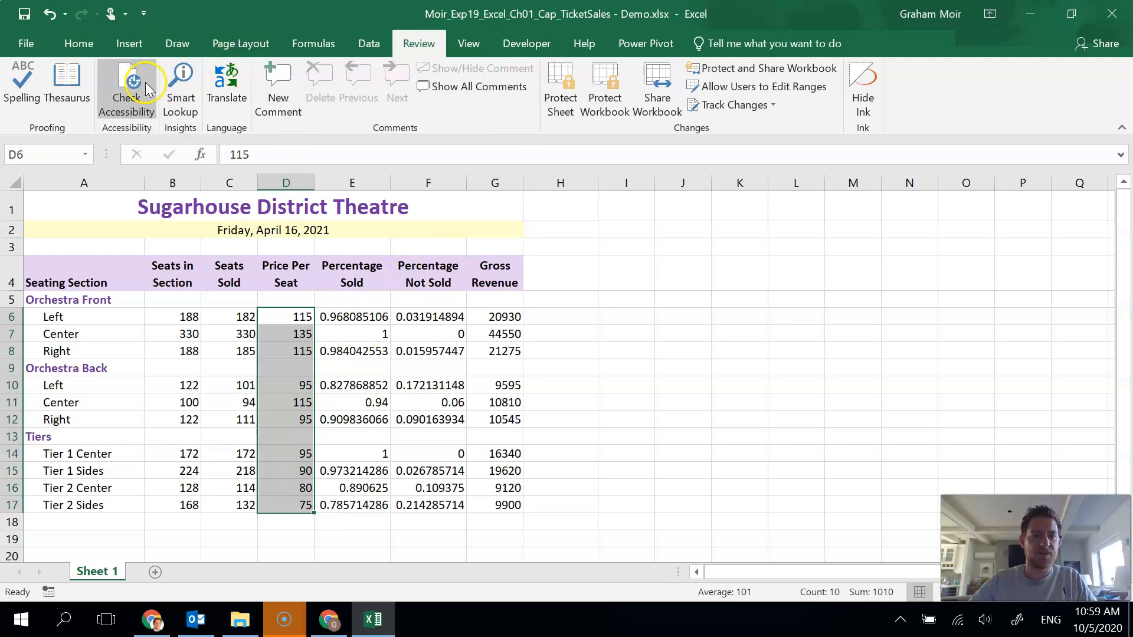
pyautogui.click(78, 43)
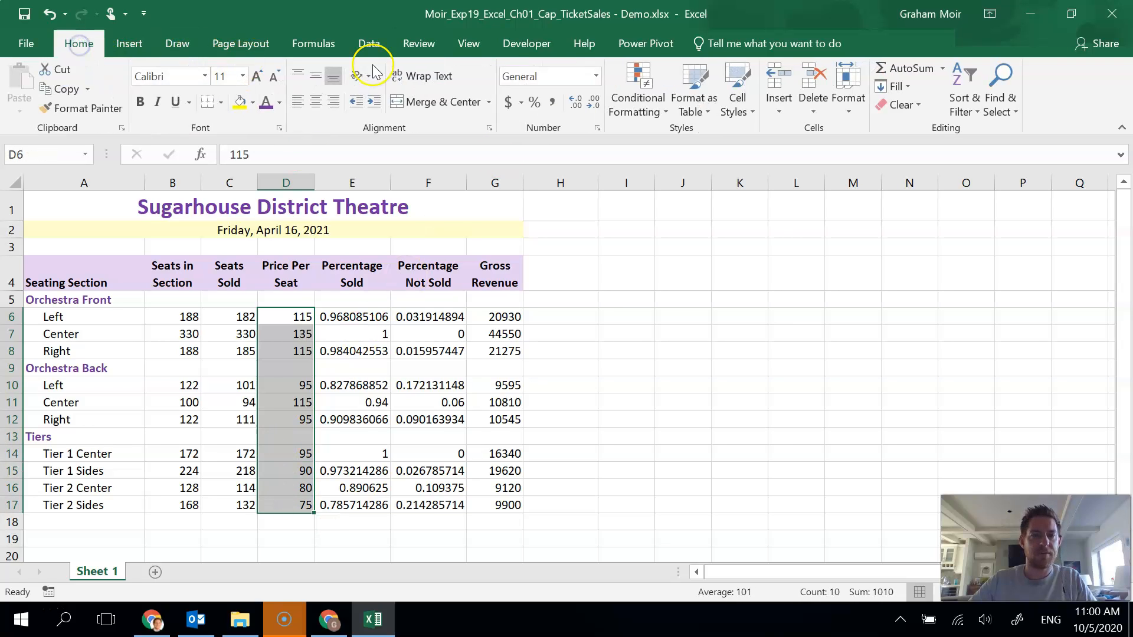
pyautogui.click(594, 76)
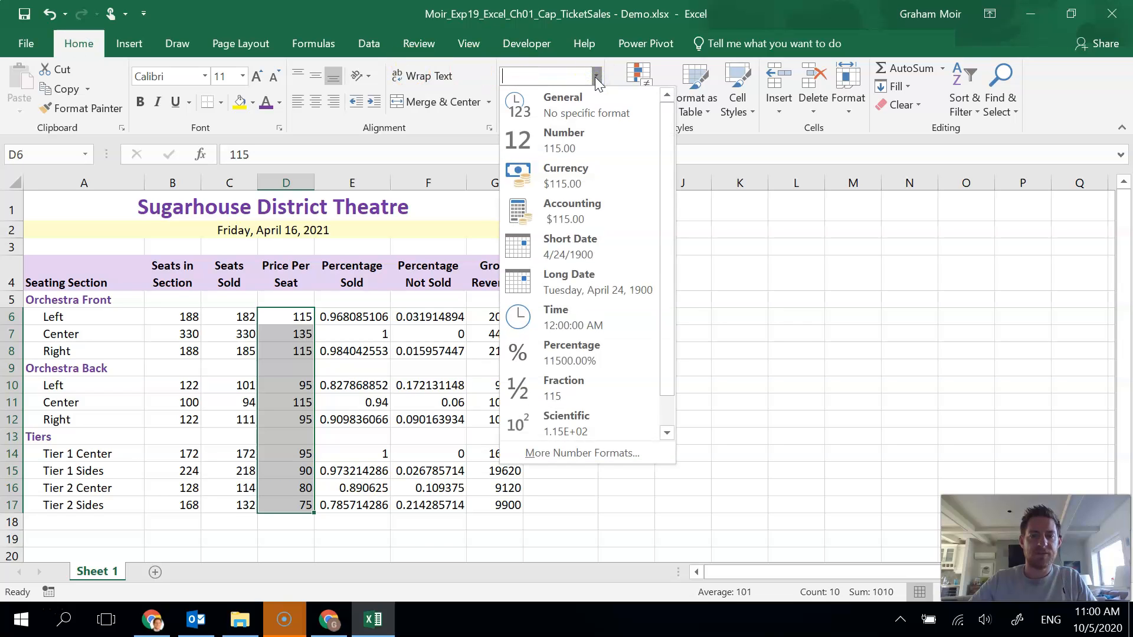
pyautogui.click(571, 210)
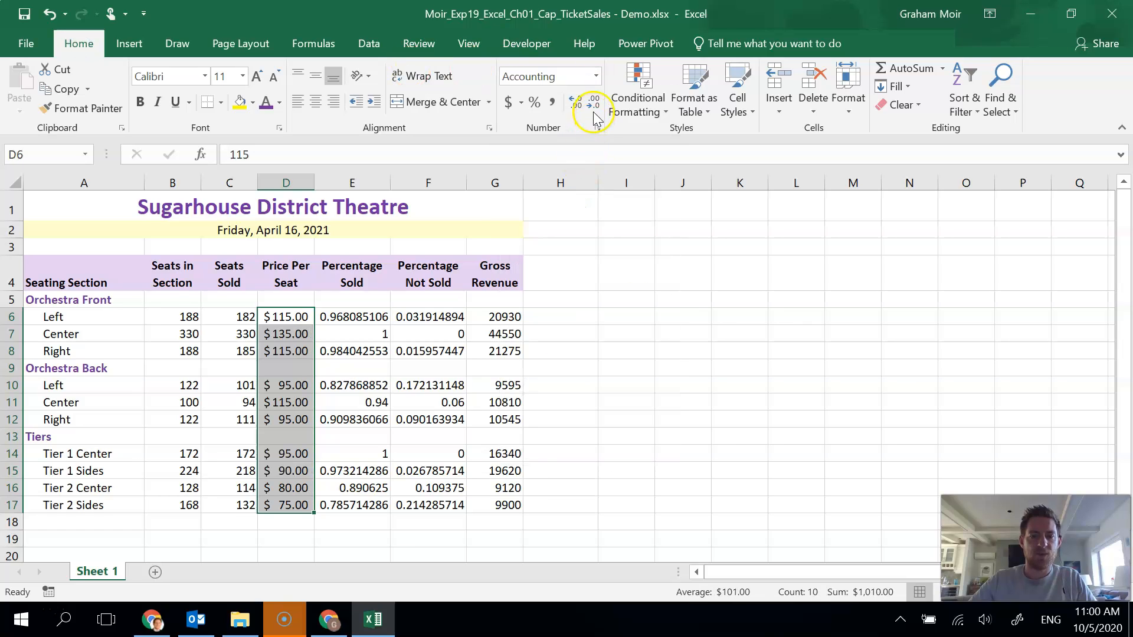
pyautogui.moveTo(594, 101)
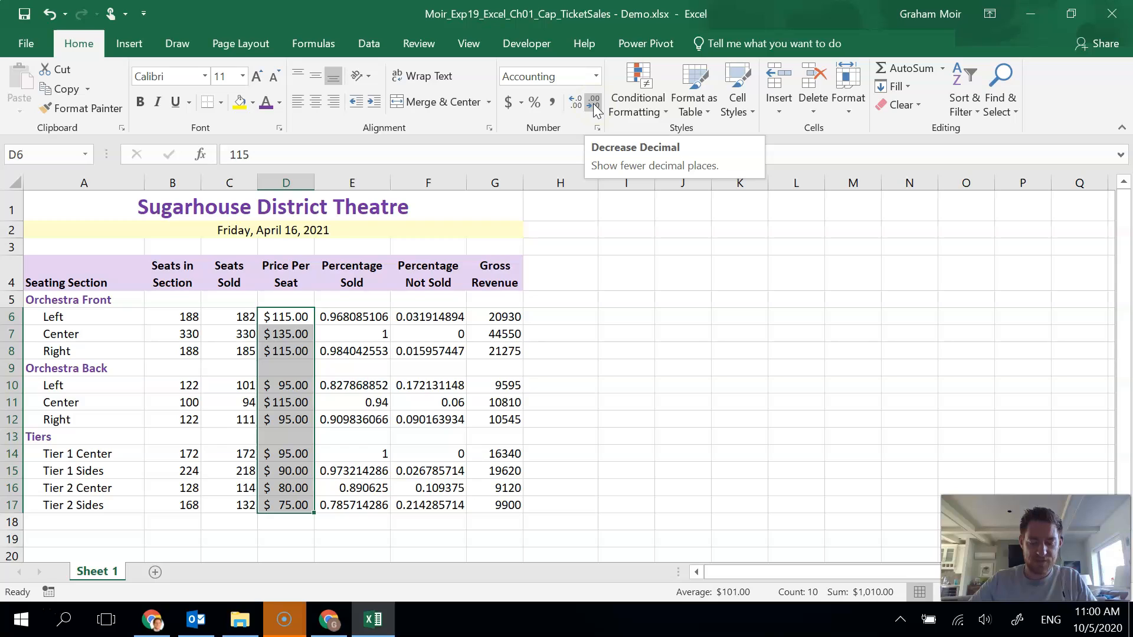
pyautogui.click(593, 101)
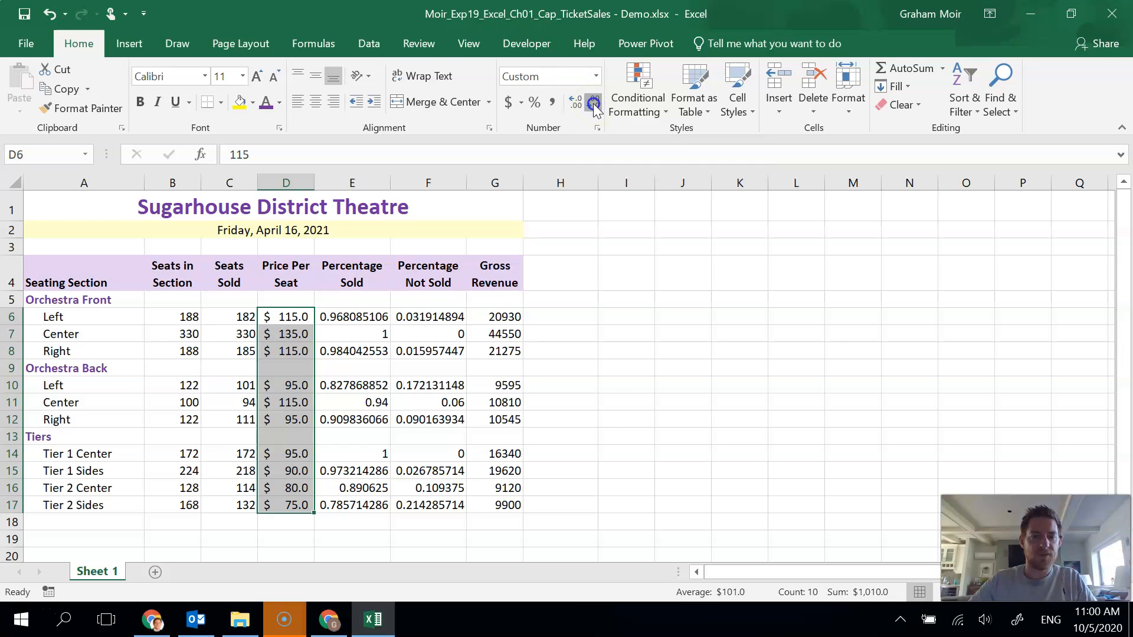
pyautogui.click(593, 105)
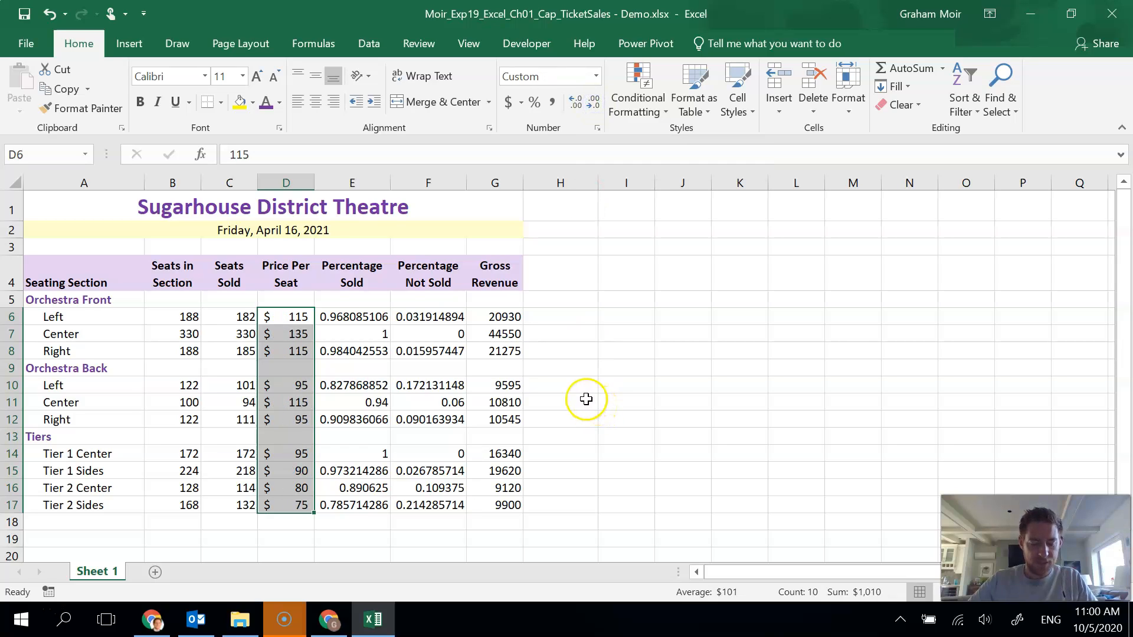
pyautogui.moveTo(540, 367)
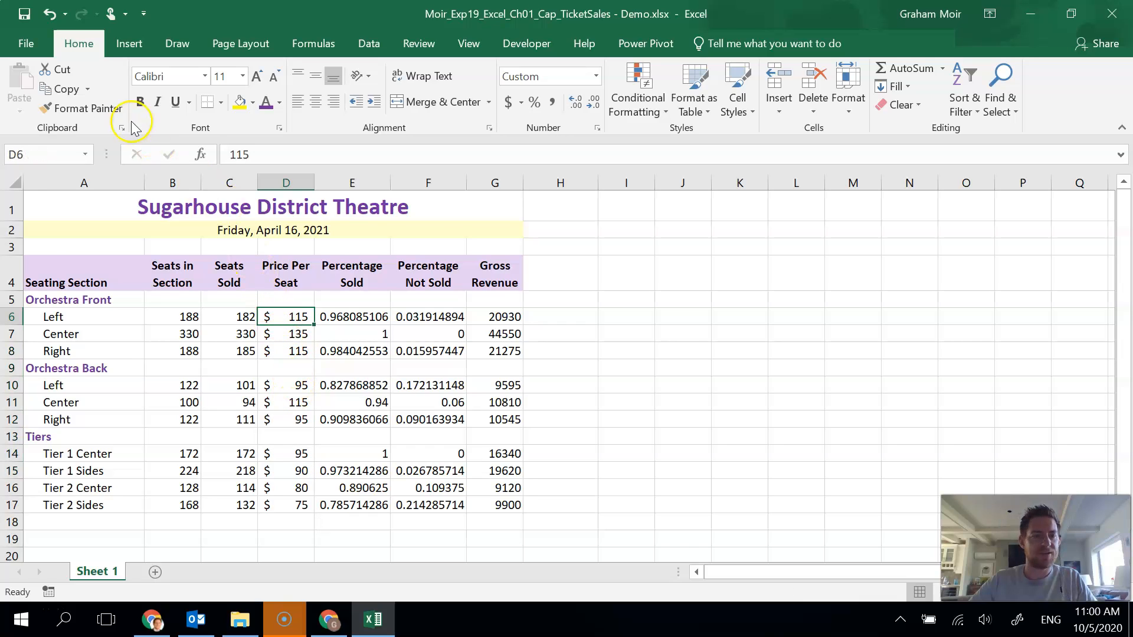
pyautogui.moveTo(286, 318)
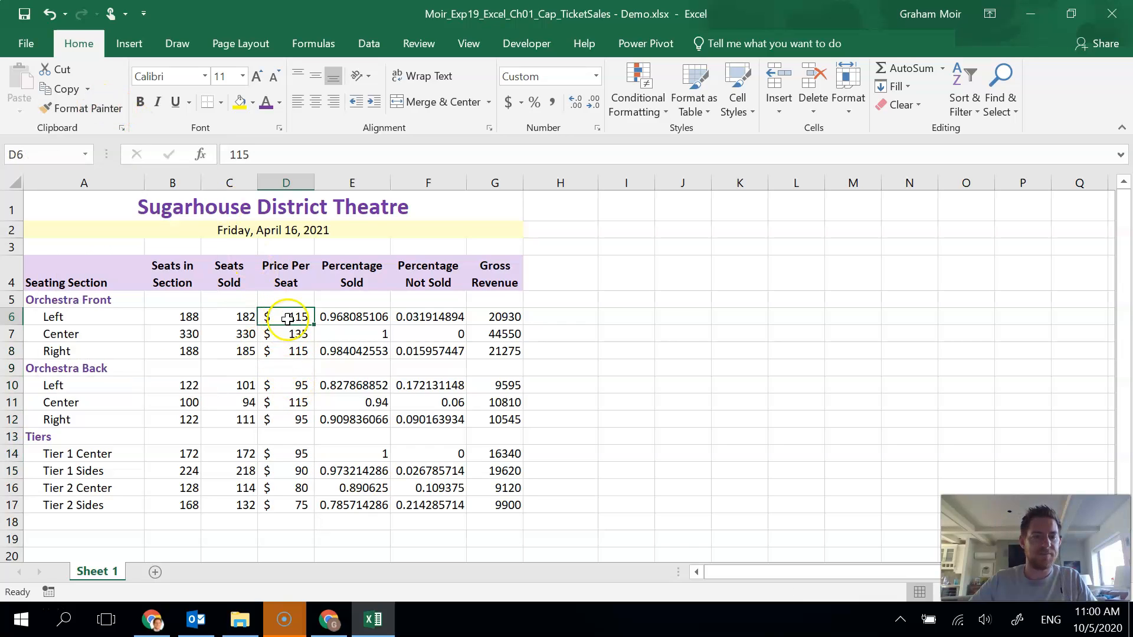
pyautogui.click(88, 108)
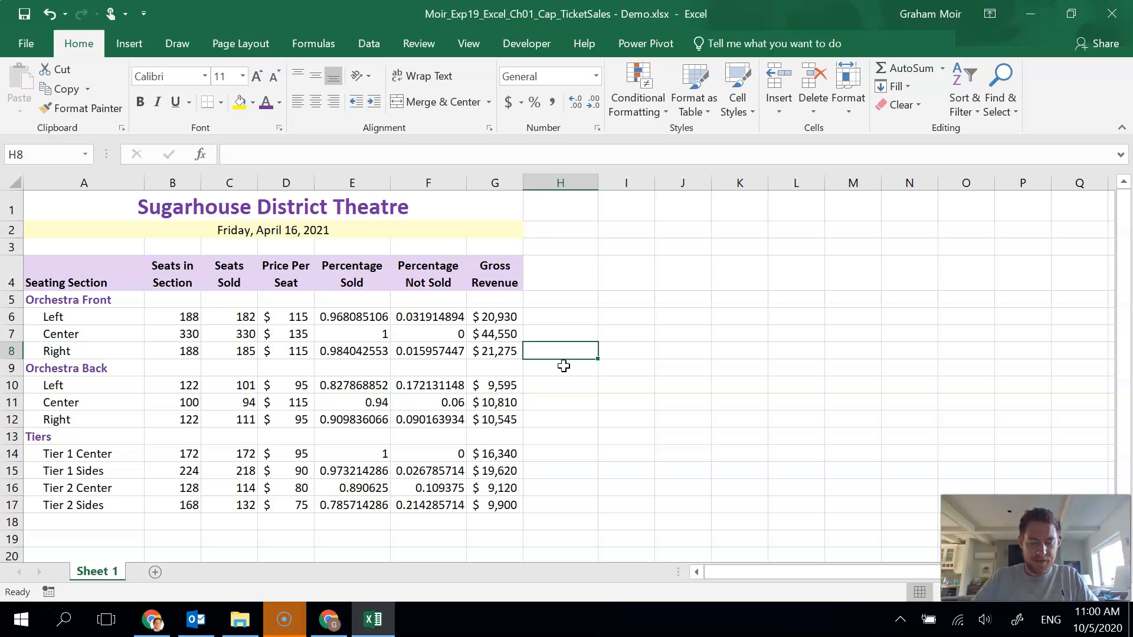
pyautogui.moveTo(492, 379)
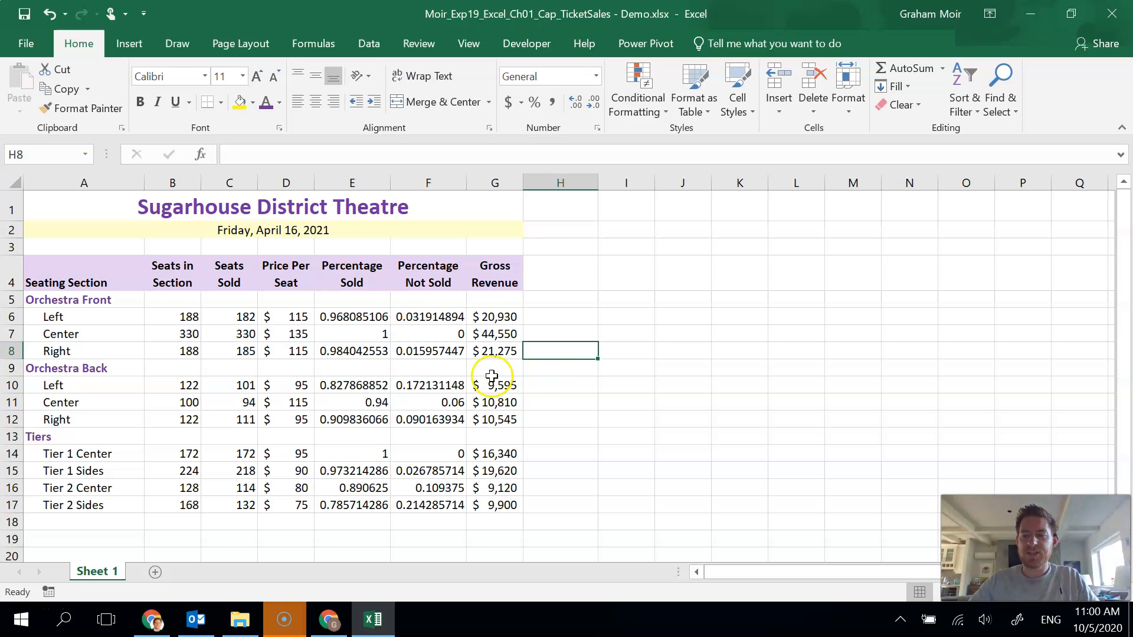
pyautogui.moveTo(474, 403)
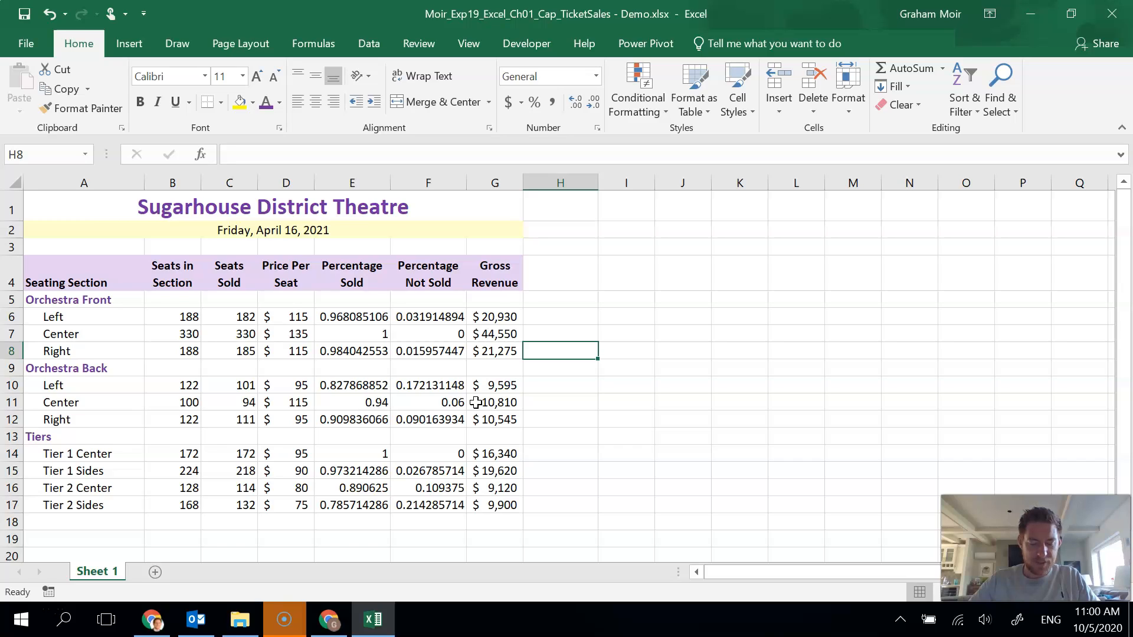
# Format E6:F17 as Percentage with one decimal place.
pyautogui.click(351, 316)
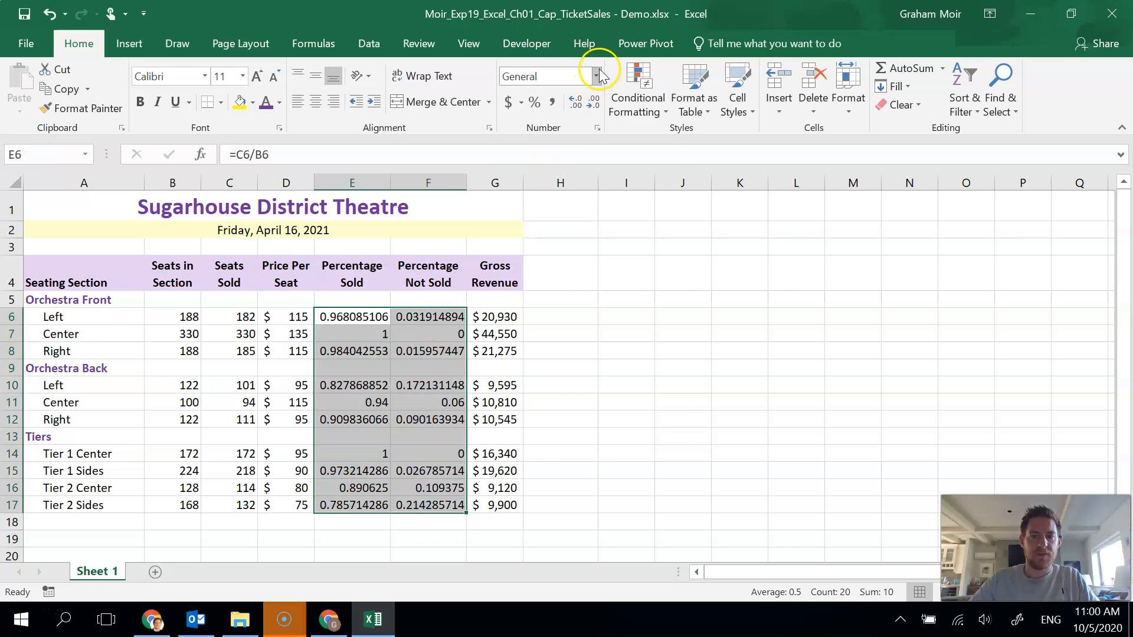
pyautogui.click(596, 76)
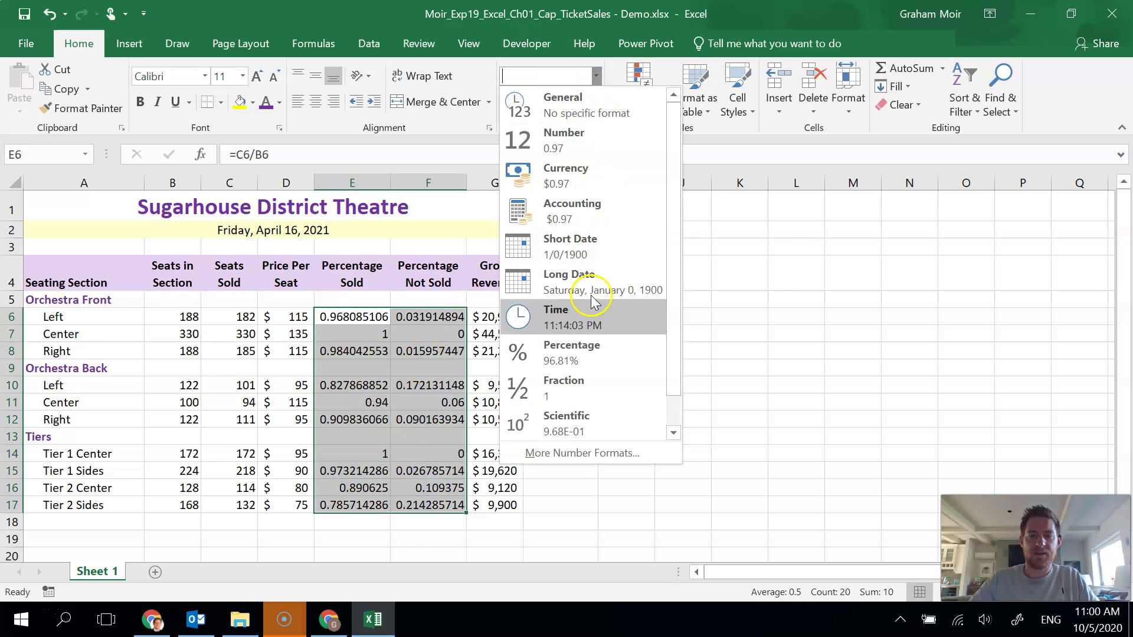
pyautogui.click(571, 346)
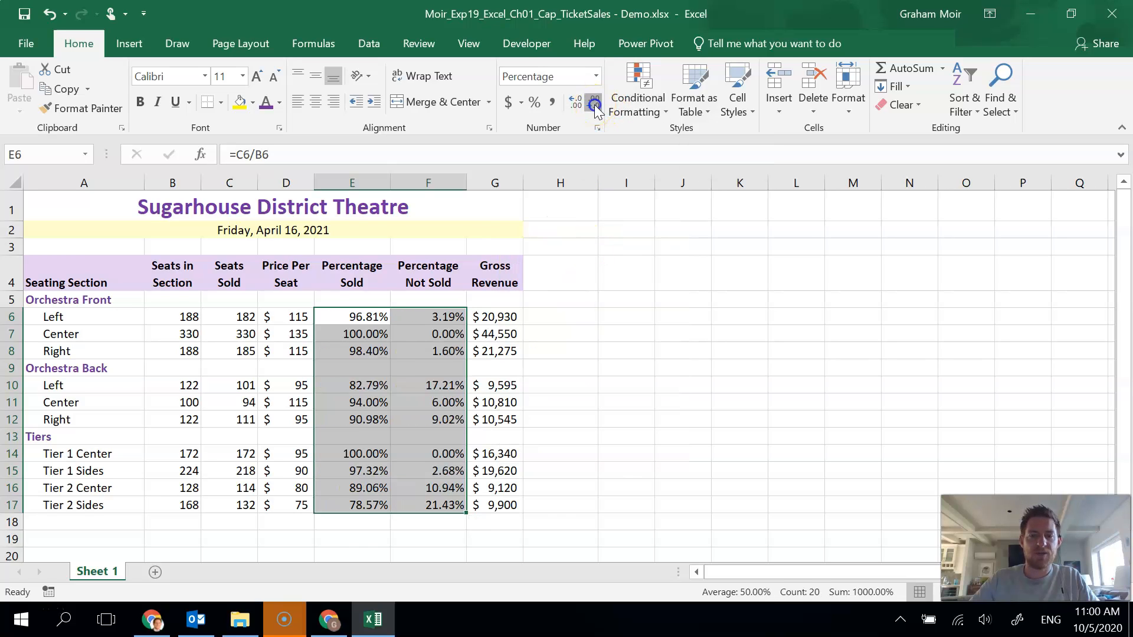
pyautogui.click(593, 103)
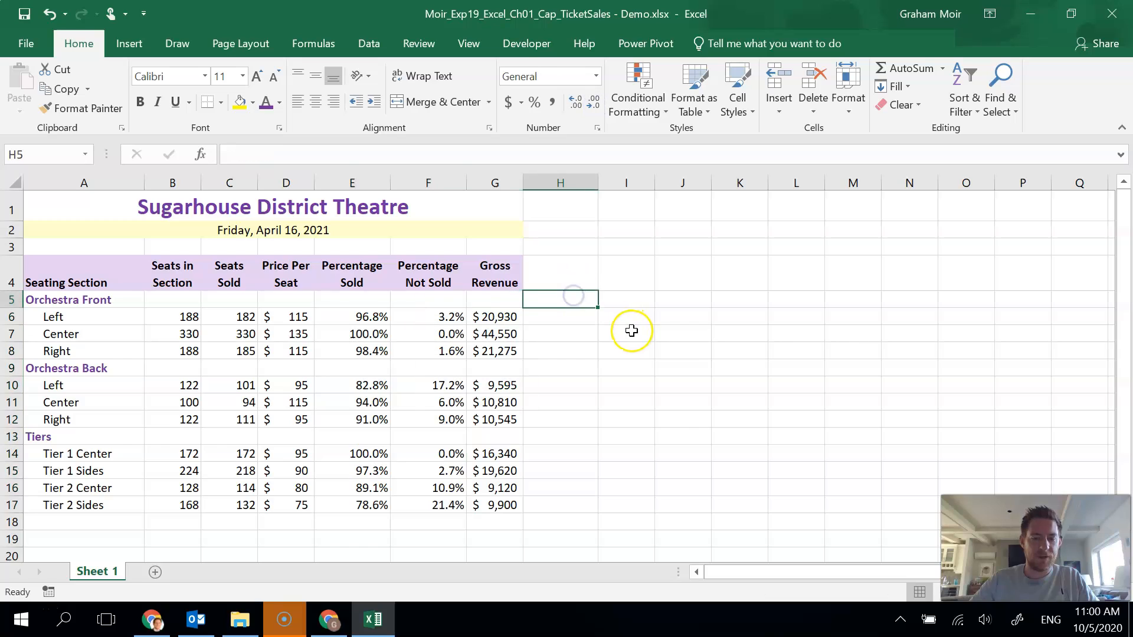
pyautogui.moveTo(632, 331)
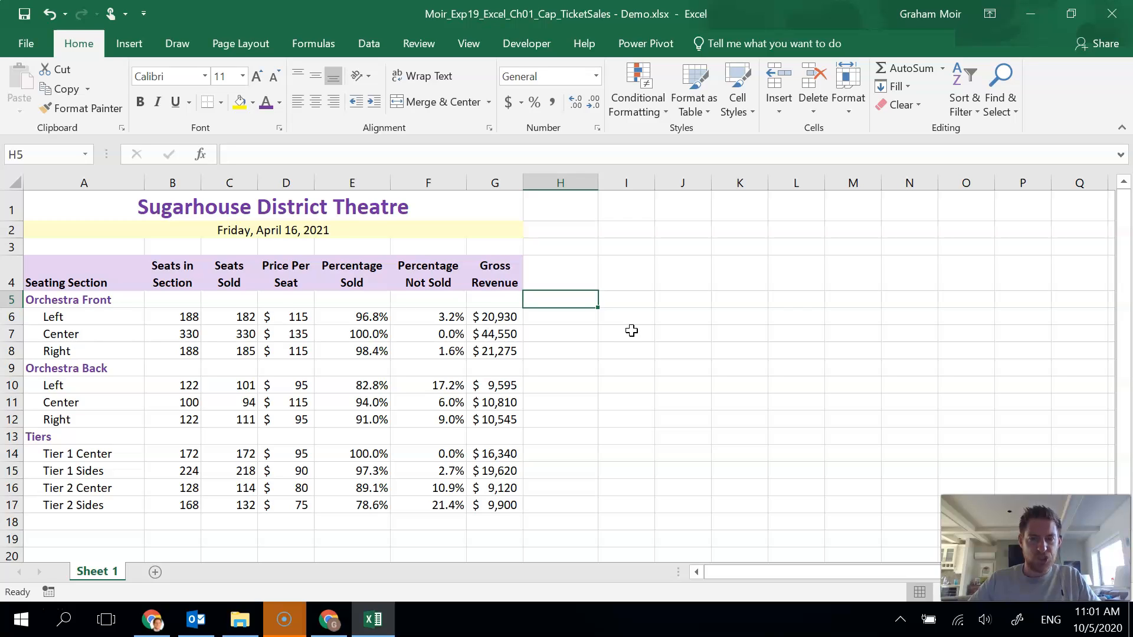
# Insert a blank column at column G, just before Gross Revenue.
pyautogui.click(626, 299)
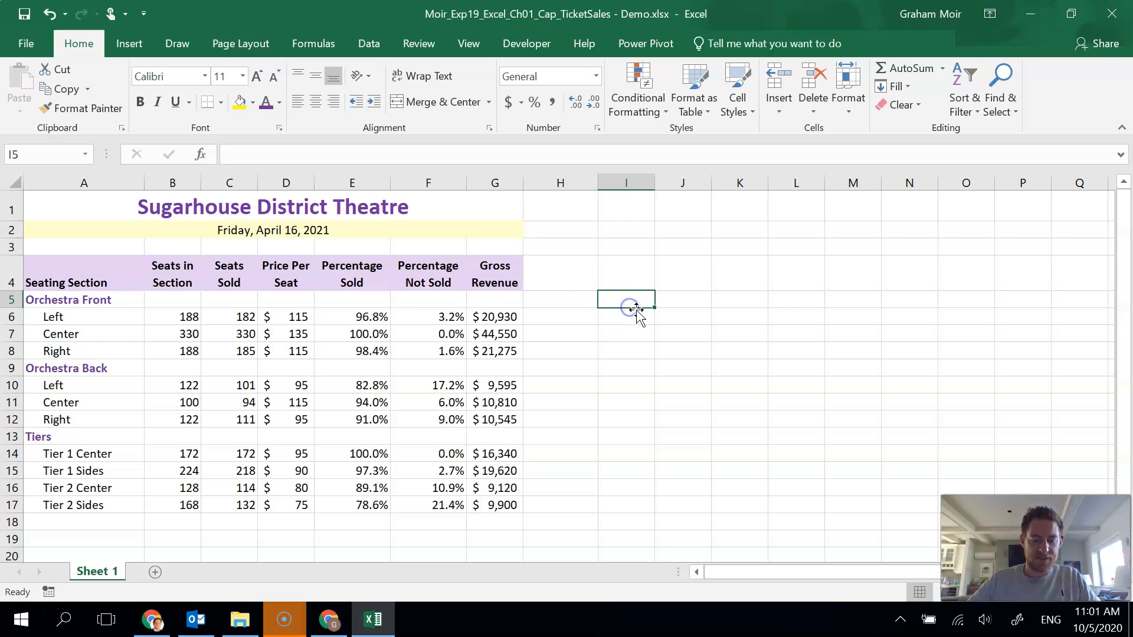
pyautogui.moveTo(495, 181)
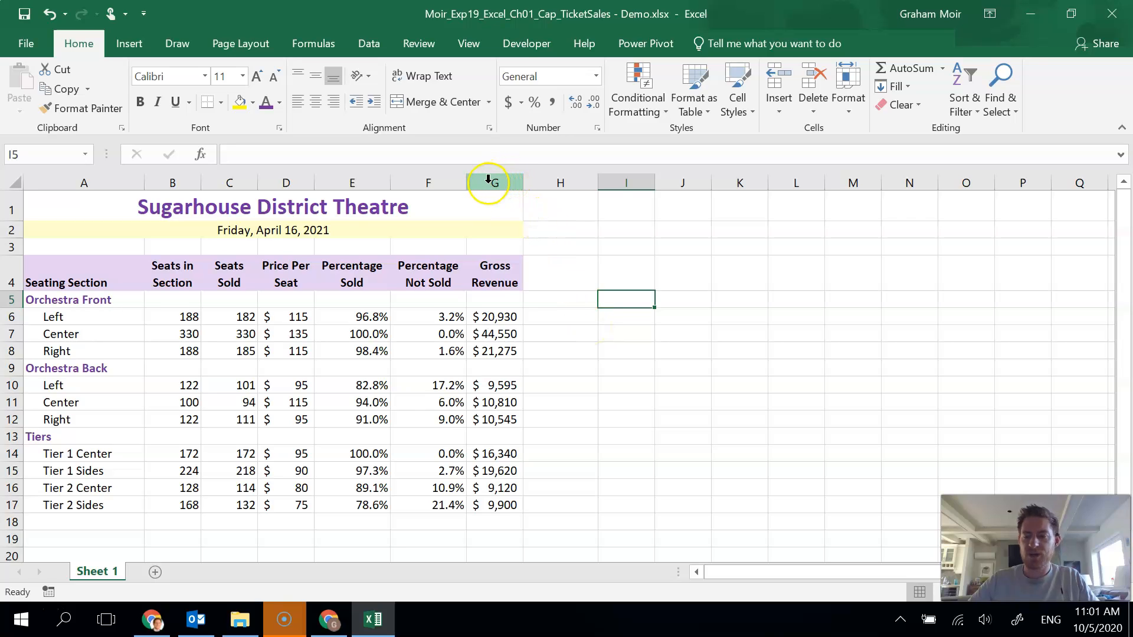
pyautogui.click(495, 182)
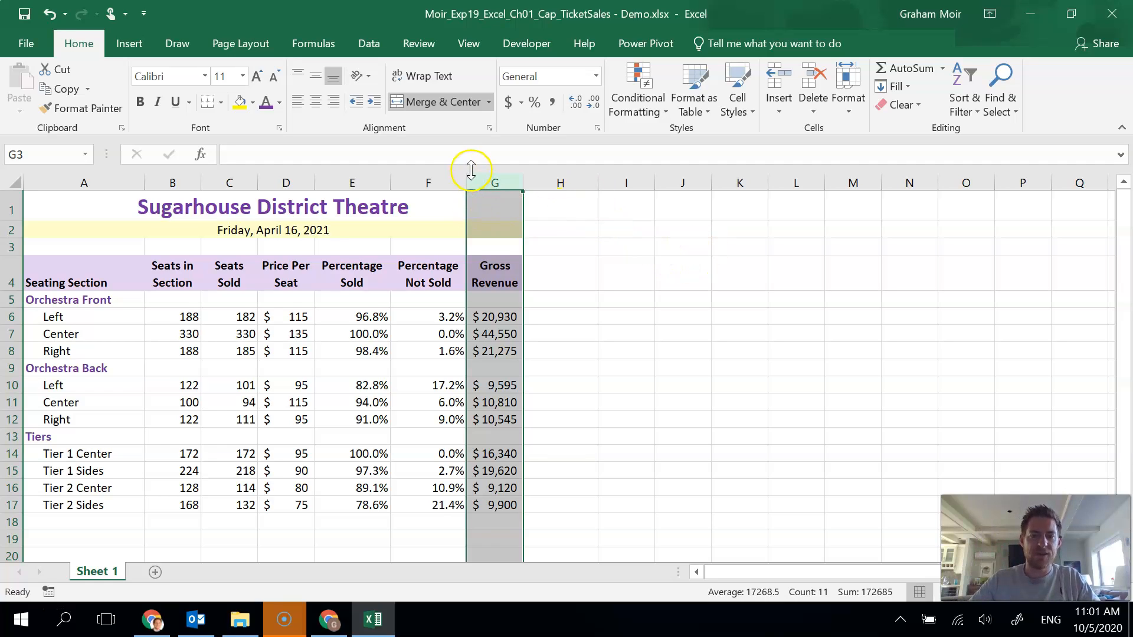
pyautogui.moveTo(727, 85)
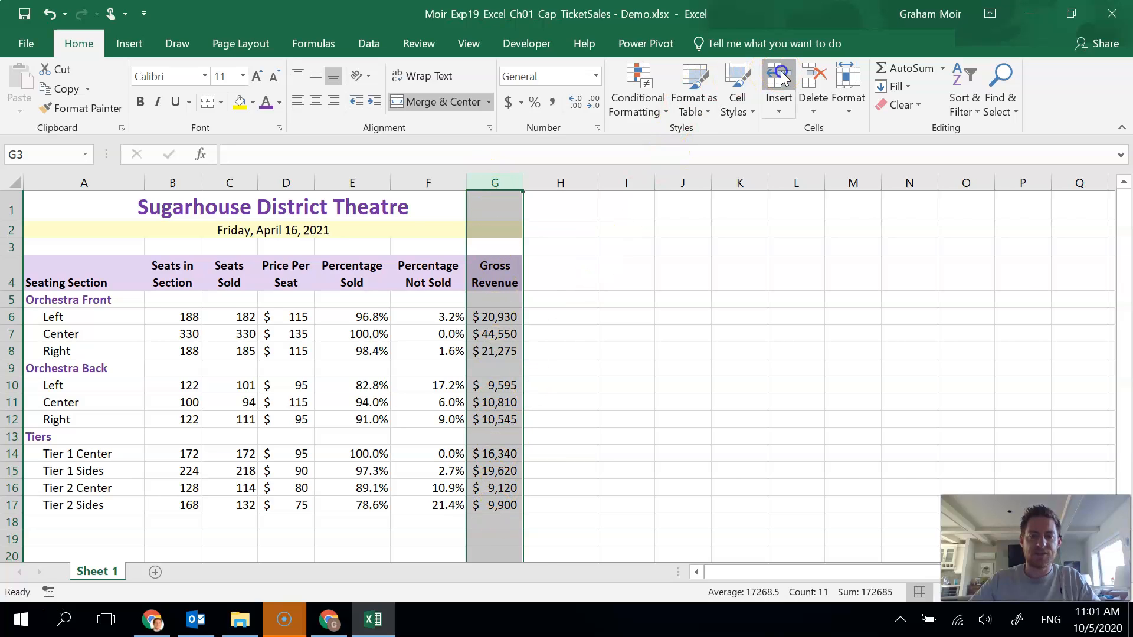
pyautogui.click(779, 80)
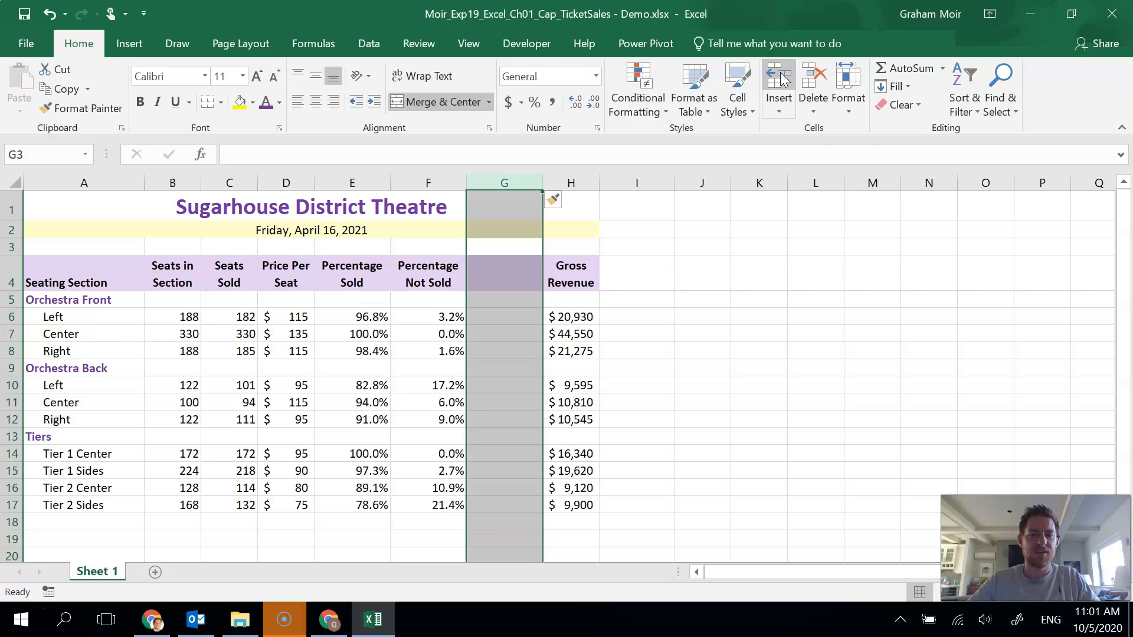
pyautogui.click(701, 273)
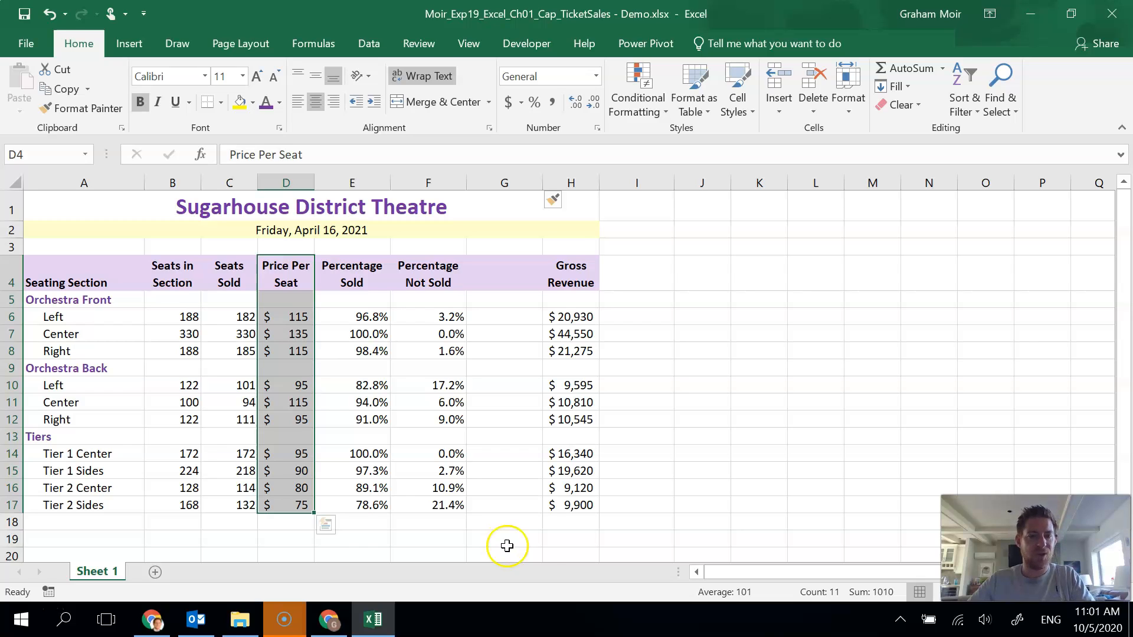
# Move Price Per Seat into the empty column before Gross Revenue and delete empty column D.
pyautogui.click(325, 524)
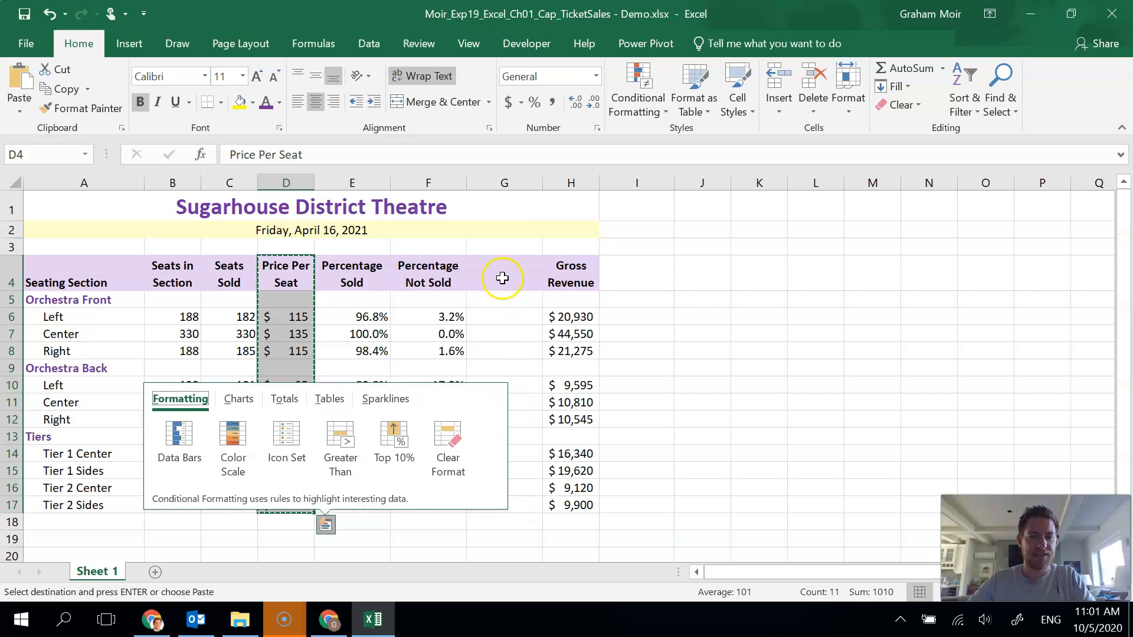
pyautogui.click(503, 274)
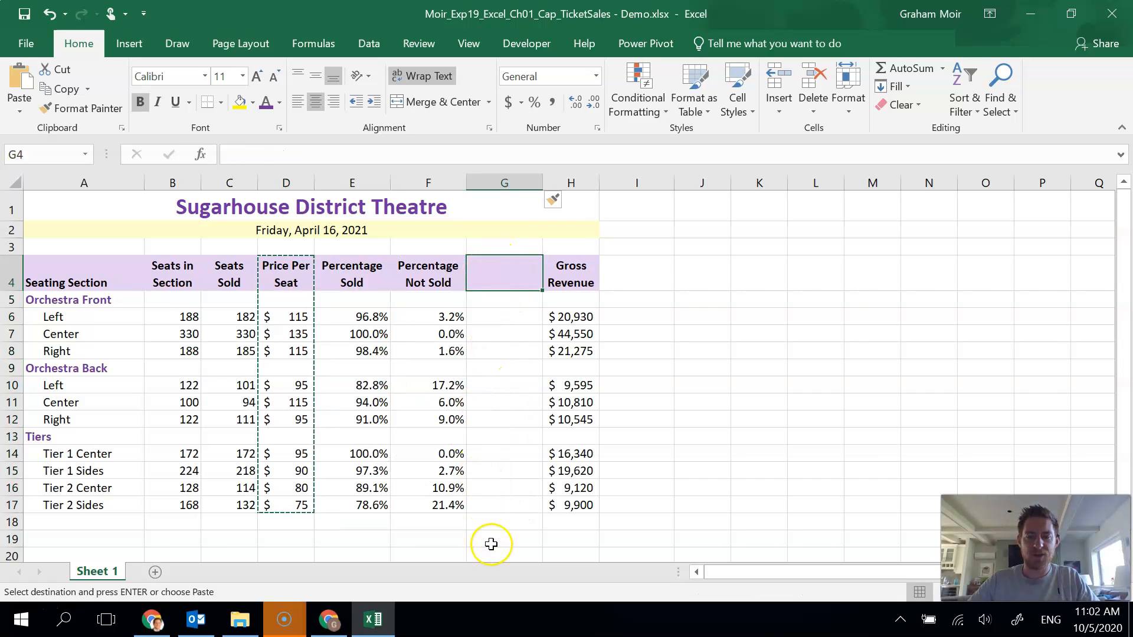
pyautogui.moveTo(486, 290)
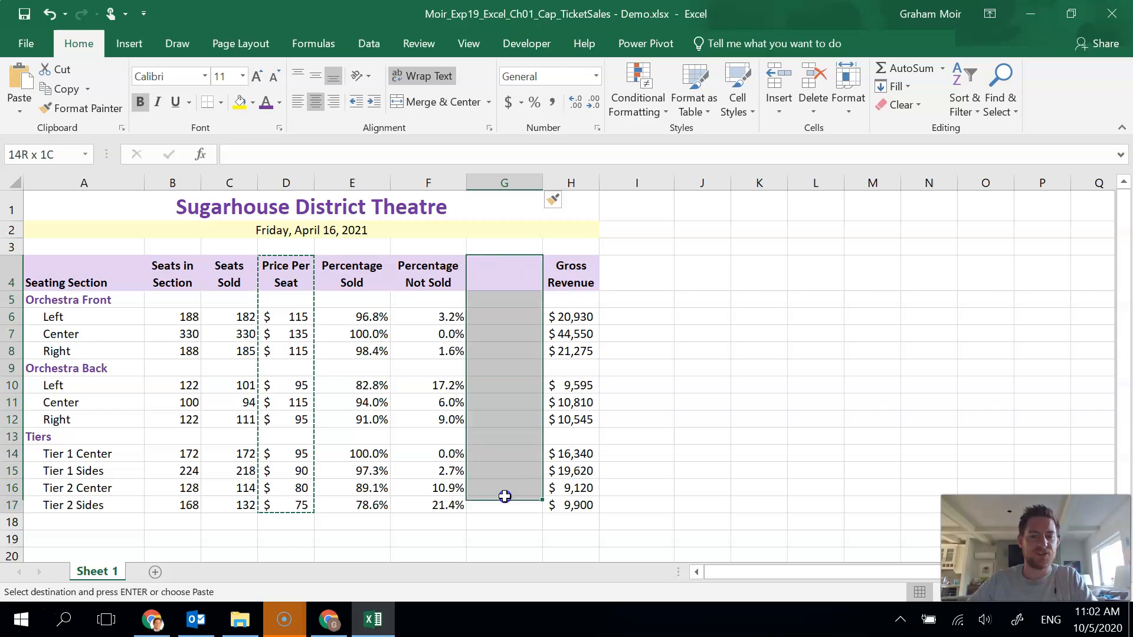
pyautogui.click(504, 273)
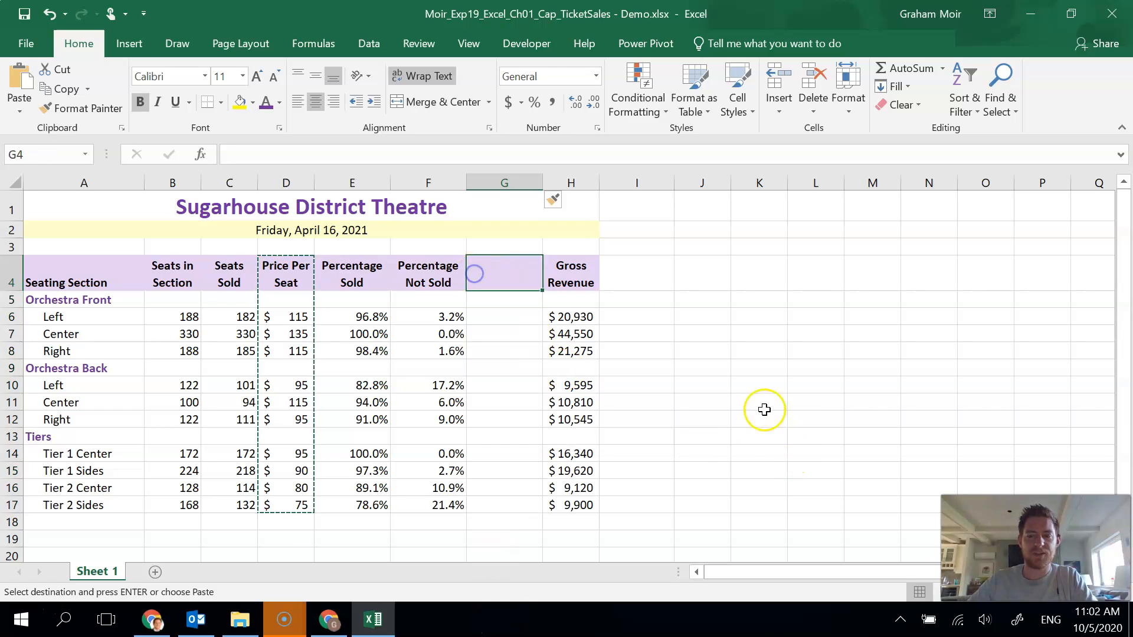
pyautogui.moveTo(734, 364)
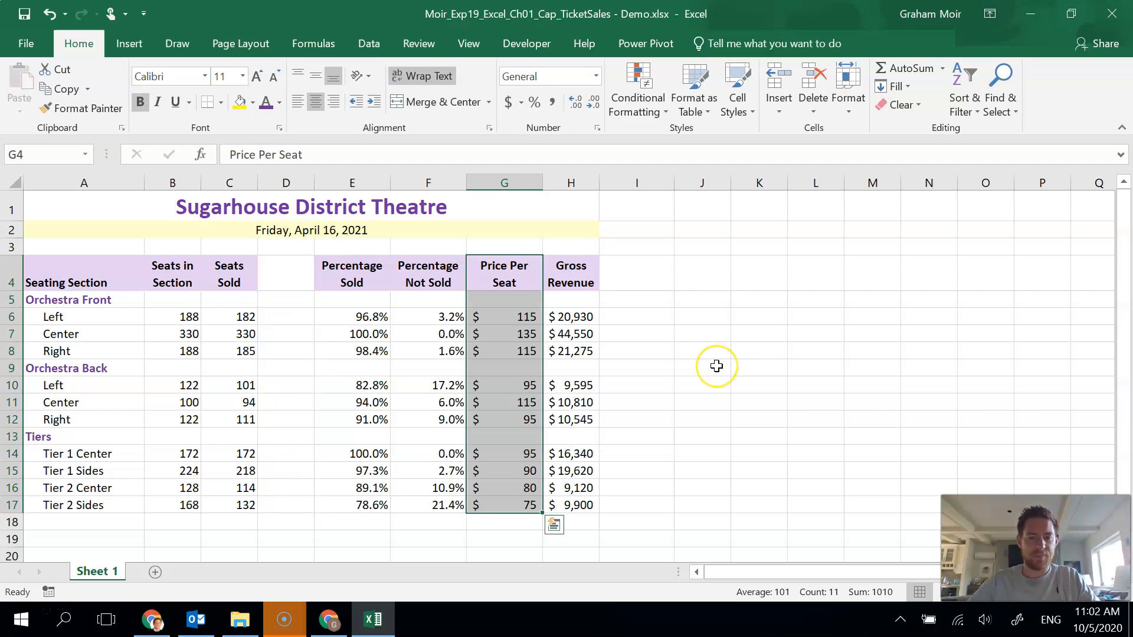
pyautogui.moveTo(638, 260)
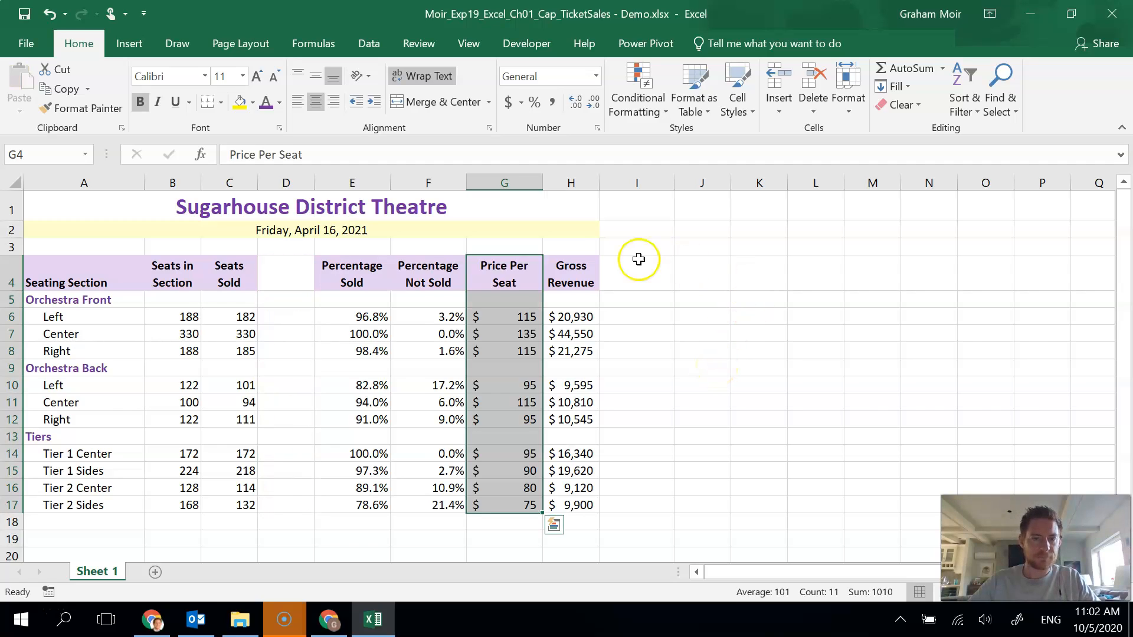
pyautogui.moveTo(558, 282)
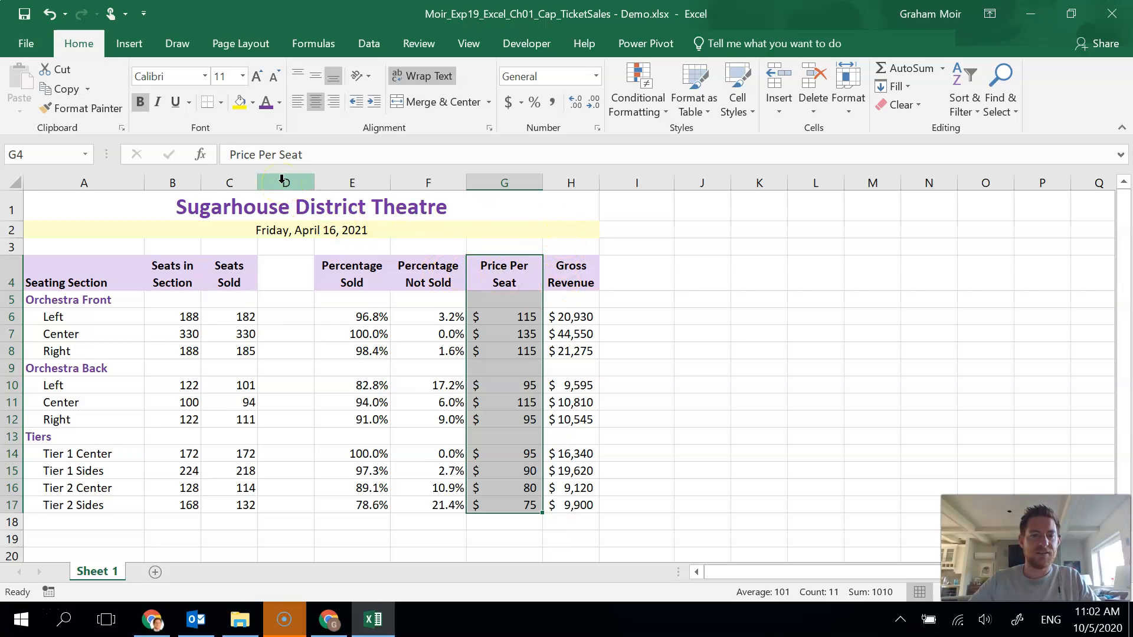
pyautogui.click(285, 247)
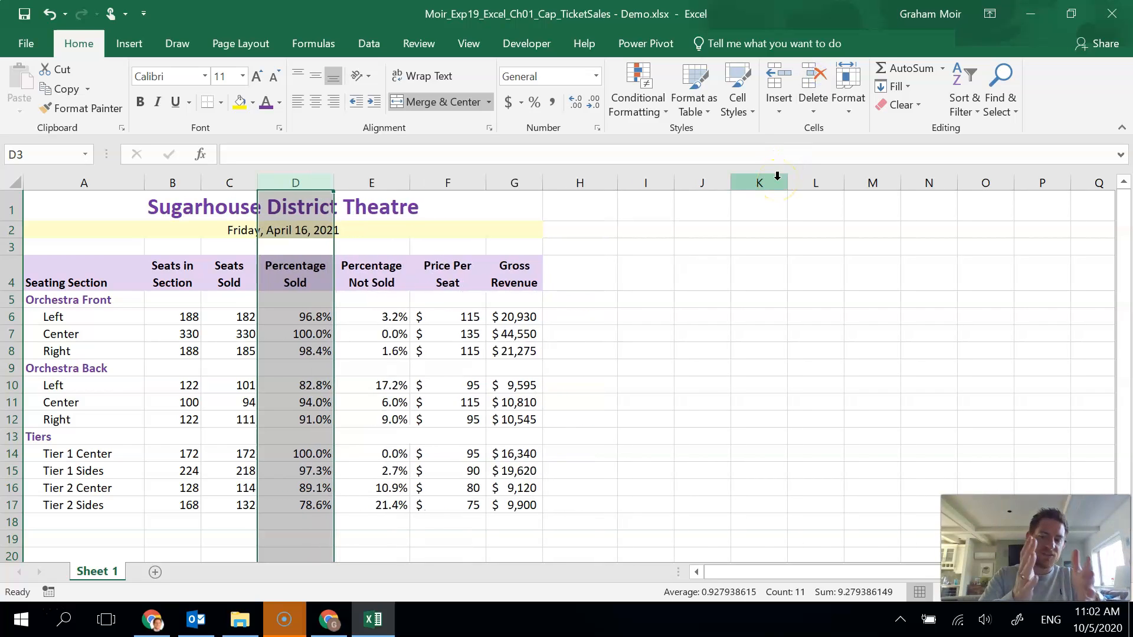
pyautogui.click(645, 299)
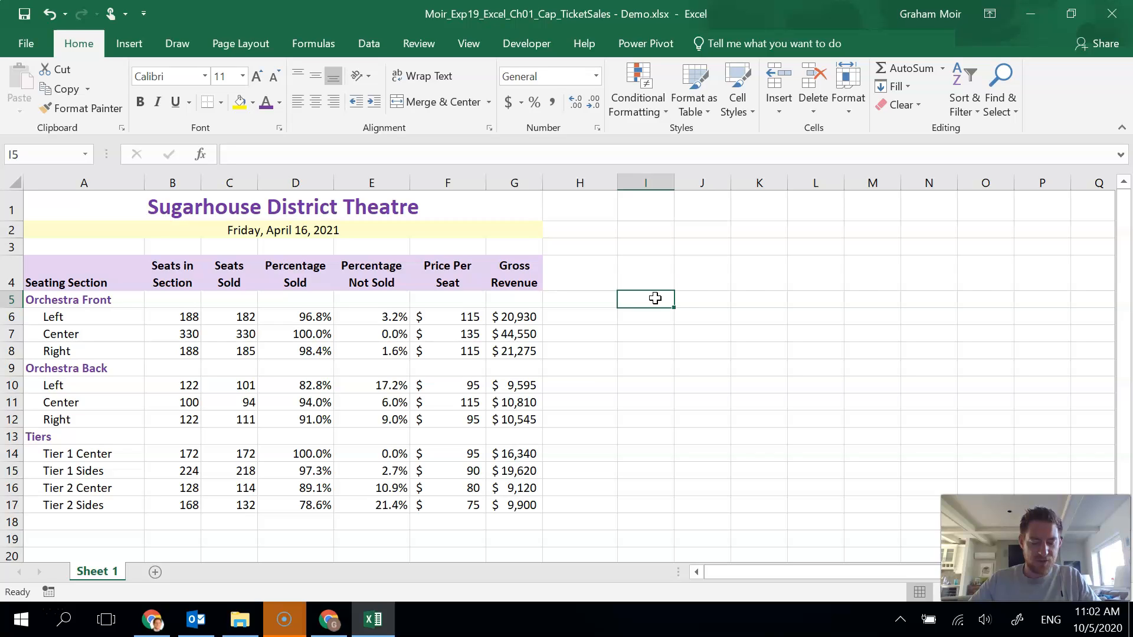
pyautogui.moveTo(627, 281)
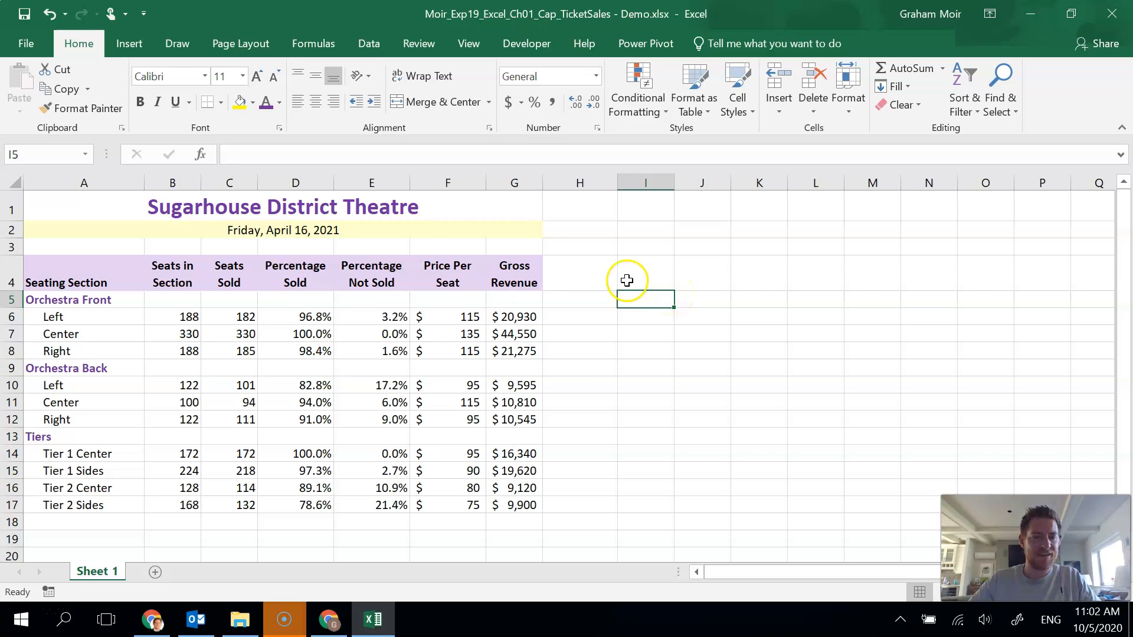
# Center the values in B6:C17 and D6:E17 horizontally within their cells.
pyautogui.click(172, 317)
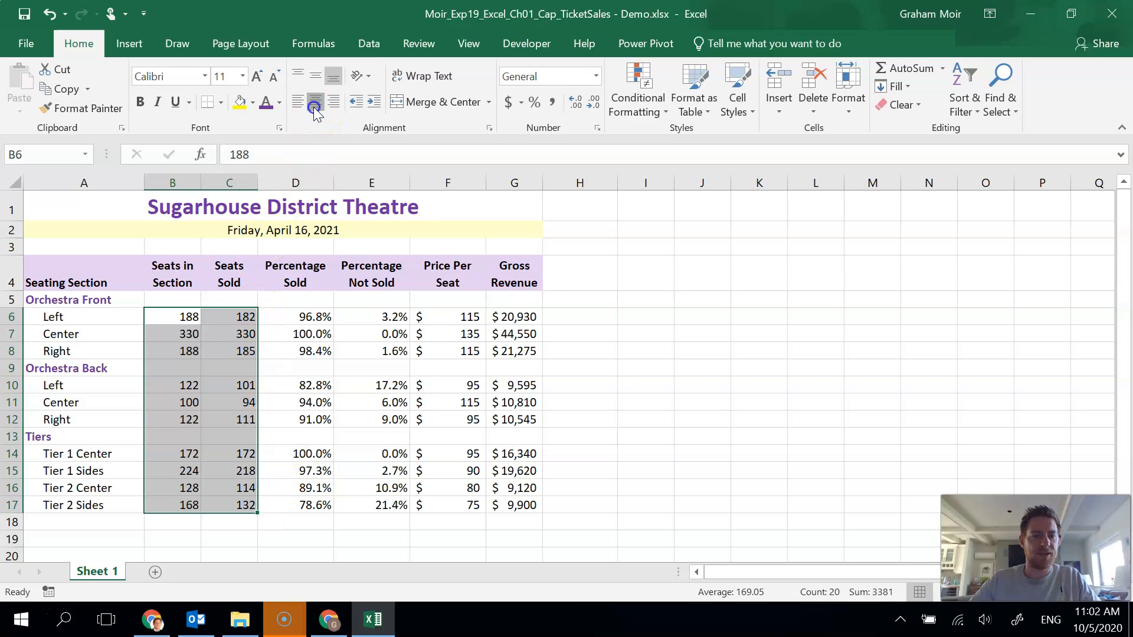
pyautogui.click(316, 102)
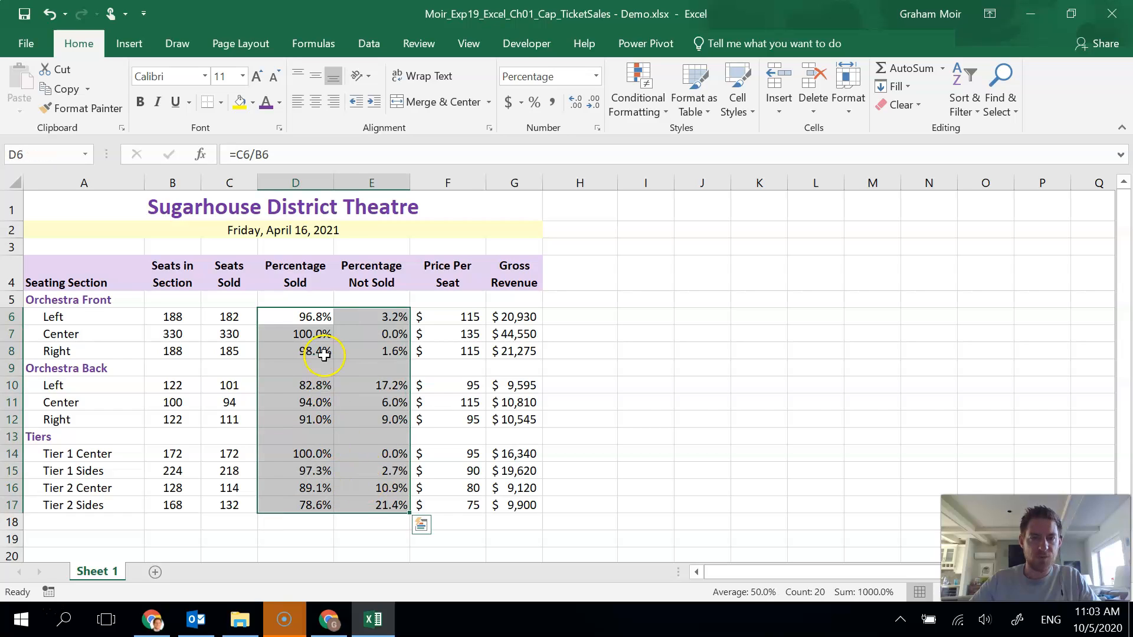
pyautogui.moveTo(332, 101)
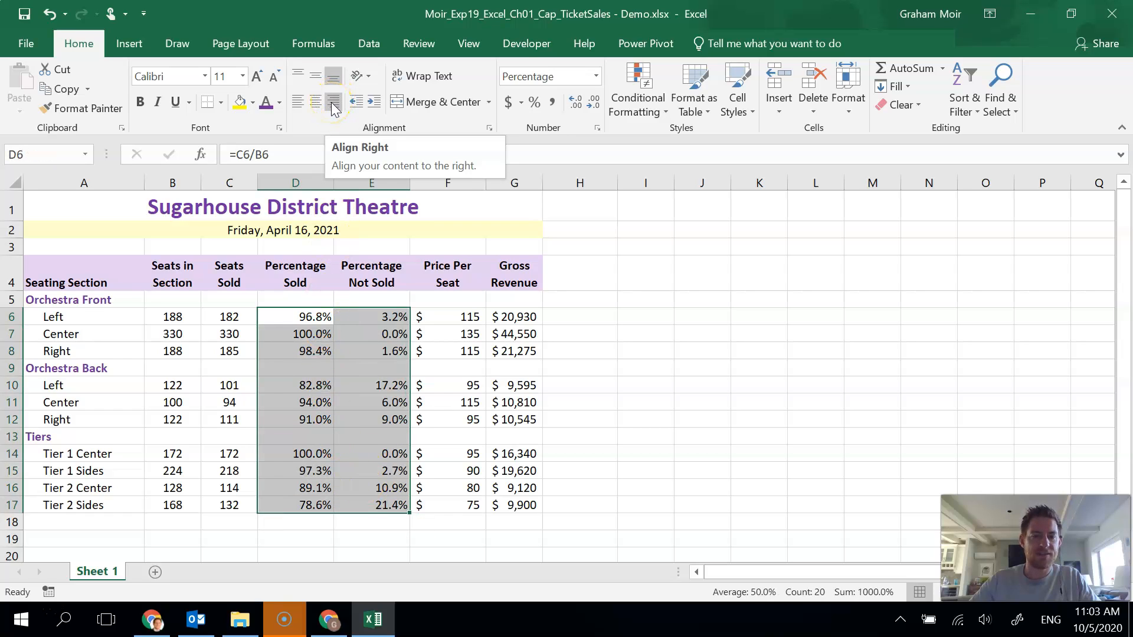
pyautogui.moveTo(418, 134)
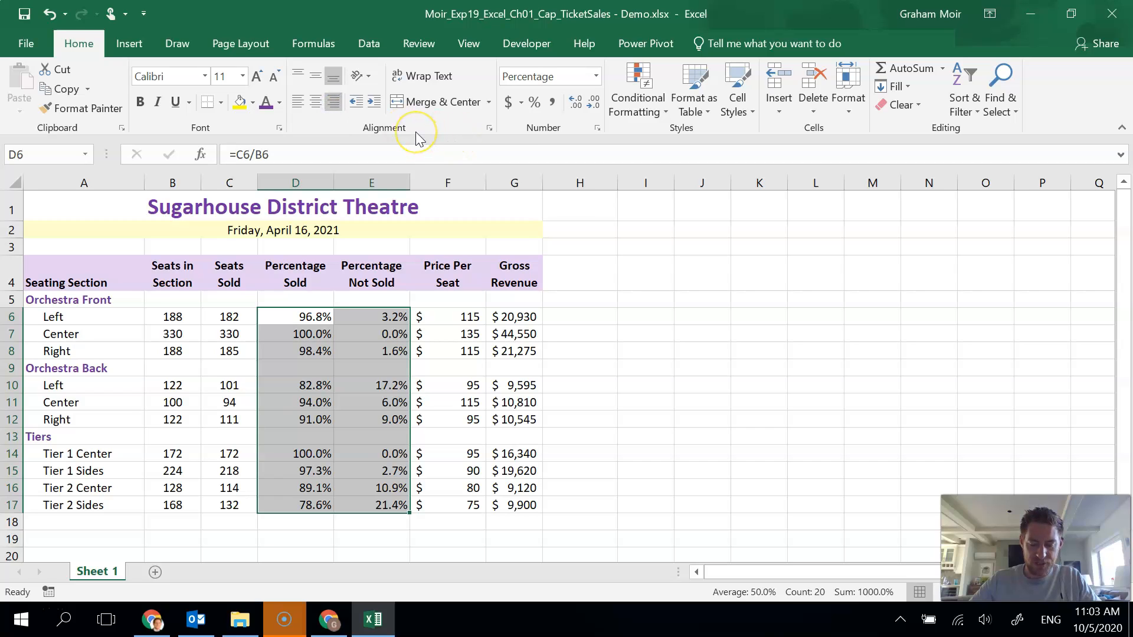
pyautogui.moveTo(416, 138)
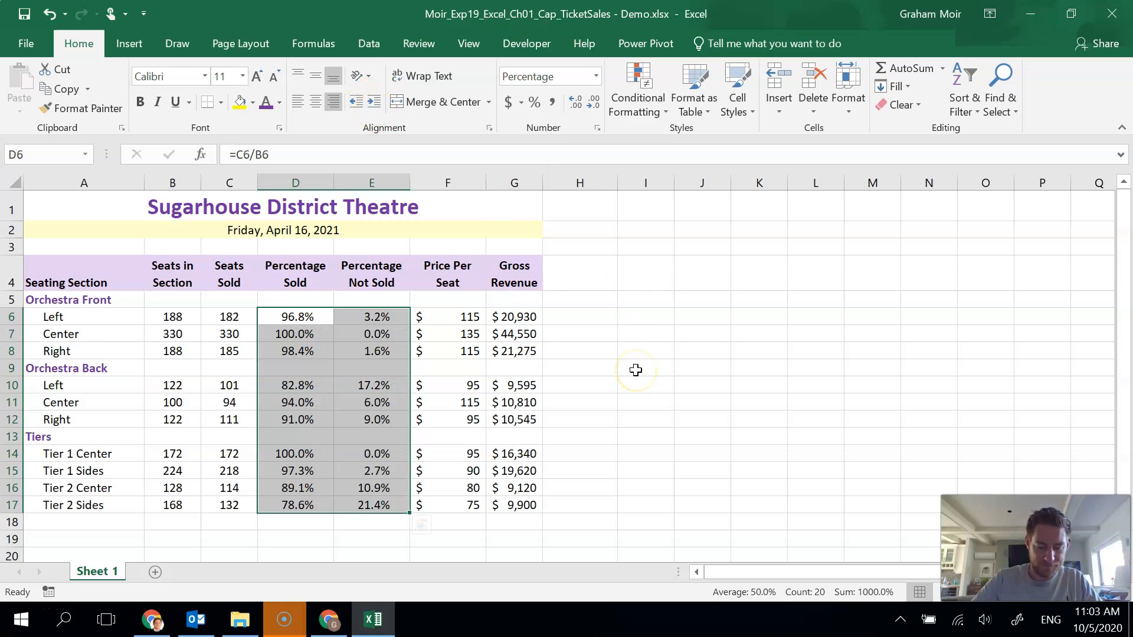
pyautogui.moveTo(635, 369)
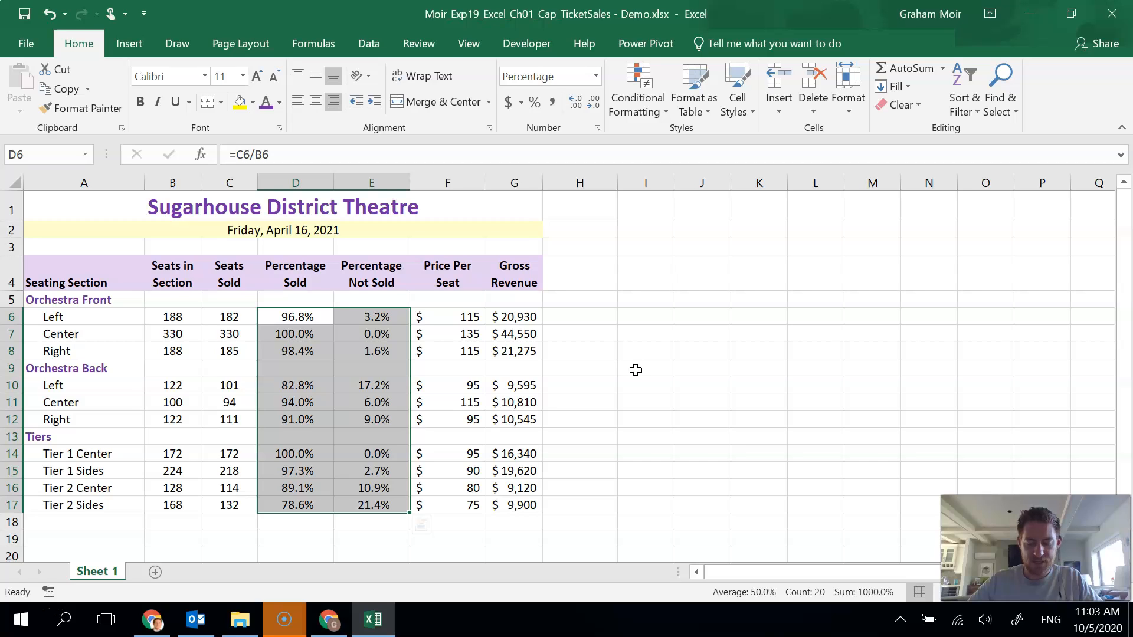
pyautogui.moveTo(619, 340)
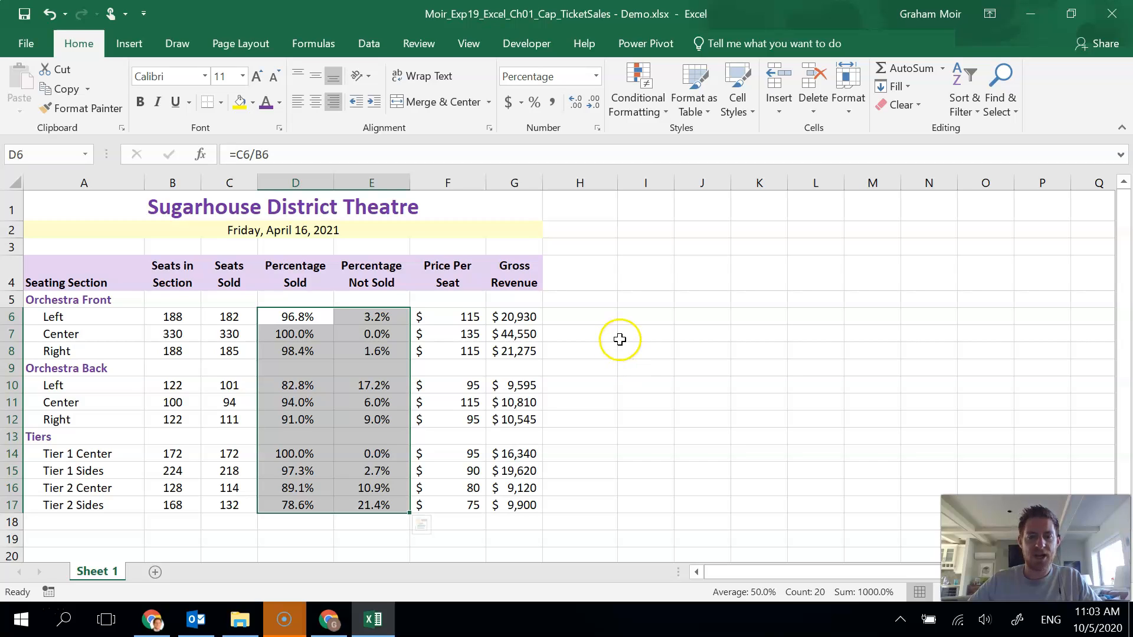
# Apply Outside Borders to A4:G4 and to the blocks A5:G8, A9:G12 and A13:G17.
pyautogui.click(644, 334)
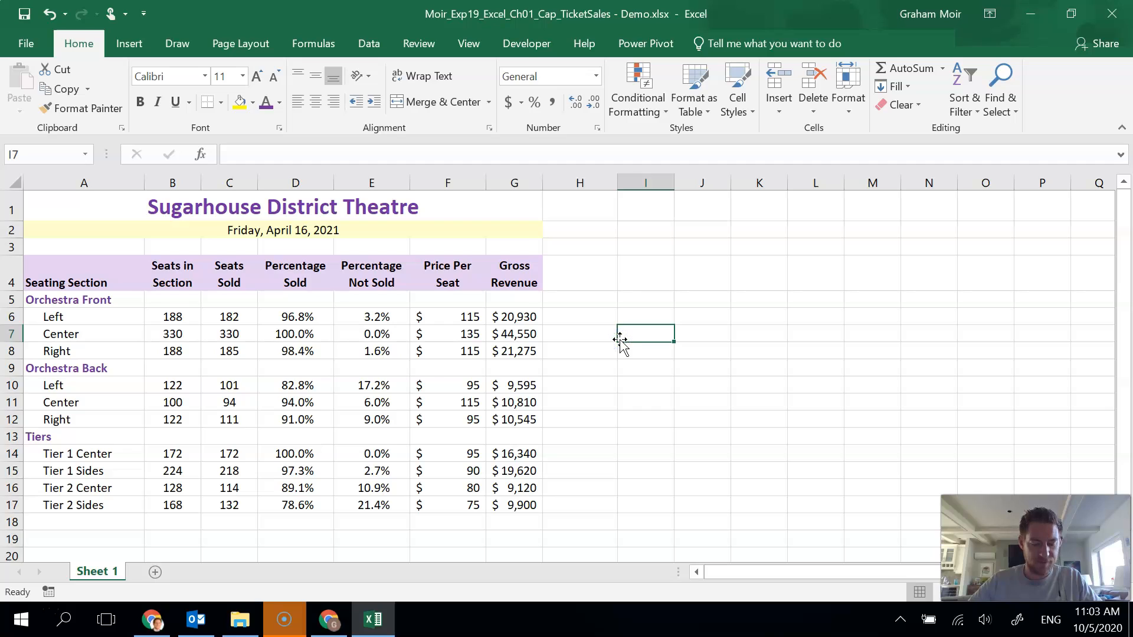
pyautogui.moveTo(66, 274); pyautogui.dragTo(371, 273)
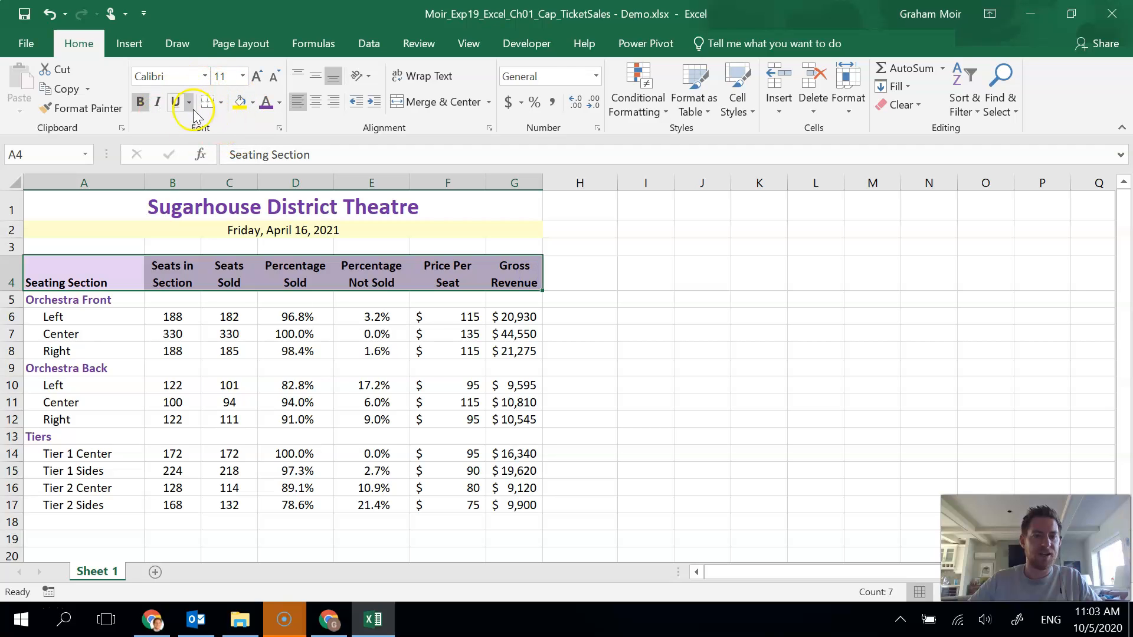
pyautogui.click(222, 102)
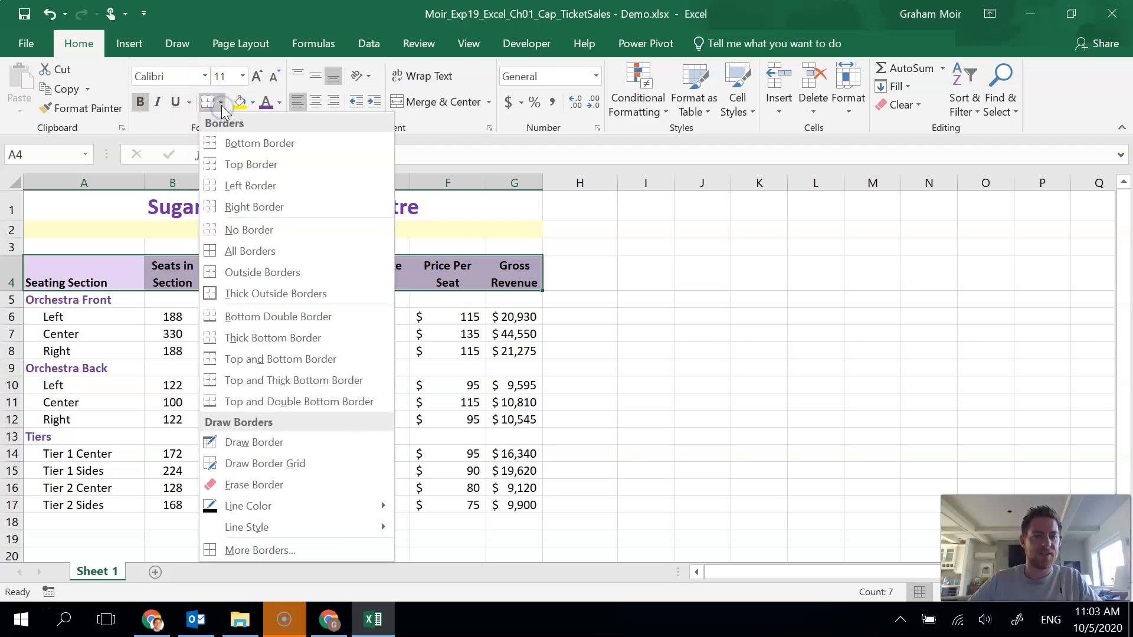
pyautogui.moveTo(274, 278)
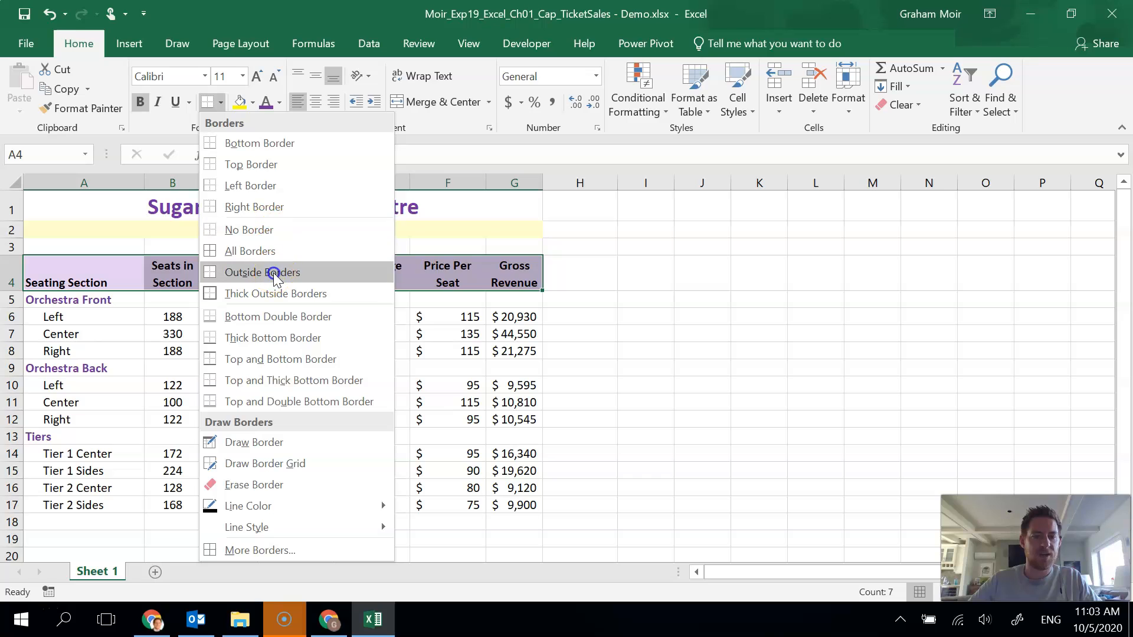
pyautogui.click(262, 272)
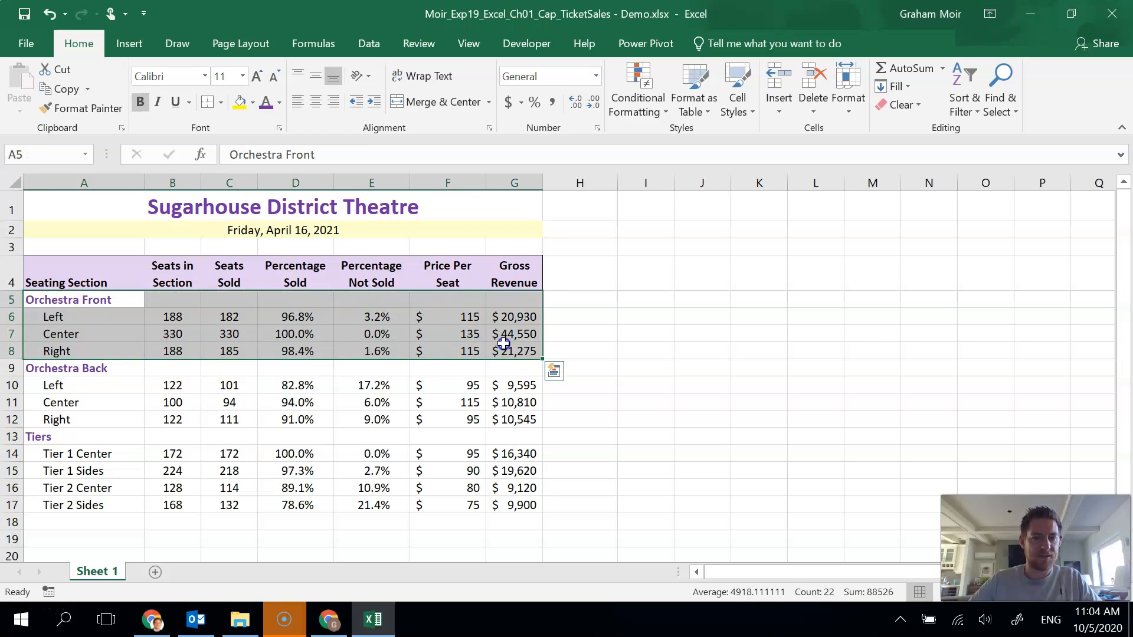
pyautogui.moveTo(208, 101)
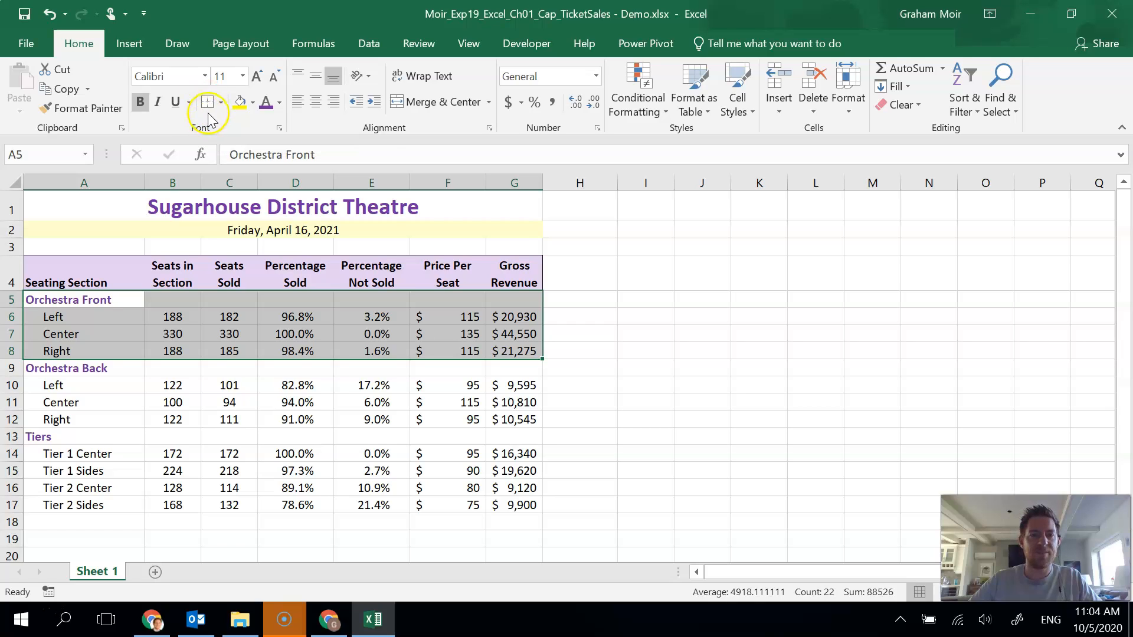
pyautogui.moveTo(180, 130)
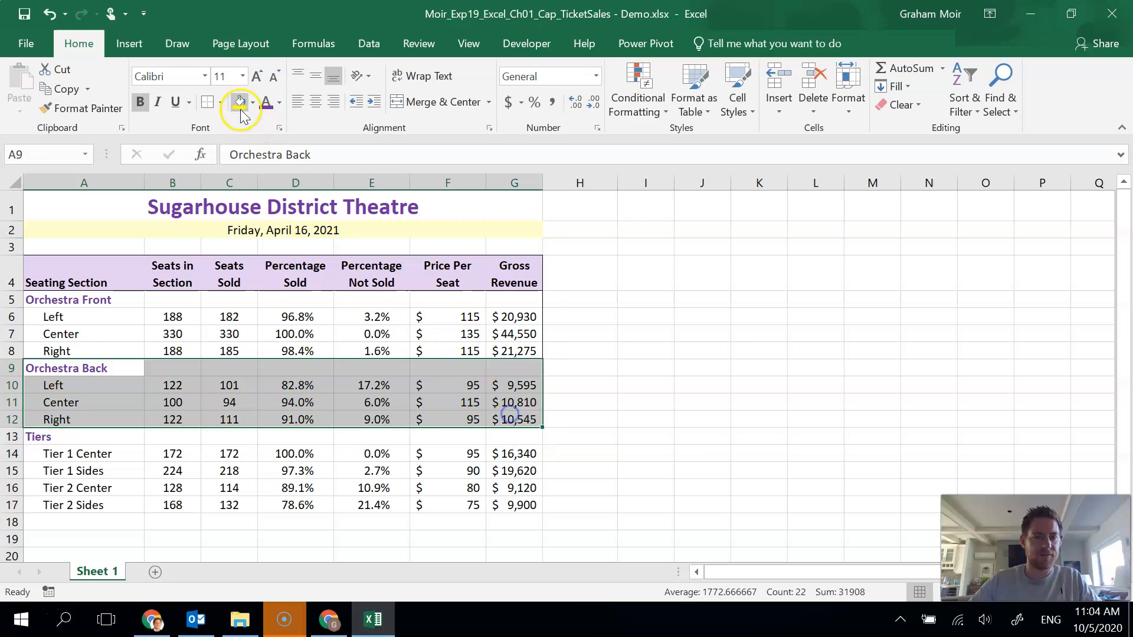
pyautogui.click(39, 437)
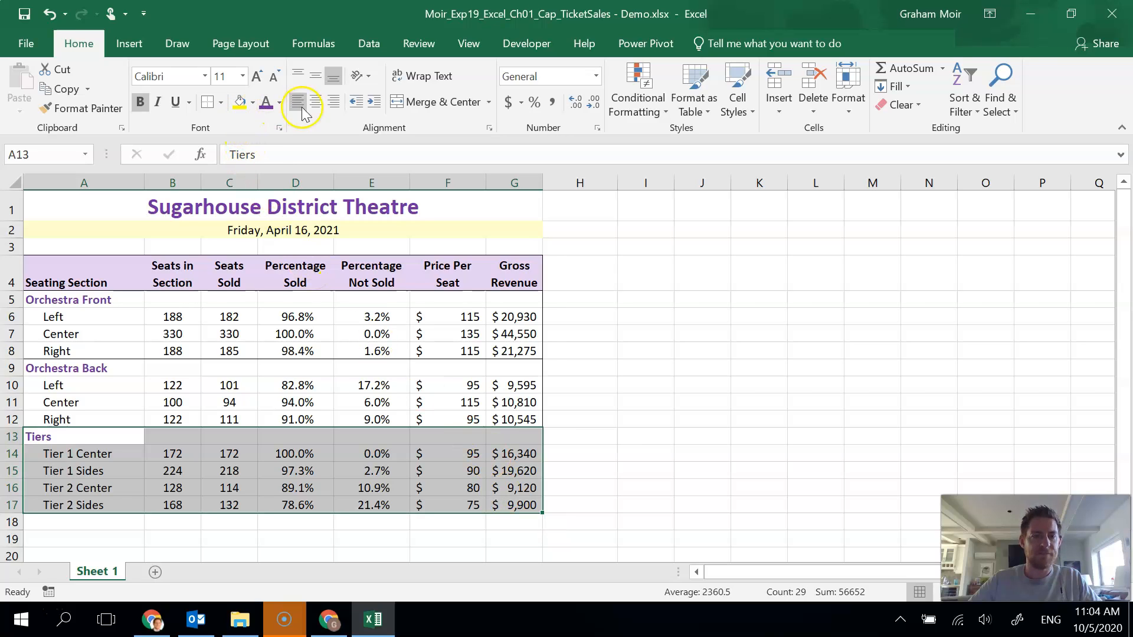
pyautogui.click(578, 334)
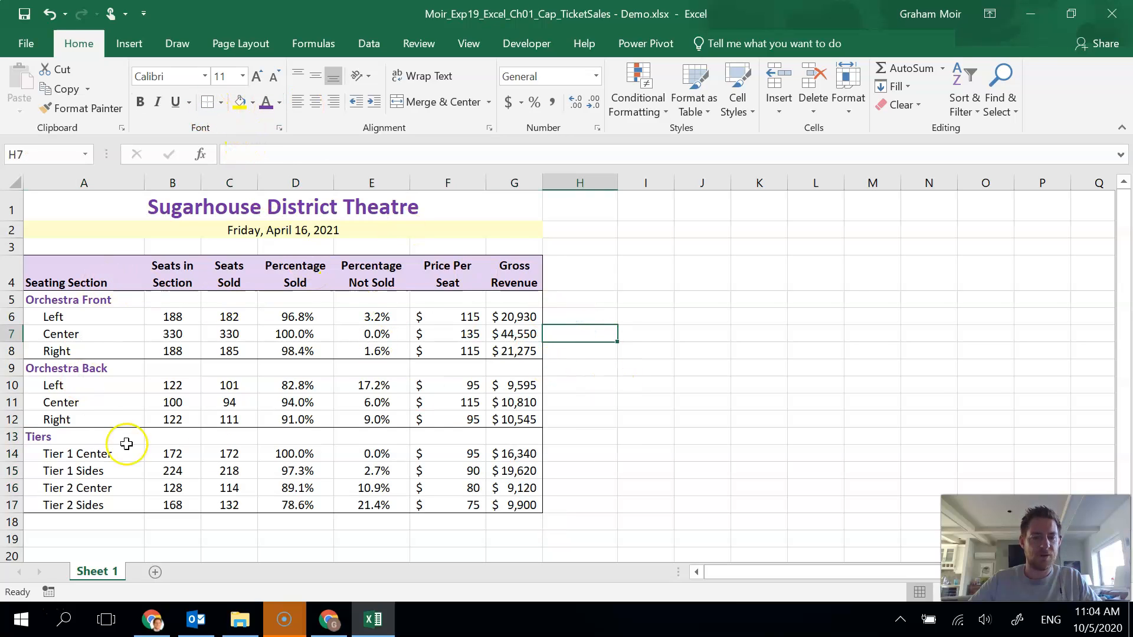
pyautogui.moveTo(591, 416)
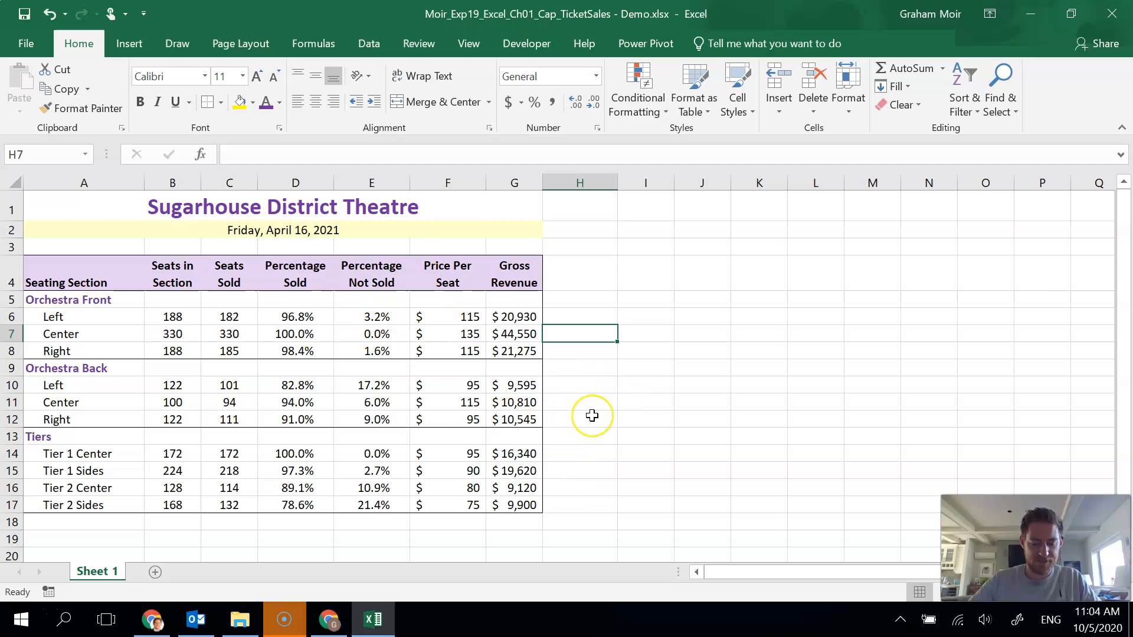
pyautogui.moveTo(591, 416)
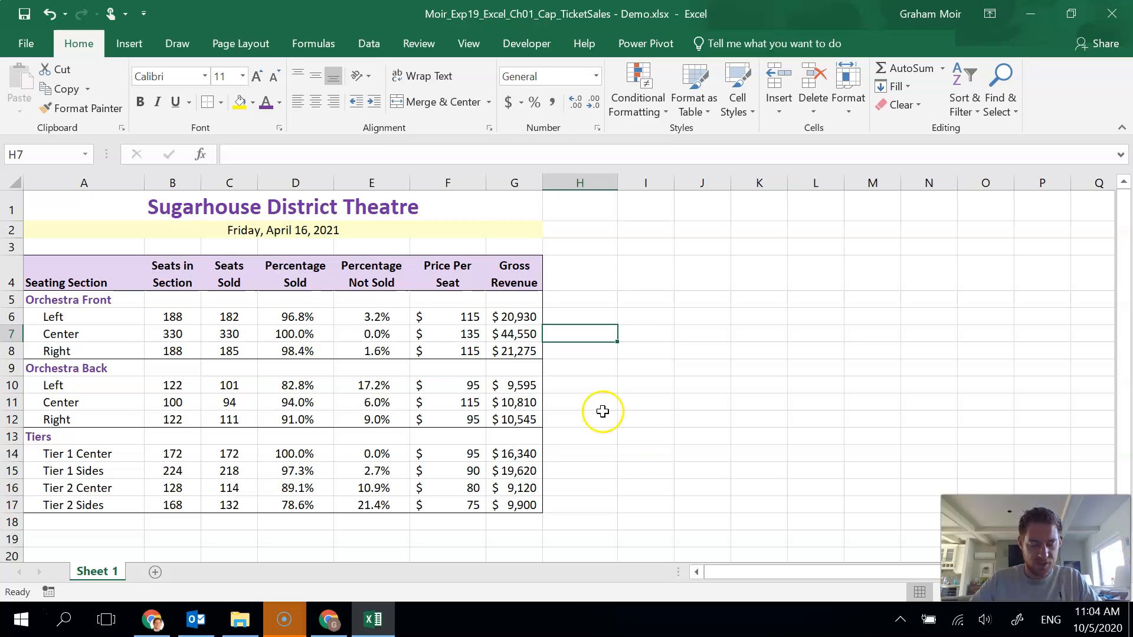
pyautogui.moveTo(643, 451)
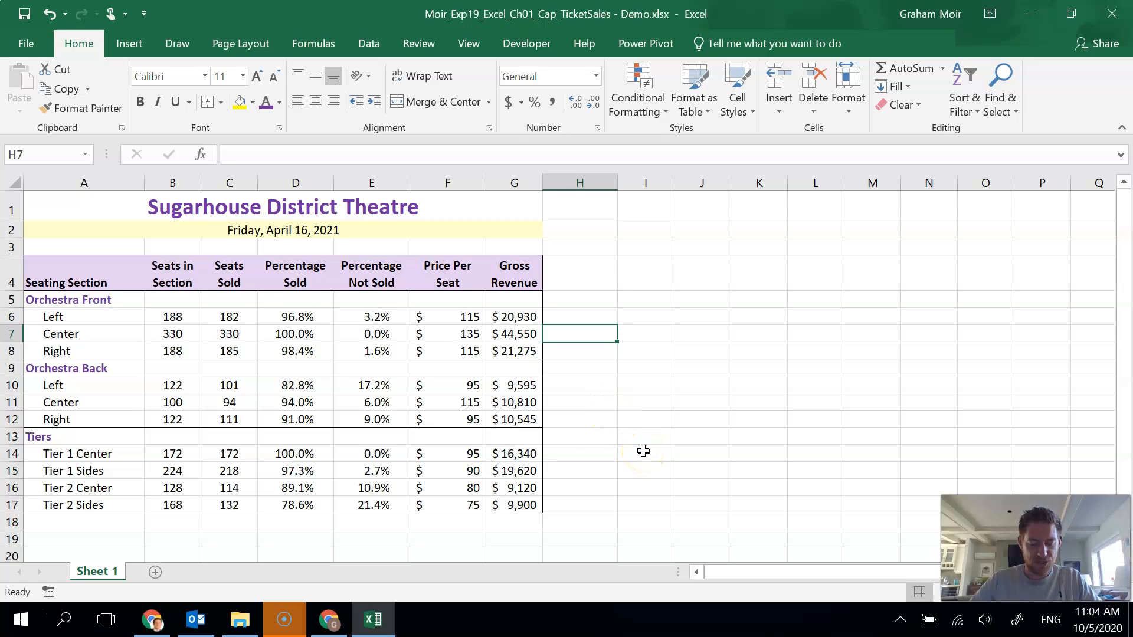
pyautogui.moveTo(481, 526)
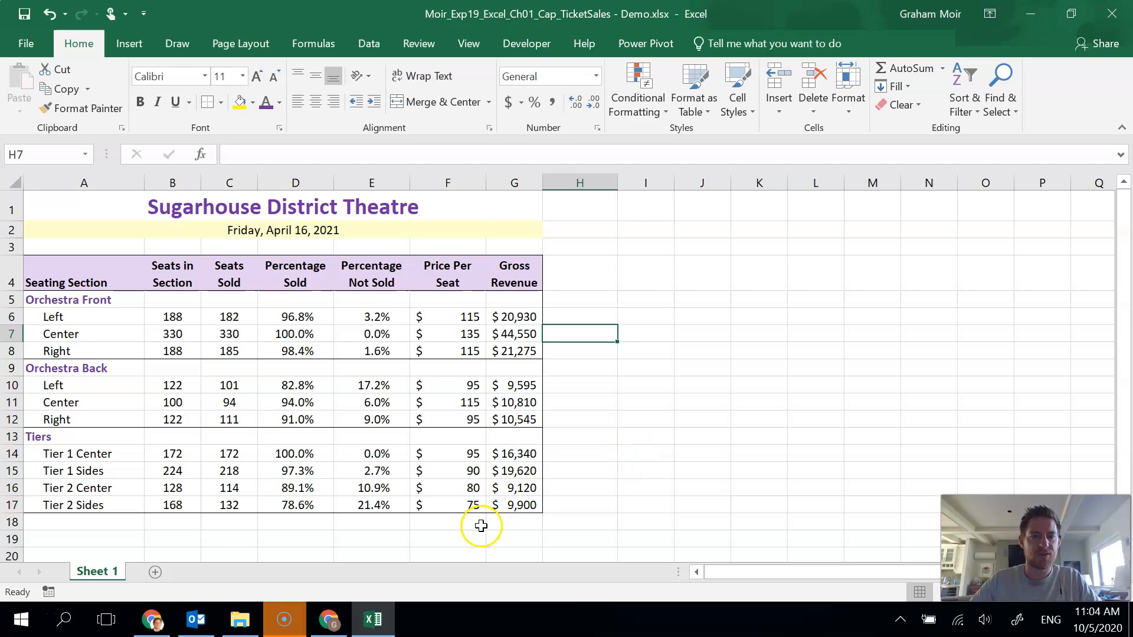
pyautogui.moveTo(718, 366)
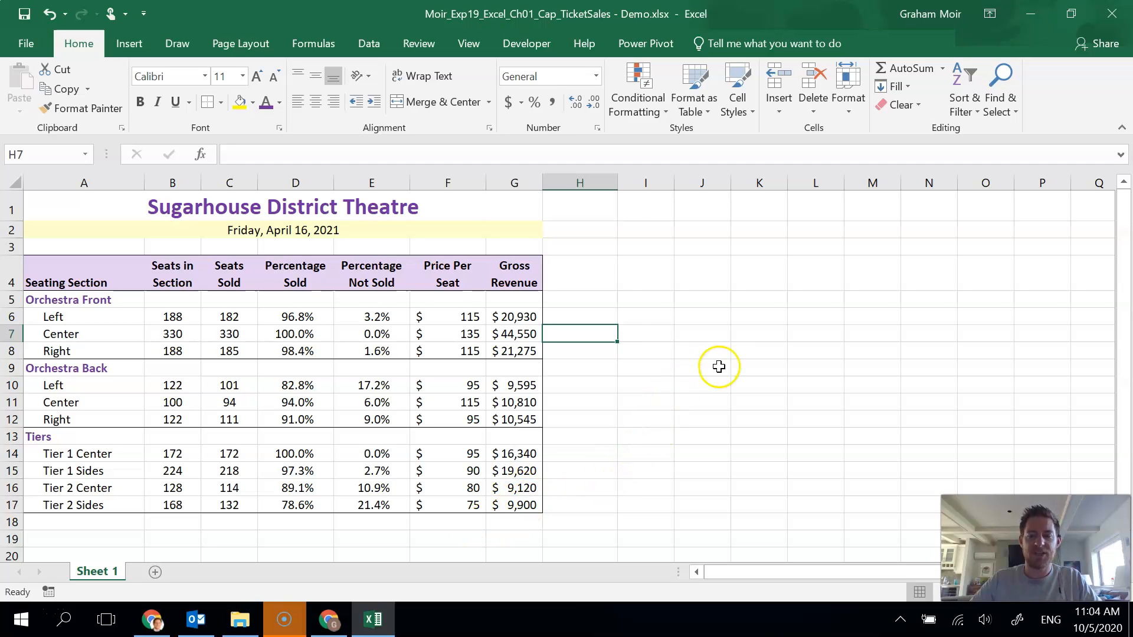
# In Page Setup margins, set Top to 1 and tick Center on page Horizontally.
pyautogui.click(240, 43)
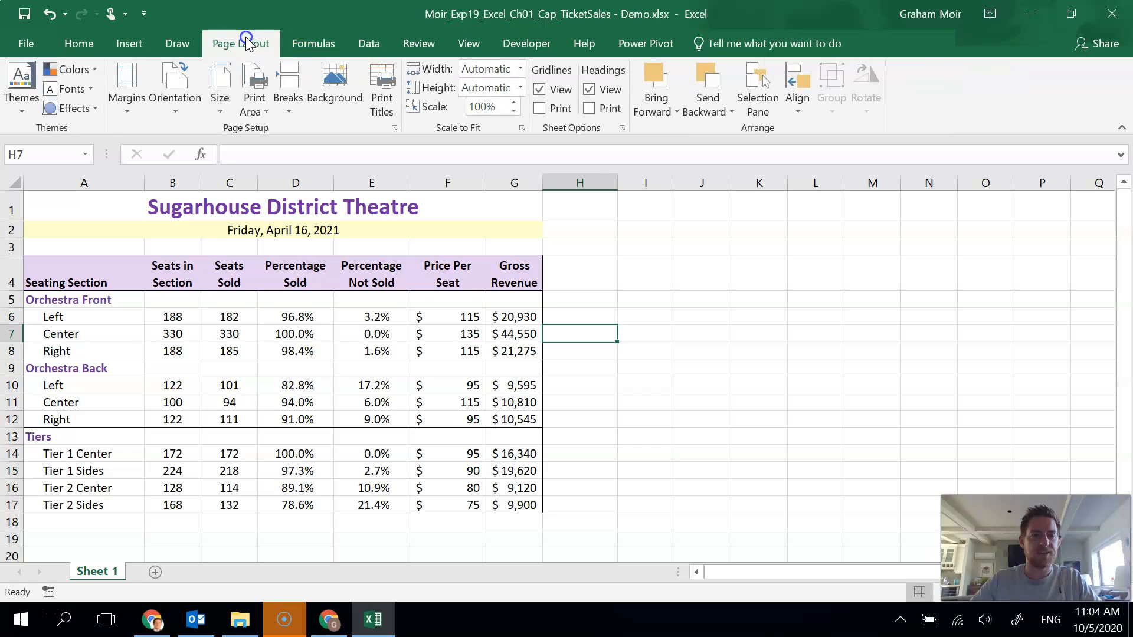
pyautogui.moveTo(352, 136)
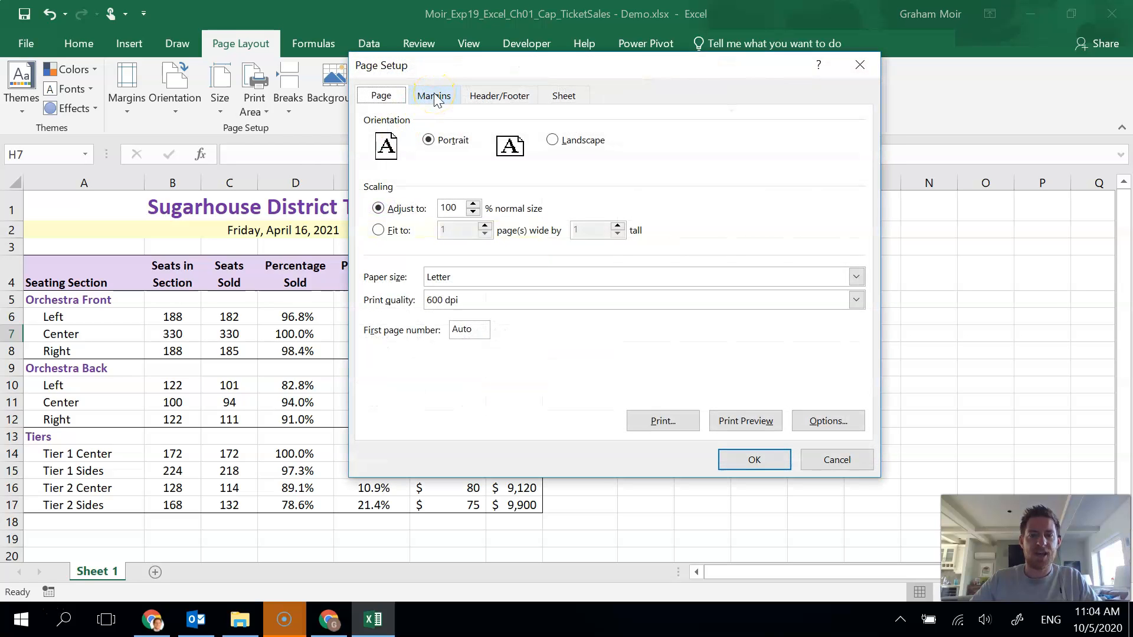
pyautogui.click(434, 96)
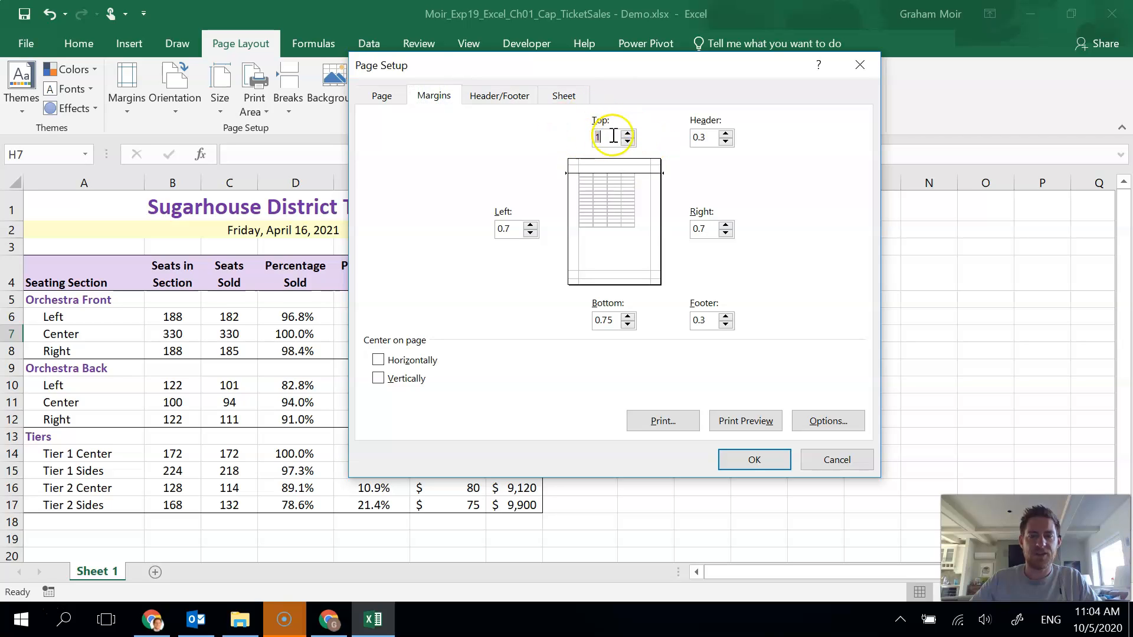
pyautogui.moveTo(505, 398)
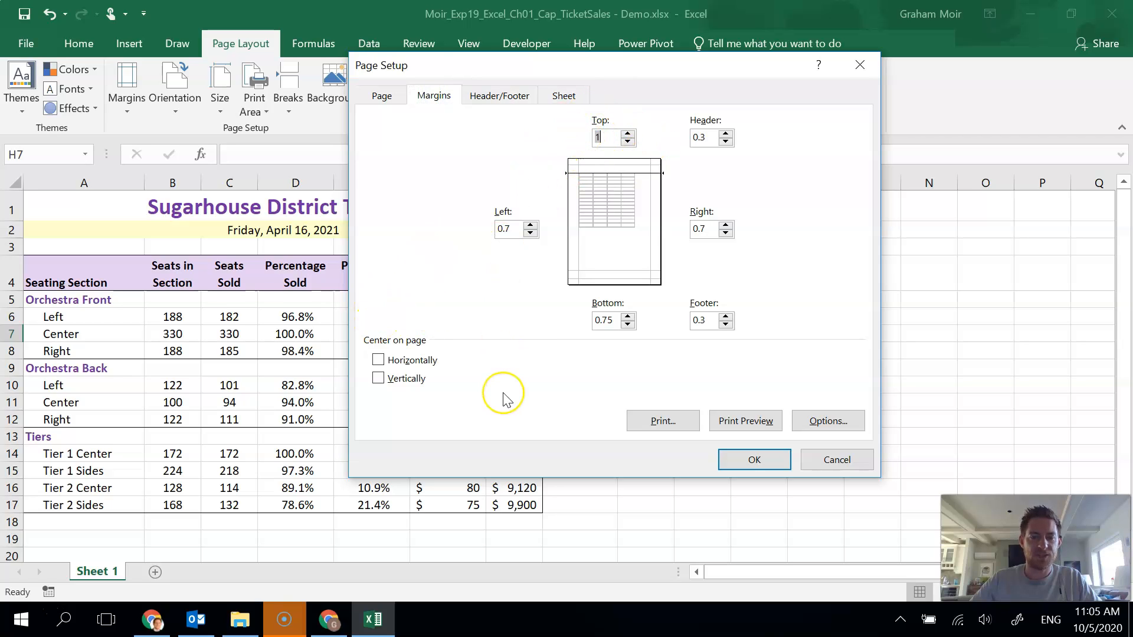
pyautogui.moveTo(506, 399)
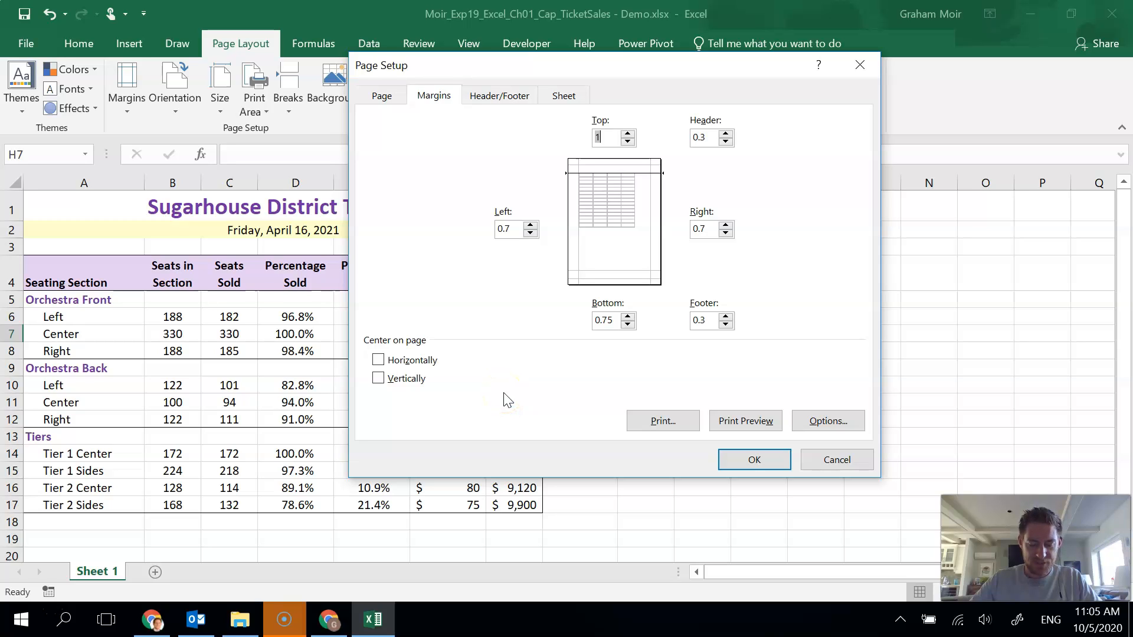
pyautogui.moveTo(455, 392)
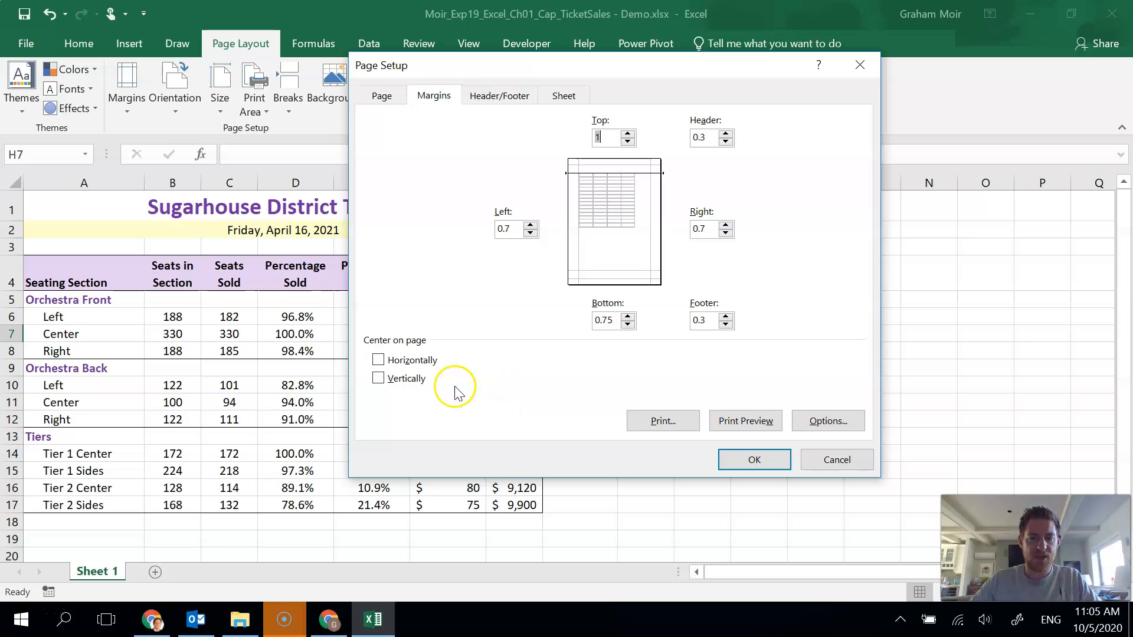
pyautogui.click(377, 360)
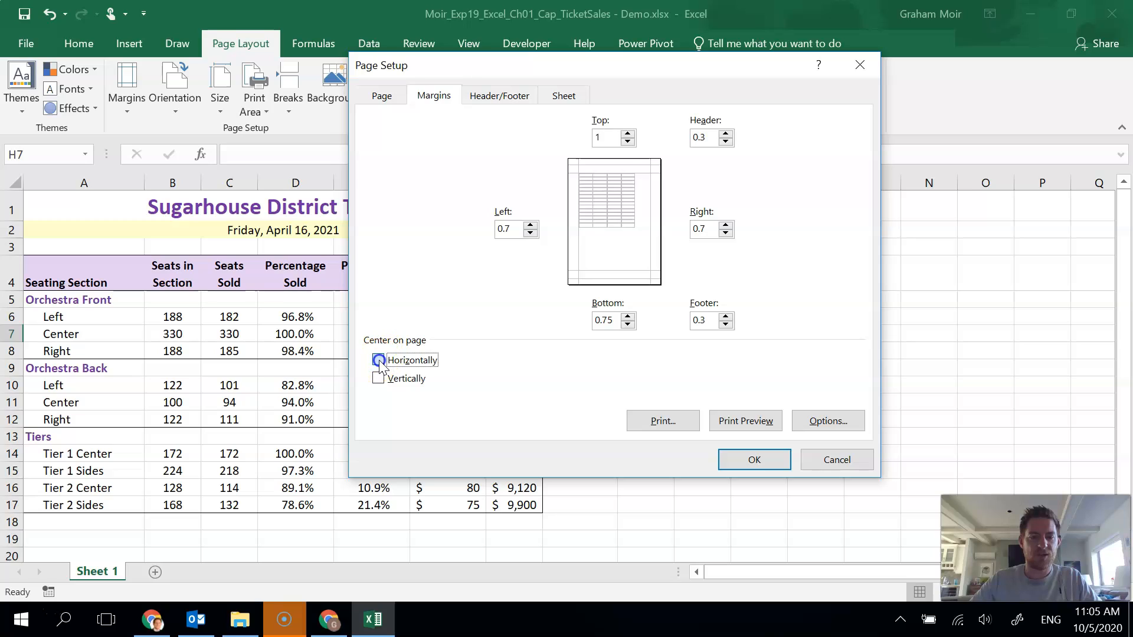
pyautogui.click(379, 360)
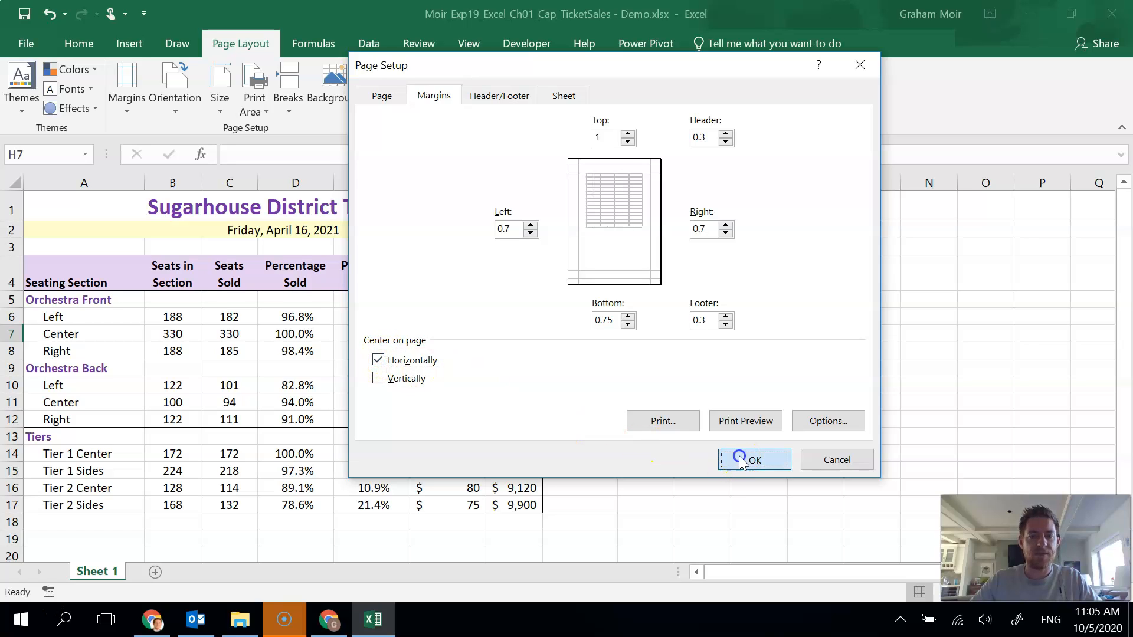
pyautogui.click(753, 460)
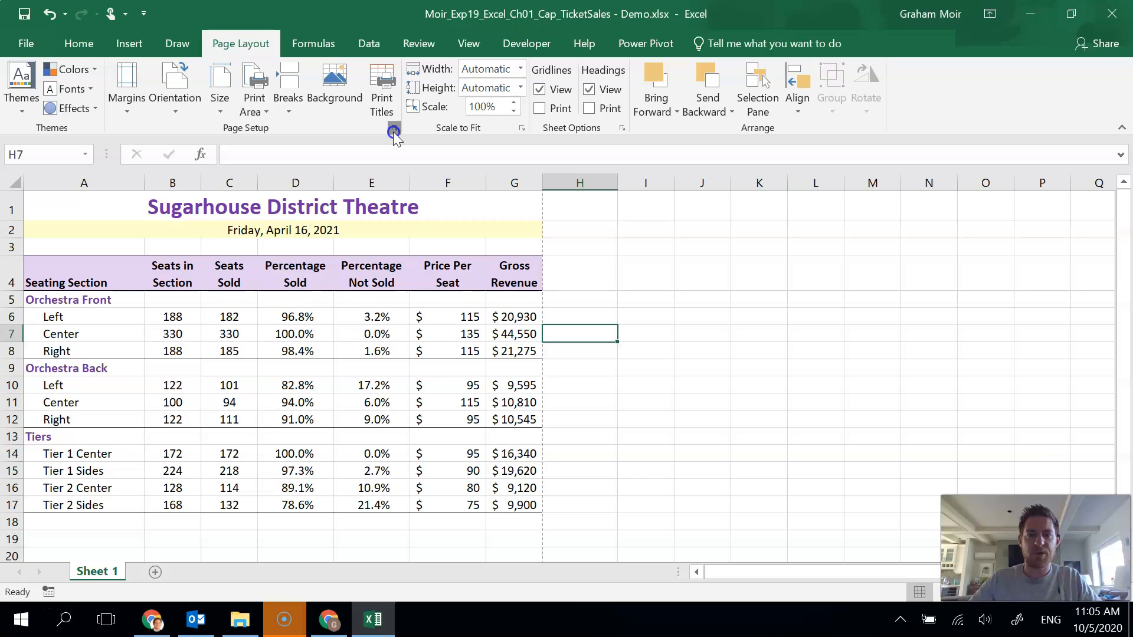
# Build a custom footer: 'Exploring Series' left, sheet name centre, file name right.
pyautogui.click(394, 131)
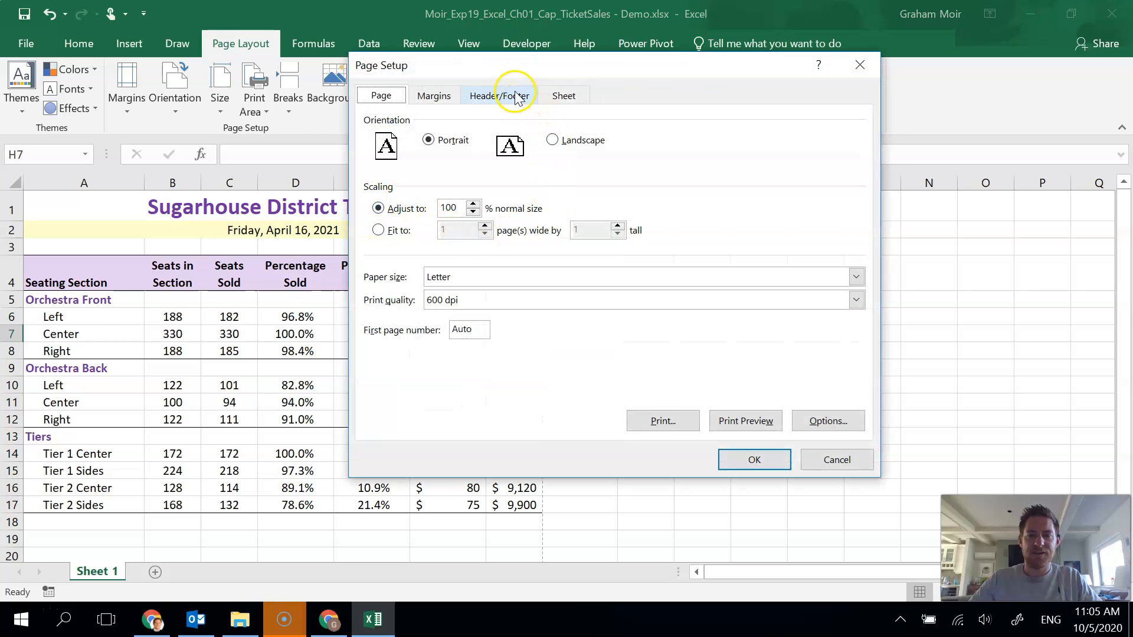
pyautogui.click(499, 96)
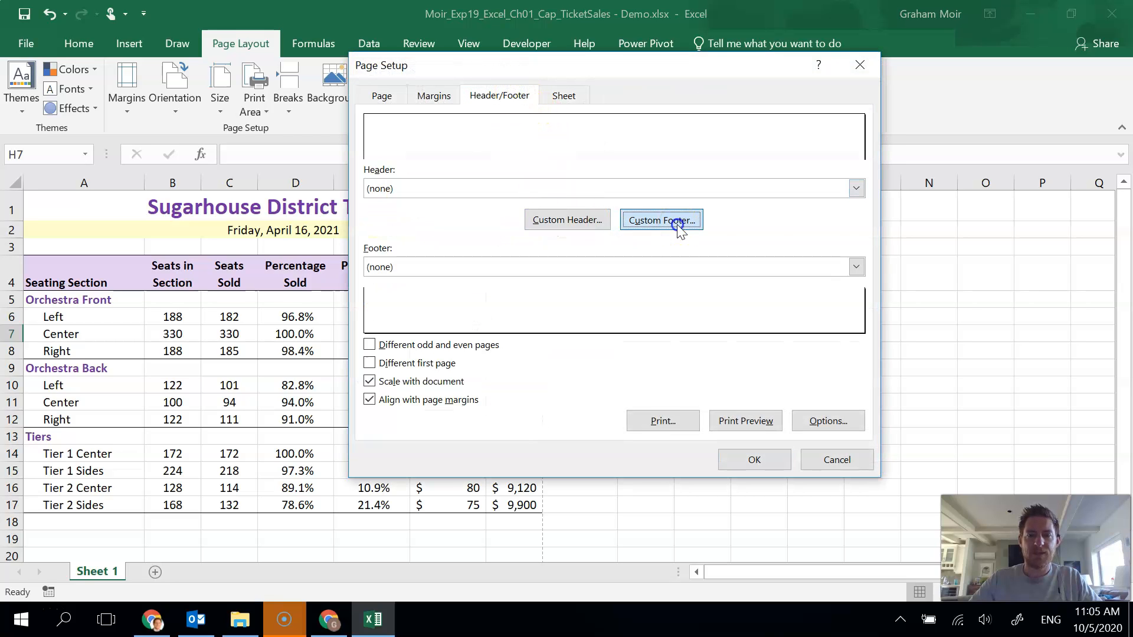
pyautogui.click(660, 220)
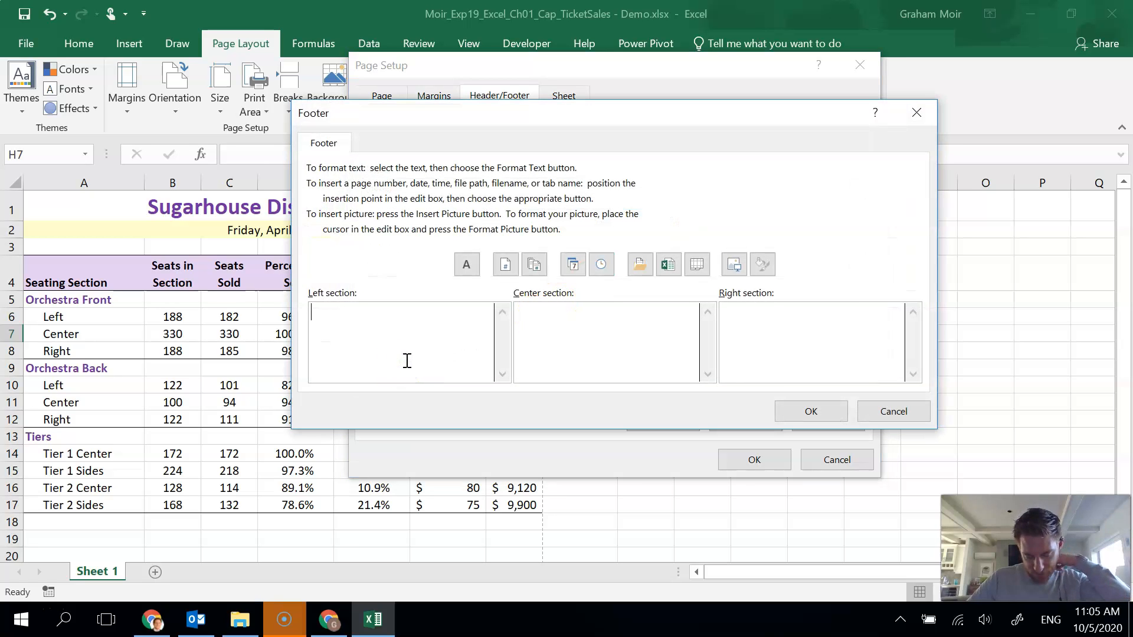
pyautogui.write('E')
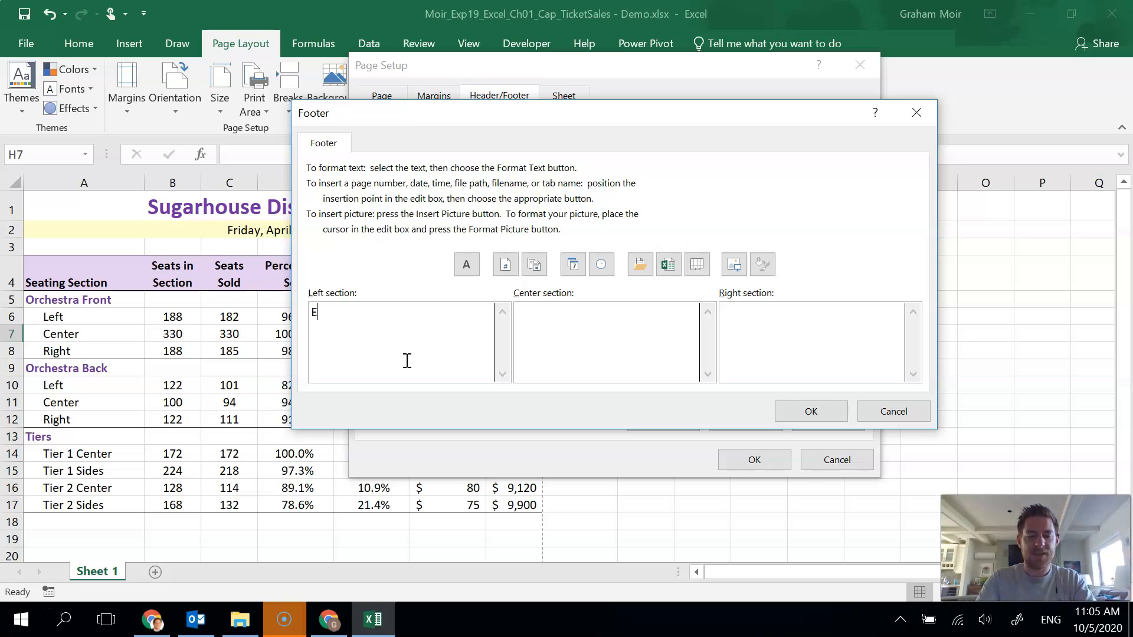
pyautogui.write('xploring Ser')
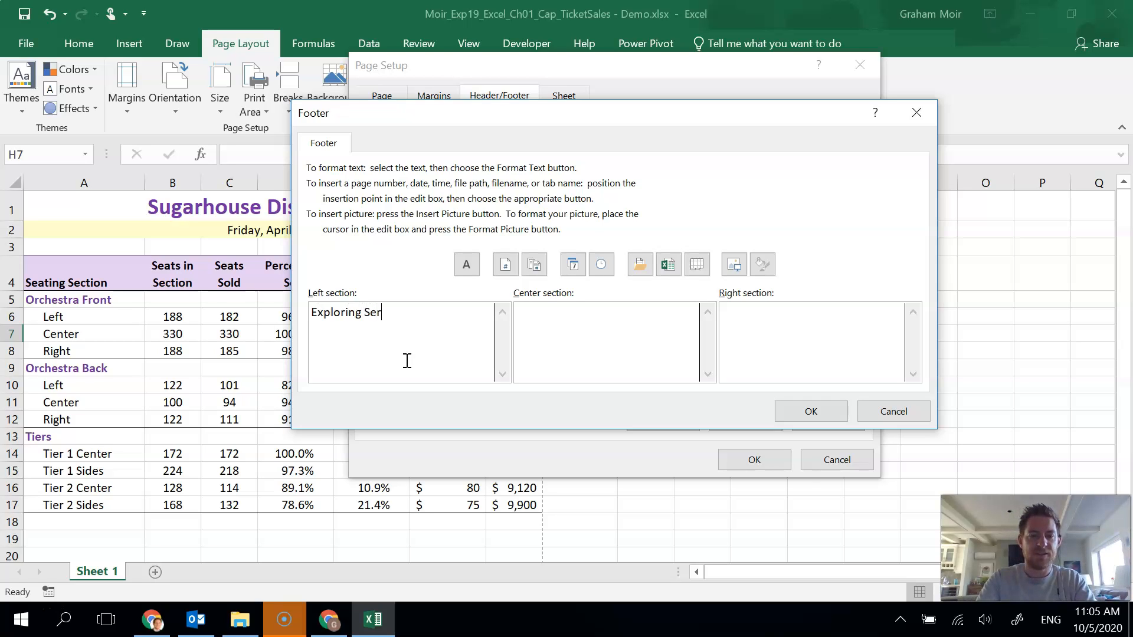
pyautogui.write('ies')
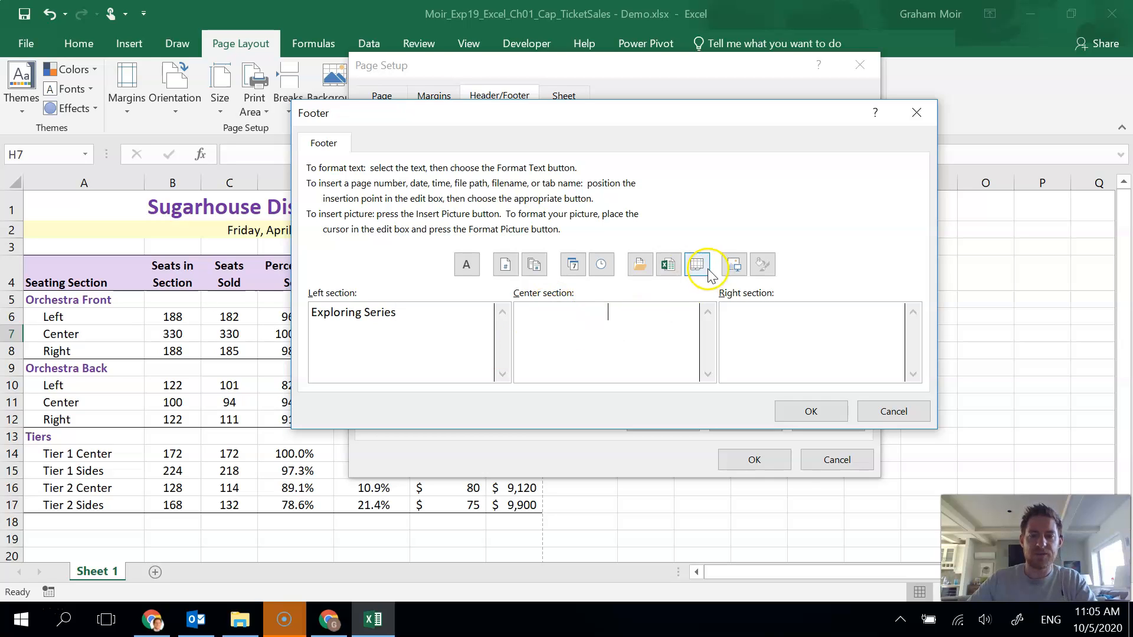
pyautogui.moveTo(696, 263)
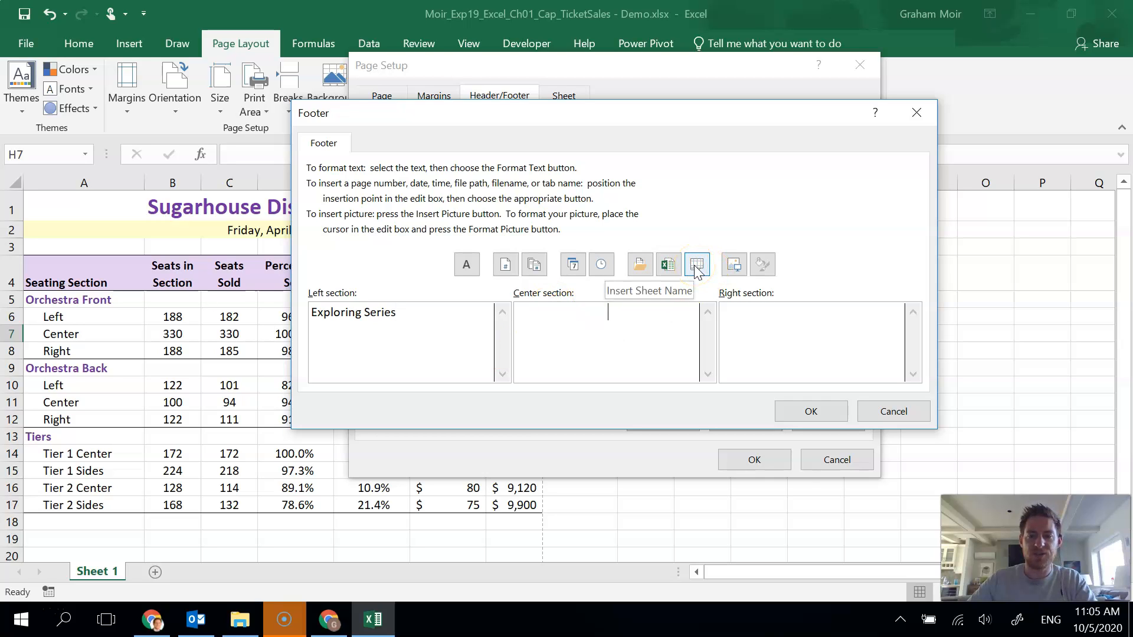
pyautogui.click(696, 263)
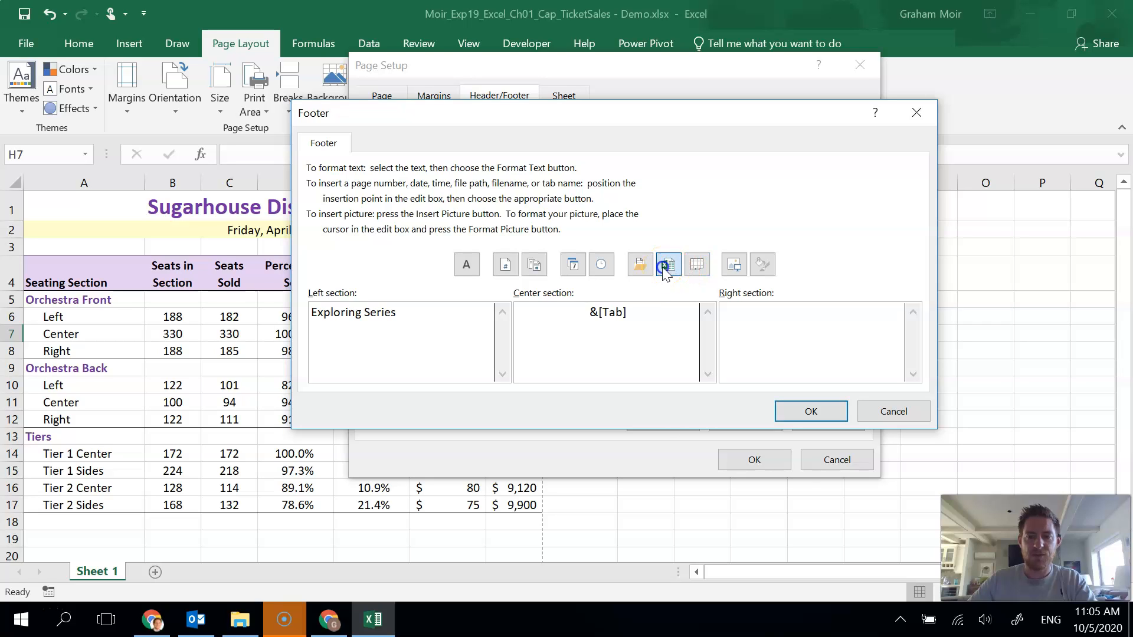
pyautogui.click(666, 264)
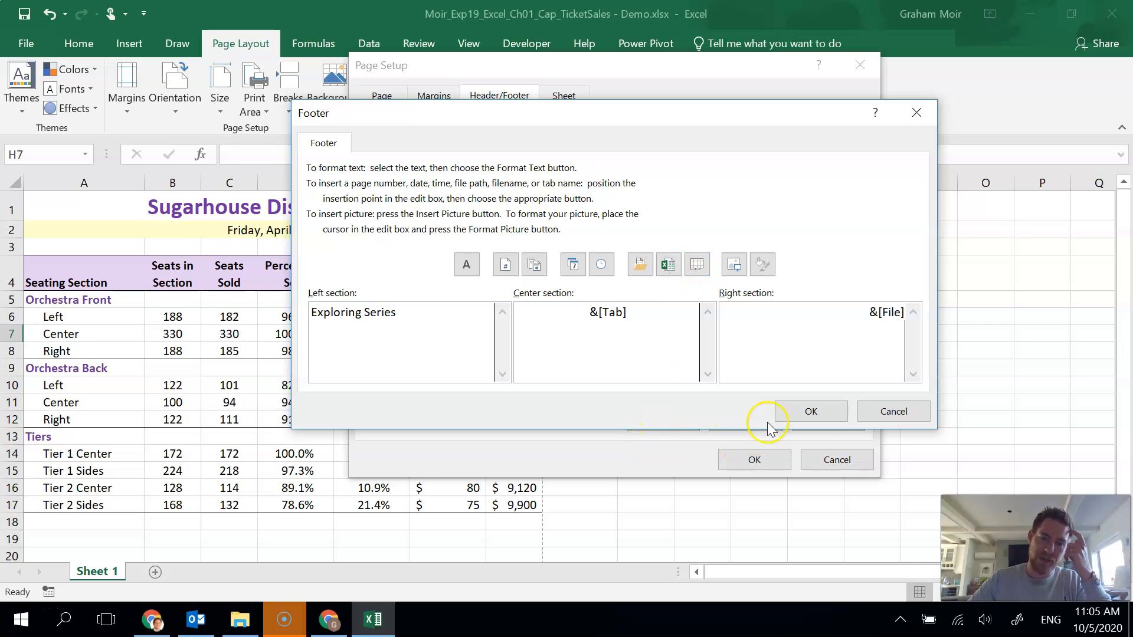
pyautogui.click(811, 411)
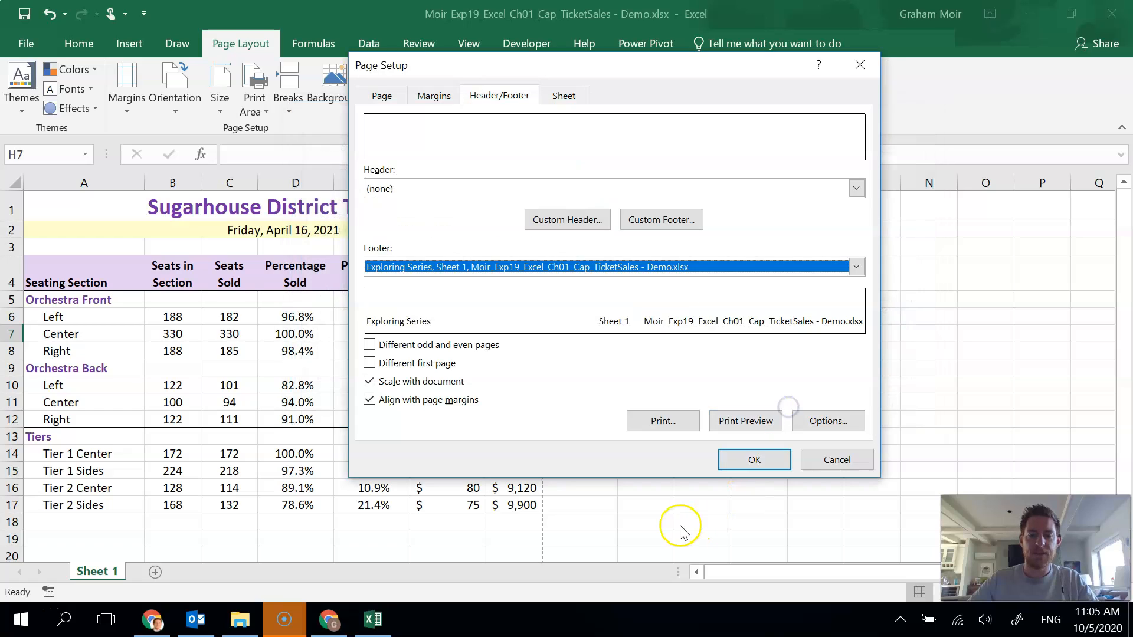
pyautogui.click(753, 459)
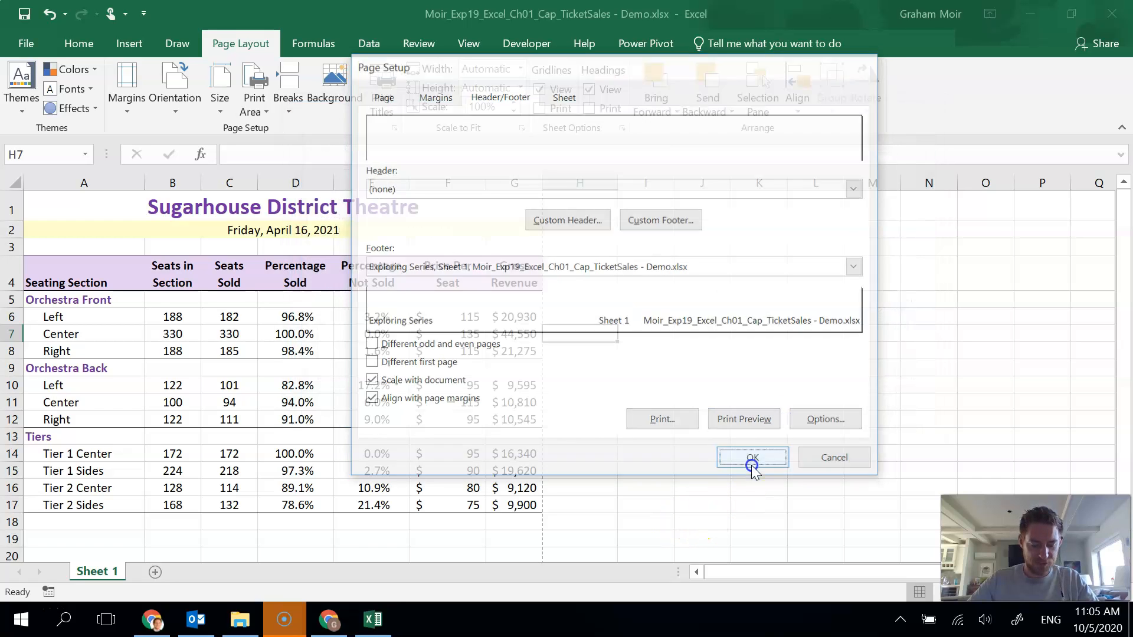
pyautogui.click(751, 458)
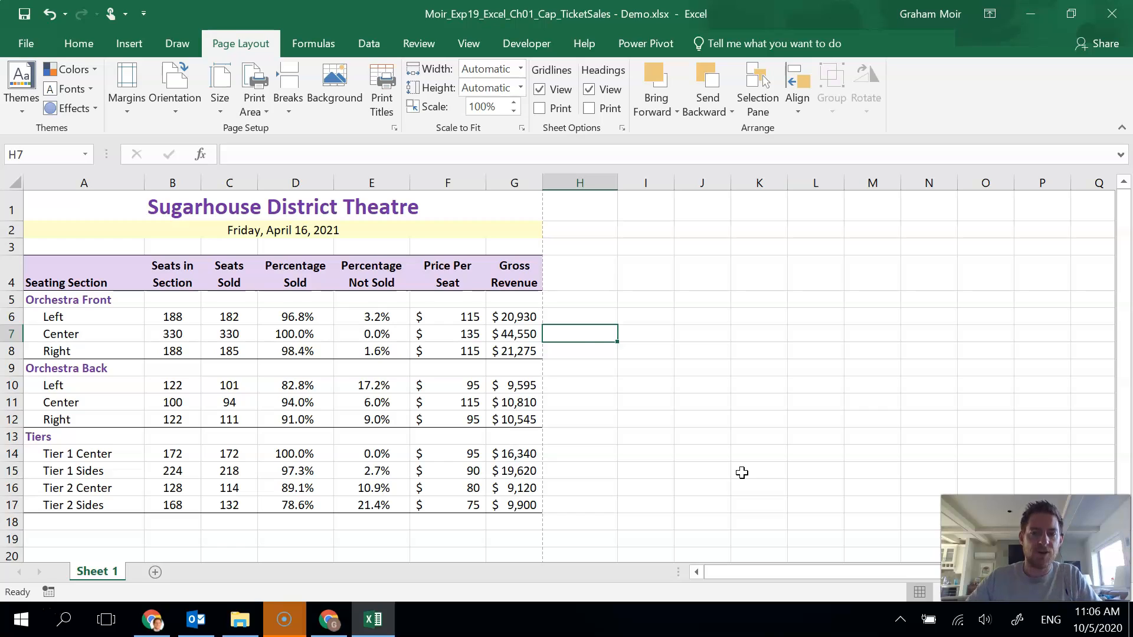
# Rename the Sheet 1 tab to 4-16-2021.
pyautogui.click(579, 384)
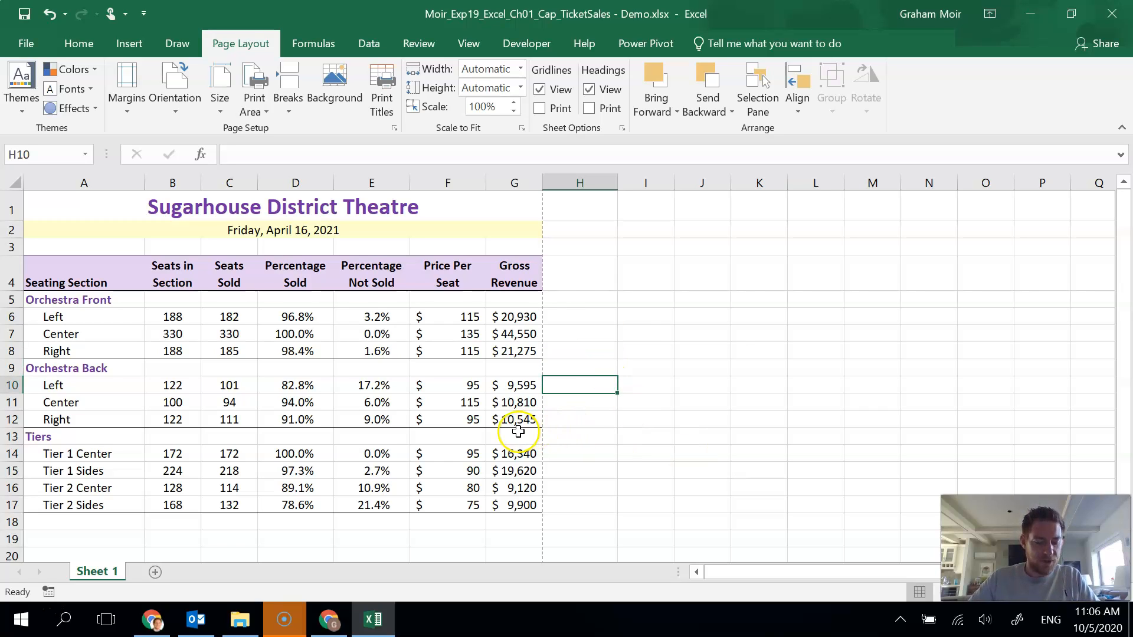
pyautogui.moveTo(553, 442)
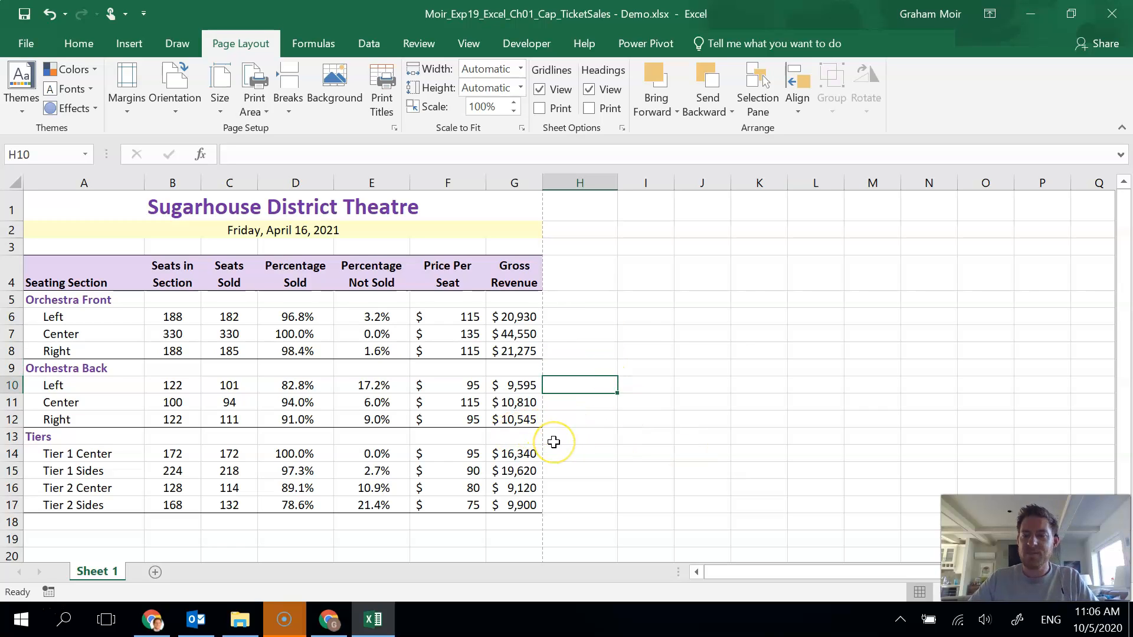
pyautogui.moveTo(30, 551)
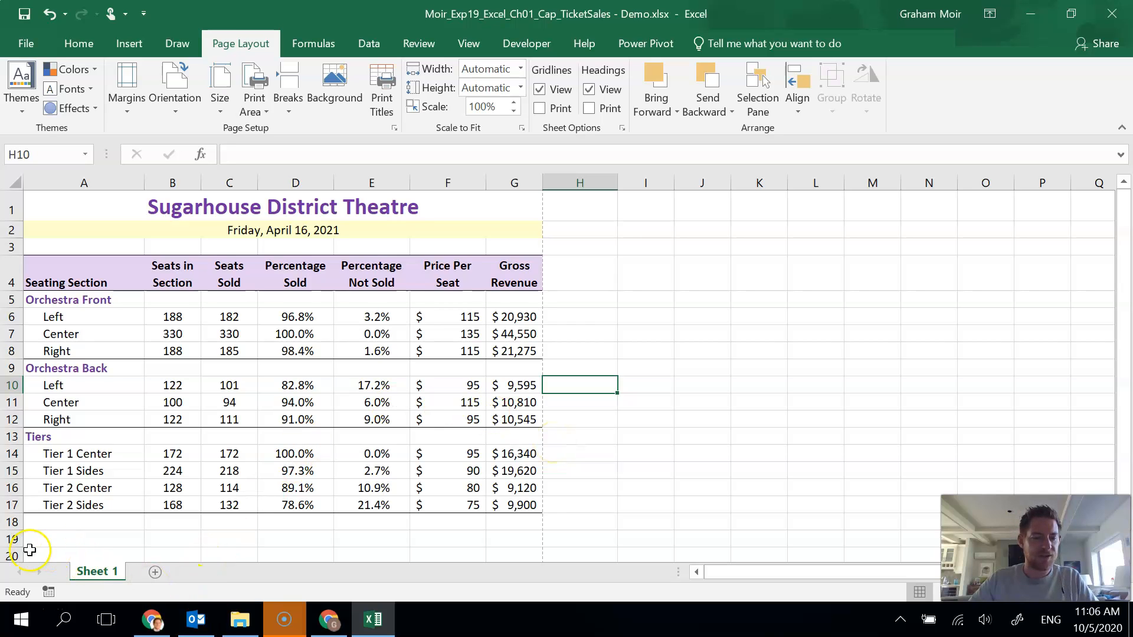
pyautogui.rightClick(97, 572)
pyautogui.write('4-')
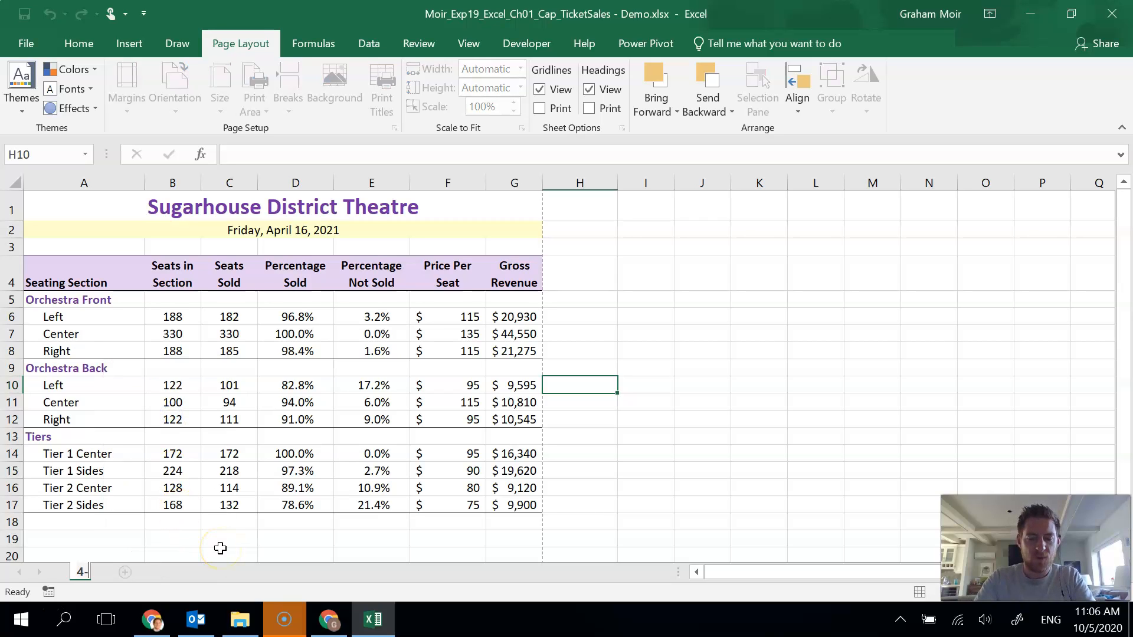
pyautogui.write('16-2021')
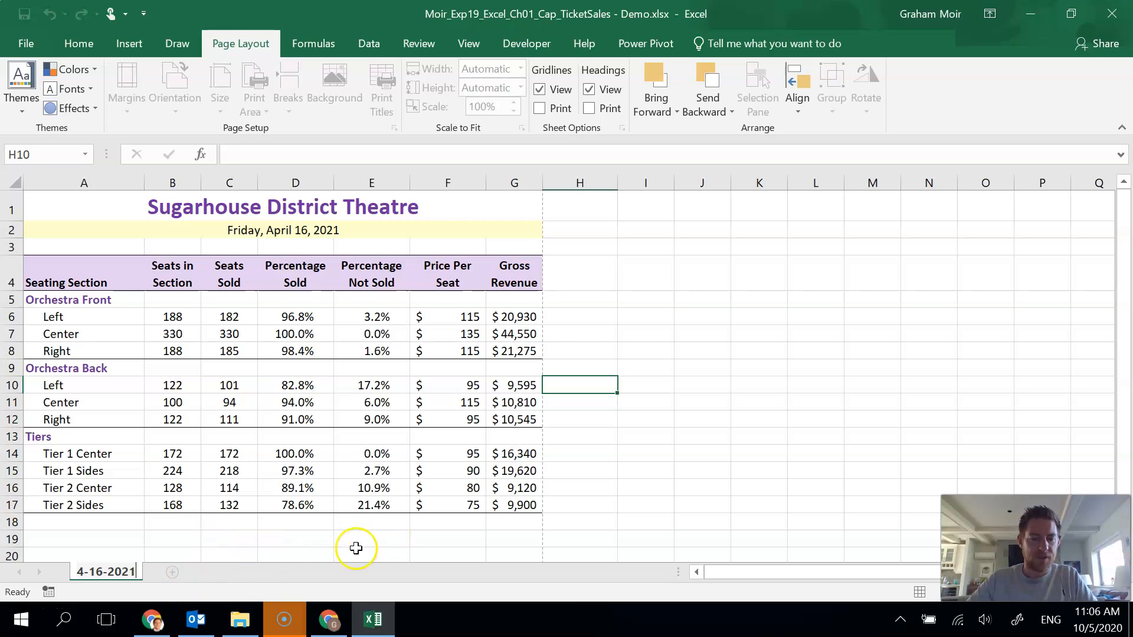
pyautogui.click(645, 488)
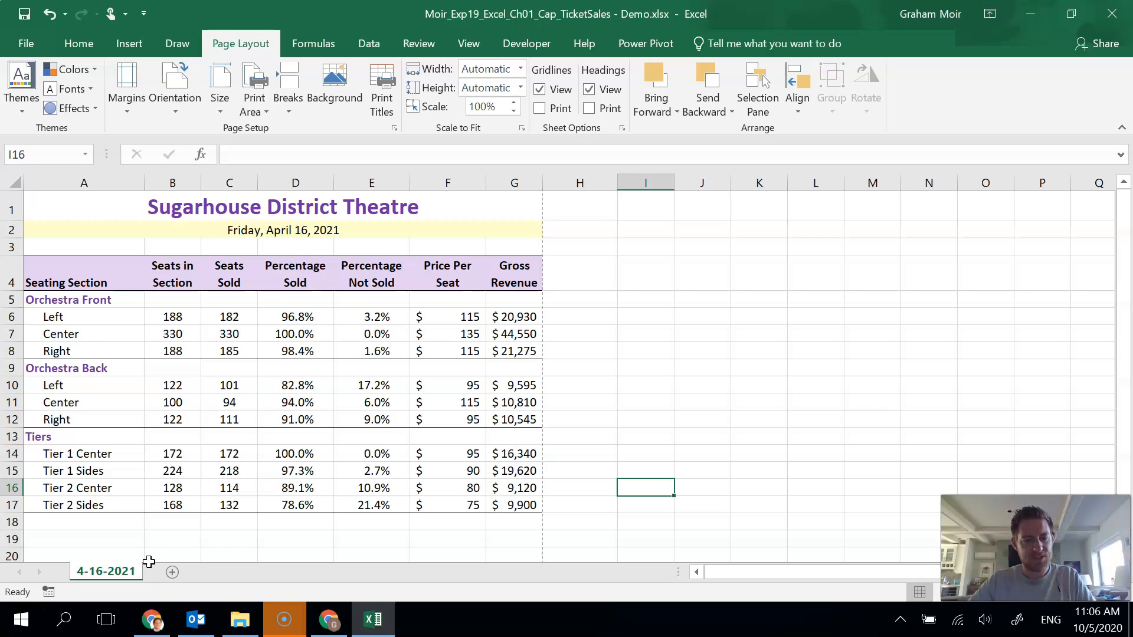
# Copy the 4-16-2021 sheet to the end of the workbook and name it 4-17-2021.
pyautogui.rightClick(105, 571)
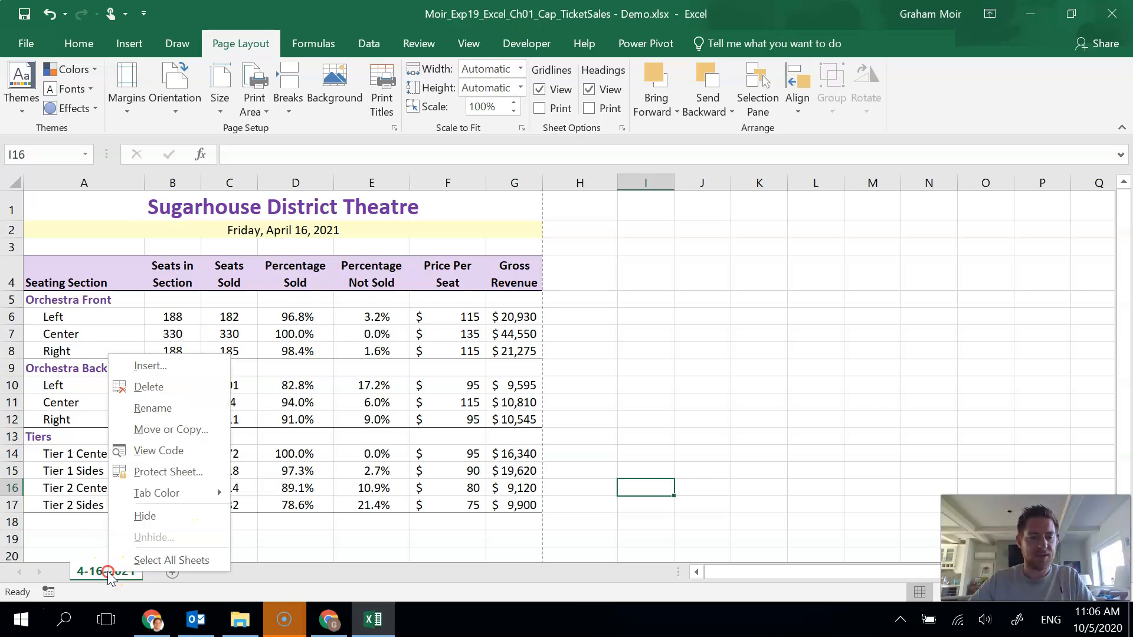
pyautogui.moveTo(145, 515)
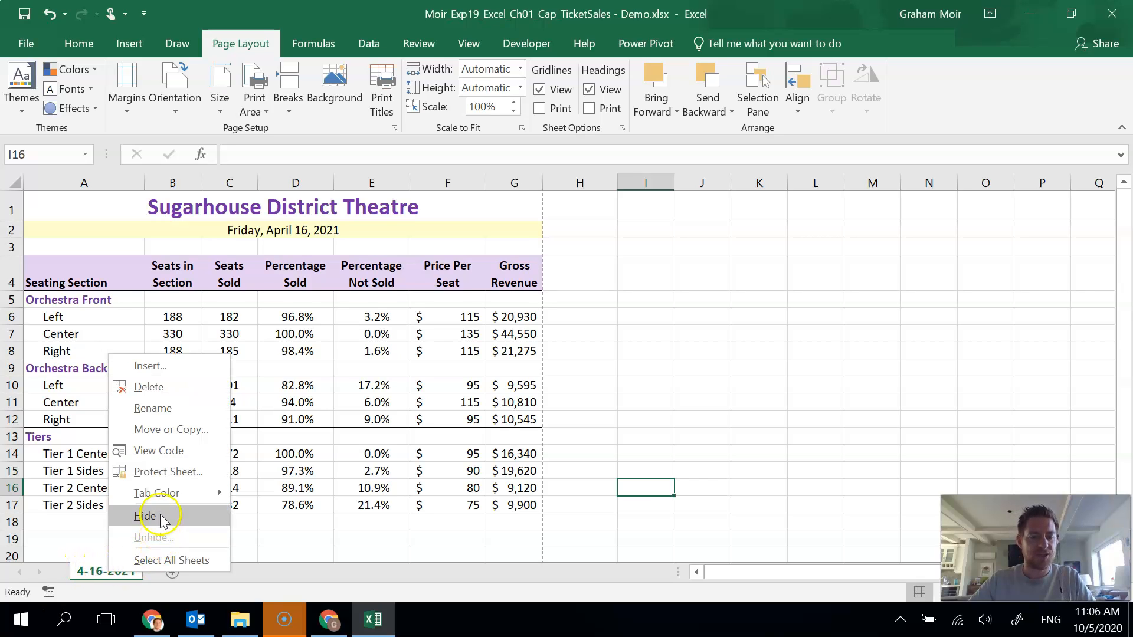
pyautogui.moveTo(171, 429)
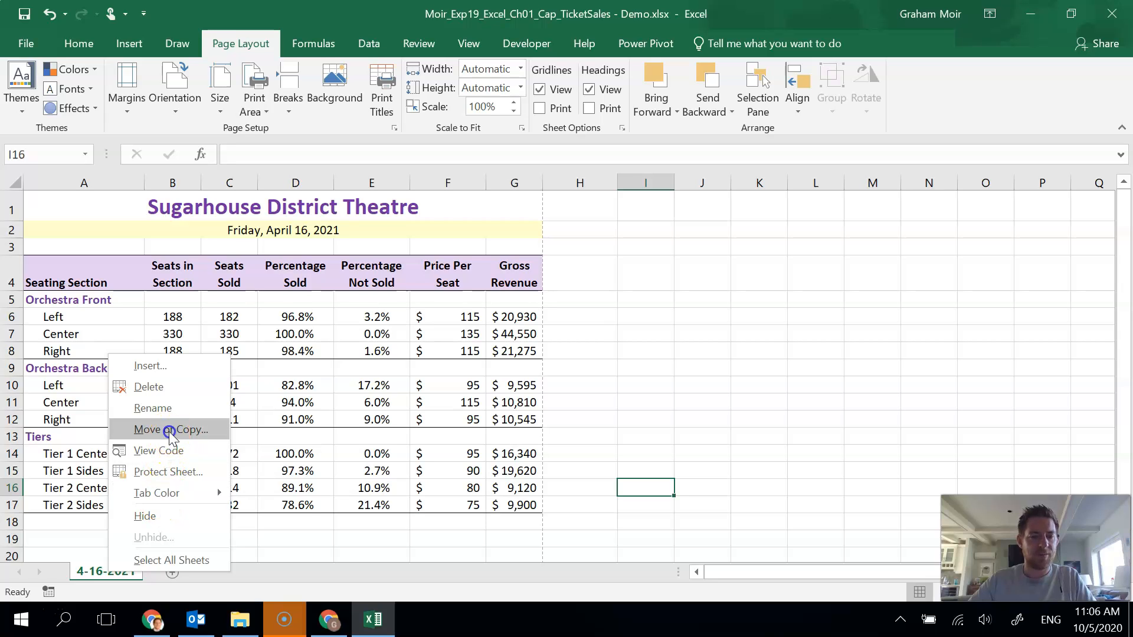
pyautogui.click(170, 429)
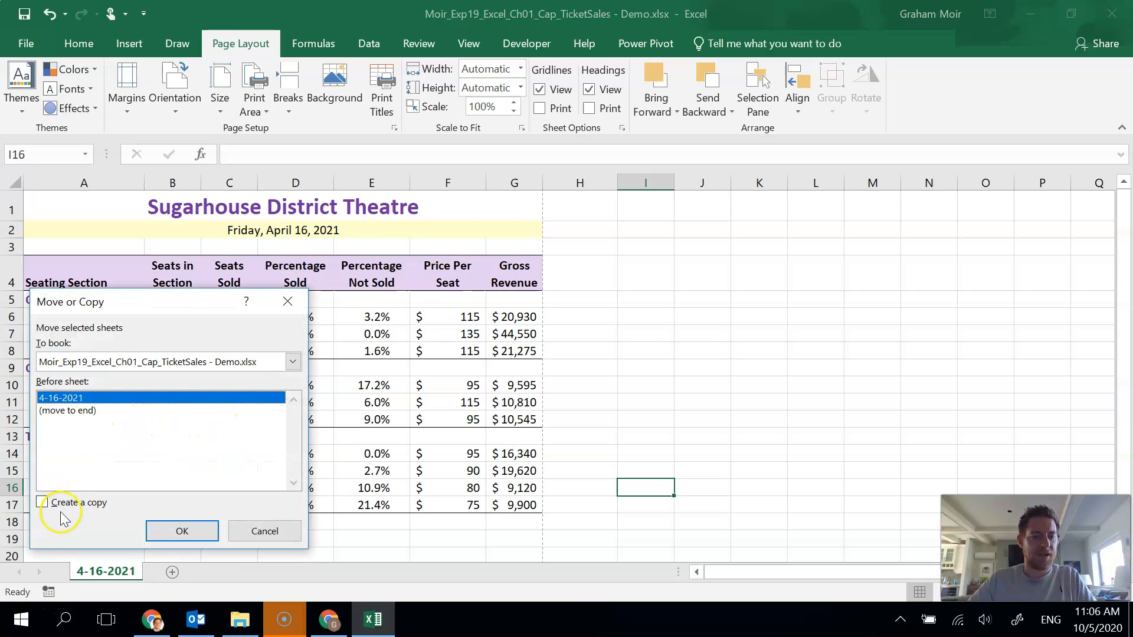
pyautogui.click(42, 502)
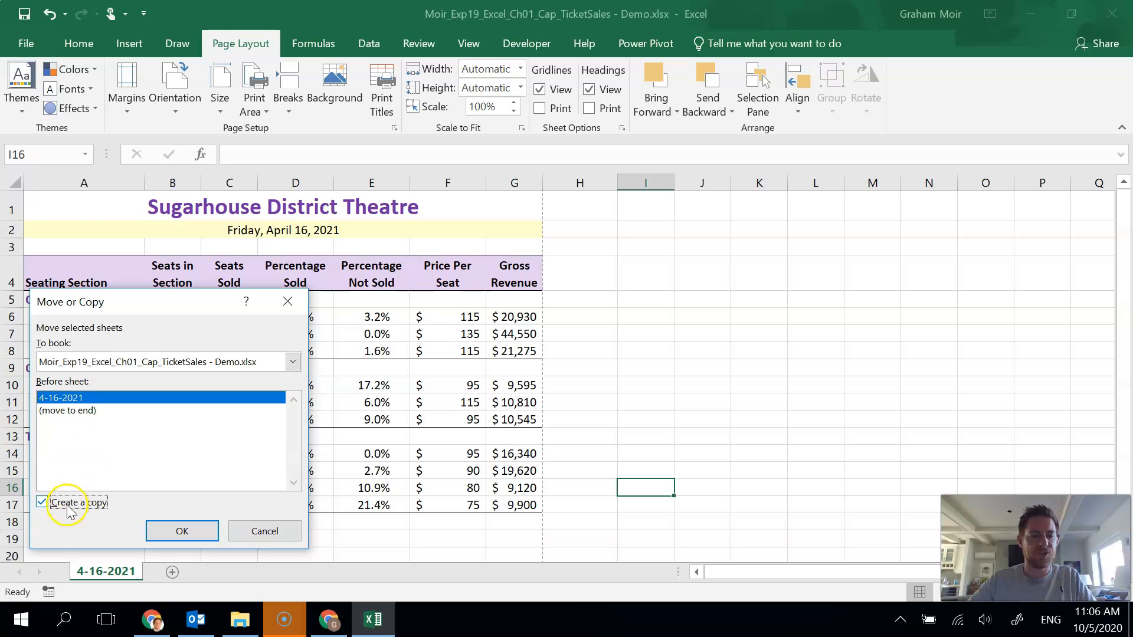
pyautogui.moveTo(76, 520)
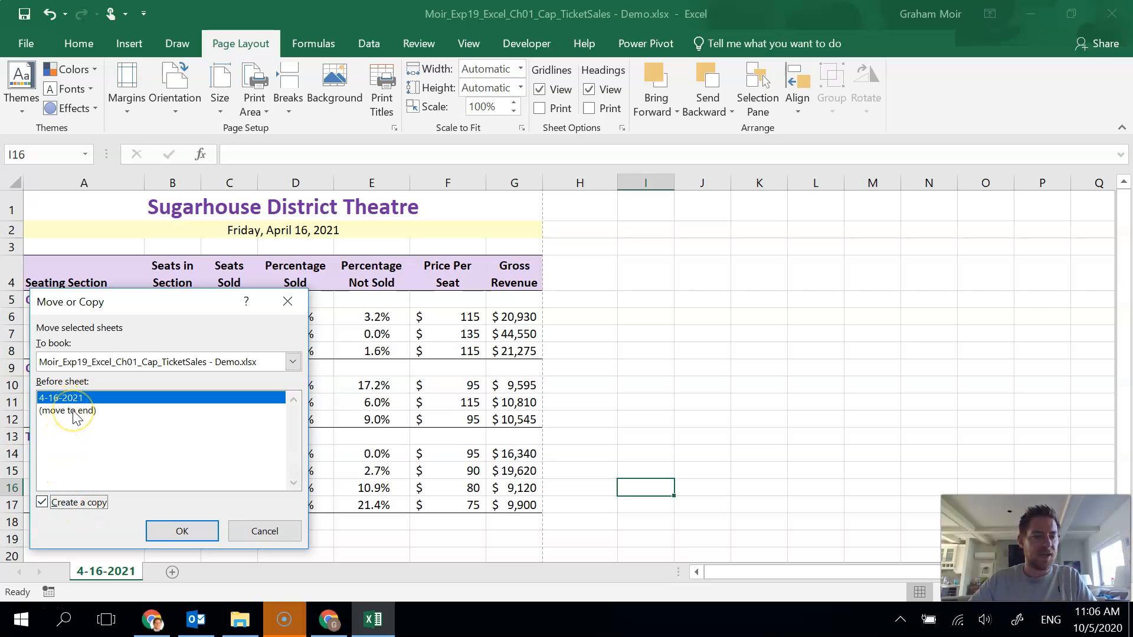
pyautogui.click(67, 411)
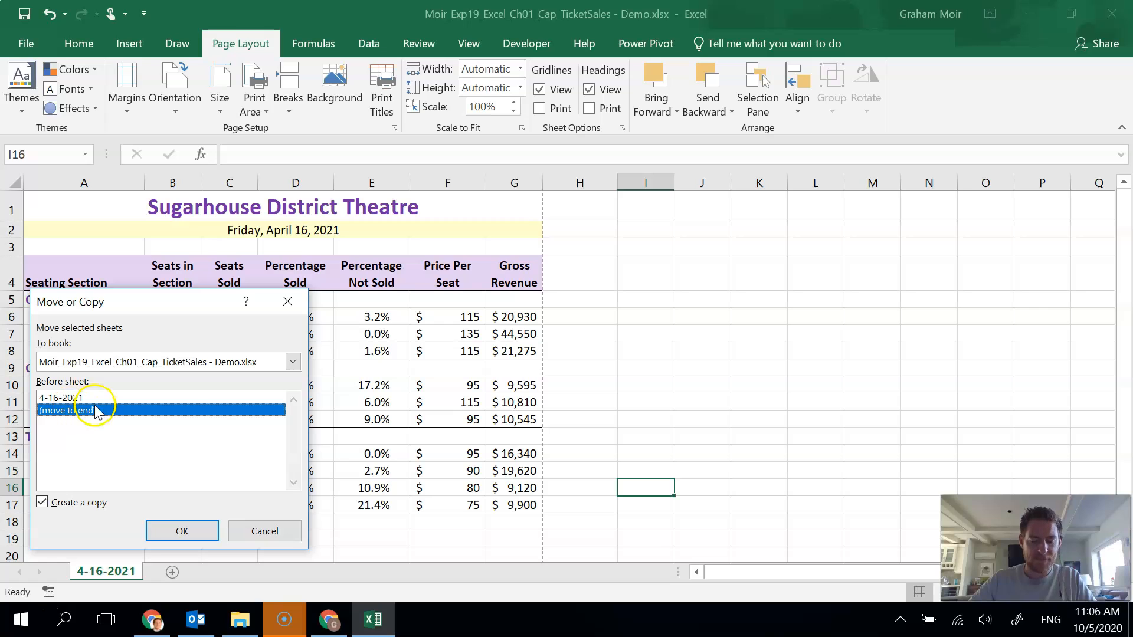
pyautogui.click(183, 531)
pyautogui.write('4-17-2021')
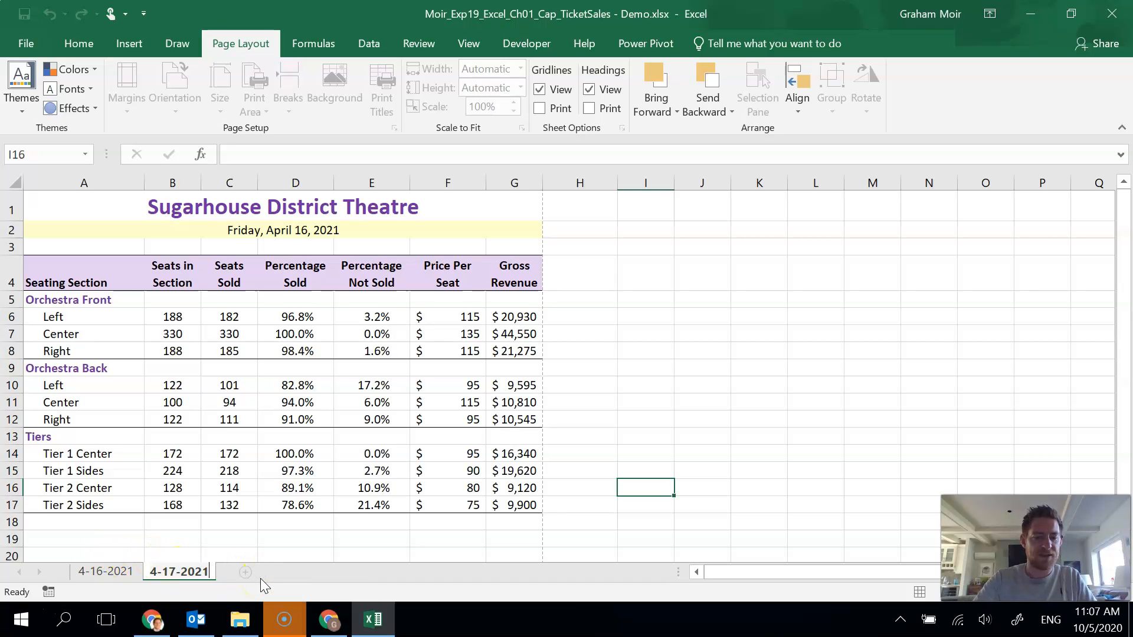
pyautogui.moveTo(623, 390)
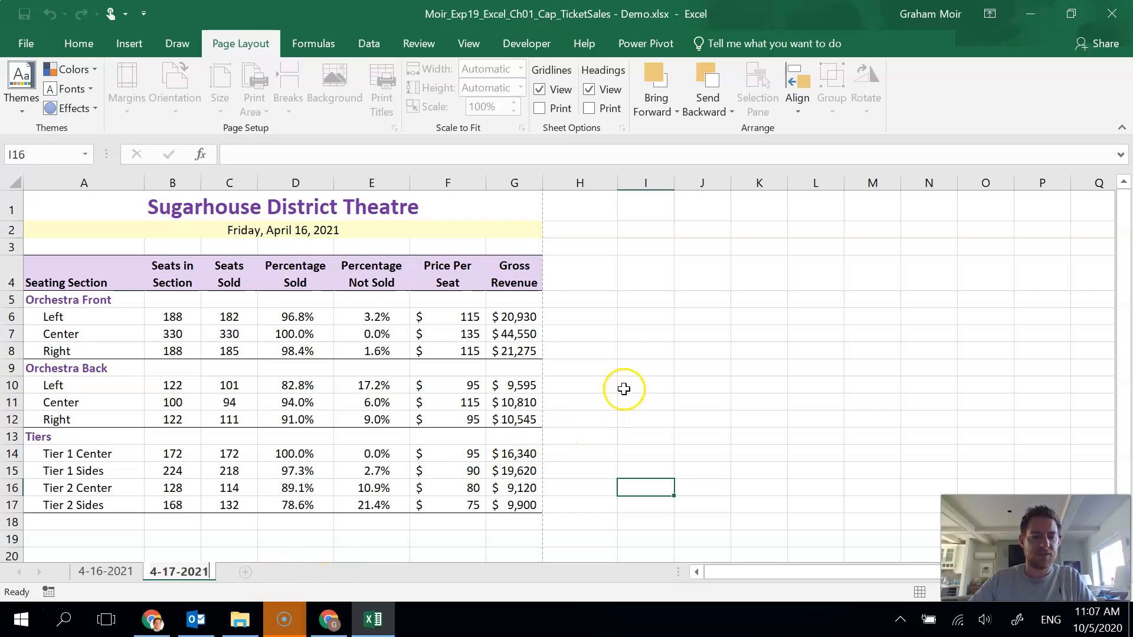
pyautogui.click(645, 385)
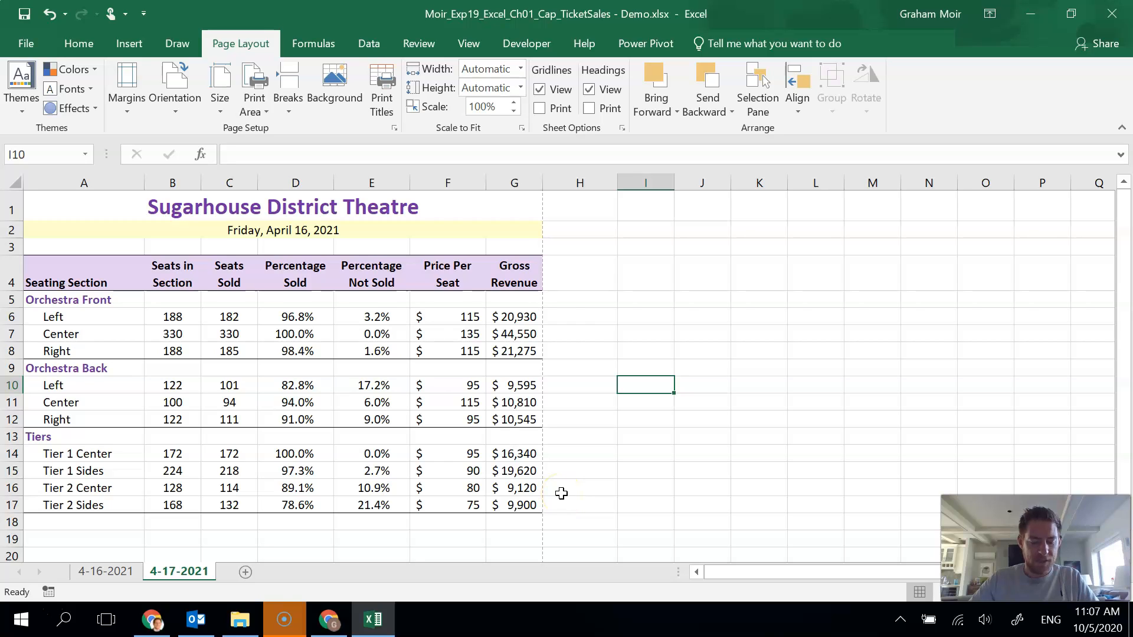
pyautogui.moveTo(343, 399)
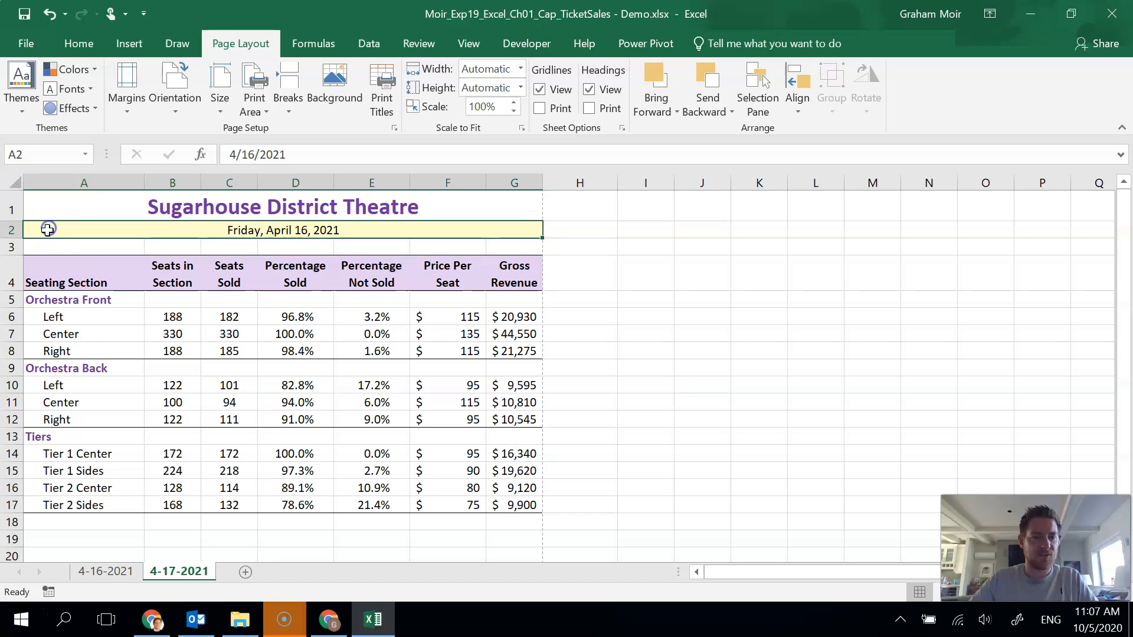
# Change the date in A2 to 4/17/2021 and delete the Seats Sold values in C6:C17.
pyautogui.doubleClick(282, 229)
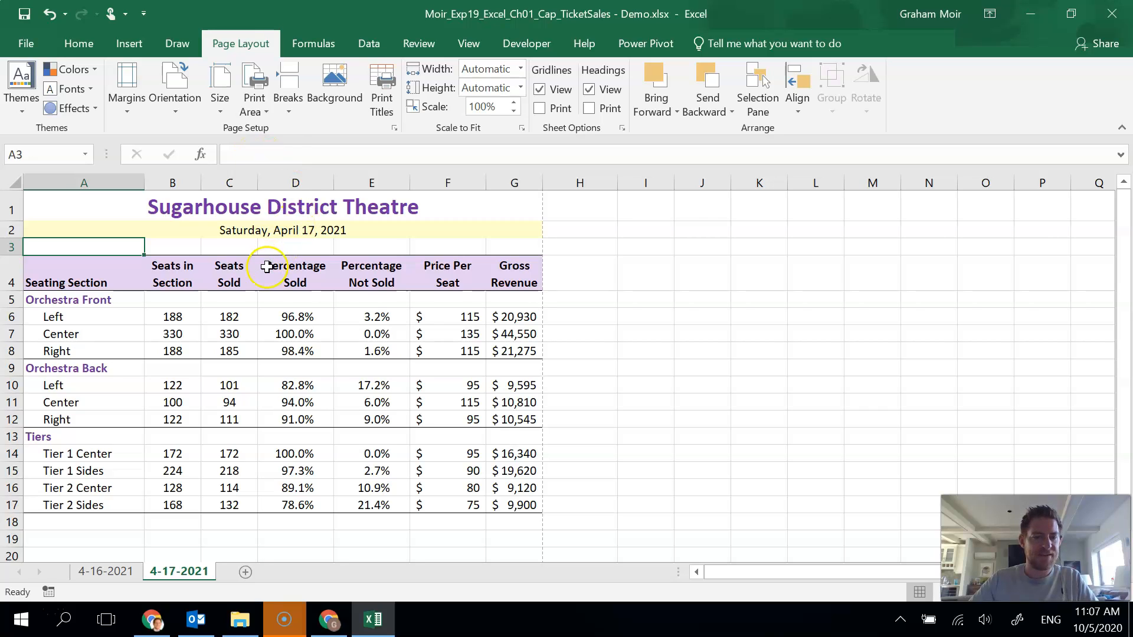
pyautogui.click(229, 316)
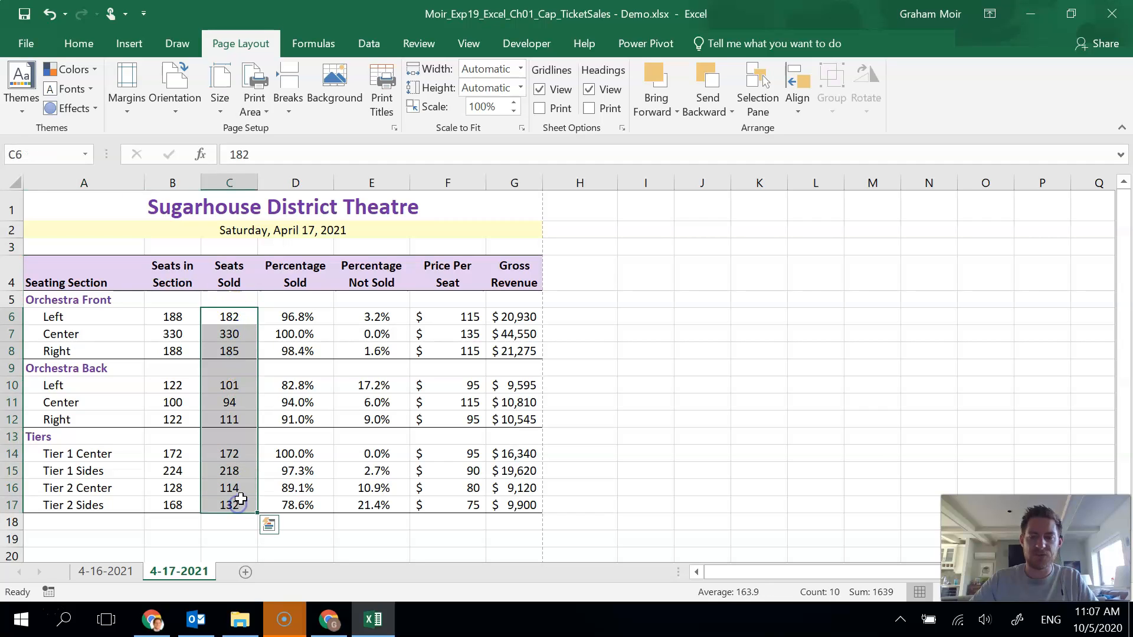
pyautogui.moveTo(240, 498)
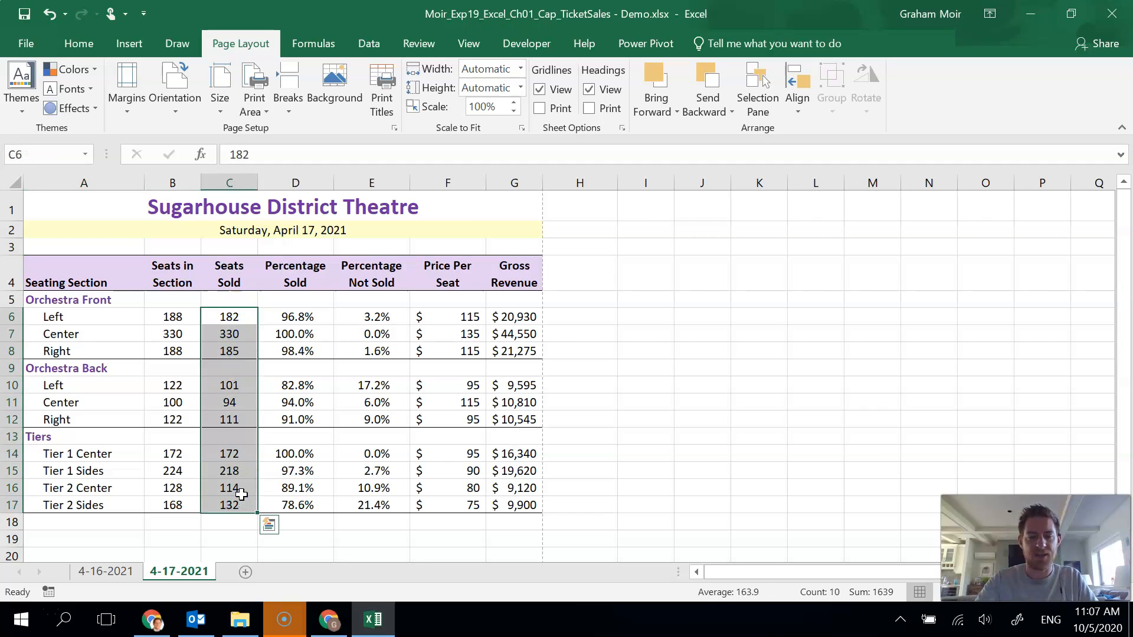
pyautogui.press('Delete')
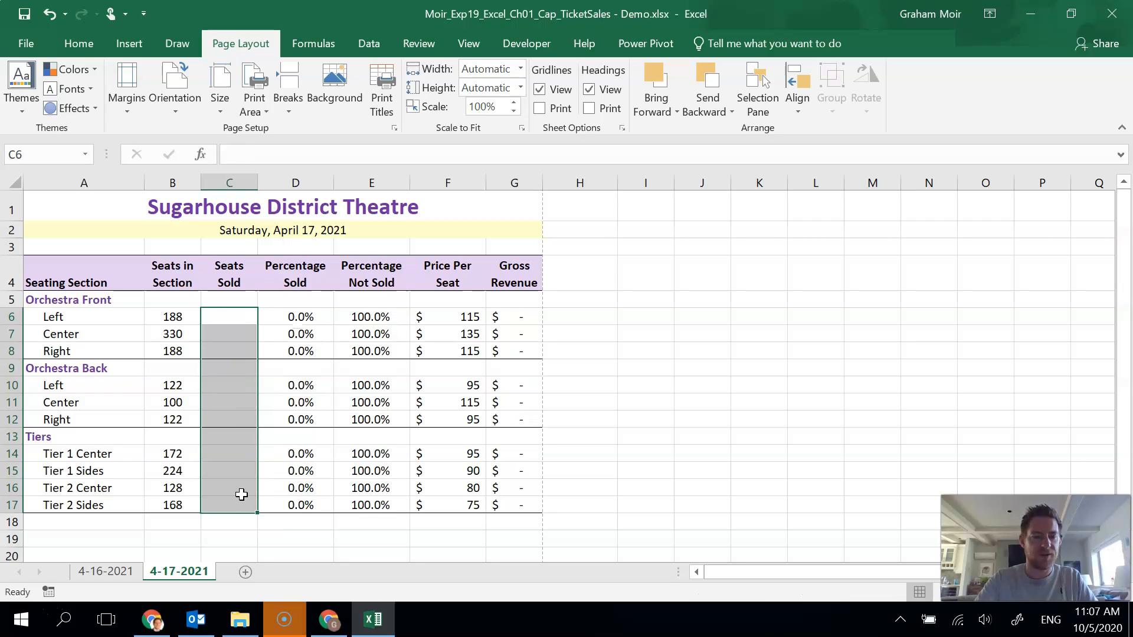
pyautogui.click(578, 351)
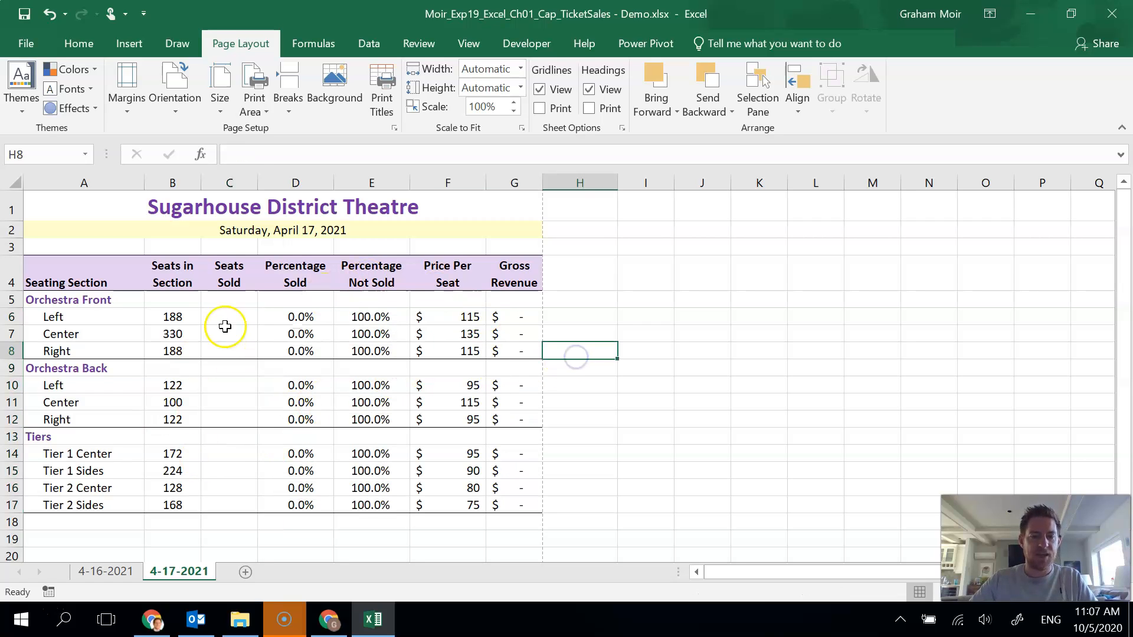
pyautogui.moveTo(567, 393)
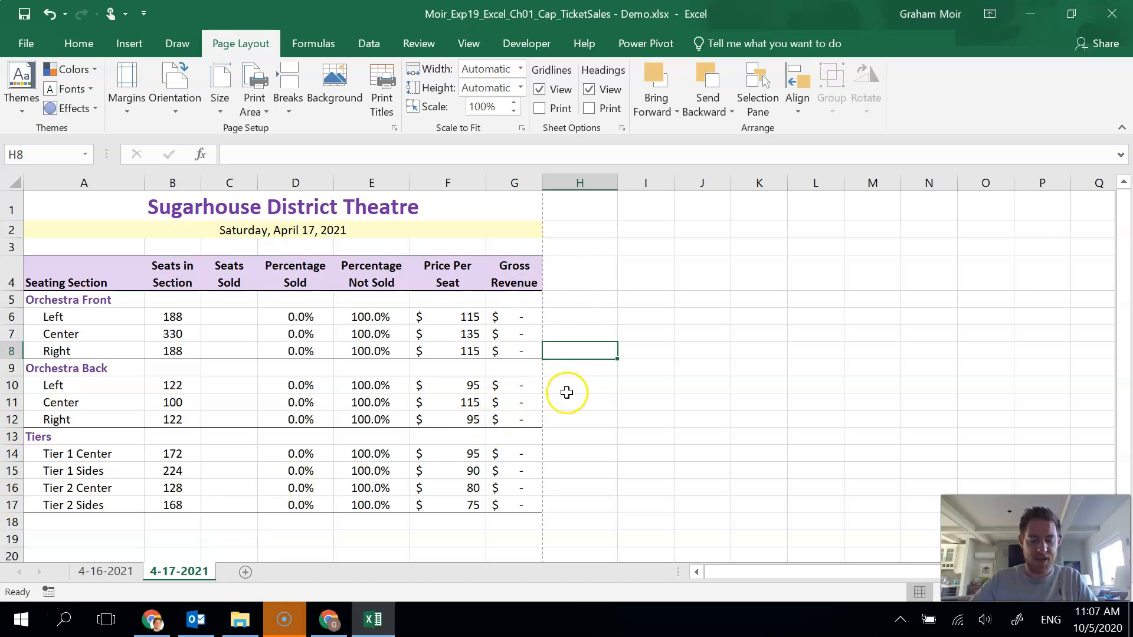
pyautogui.moveTo(567, 392)
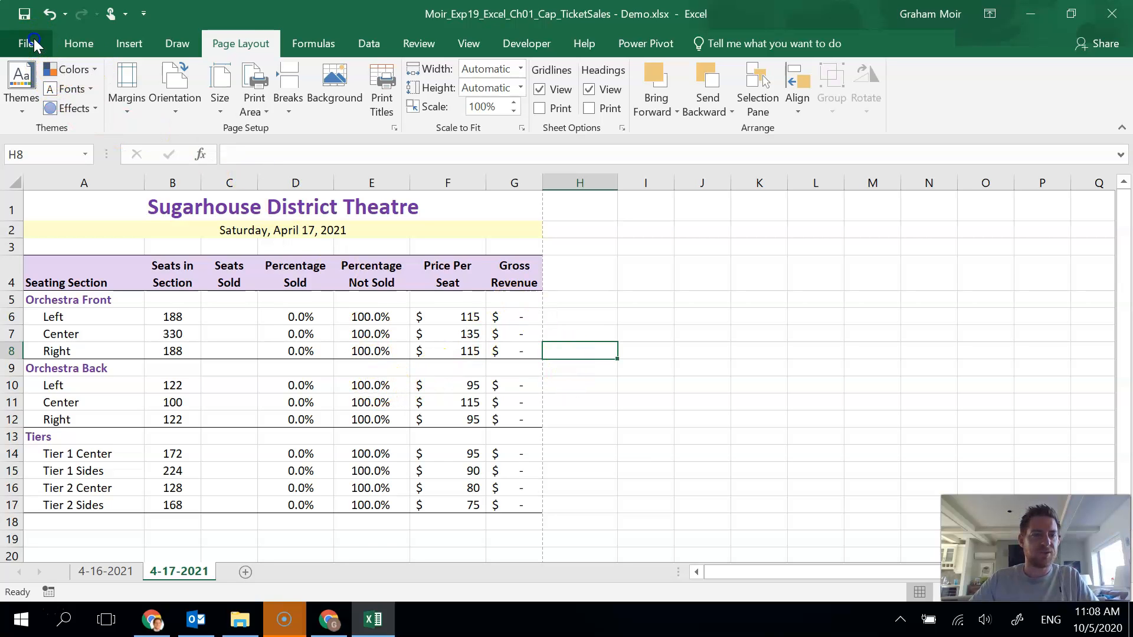
pyautogui.click(32, 43)
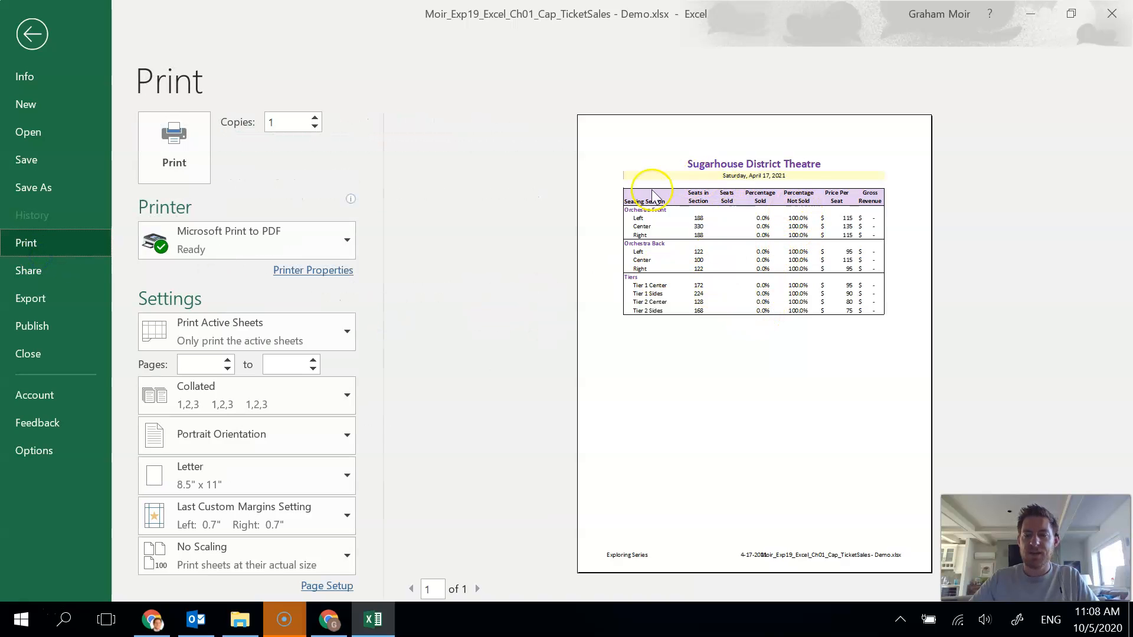
pyautogui.moveTo(624, 550)
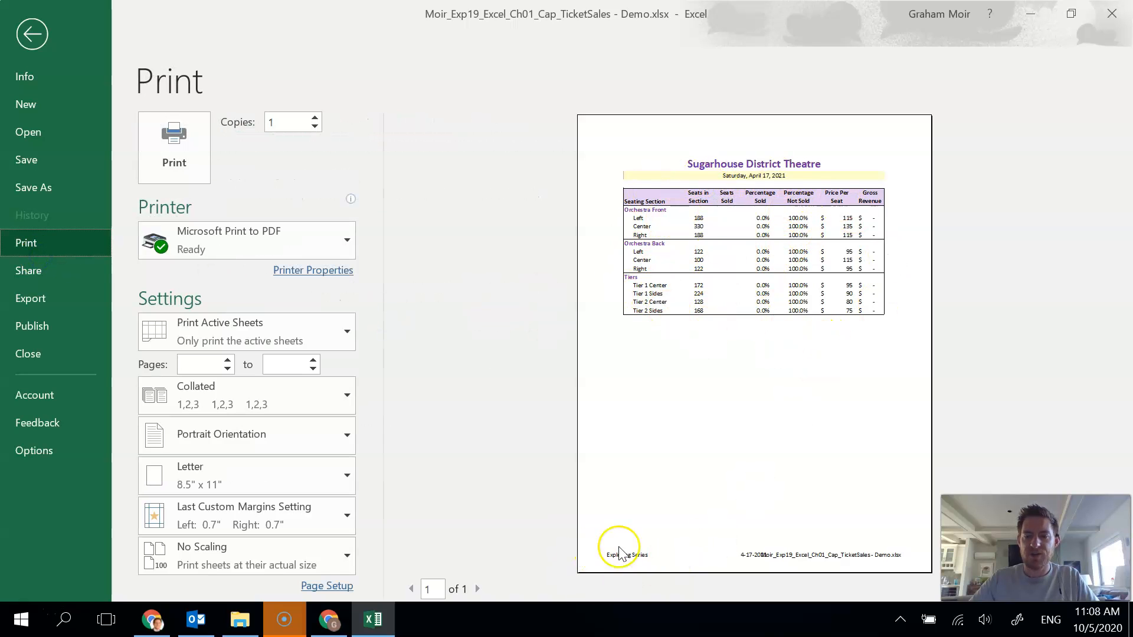
pyautogui.moveTo(769, 562)
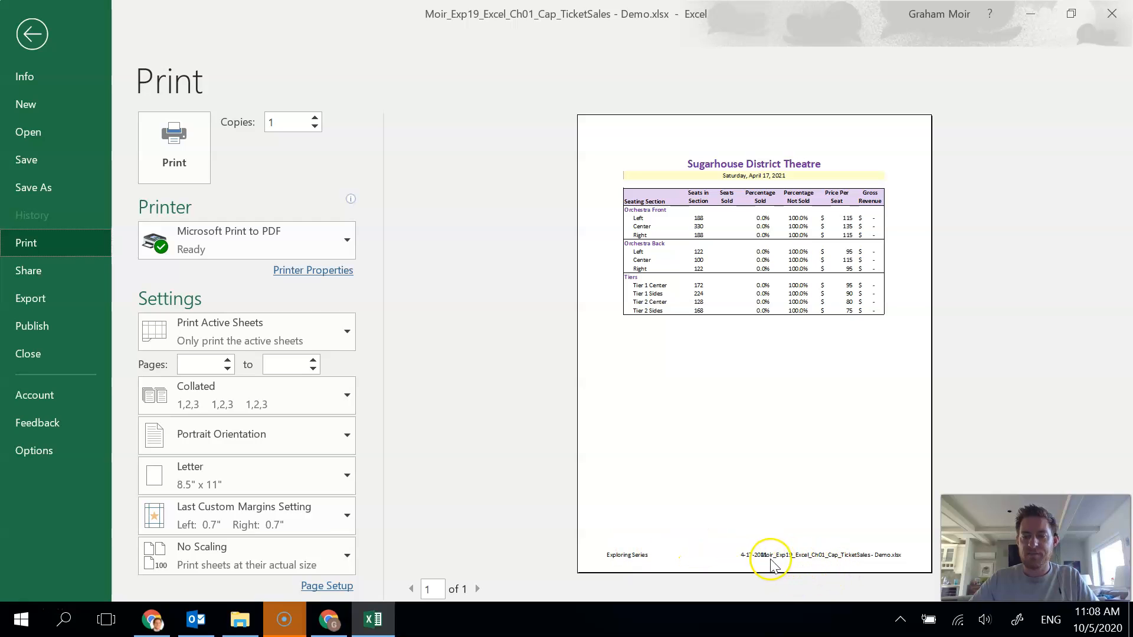
pyautogui.moveTo(751, 557)
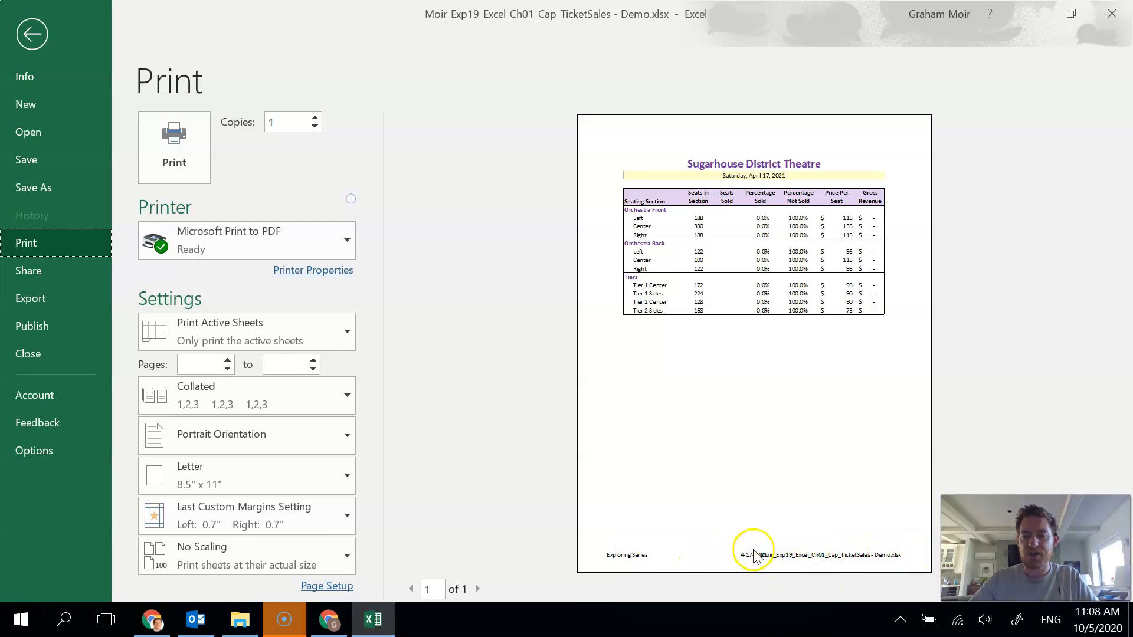
pyautogui.moveTo(757, 562)
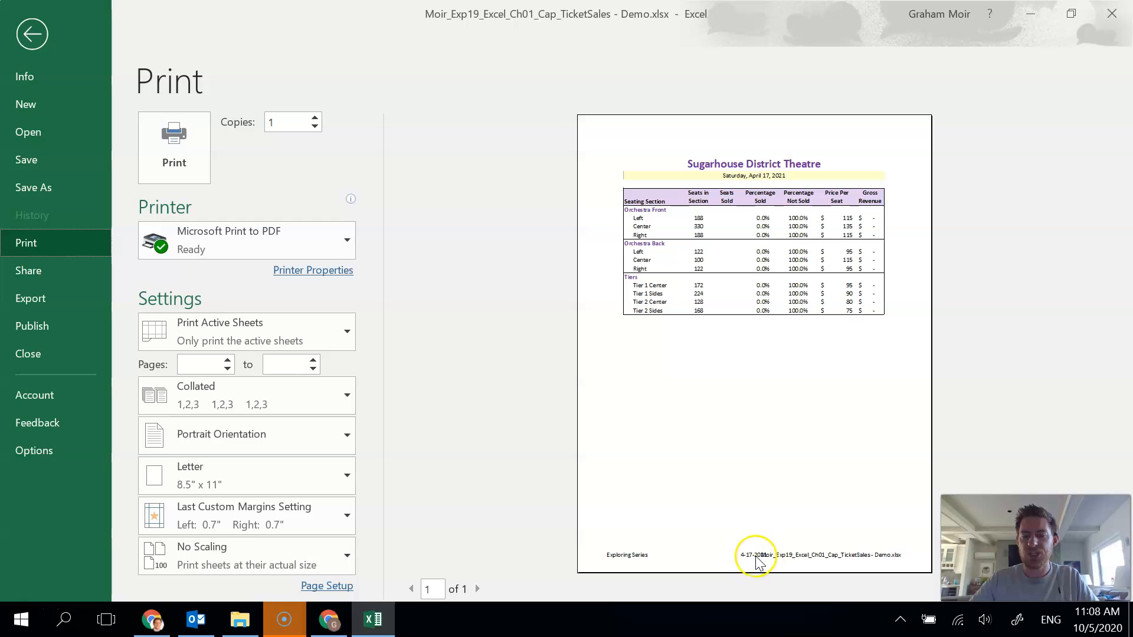
pyautogui.moveTo(836, 518)
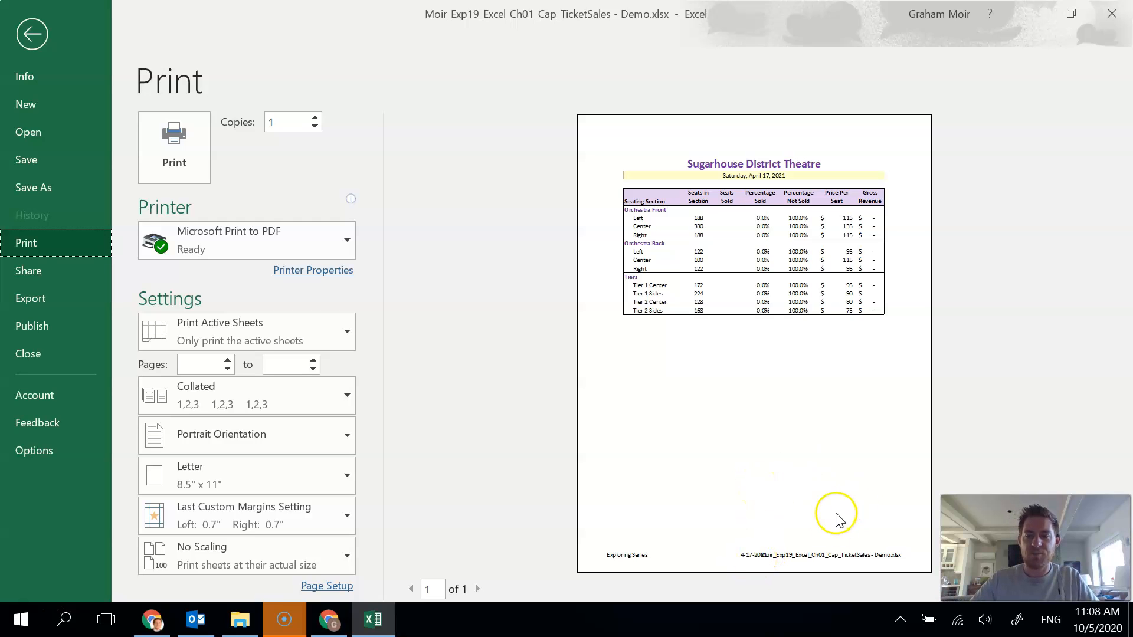
pyautogui.moveTo(594, 262)
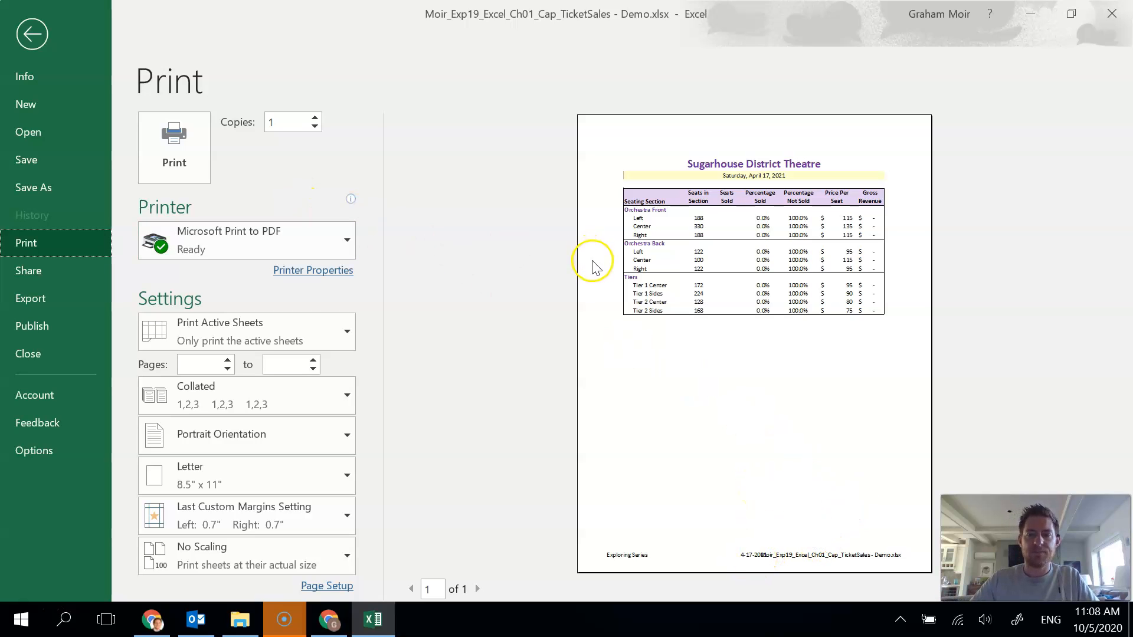
pyautogui.moveTo(31, 34)
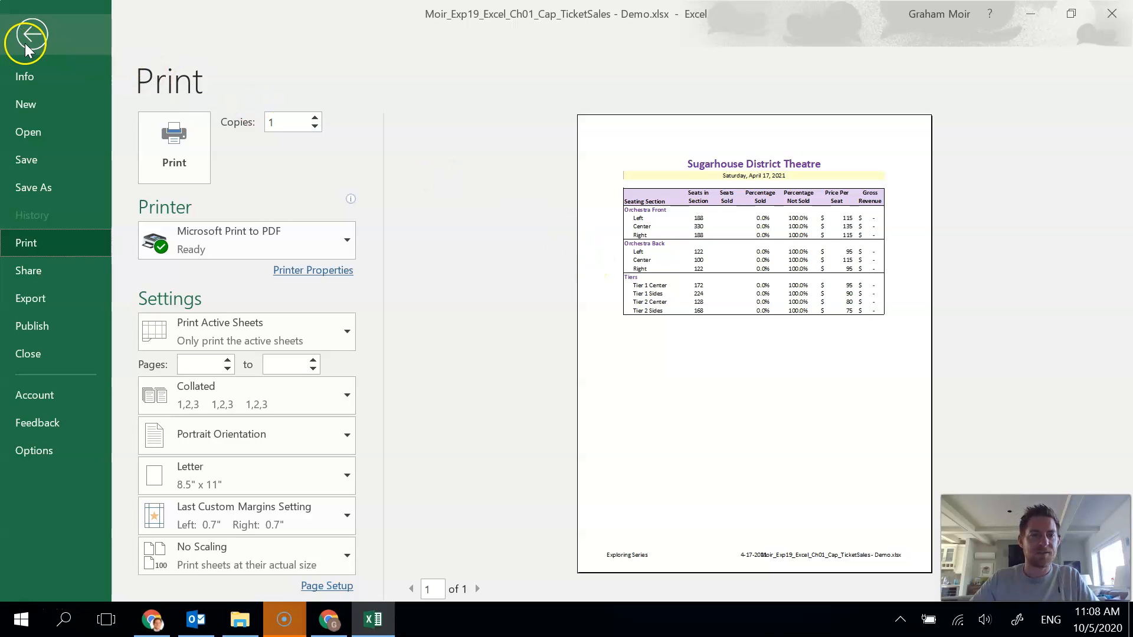
pyautogui.click(27, 36)
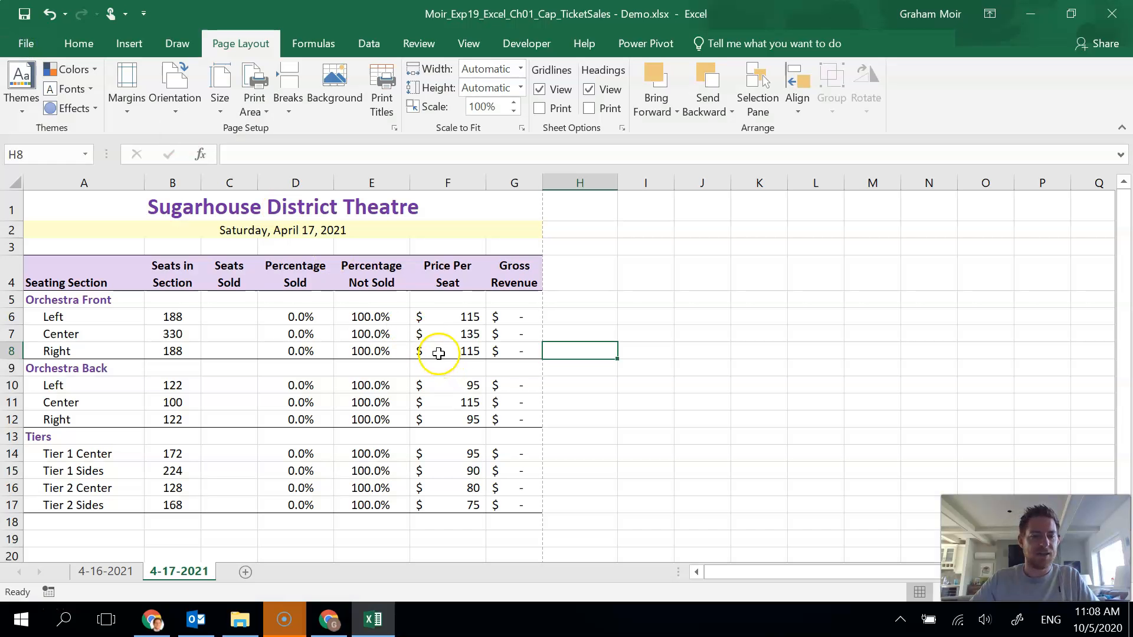